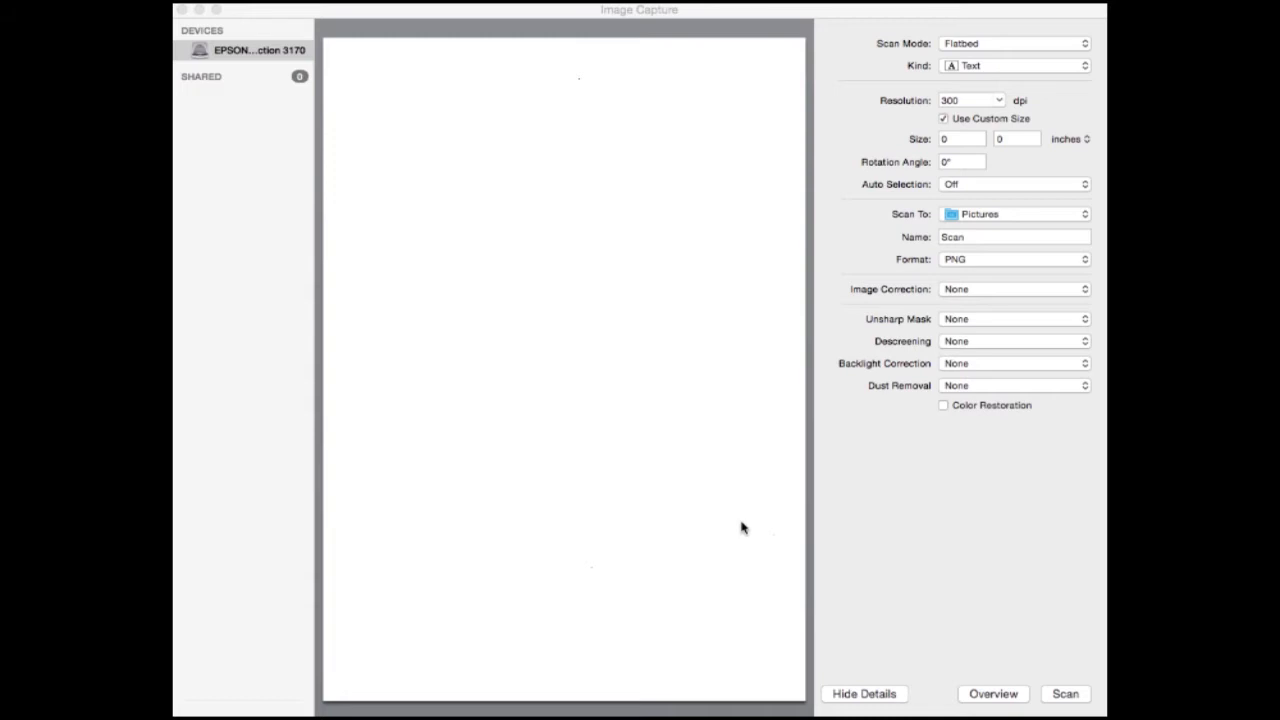
mouse_move(590, 380)
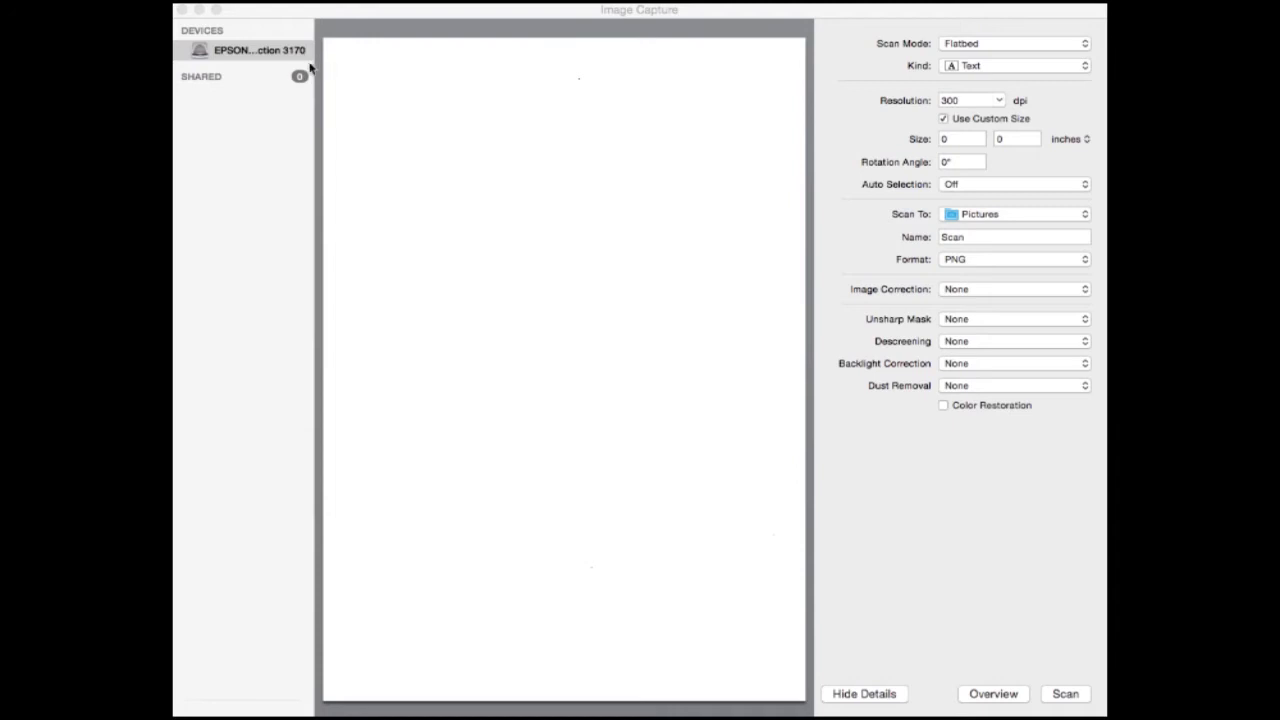
mouse_move(613, 476)
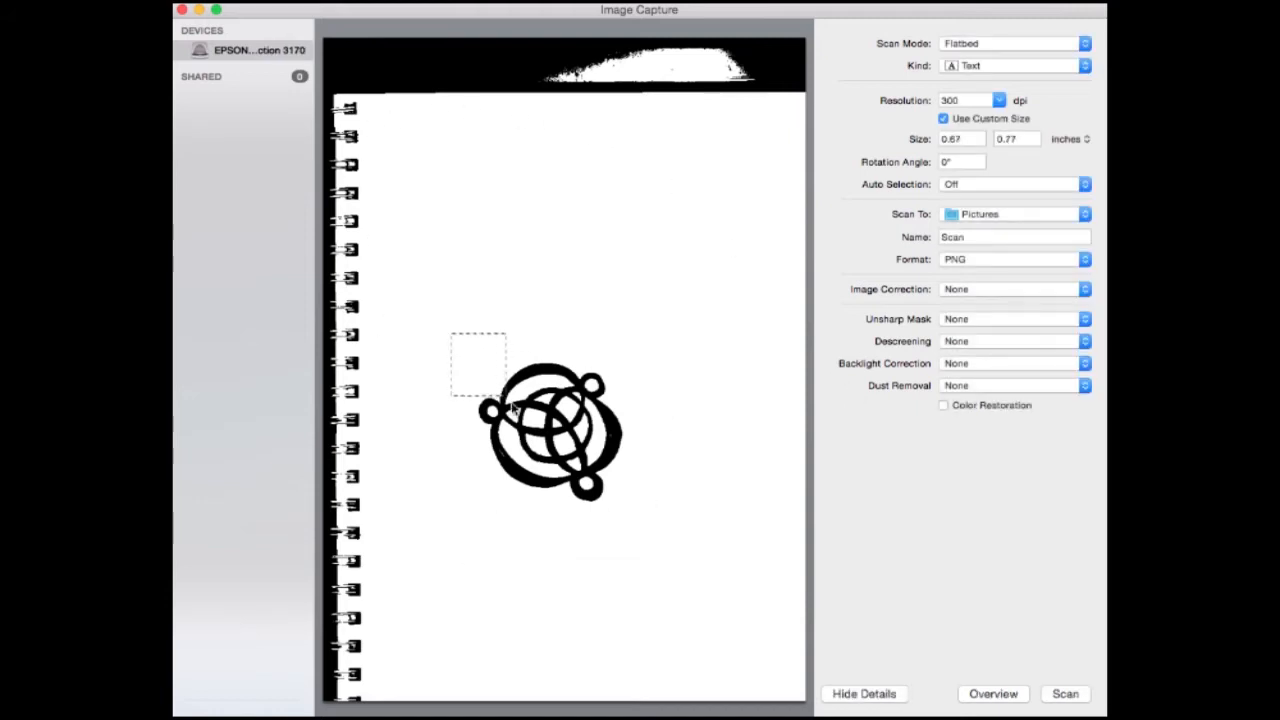
Step: Frame a roughly 3.79 by 3.43 inch scan area around the drawing, trying Color and Black & White before settling on Text kind
drag(505, 395, 667, 530)
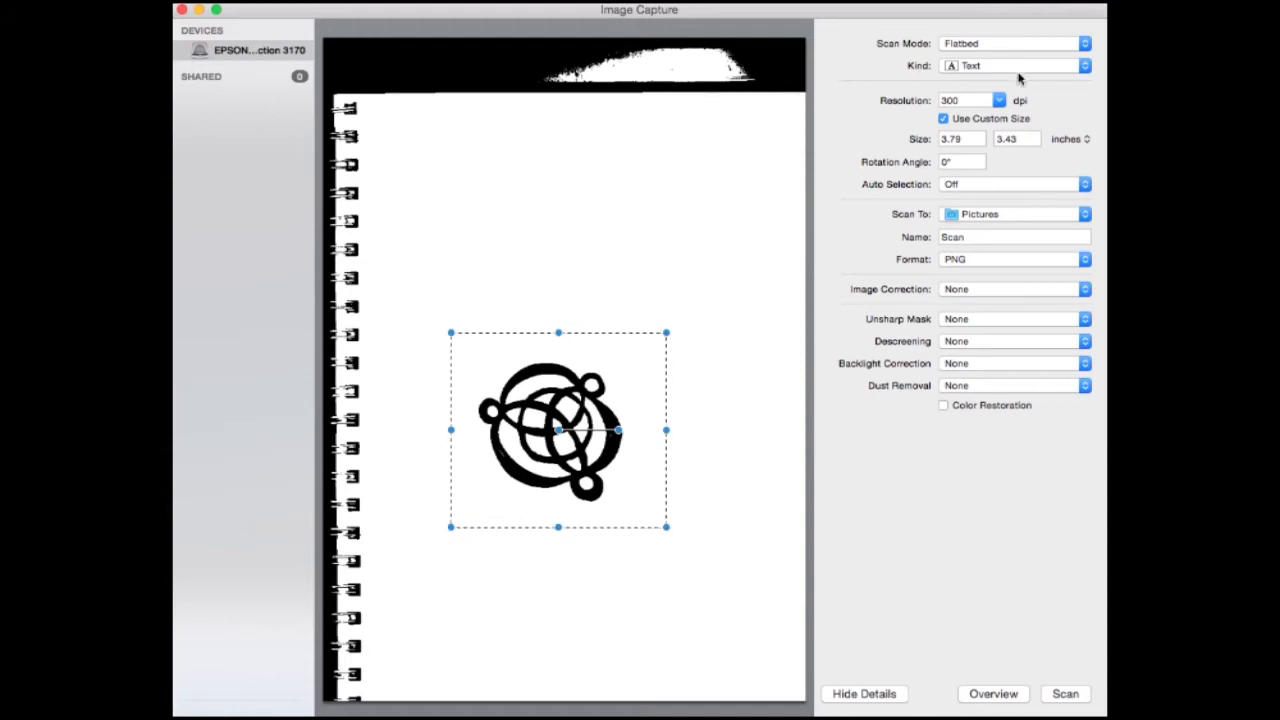
click(1014, 65)
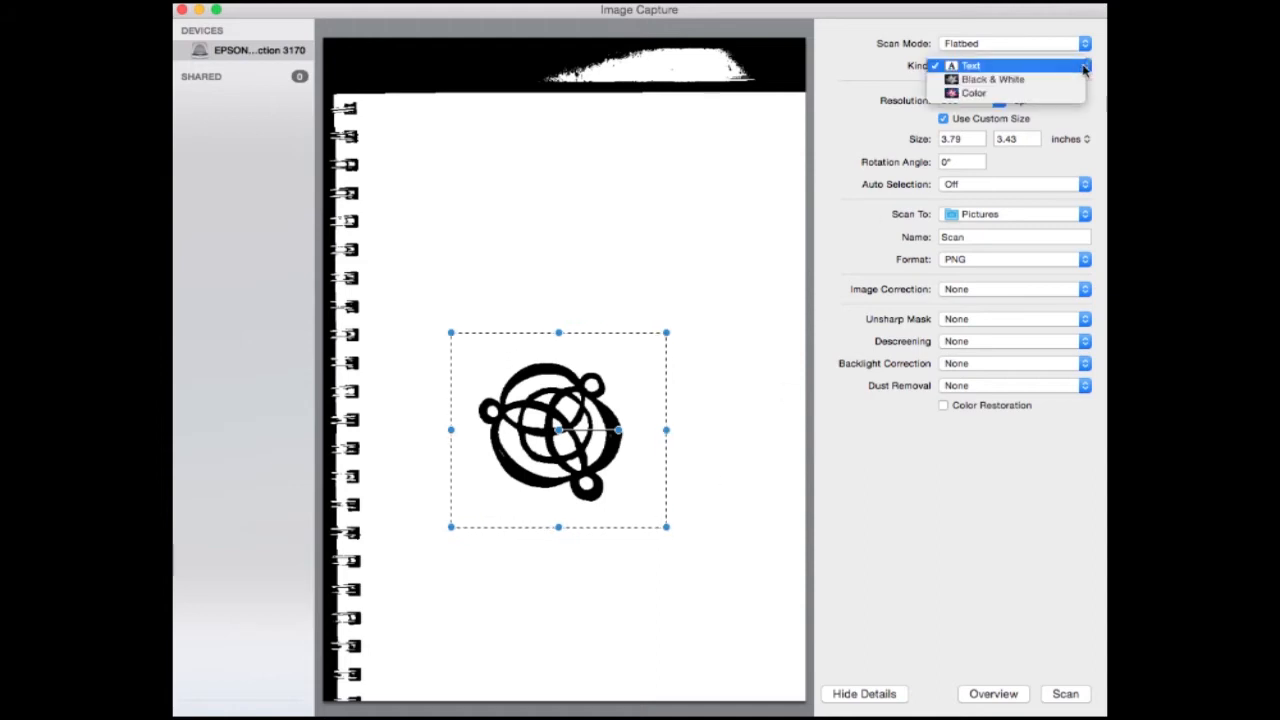
click(973, 92)
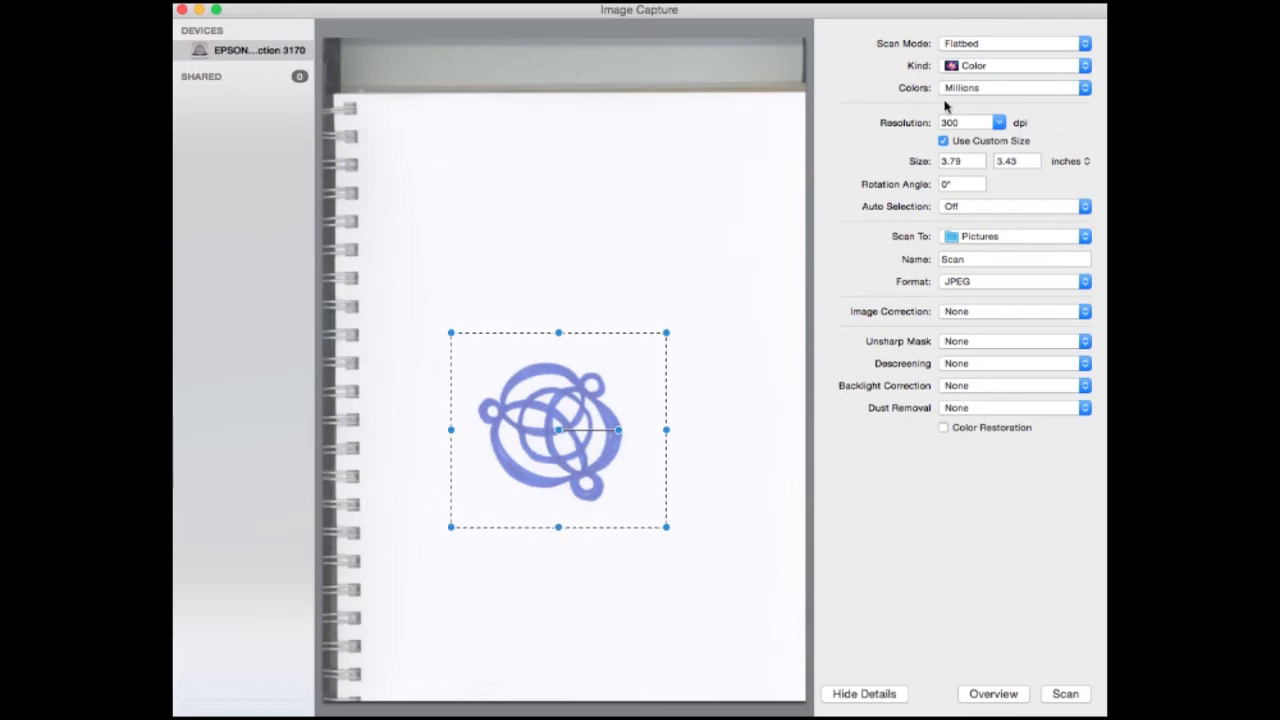
mouse_move(1050, 92)
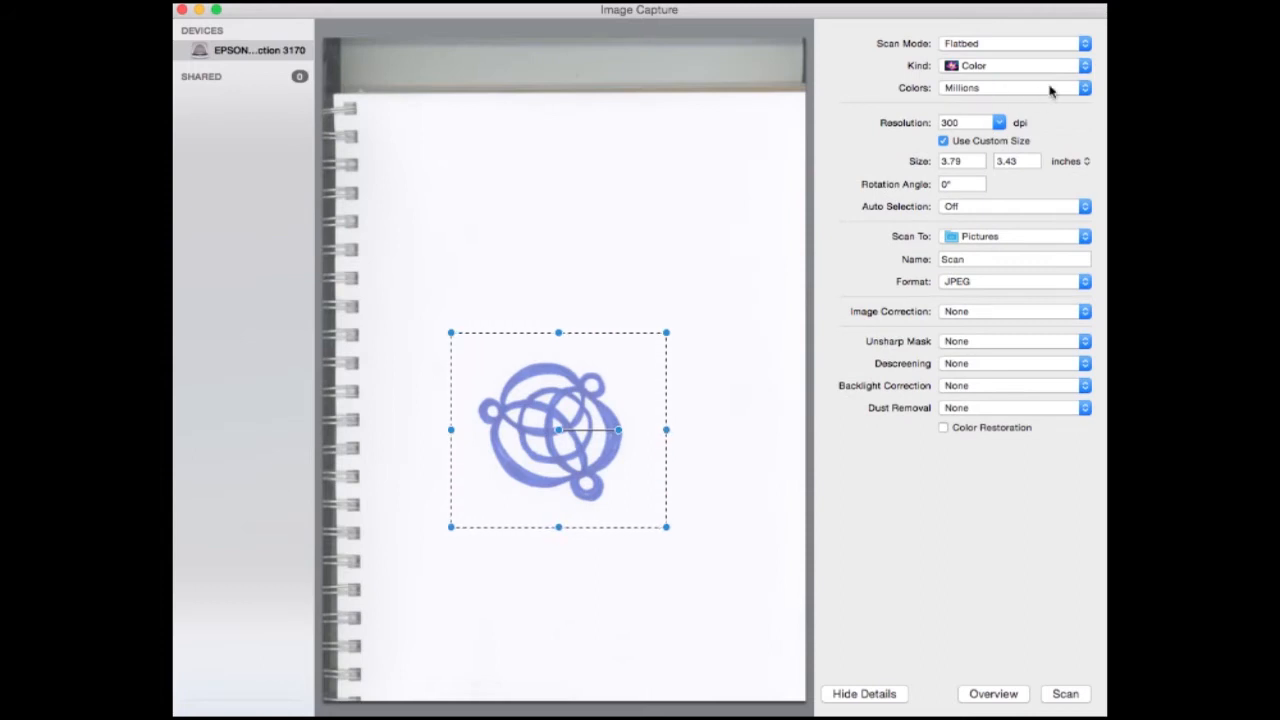
click(1013, 65)
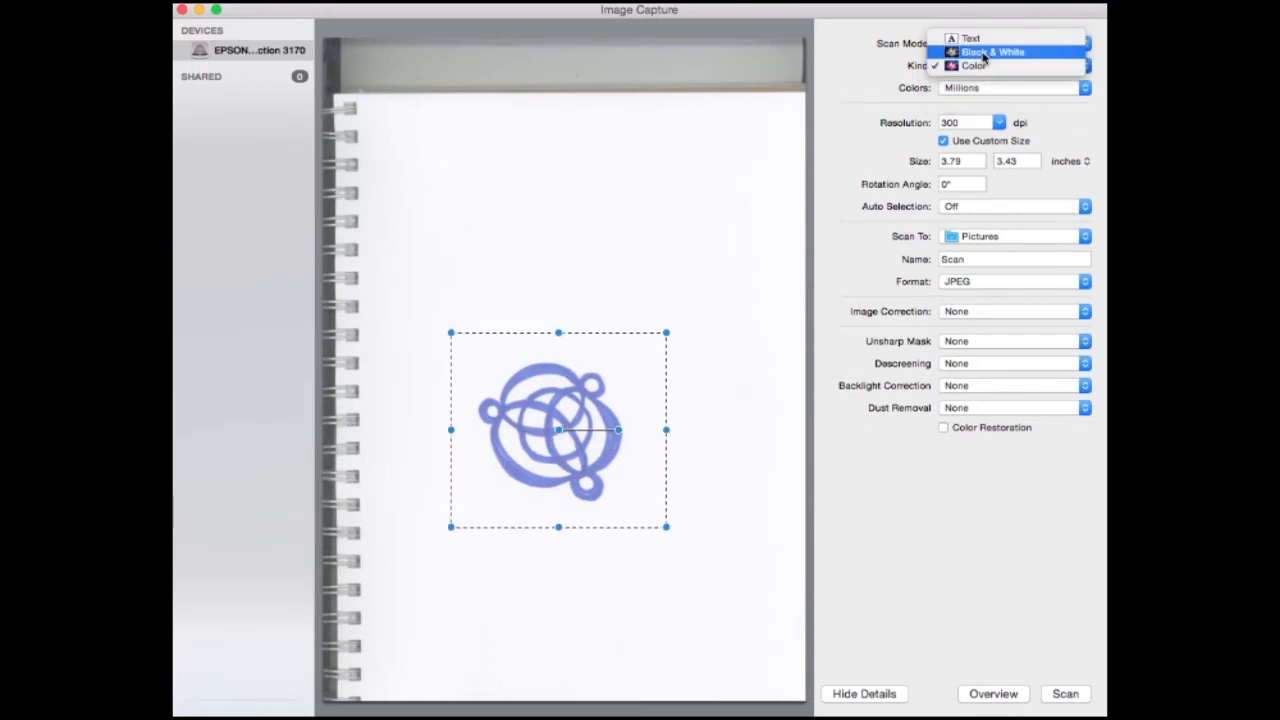
click(991, 51)
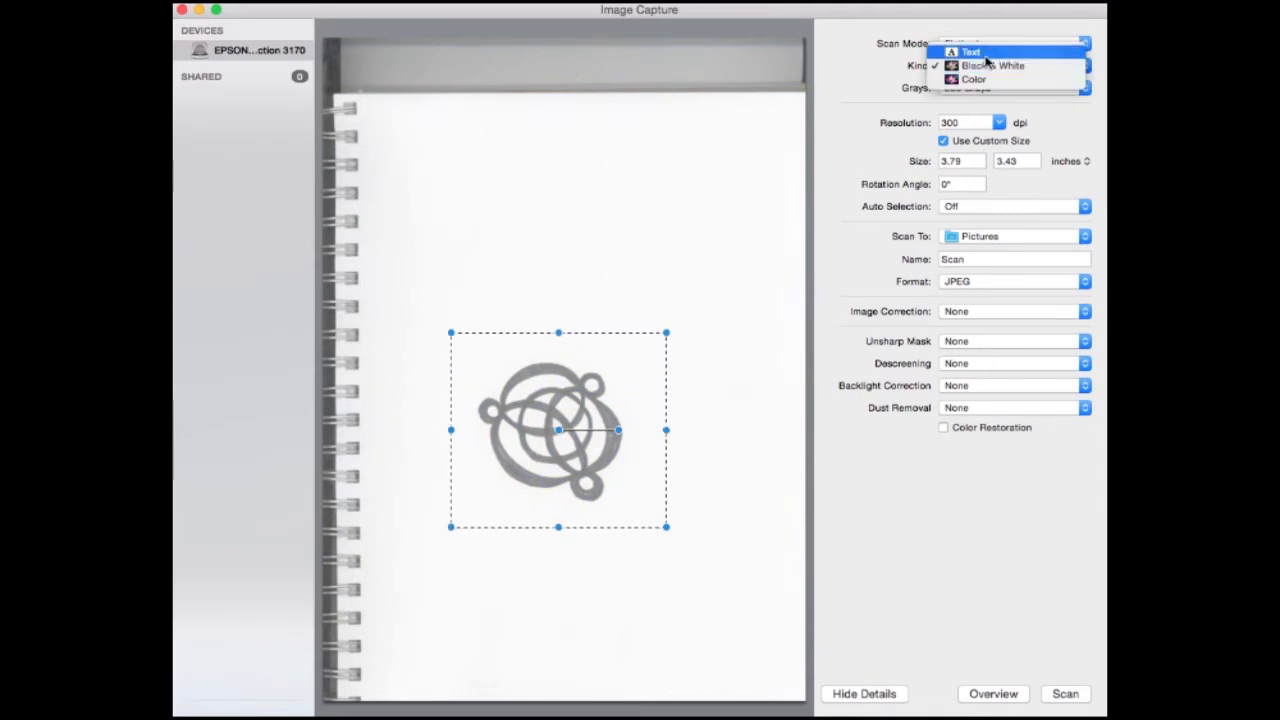
click(970, 51)
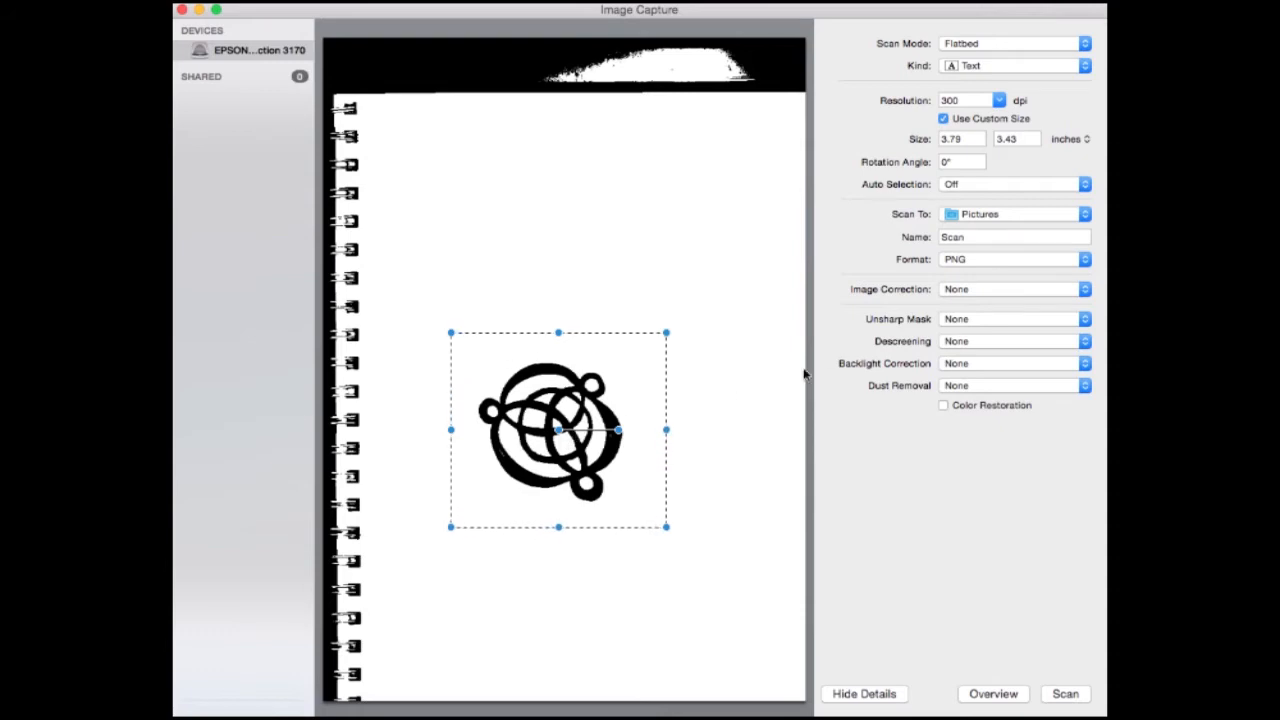
mouse_move(960, 108)
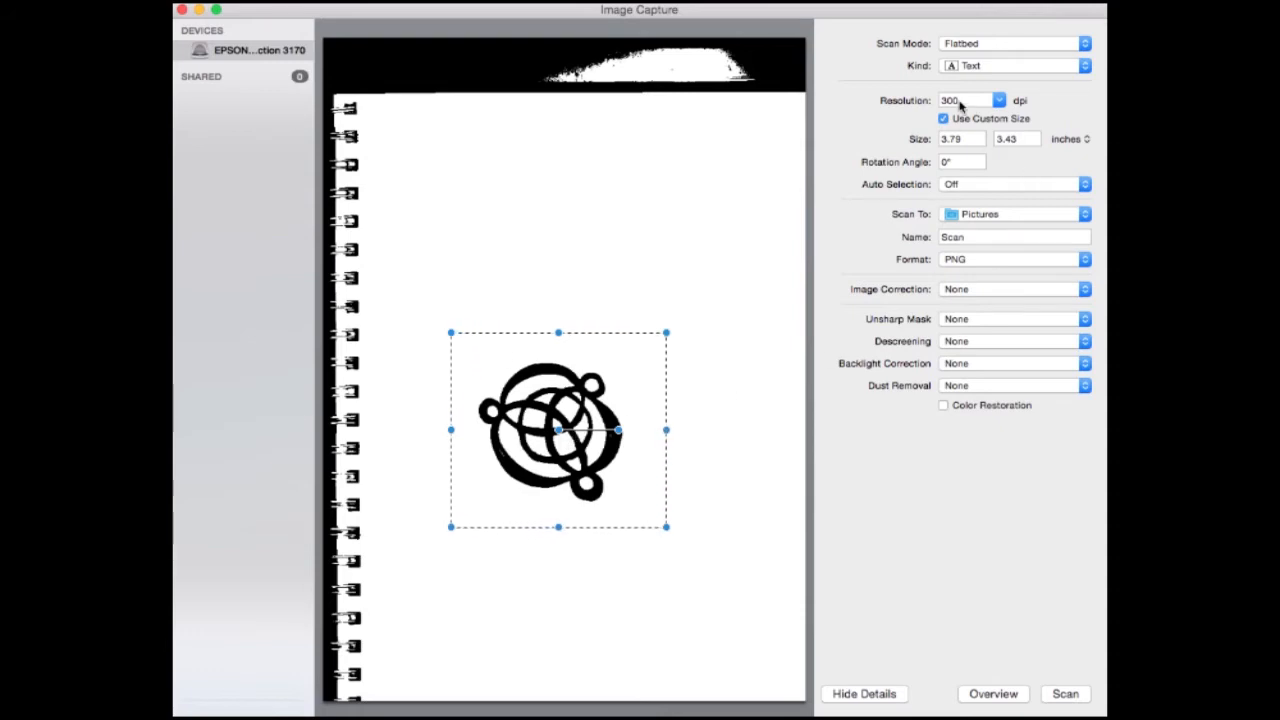
Step: Keep resolution at 300 dpi and set Scan To to the Desktop
click(968, 100)
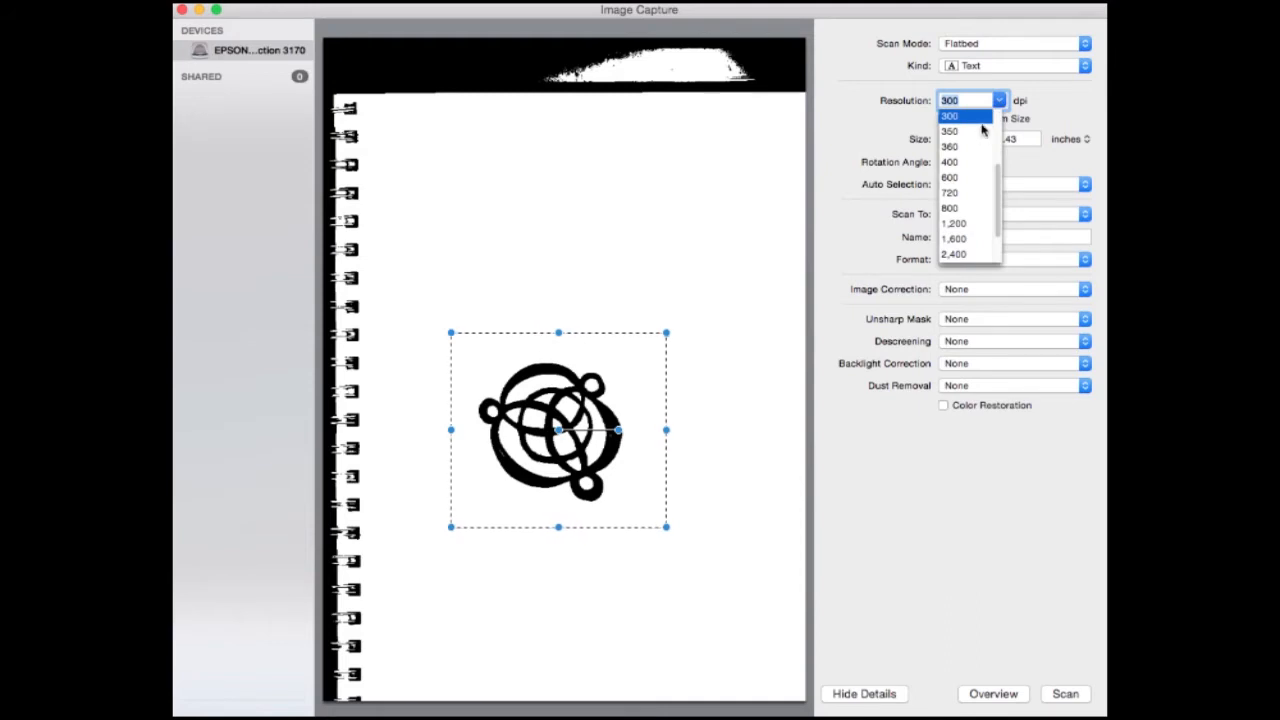
mouse_move(780, 308)
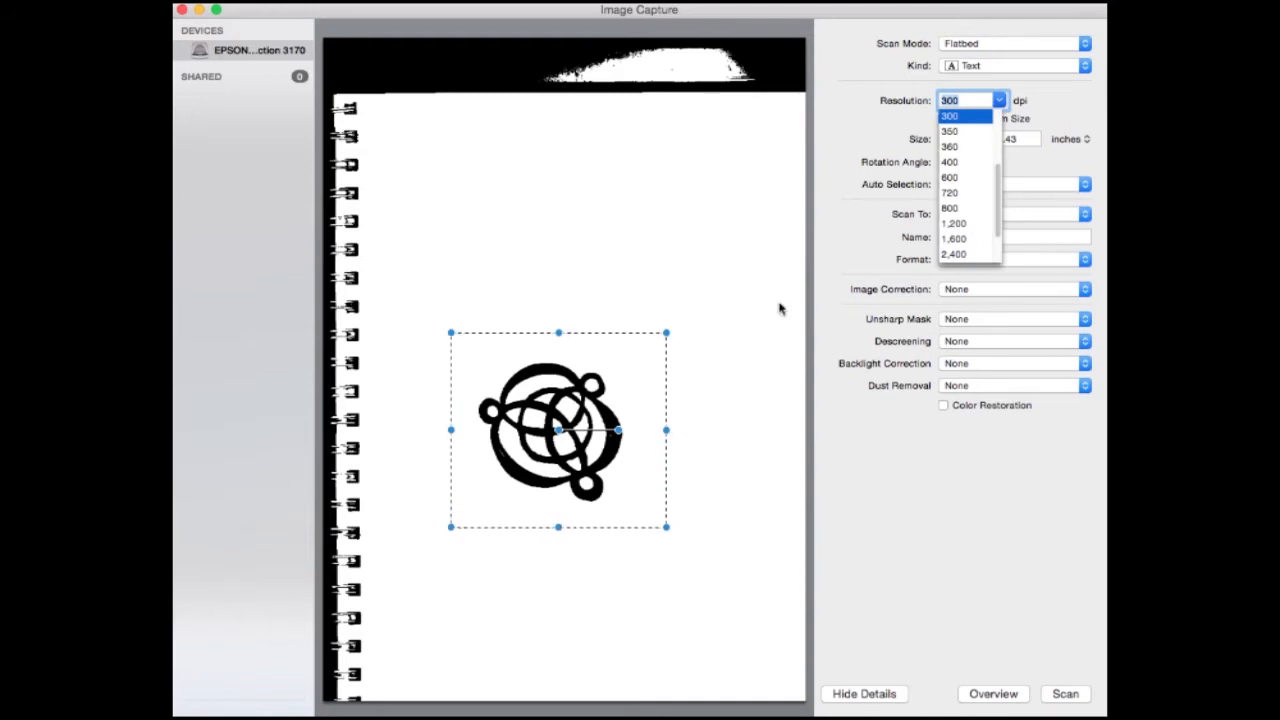
mouse_move(508, 453)
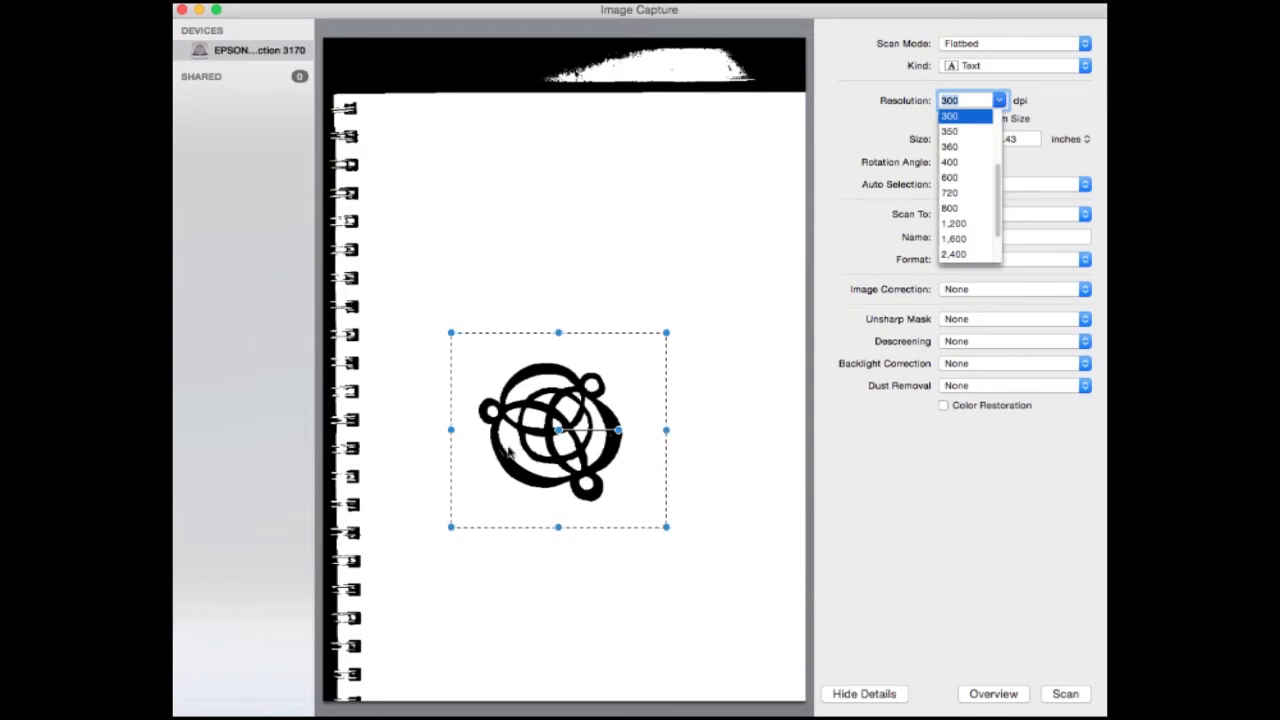
mouse_move(953, 230)
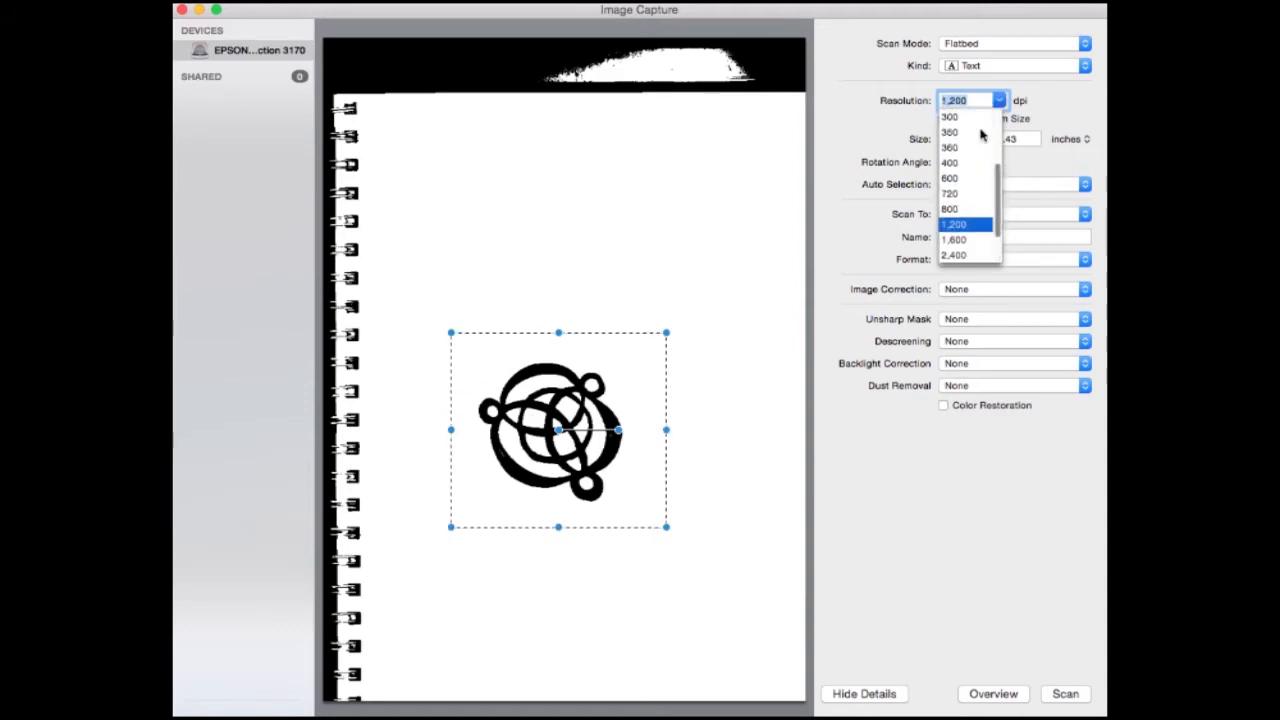
click(949, 117)
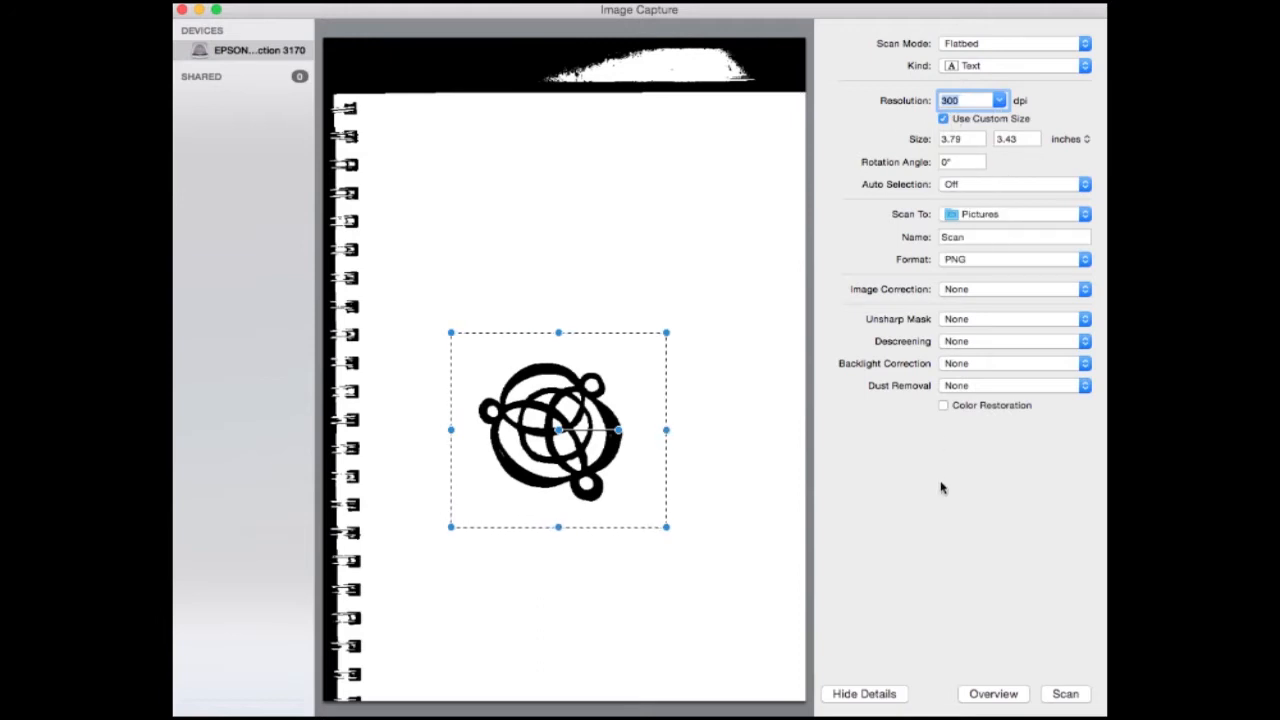
click(1013, 213)
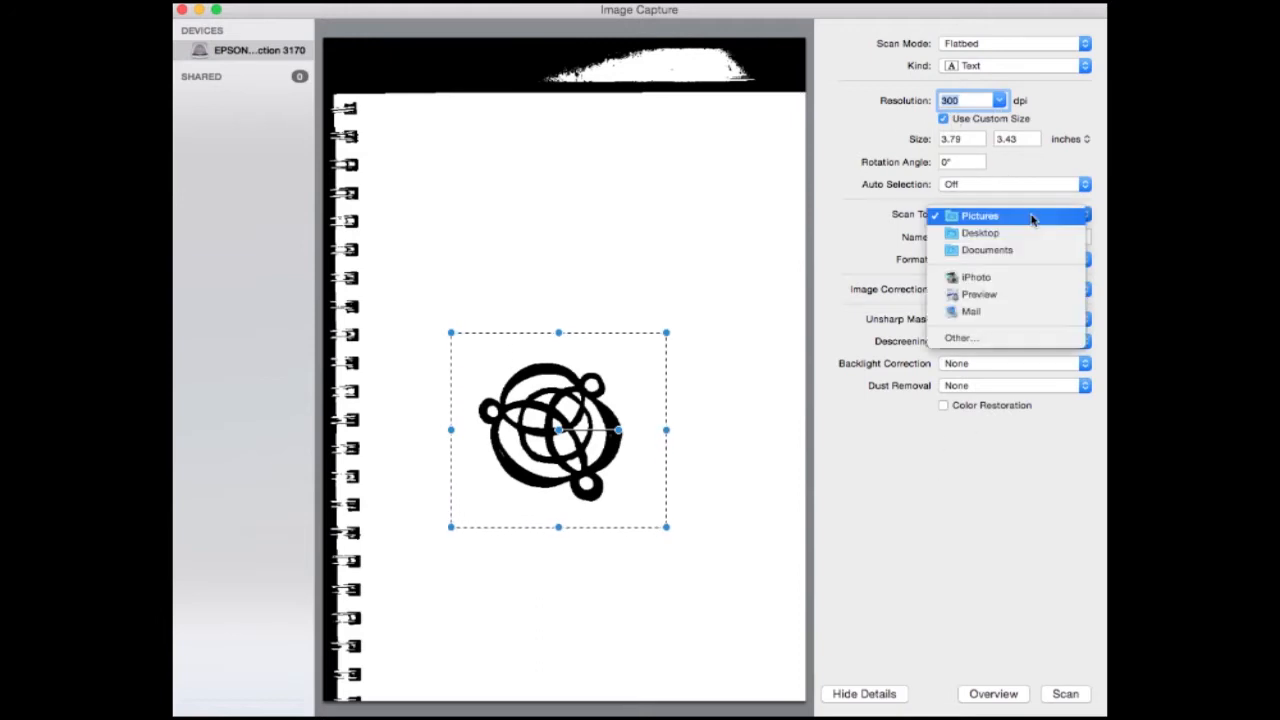
click(980, 233)
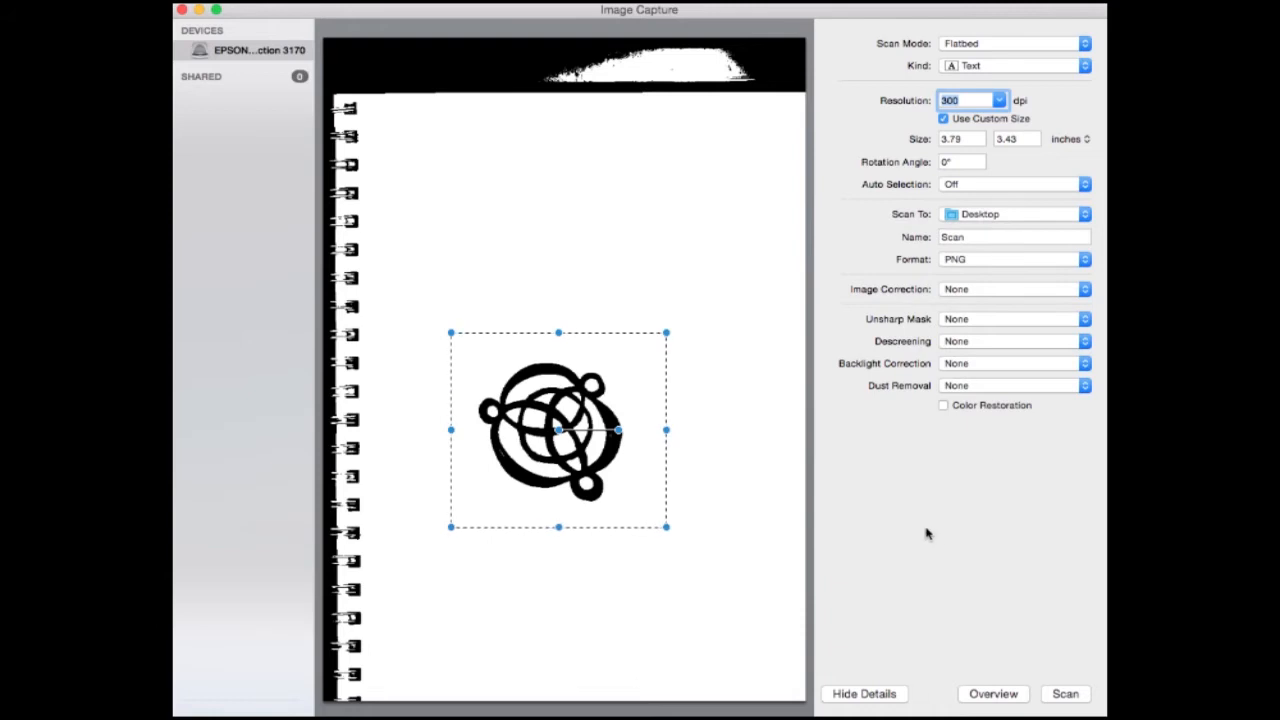
click(1065, 694)
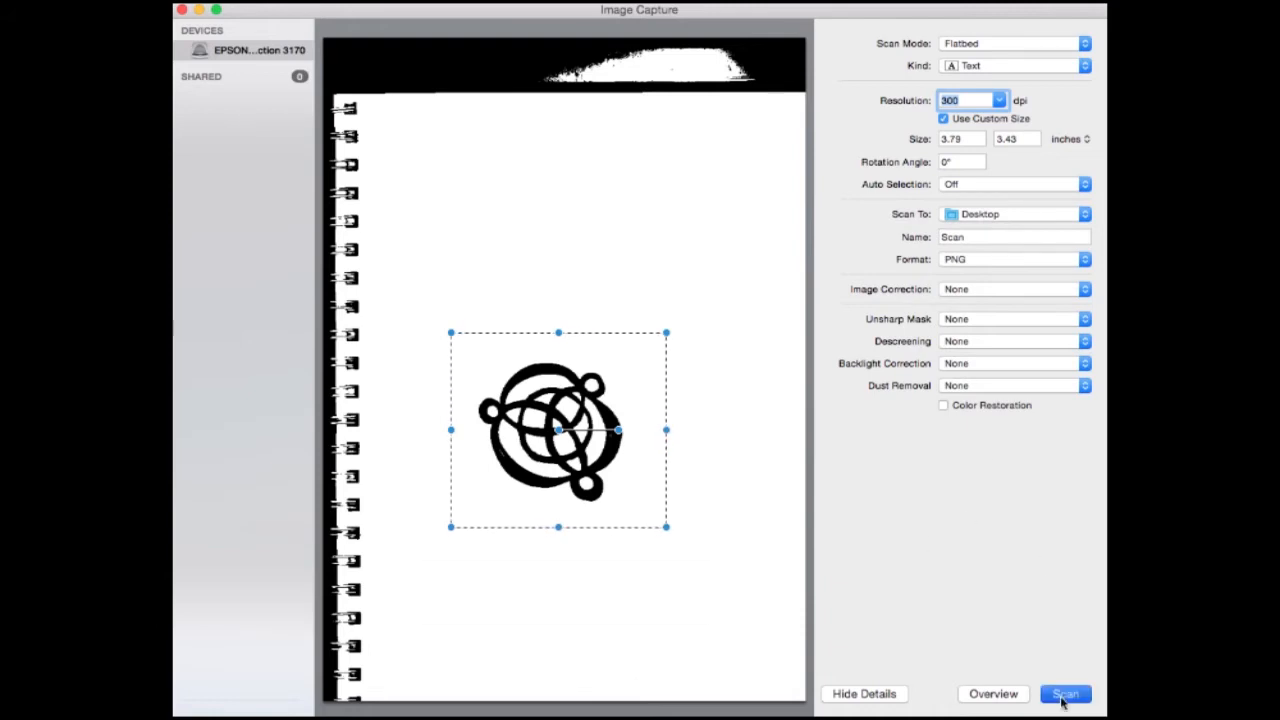
Step: Scan the framed drawing to Scan 1.png on the Desktop and pick it in Scan Results
click(1064, 693)
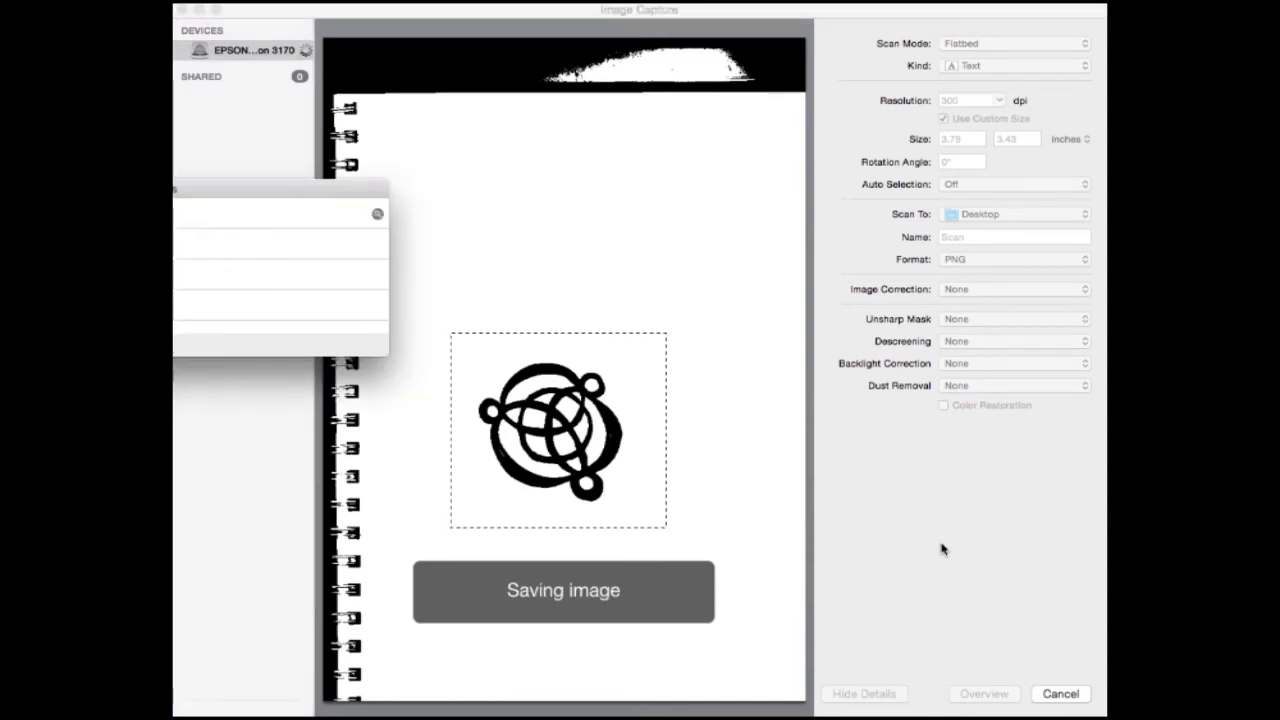
mouse_move(418, 224)
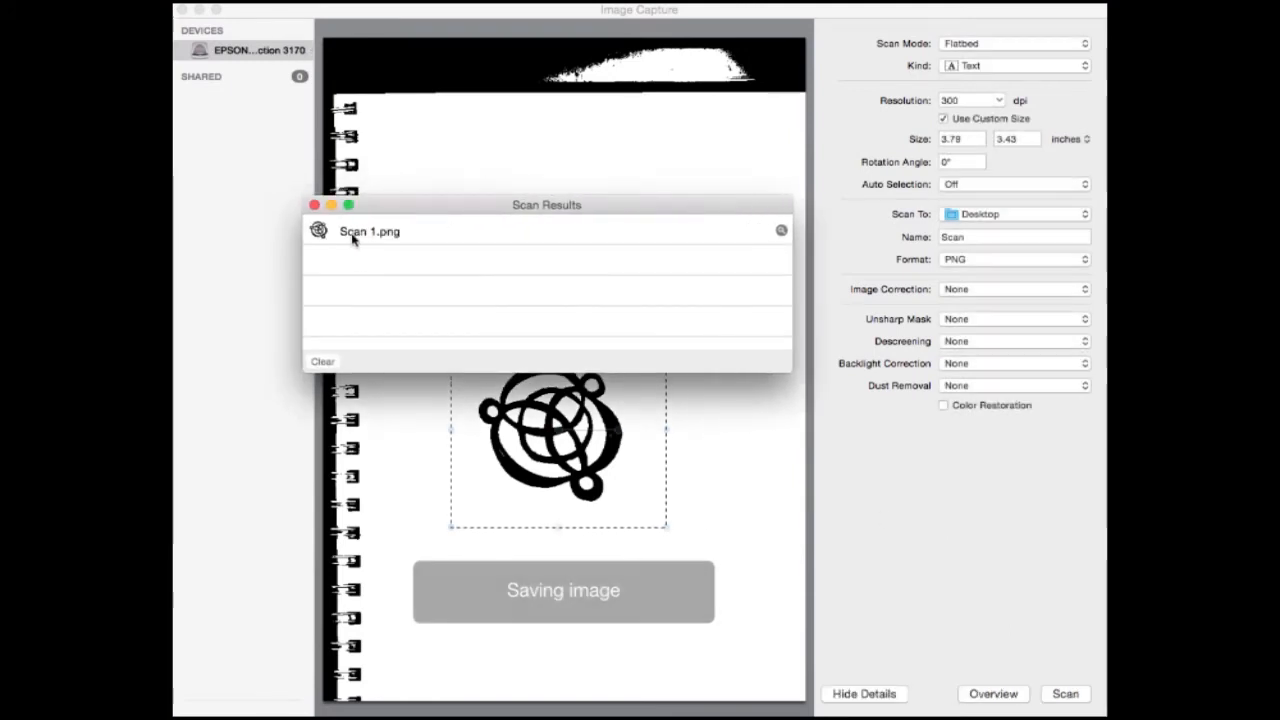
click(369, 231)
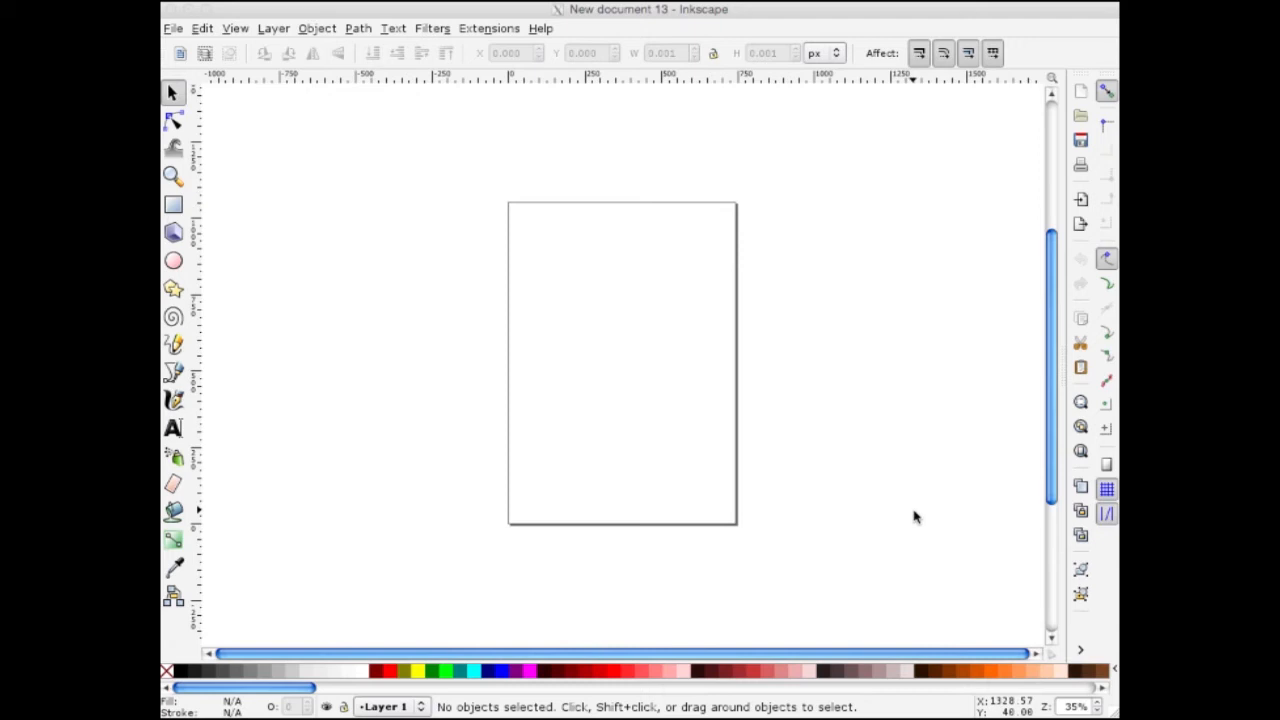
mouse_move(823, 230)
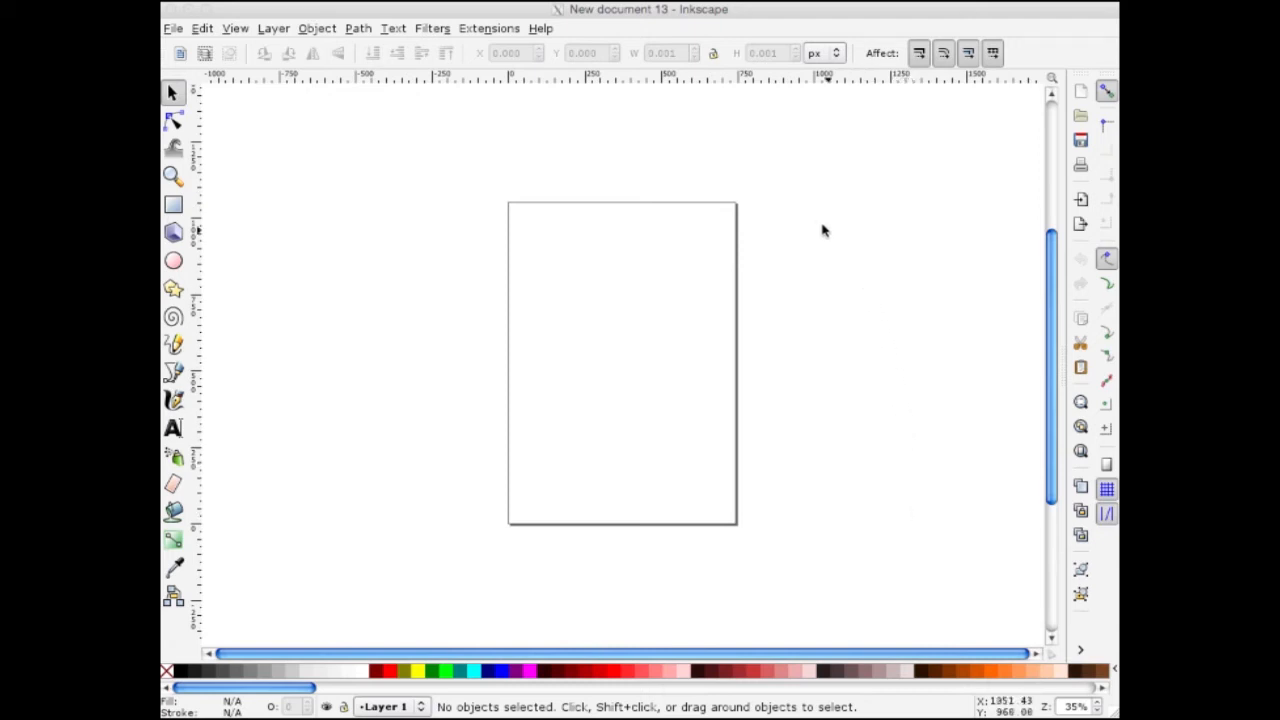
mouse_move(477, 173)
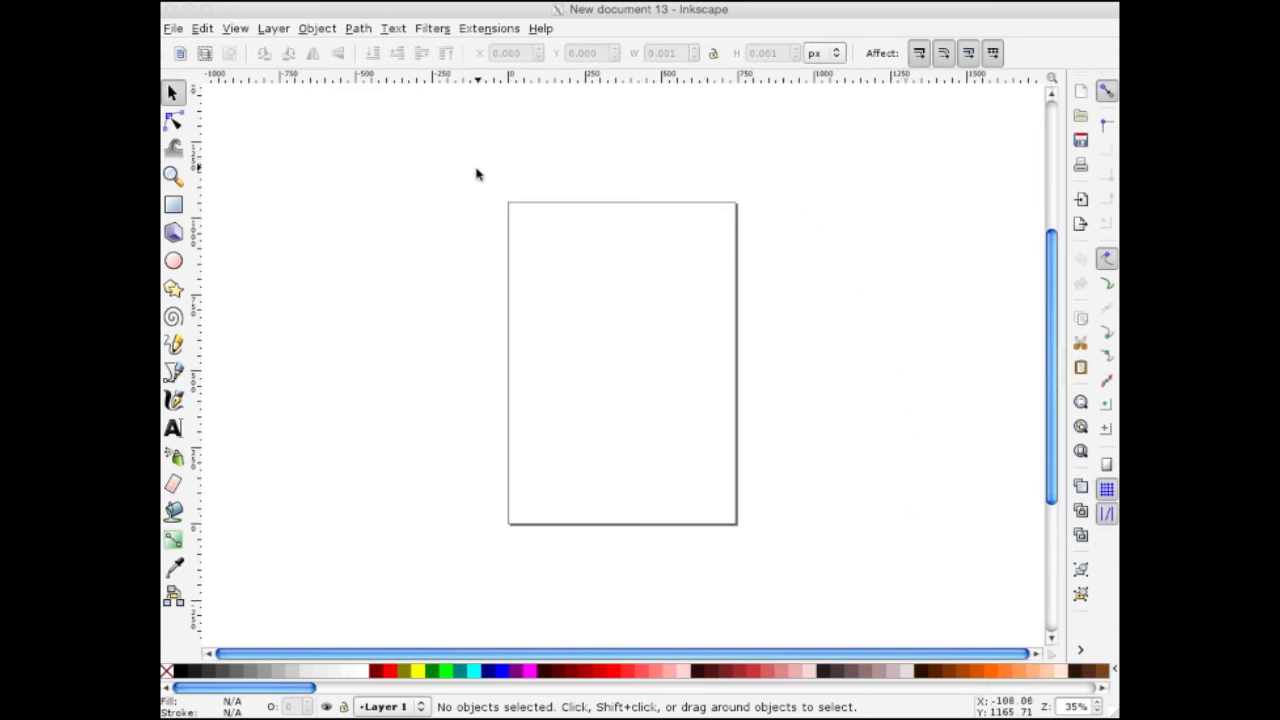
mouse_move(428, 261)
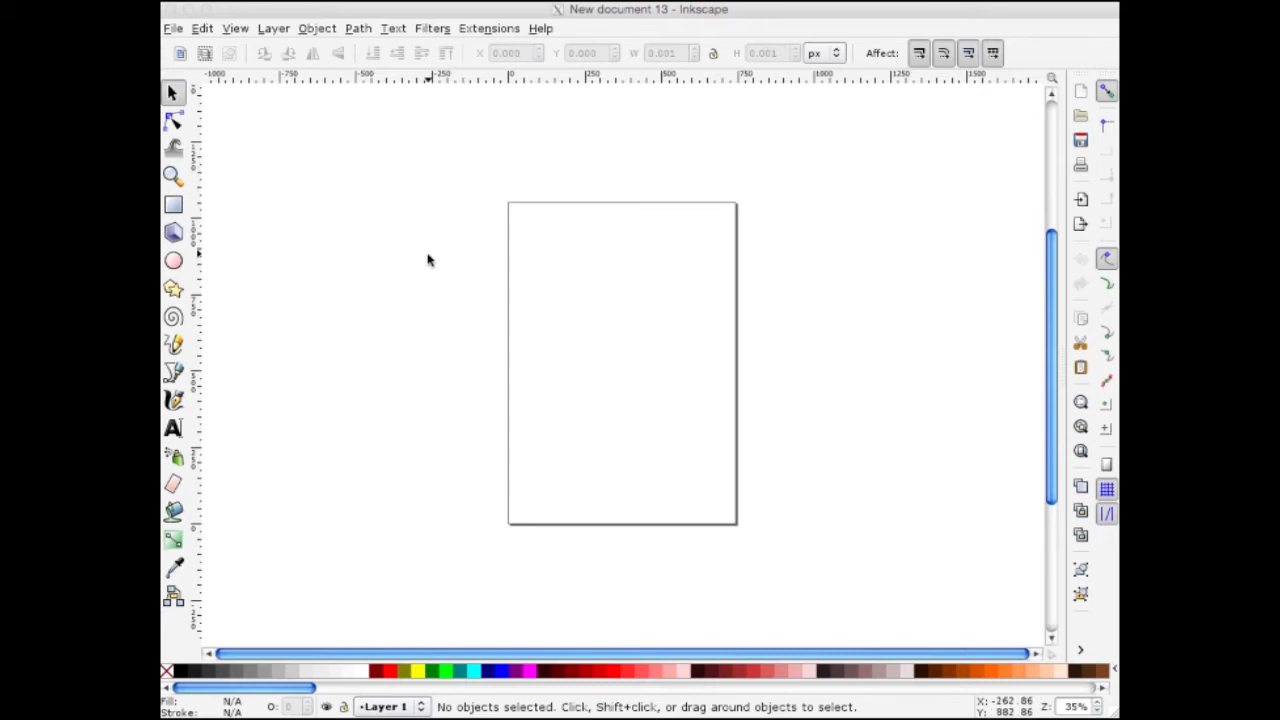
mouse_move(430, 308)
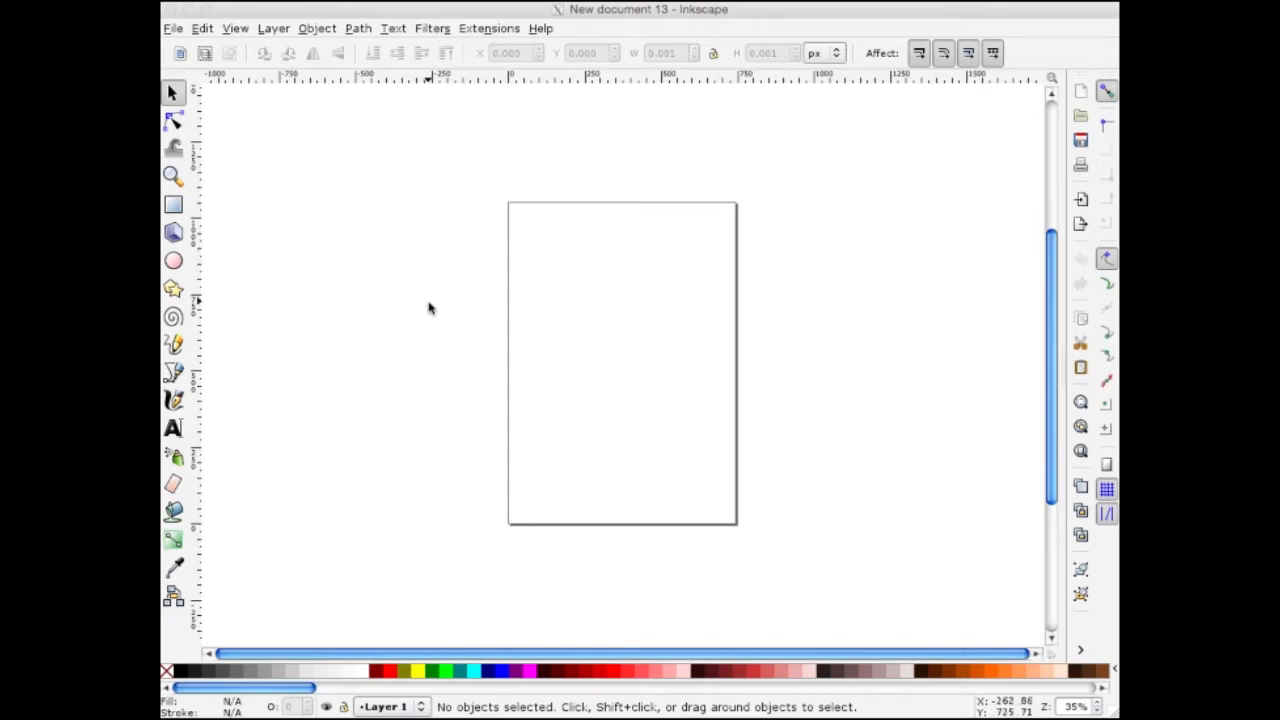
mouse_move(435, 438)
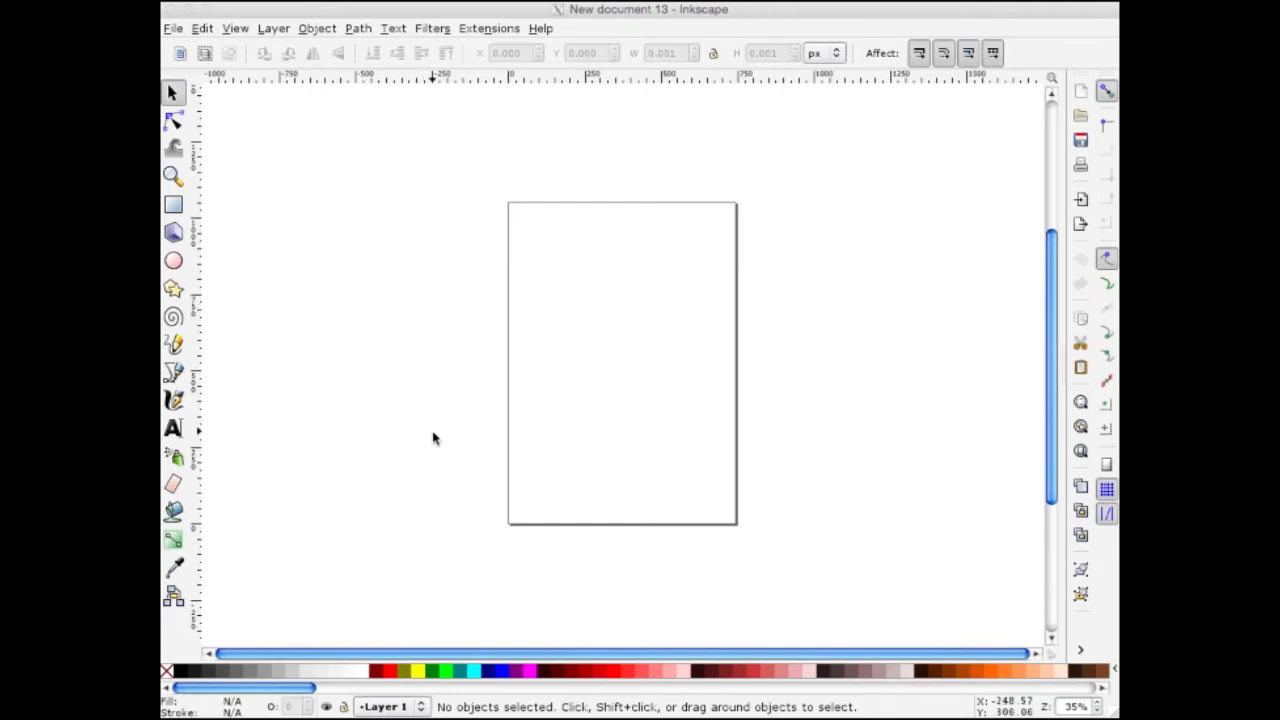
mouse_move(430, 430)
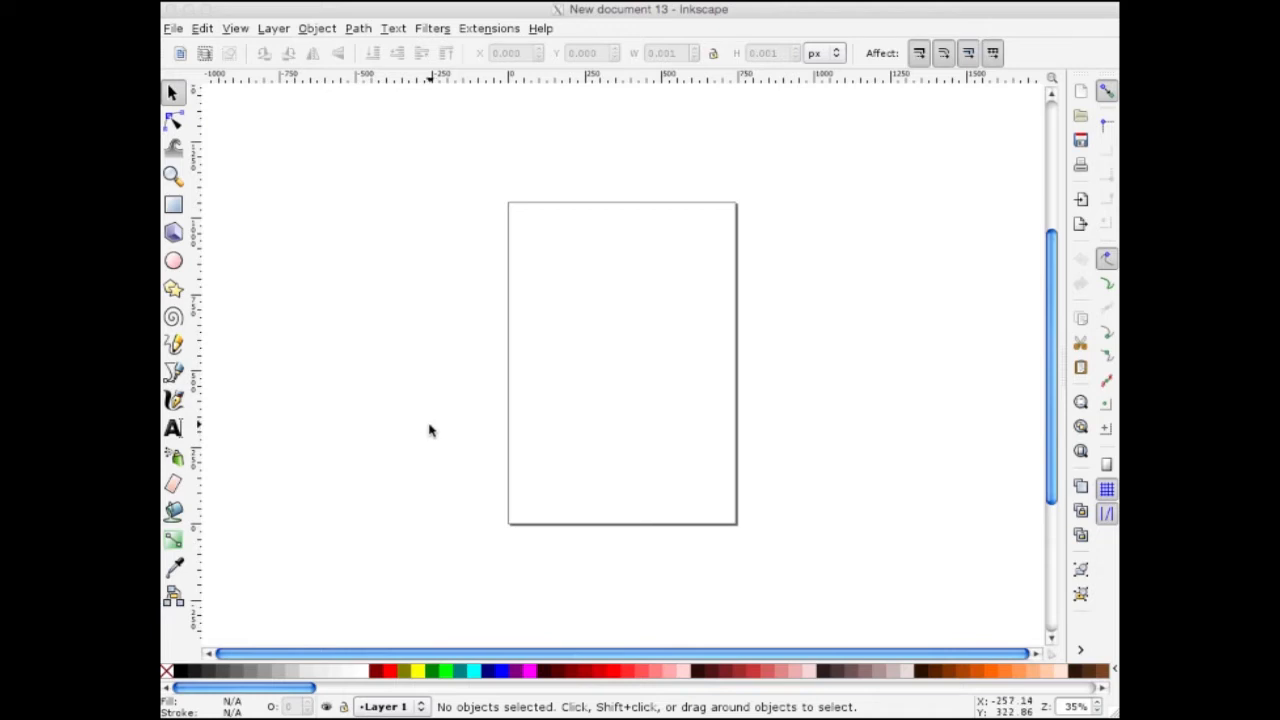
mouse_move(460, 180)
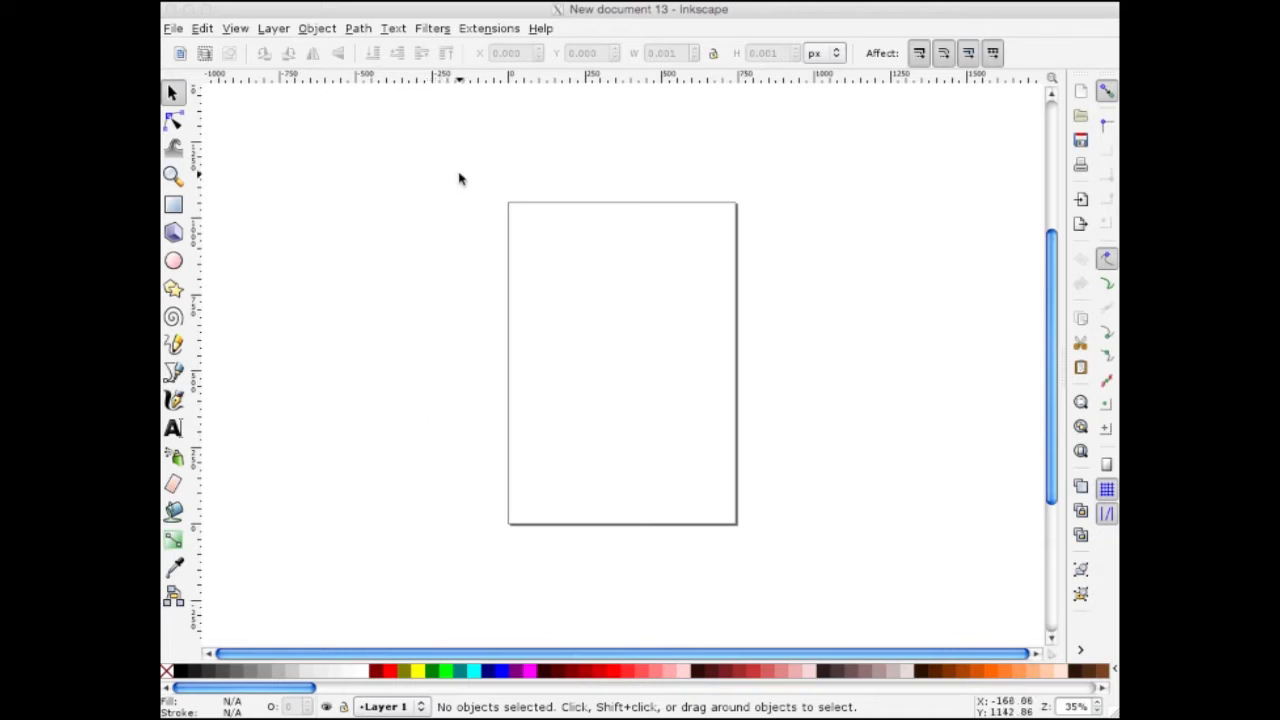
mouse_move(786, 240)
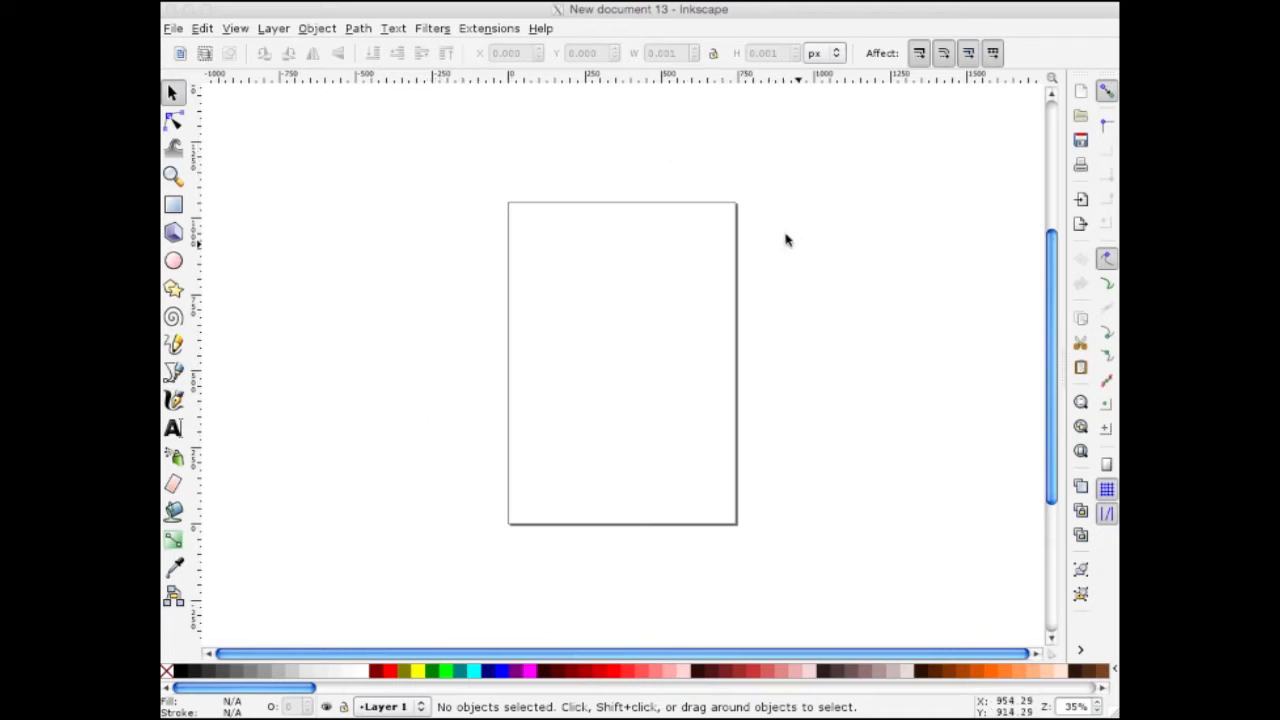
mouse_move(324, 136)
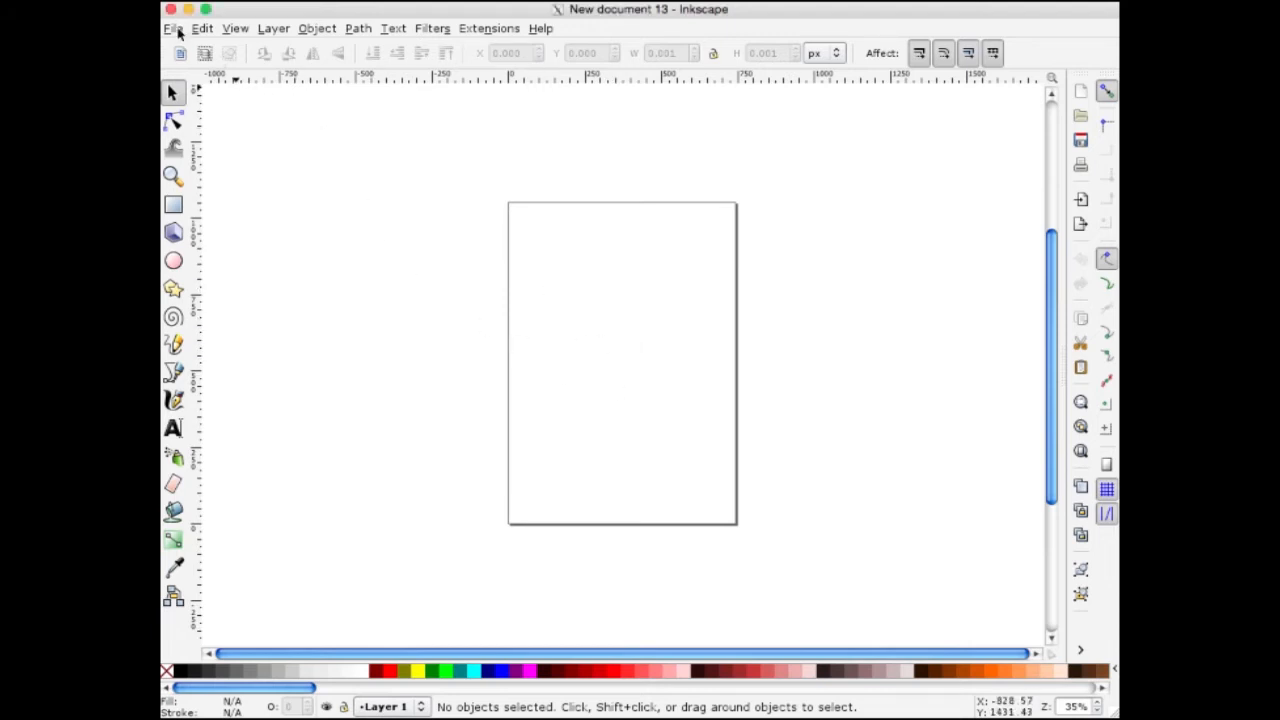
Step: Import Scan 1.png from the Desktop into the document as an embedded image
click(174, 28)
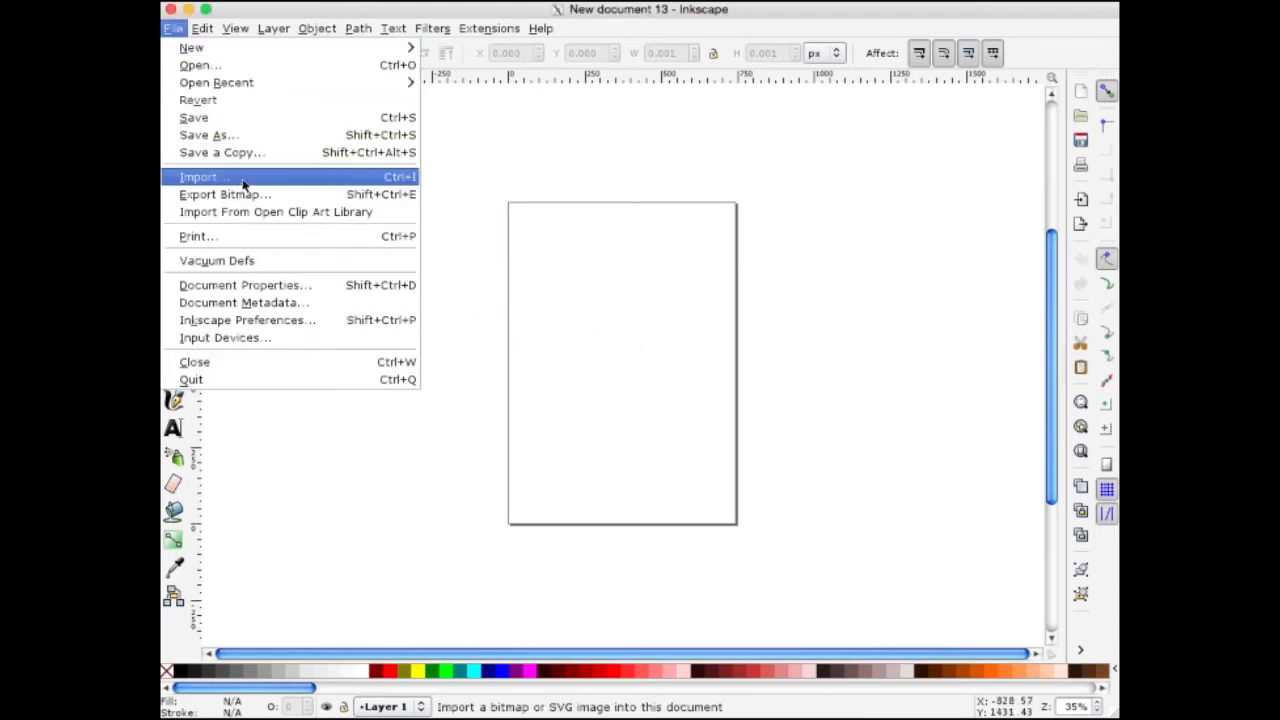
click(199, 177)
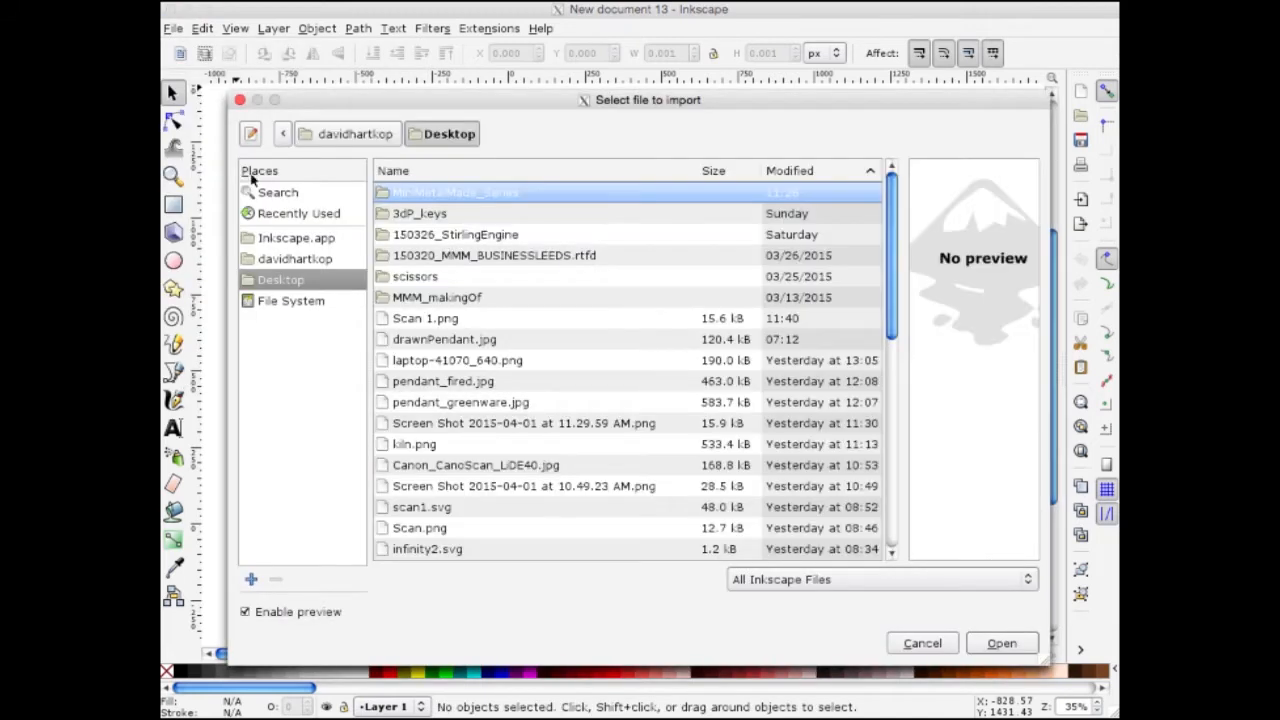
mouse_move(384, 328)
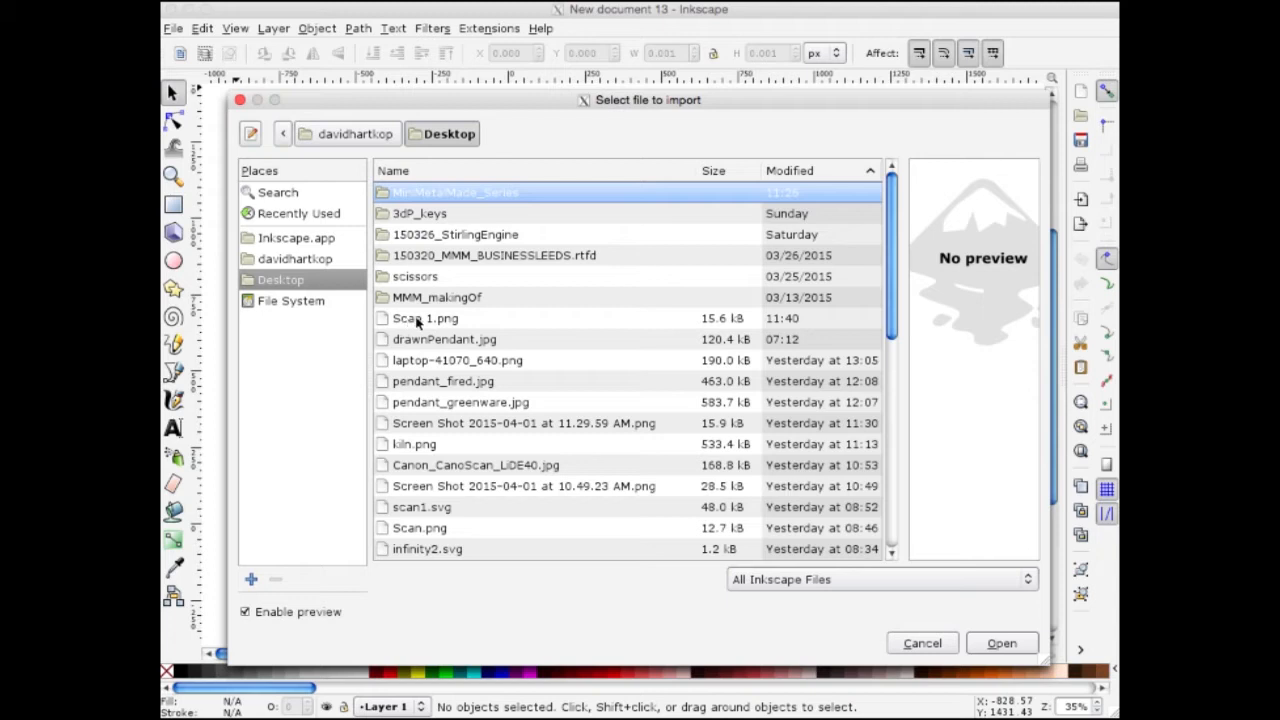
click(424, 318)
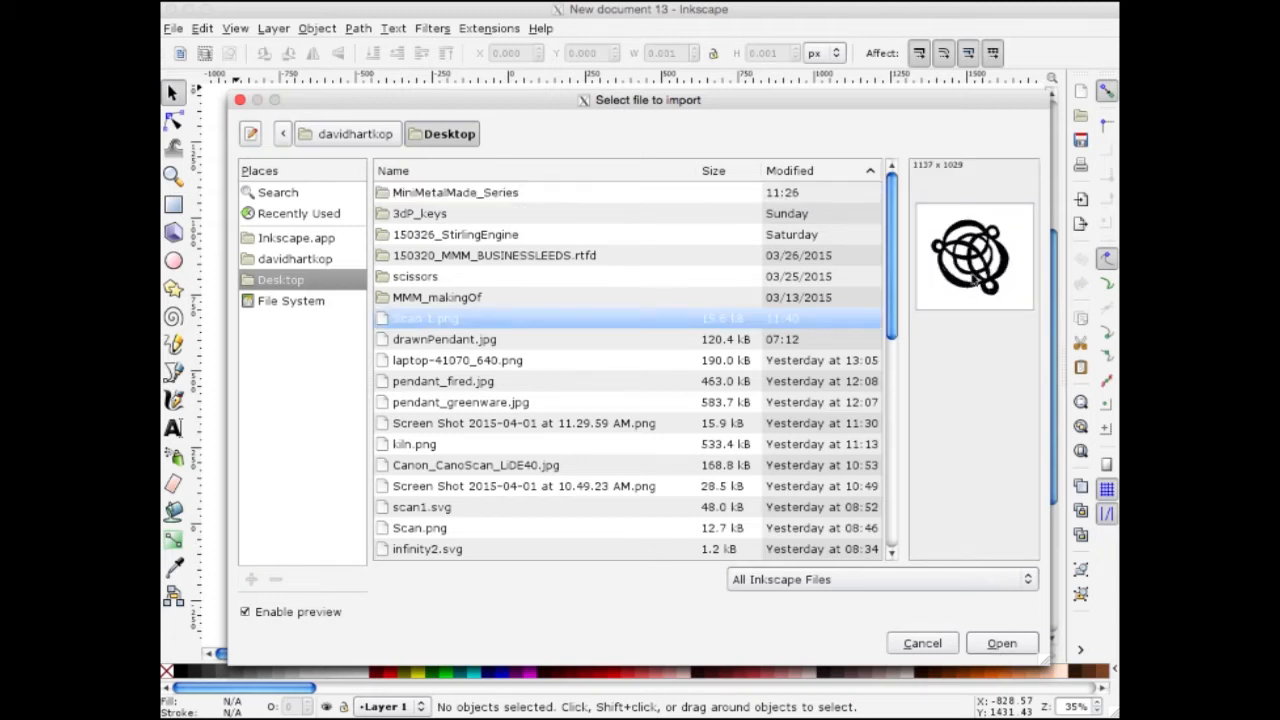
click(1001, 643)
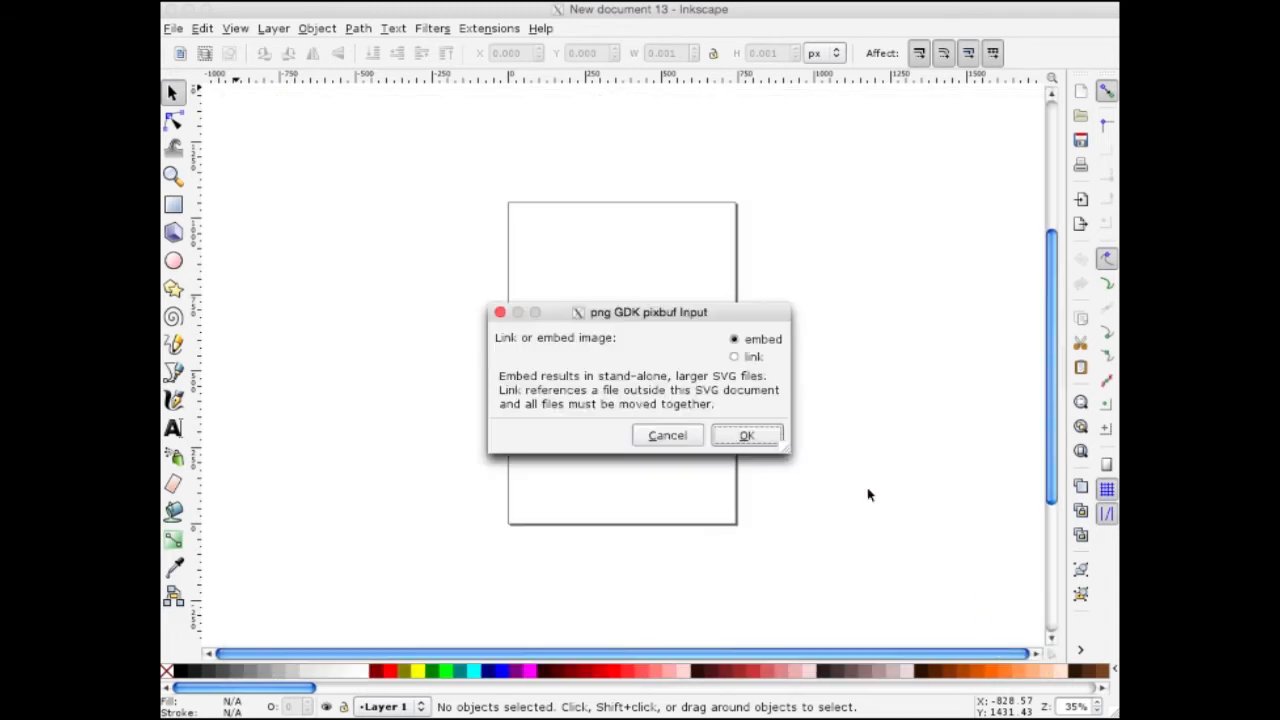
mouse_move(765, 349)
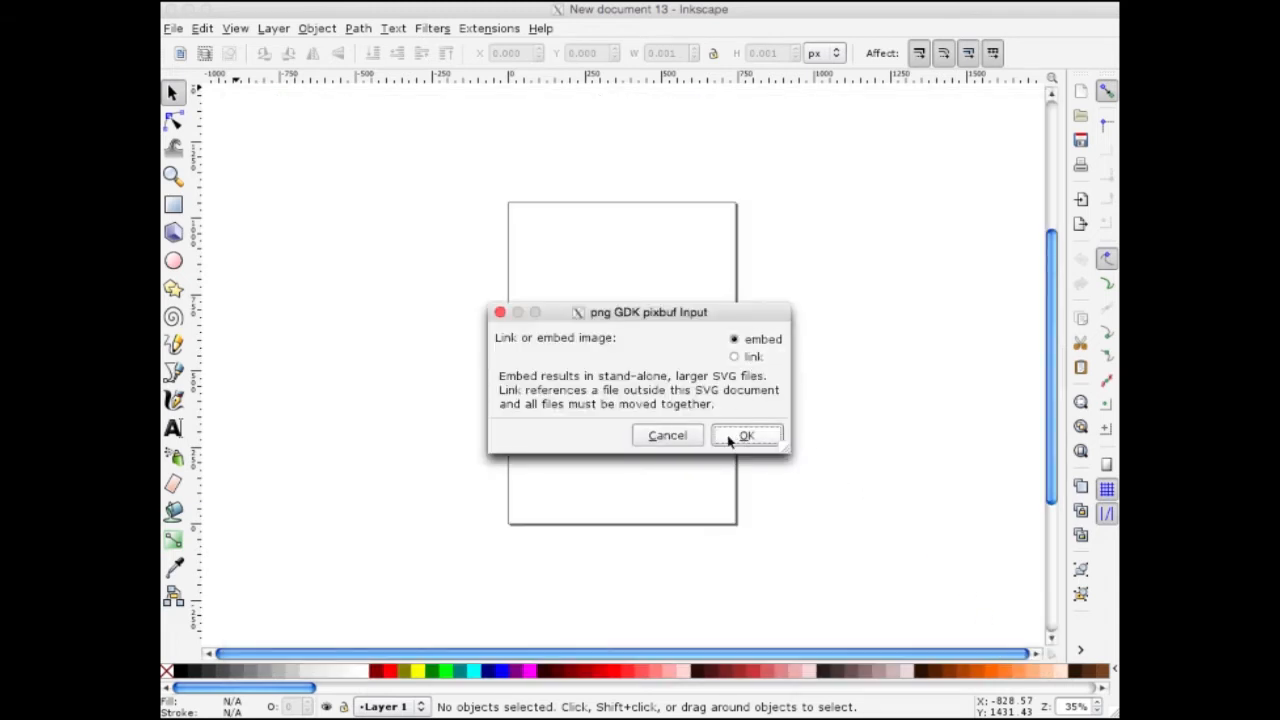
click(745, 435)
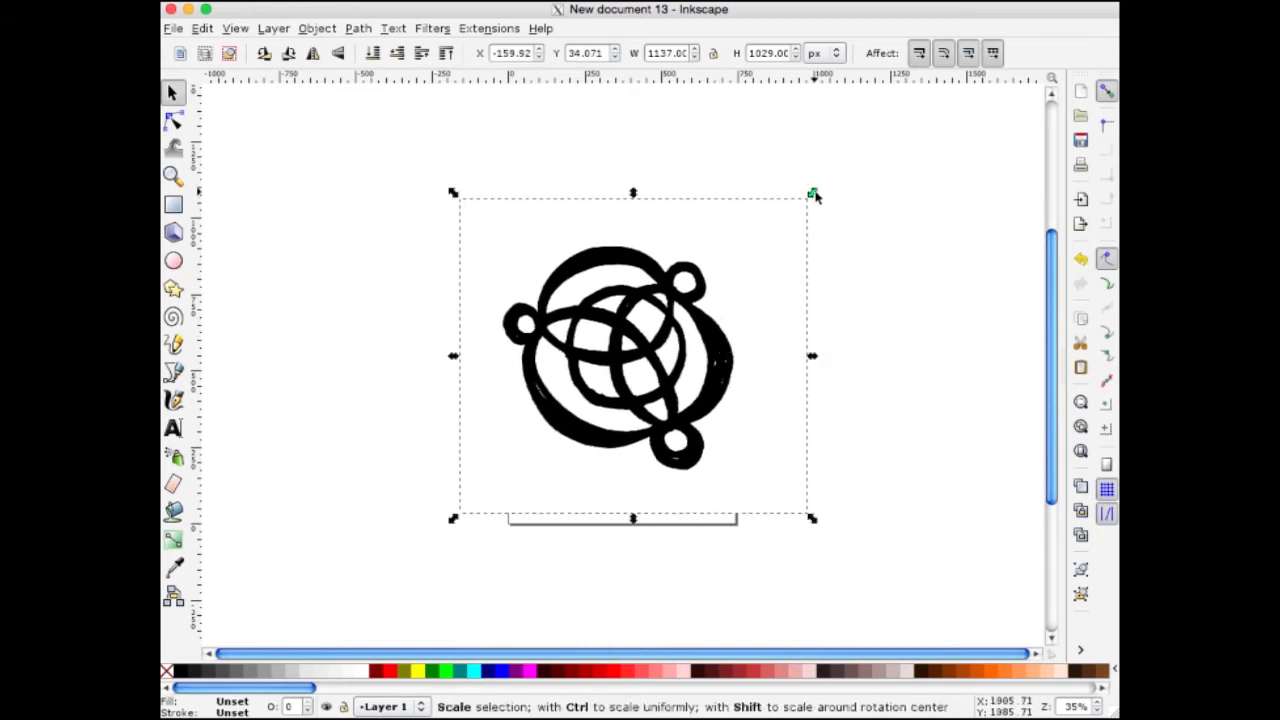
Step: Scale the pendant image down to roughly 508 by 480 px so it fits inside the page
drag(813, 193, 735, 210)
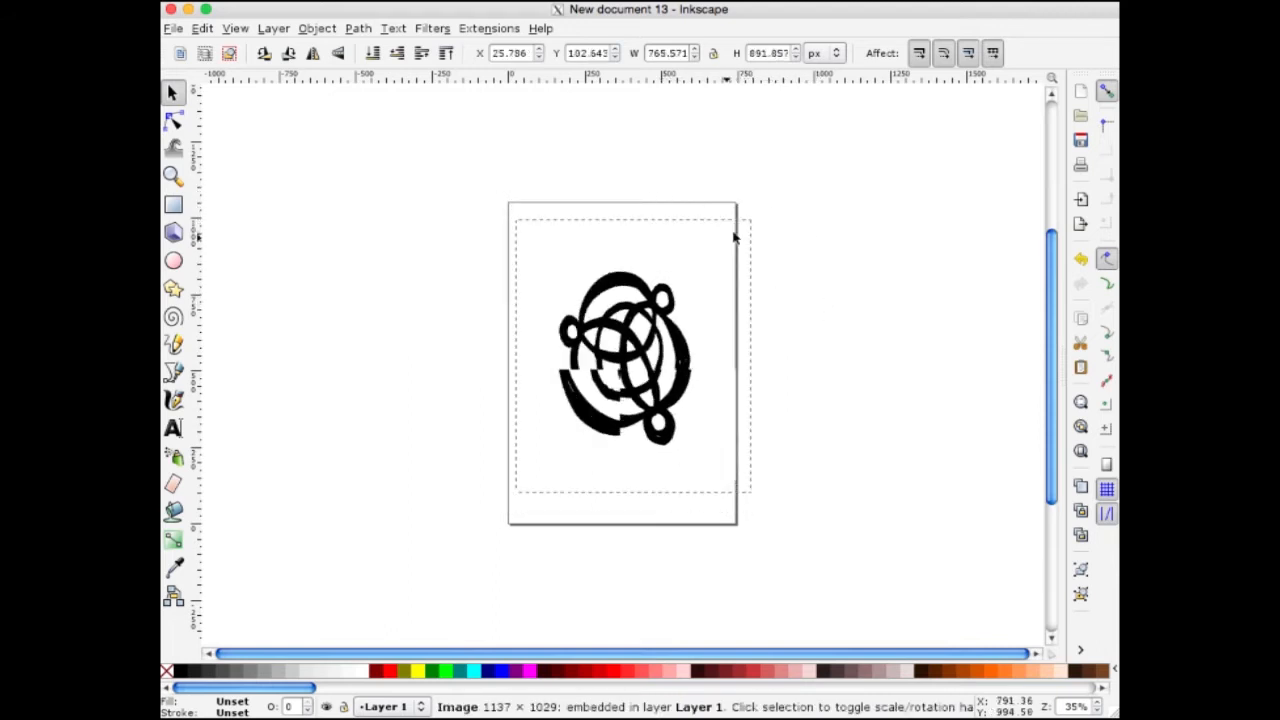
drag(735, 237, 715, 280)
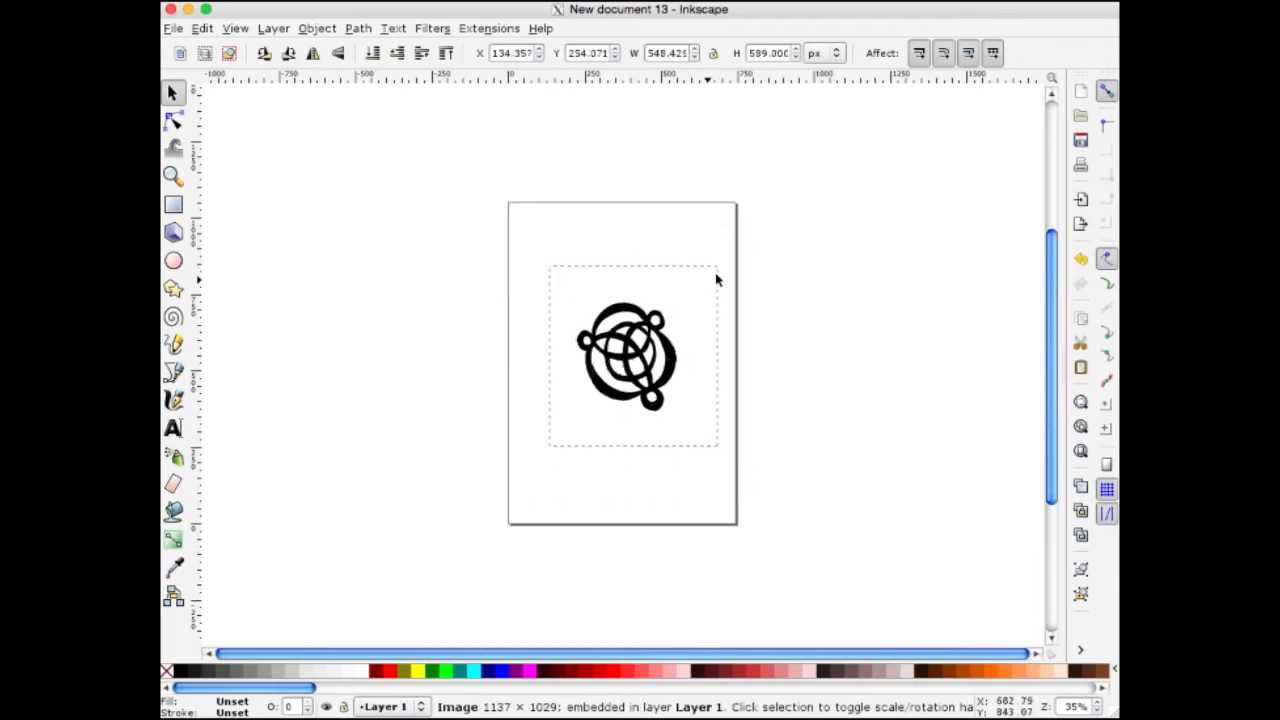
drag(716, 270, 710, 290)
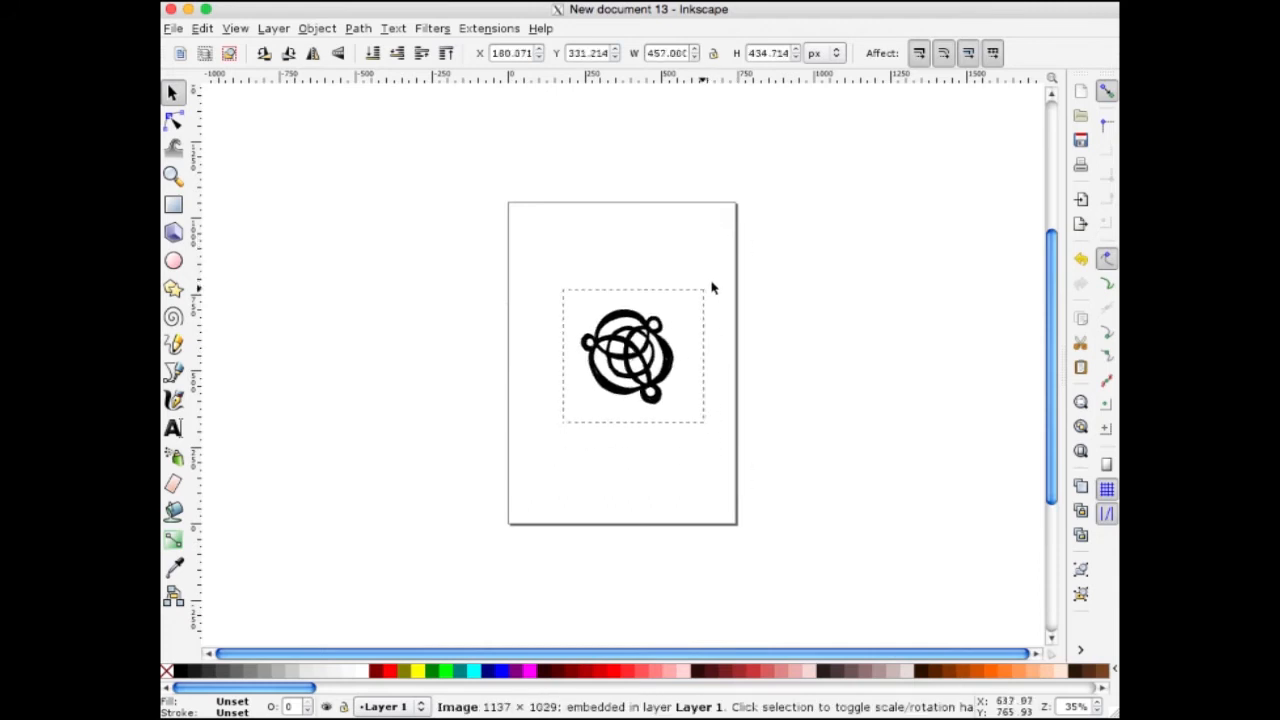
drag(706, 425, 718, 432)
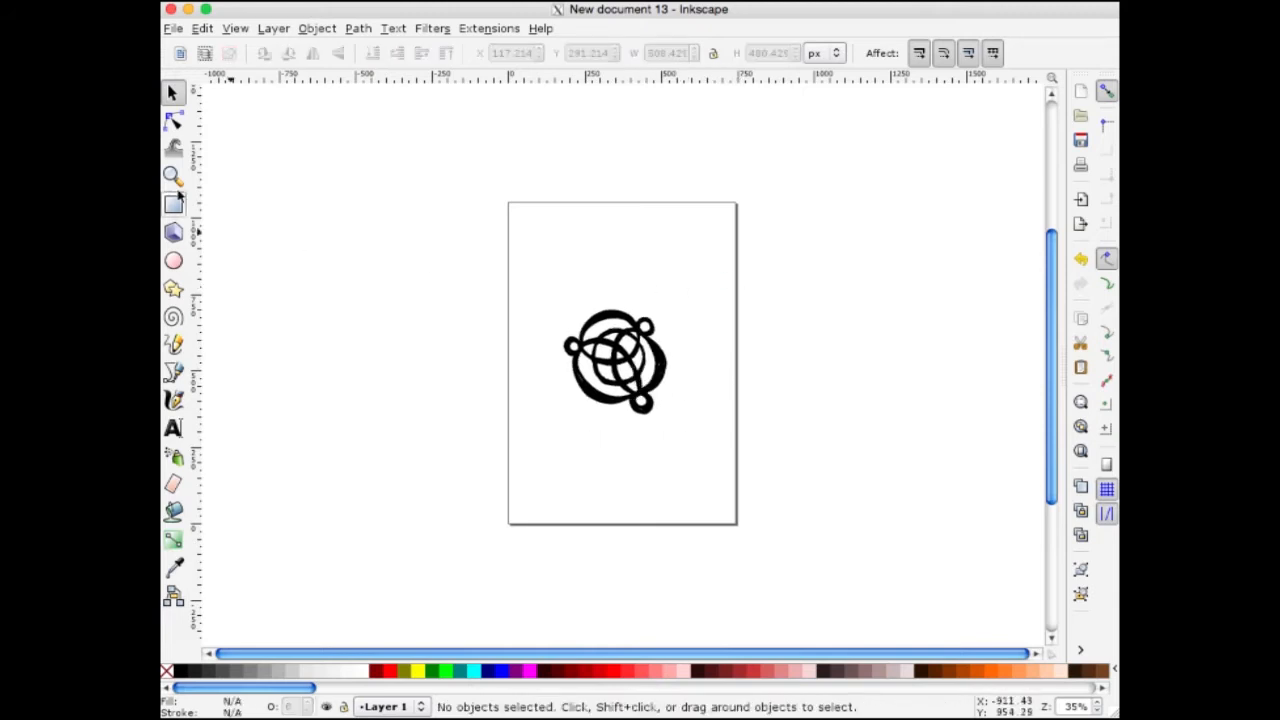
Step: Zoom to about 75% and select the pendant bitmap ready for tracing
click(173, 175)
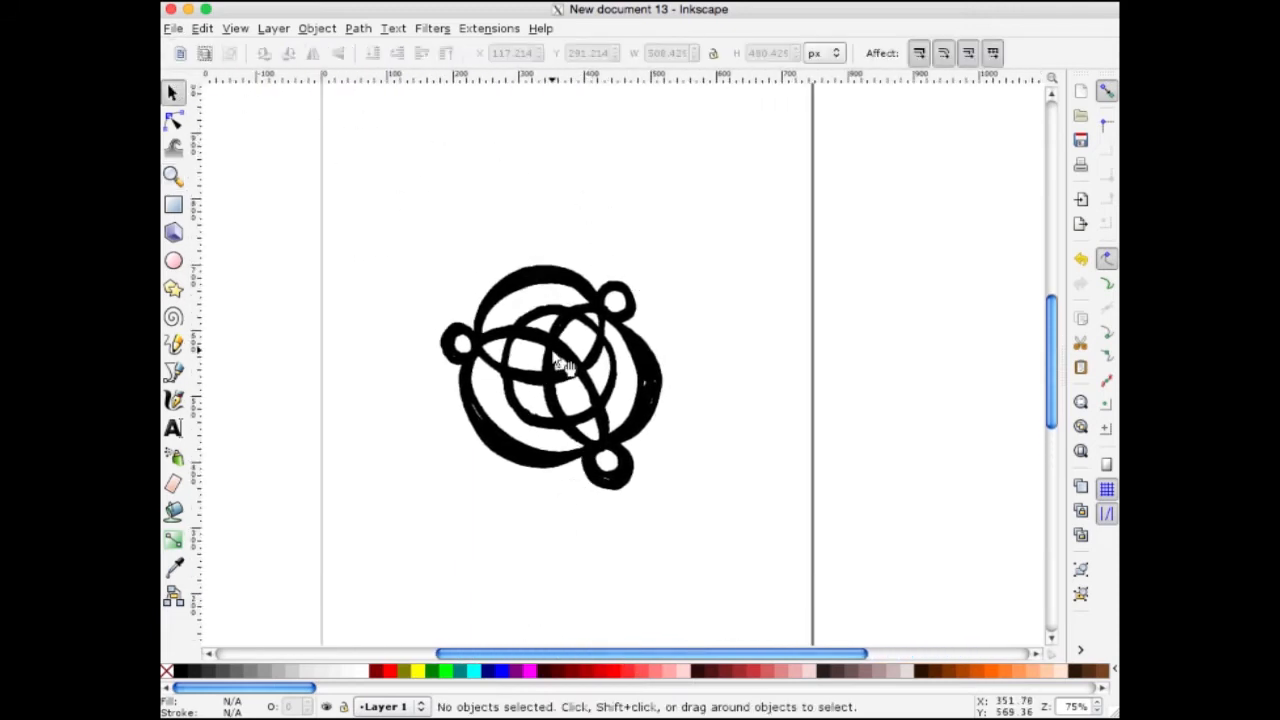
click(565, 370)
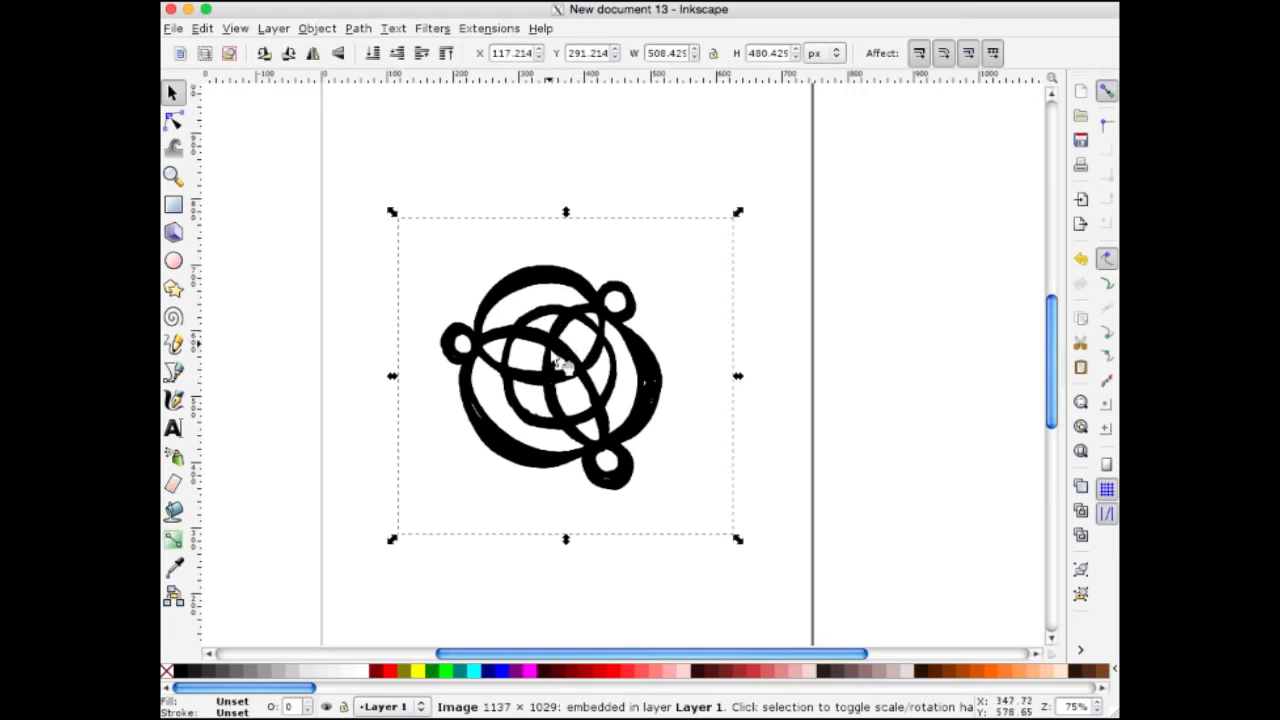
mouse_move(580, 385)
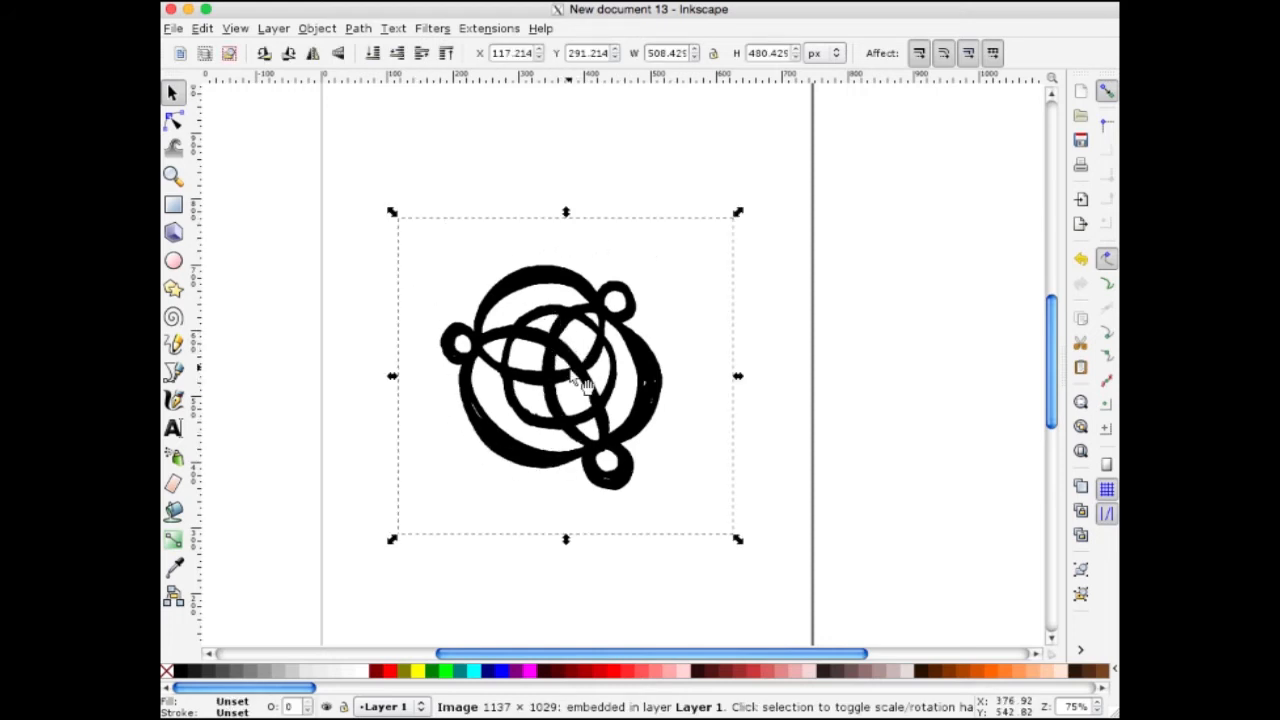
Step: Trace the bitmap with Brightness cutoff 0.450 into a black vector path of 632 nodes
click(357, 28)
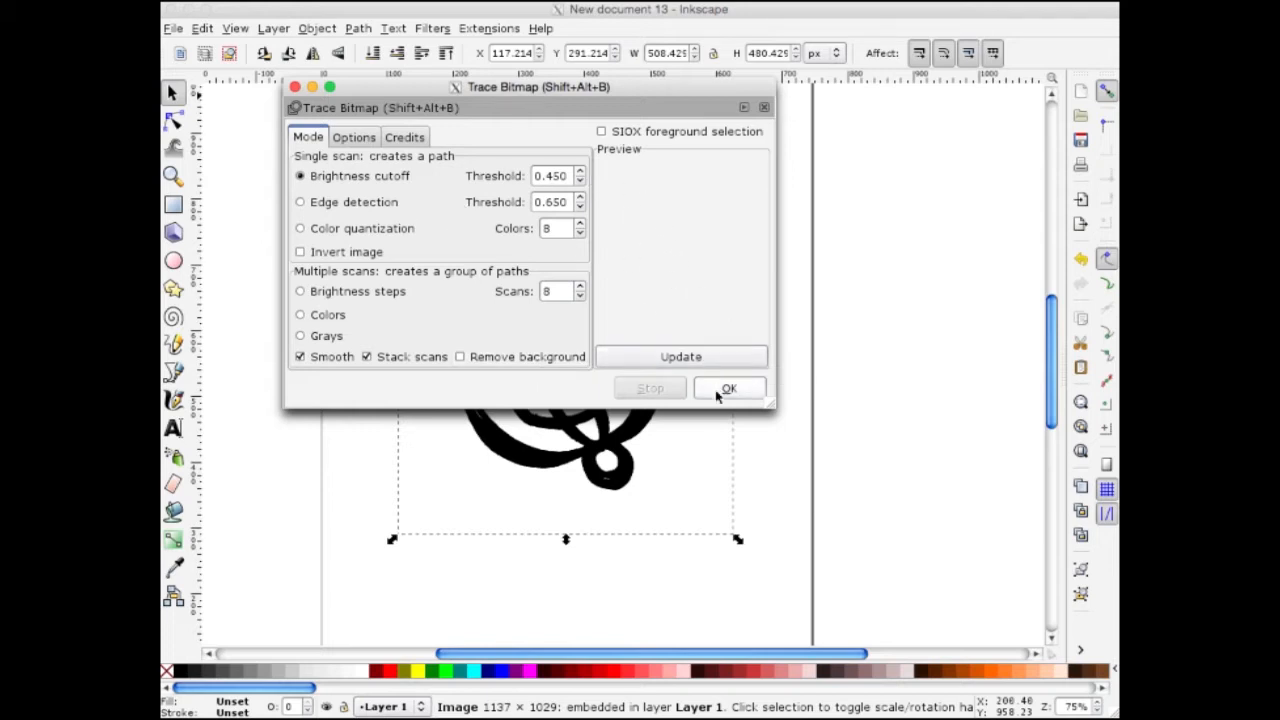
click(728, 388)
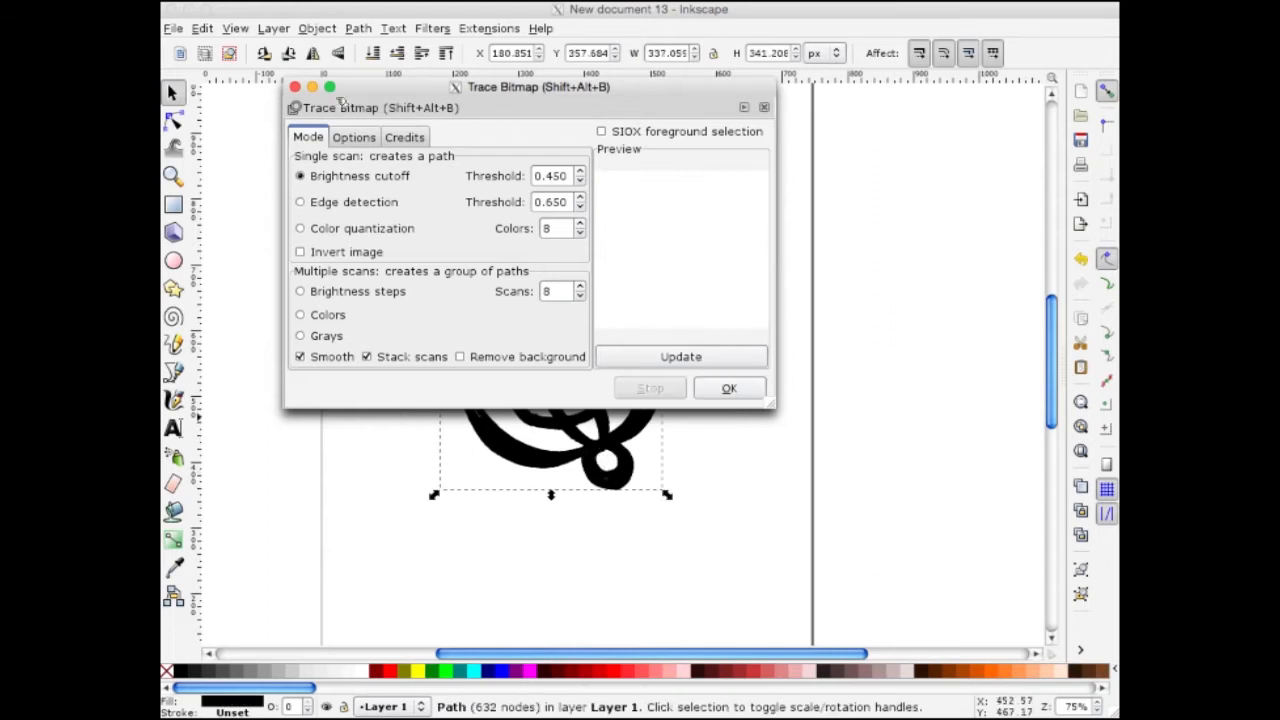
Step: Close the Trace Bitmap dialog and drag-zoom into the traced edges to compare them with the pixelated scan
click(729, 388)
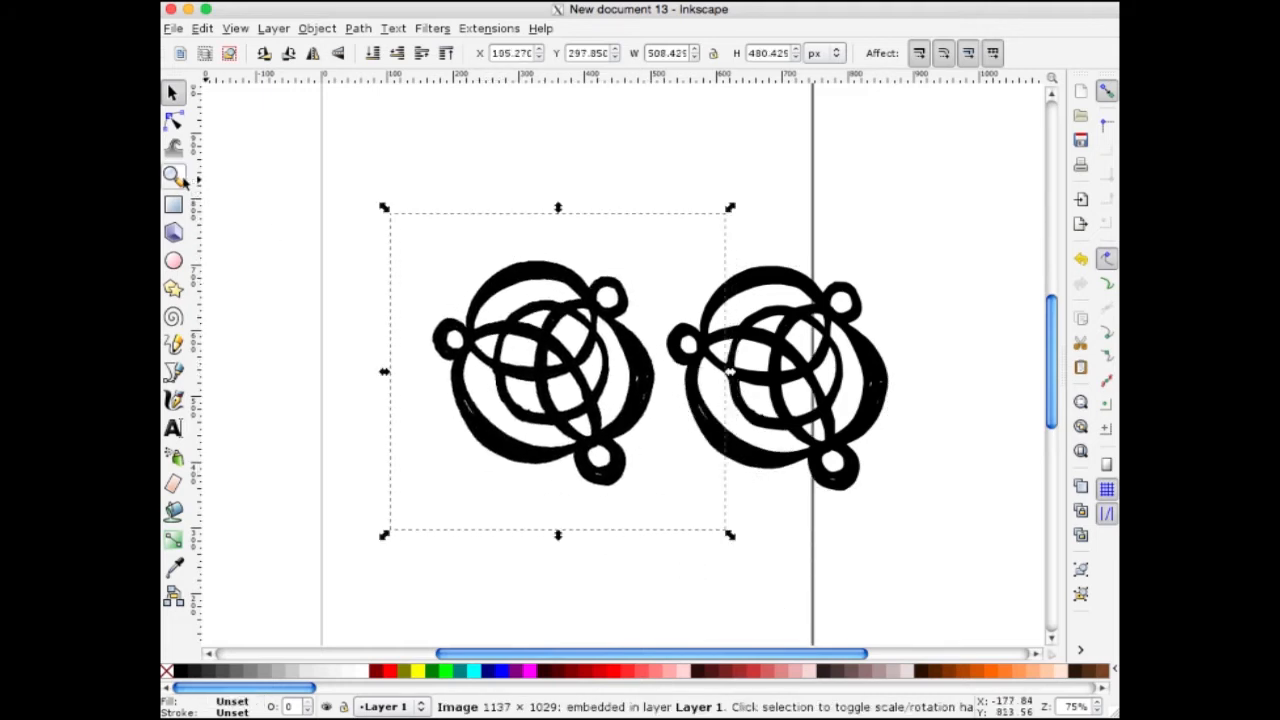
click(173, 175)
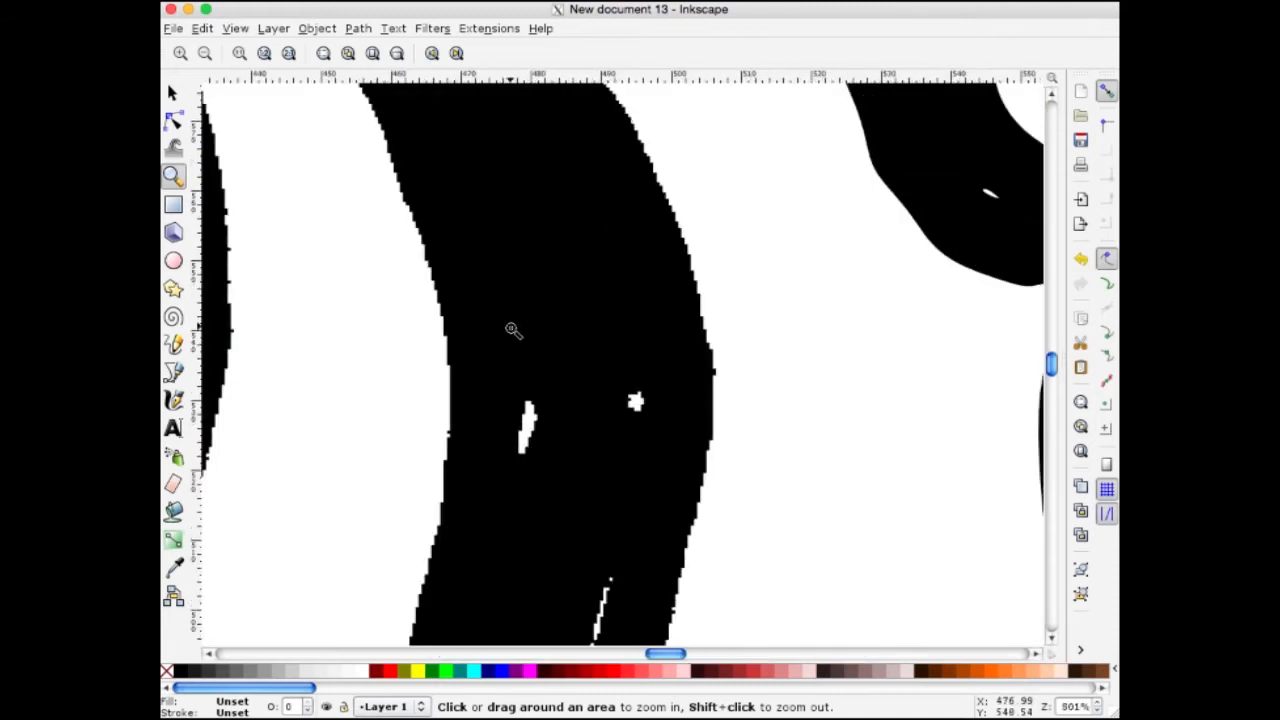
mouse_move(453, 240)
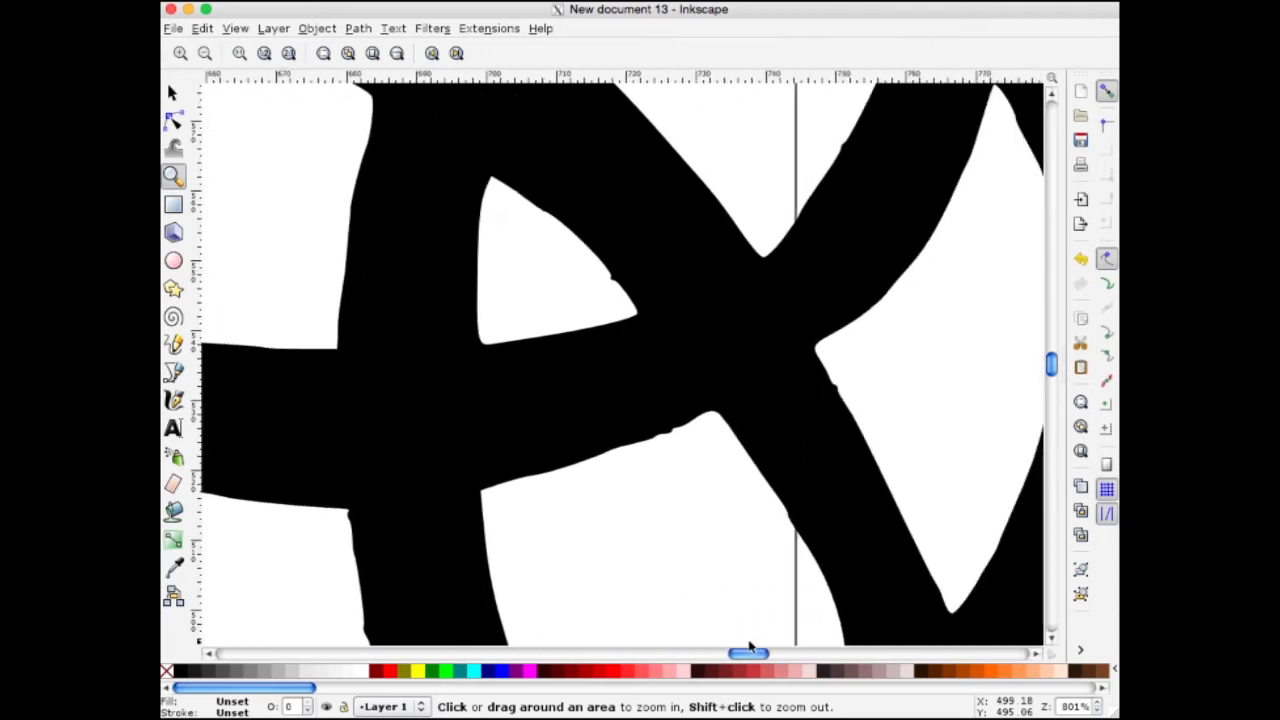
drag(442, 302, 548, 402)
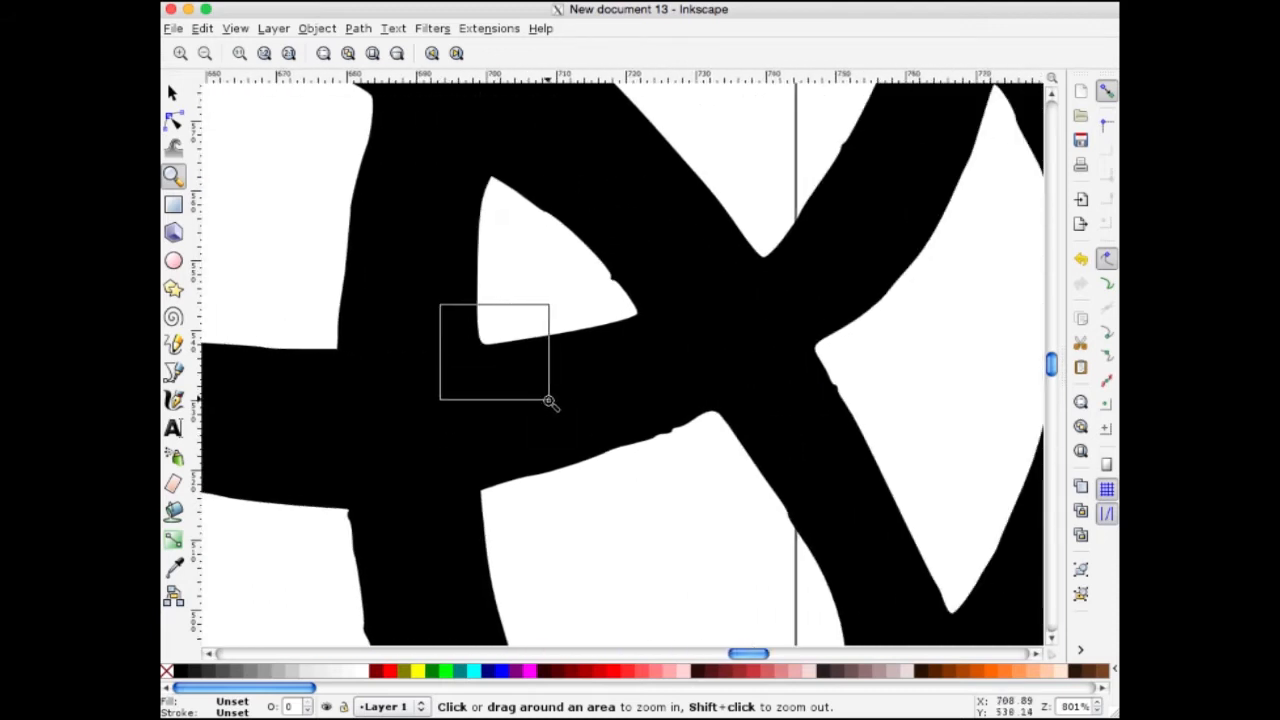
drag(447, 308, 547, 400)
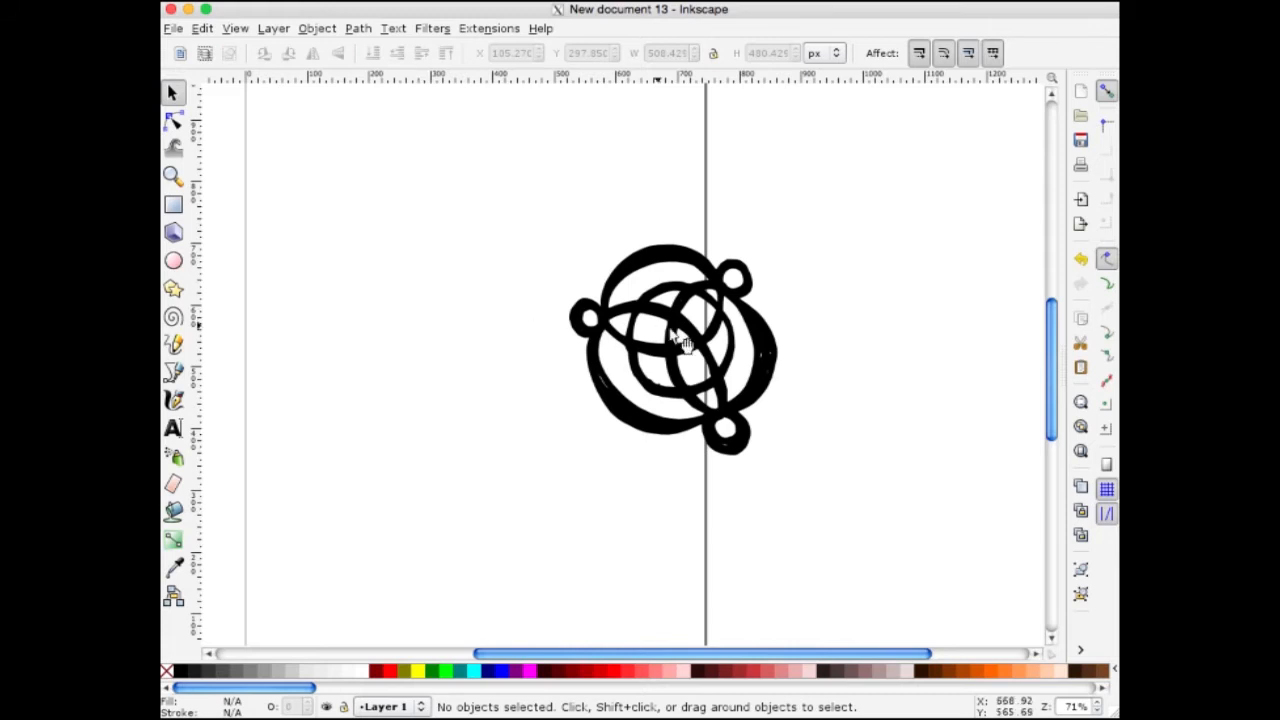
Step: Apply Path > Object to Path to the traced pendant so its nodes show along the outline
drag(685, 345, 470, 345)
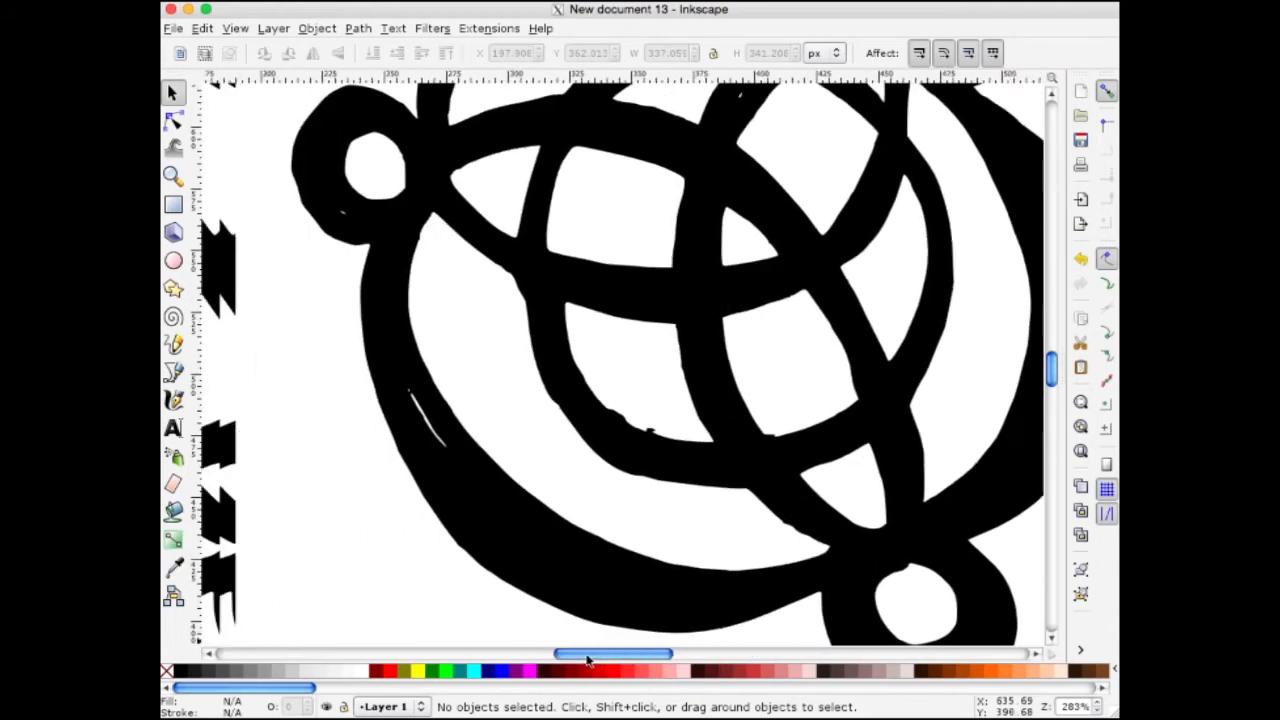
drag(610, 653, 640, 653)
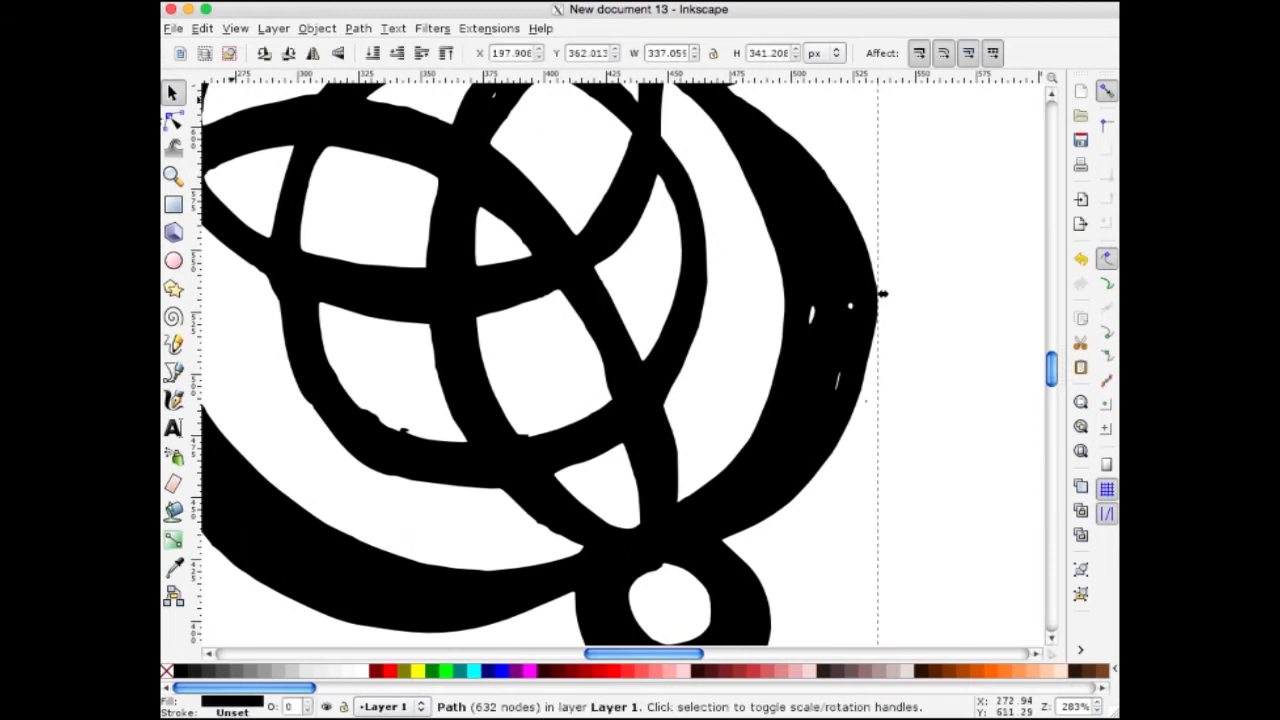
click(357, 27)
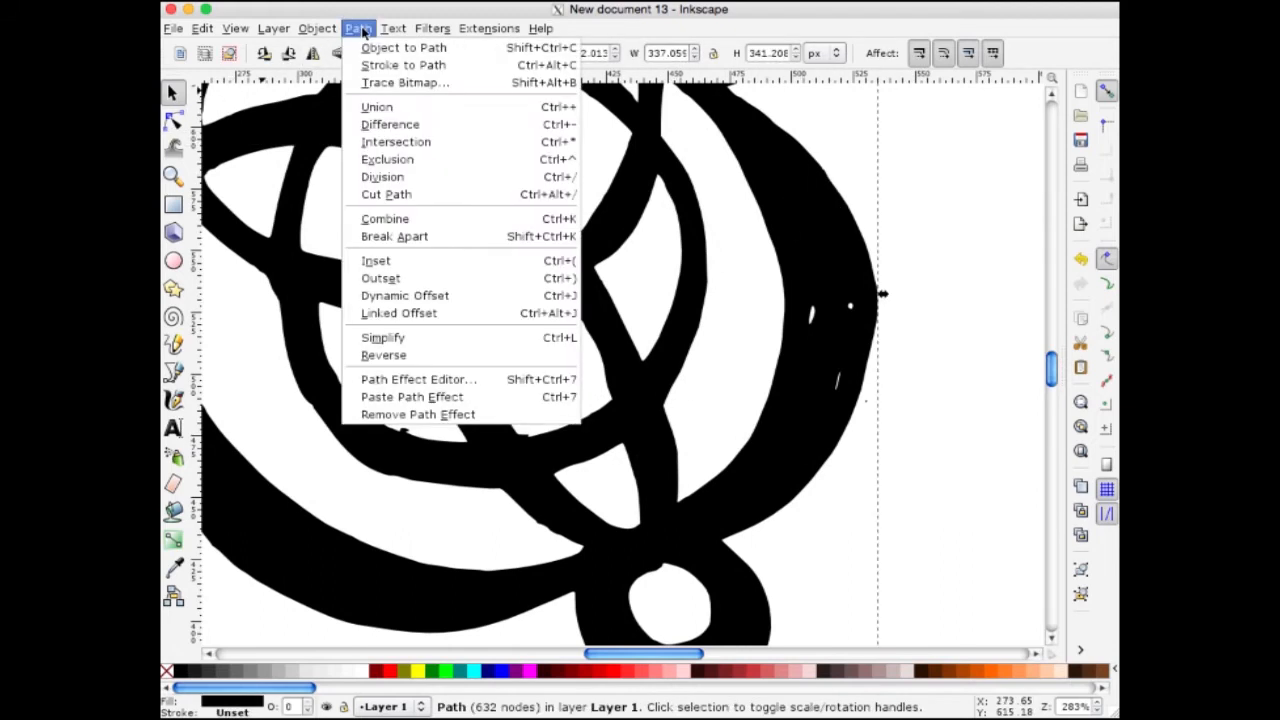
mouse_move(404, 47)
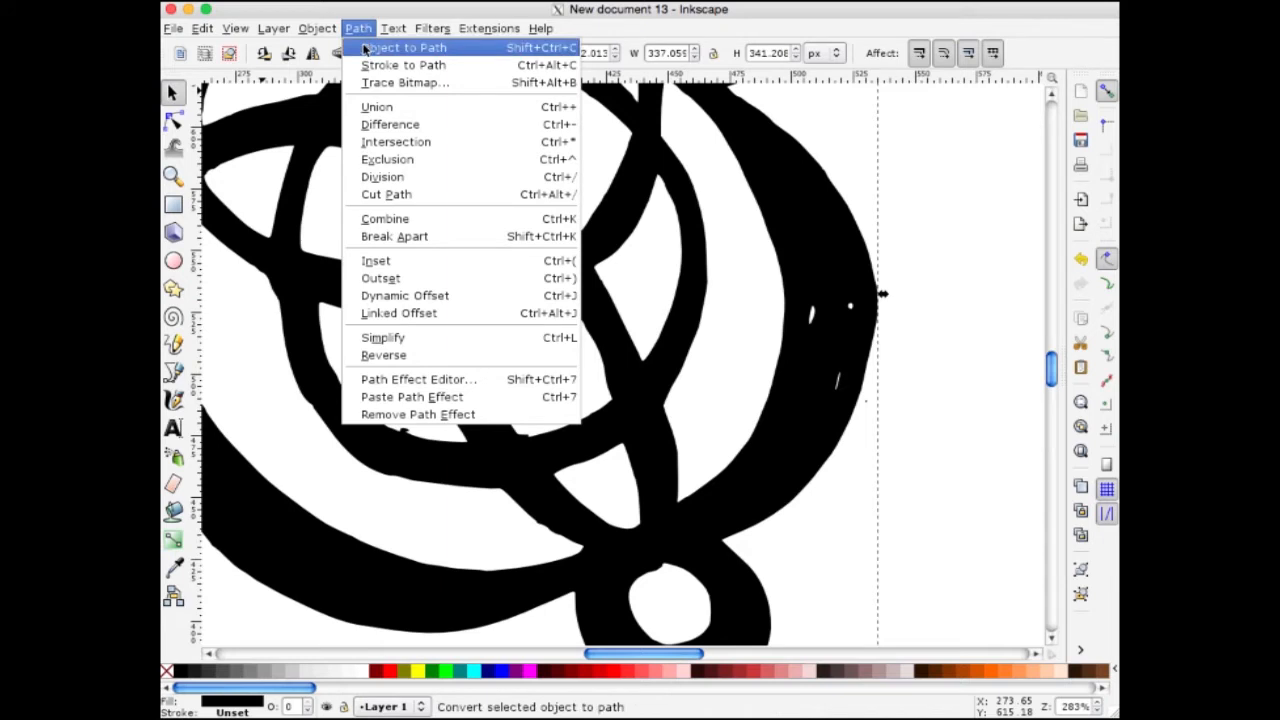
mouse_move(375, 55)
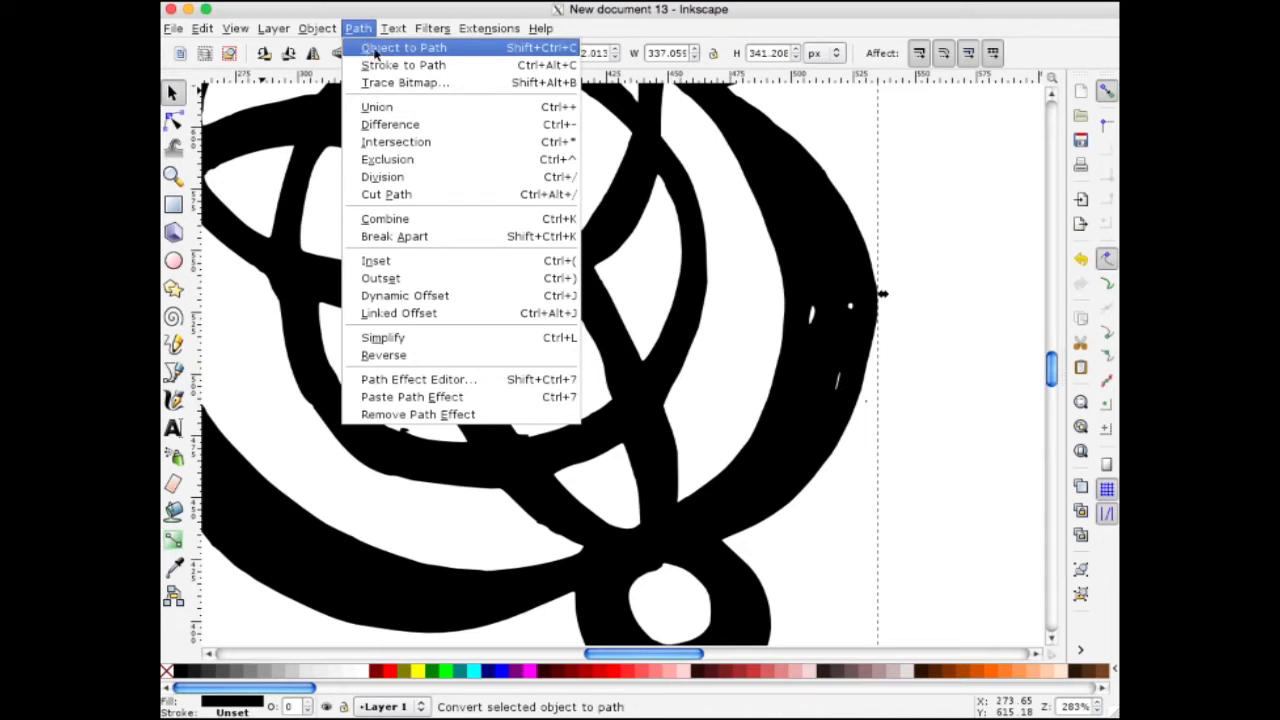
click(404, 47)
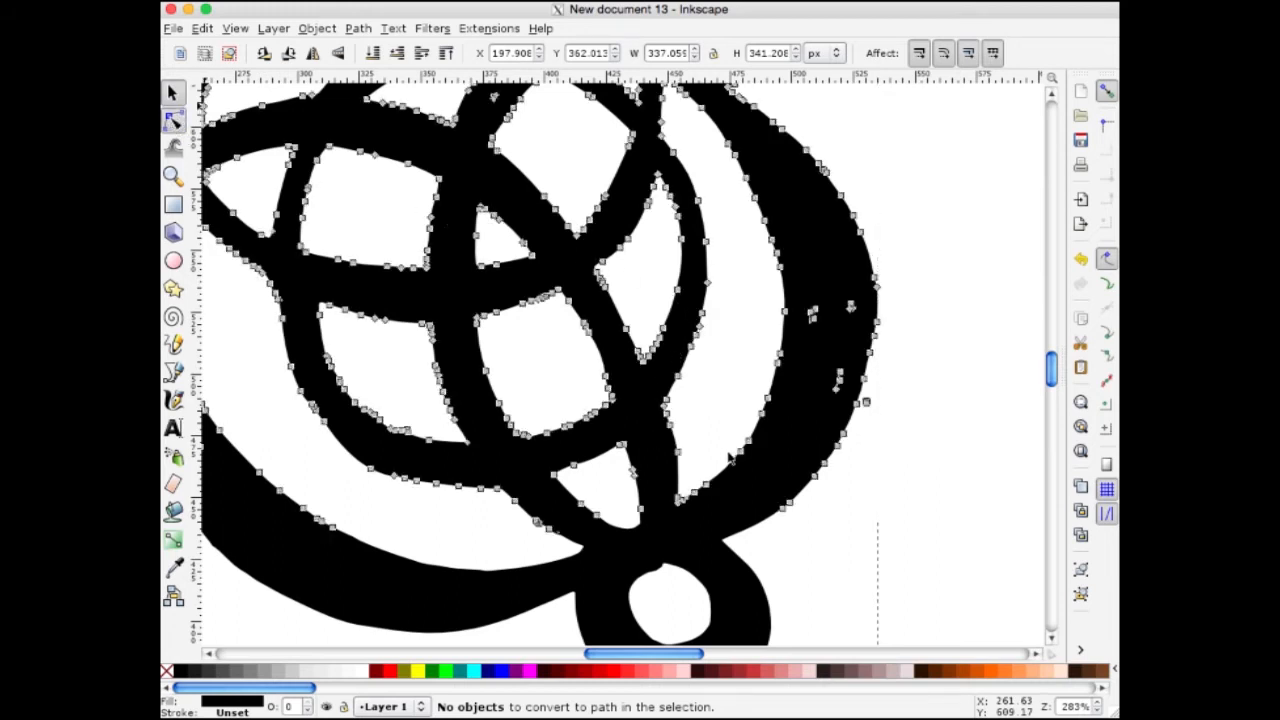
Step: Zoom in and drag node handles to smooth the rough notch on the pendant outline
click(173, 120)
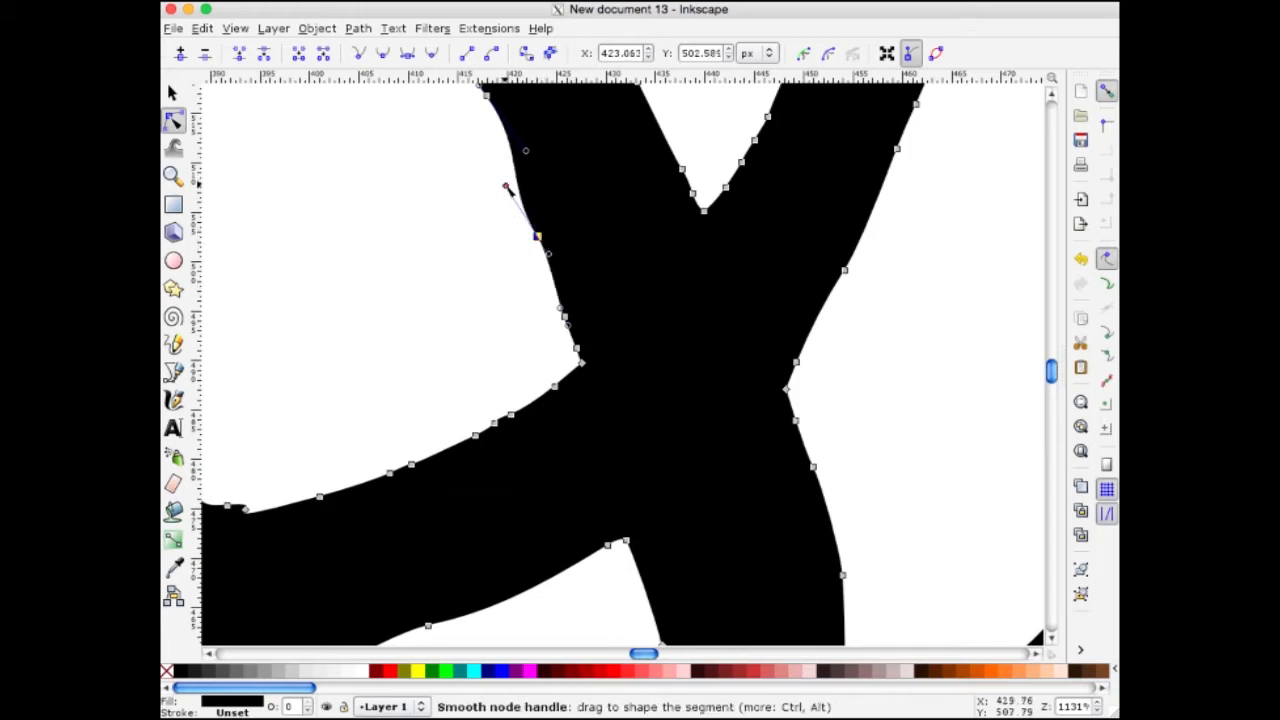
drag(505, 185, 517, 200)
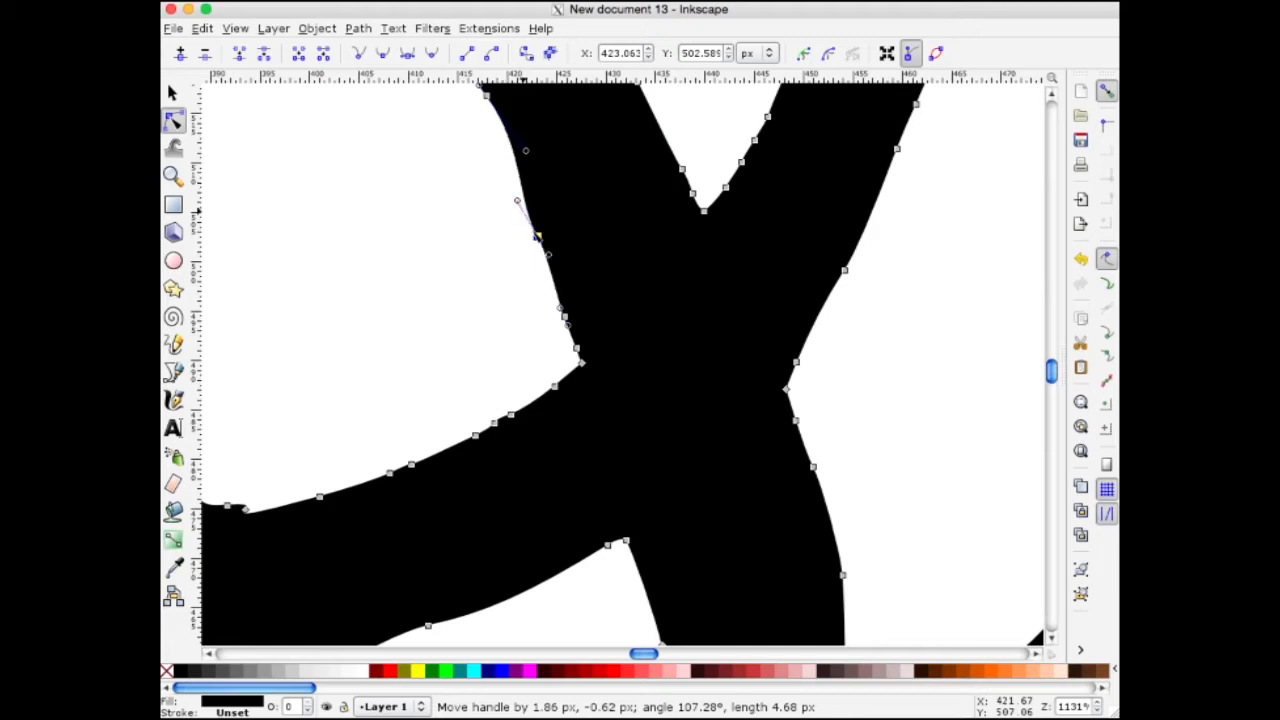
drag(537, 237, 533, 240)
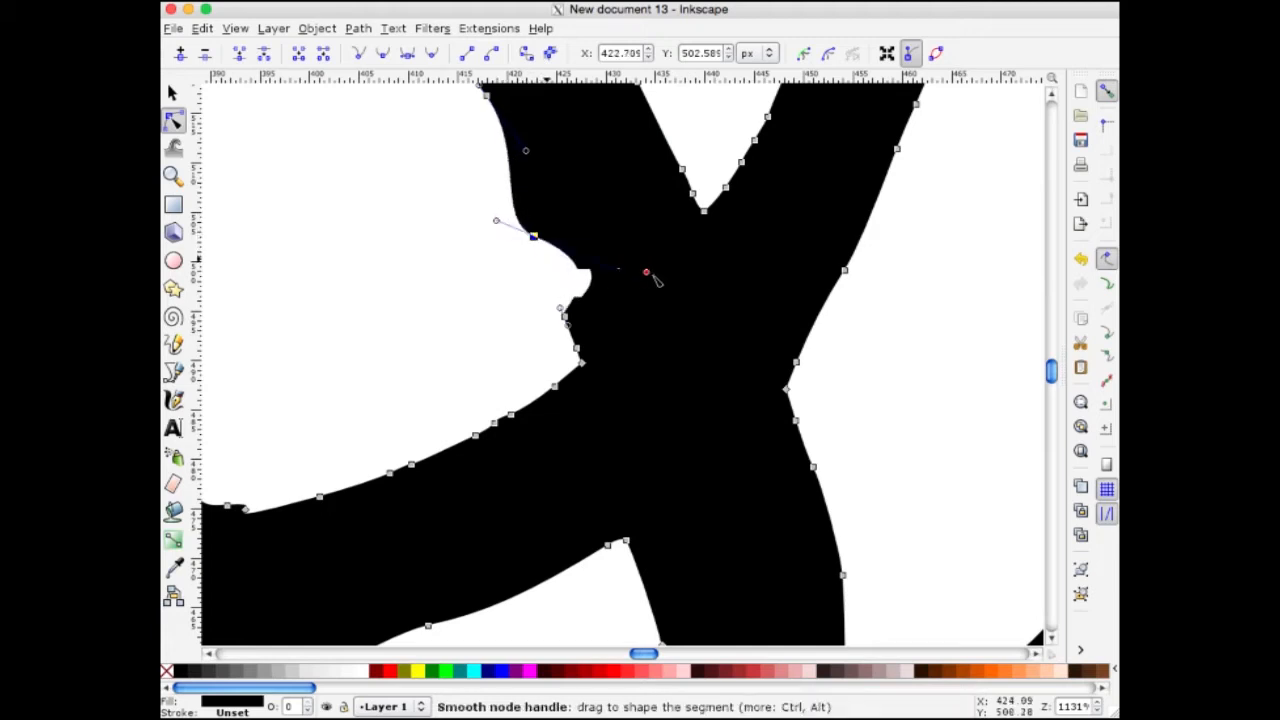
drag(645, 272, 545, 260)
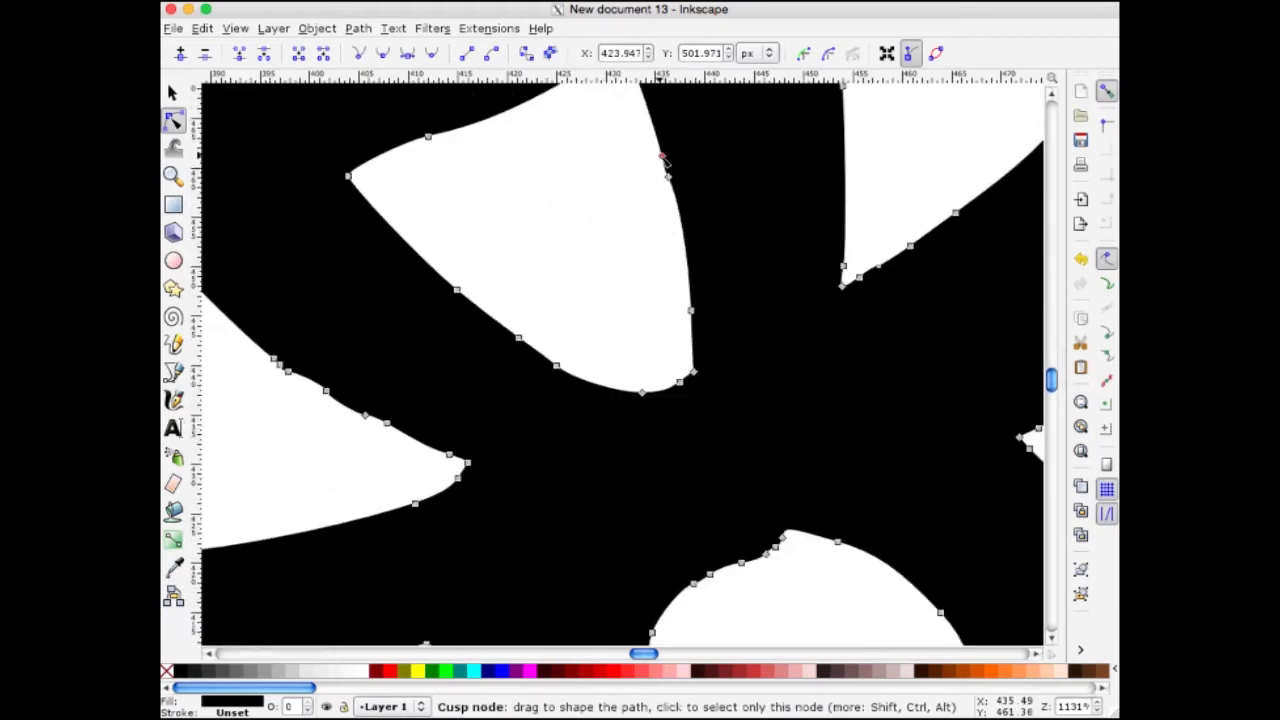
click(663, 157)
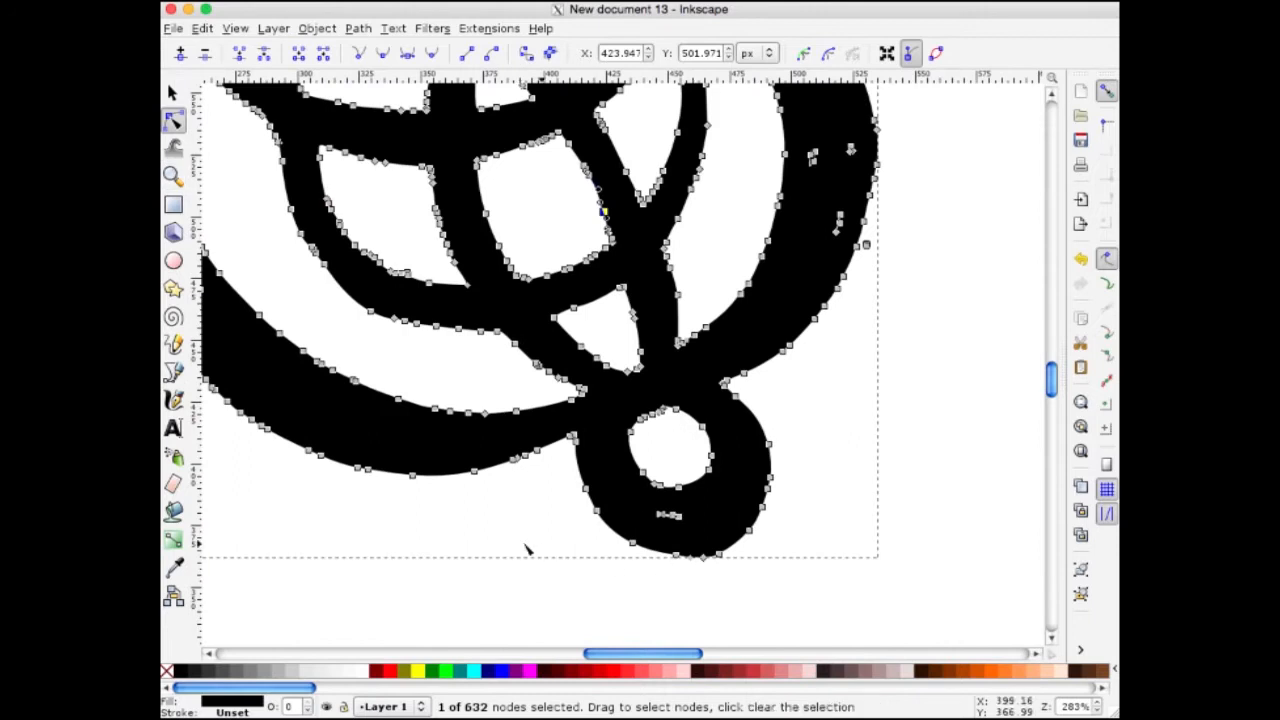
Step: Zoom into the bottom loop and rubber-band select the stray speck's nodes for deletion
click(690, 560)
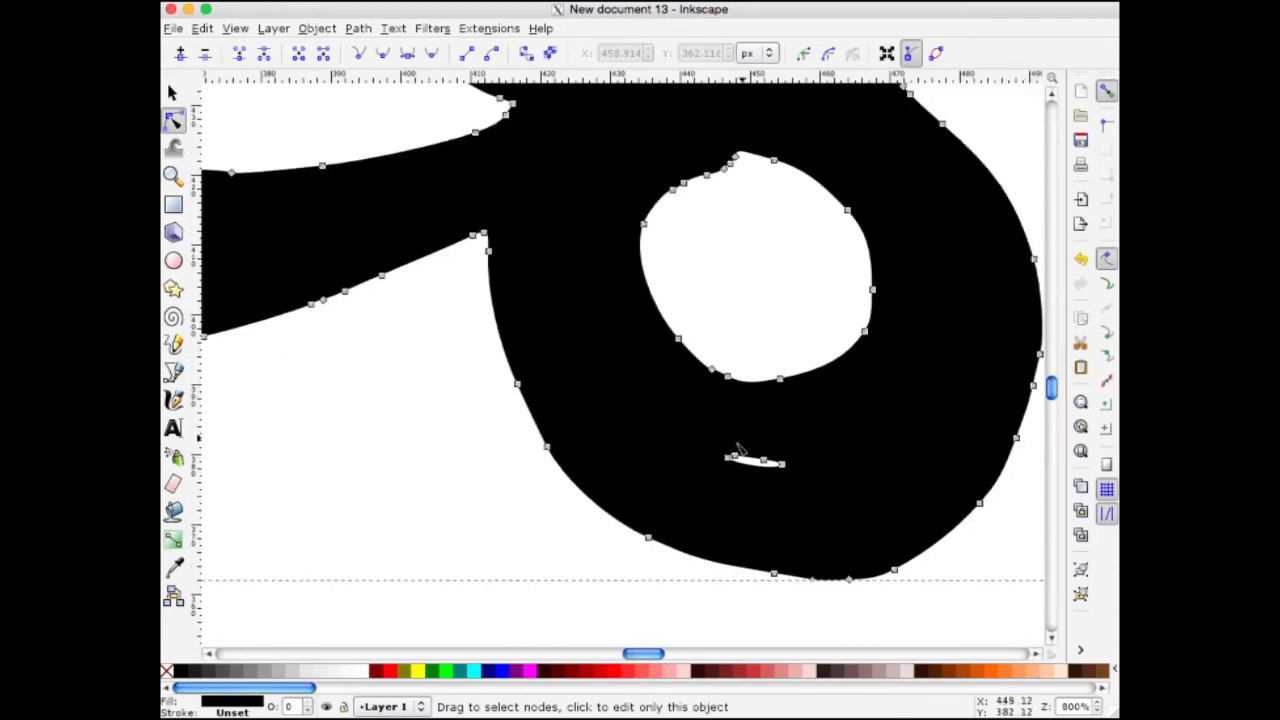
drag(730, 440, 820, 495)
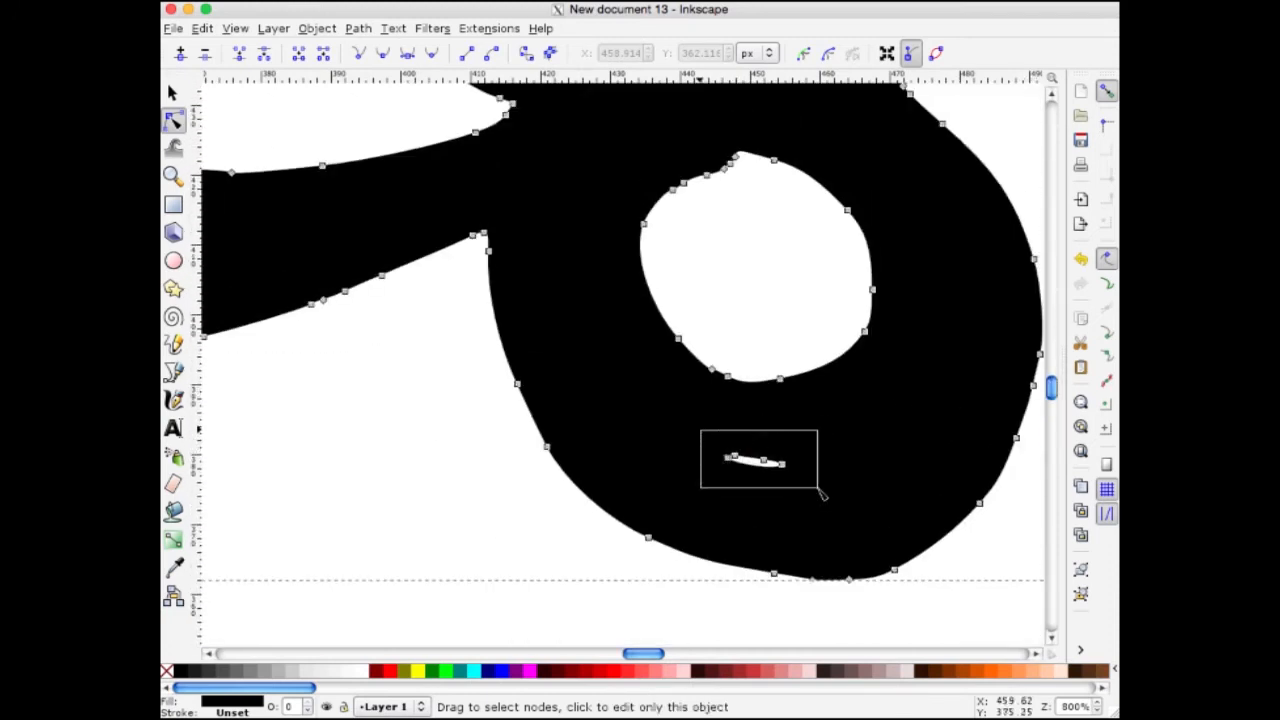
drag(703, 425, 818, 495)
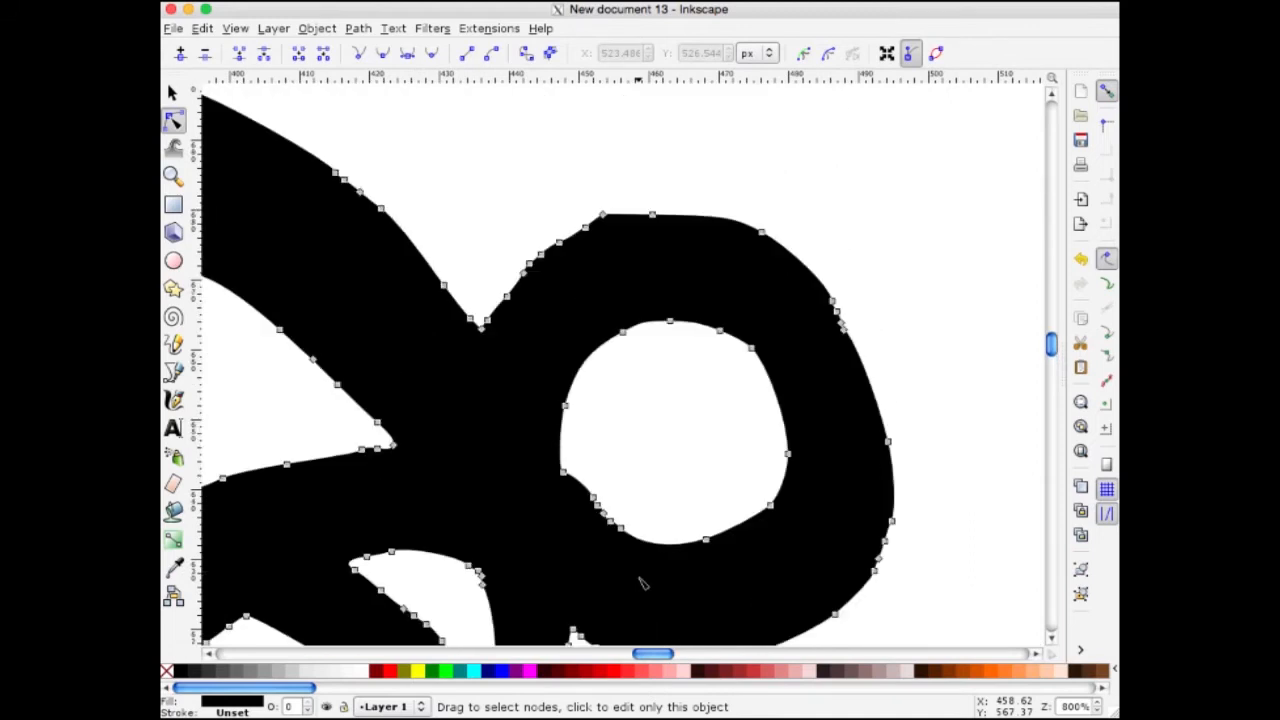
drag(655, 654, 640, 657)
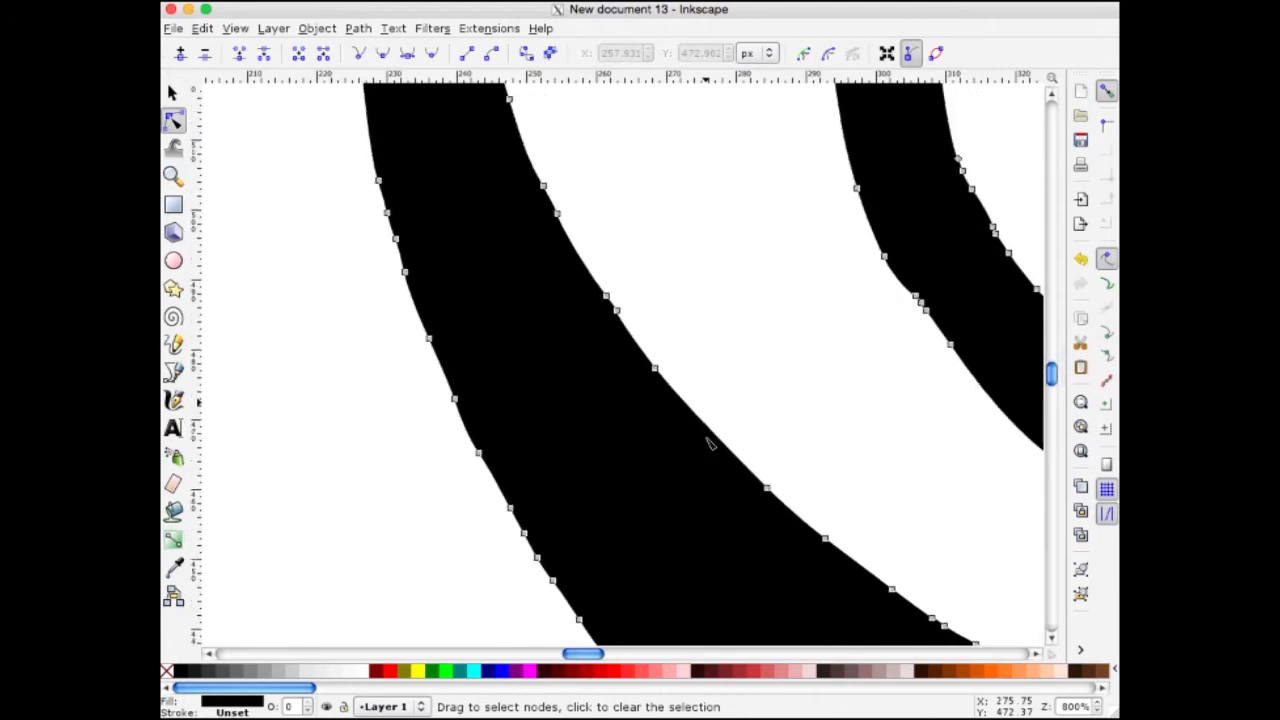
Step: Select and delete the stray speck and the bunched-up surplus nodes along the edge
drag(585, 654, 610, 654)
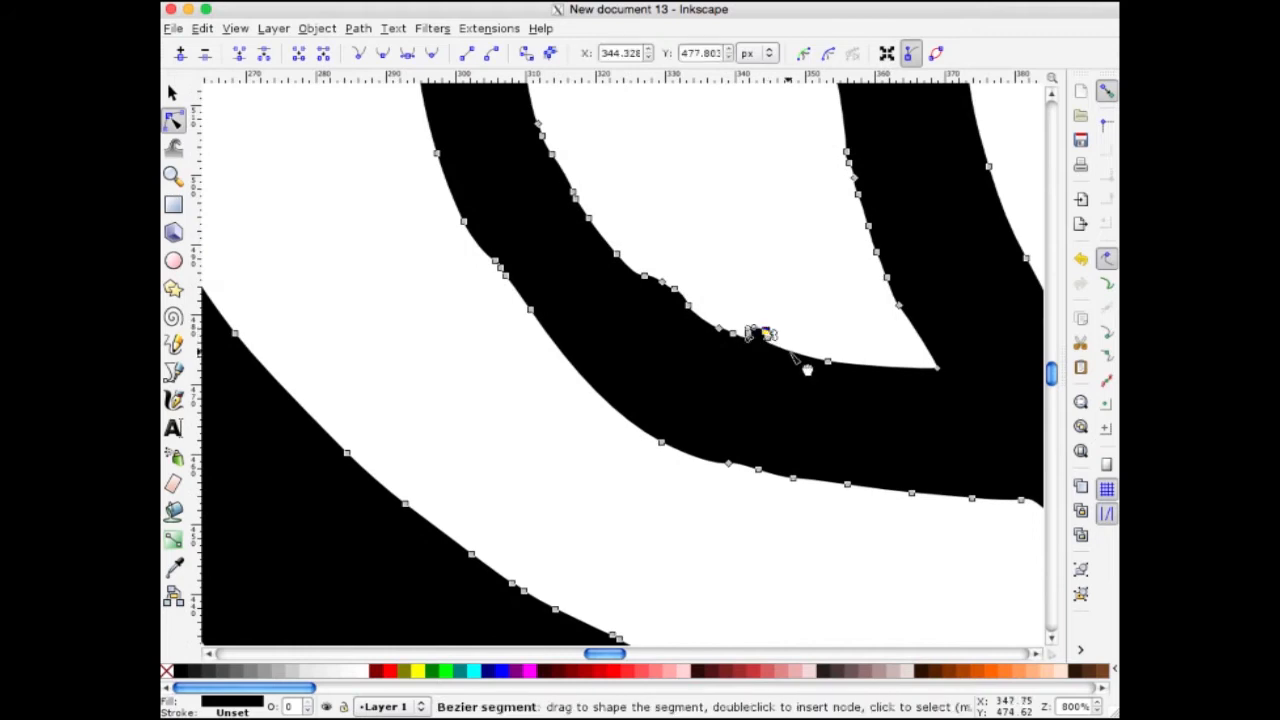
click(752, 332)
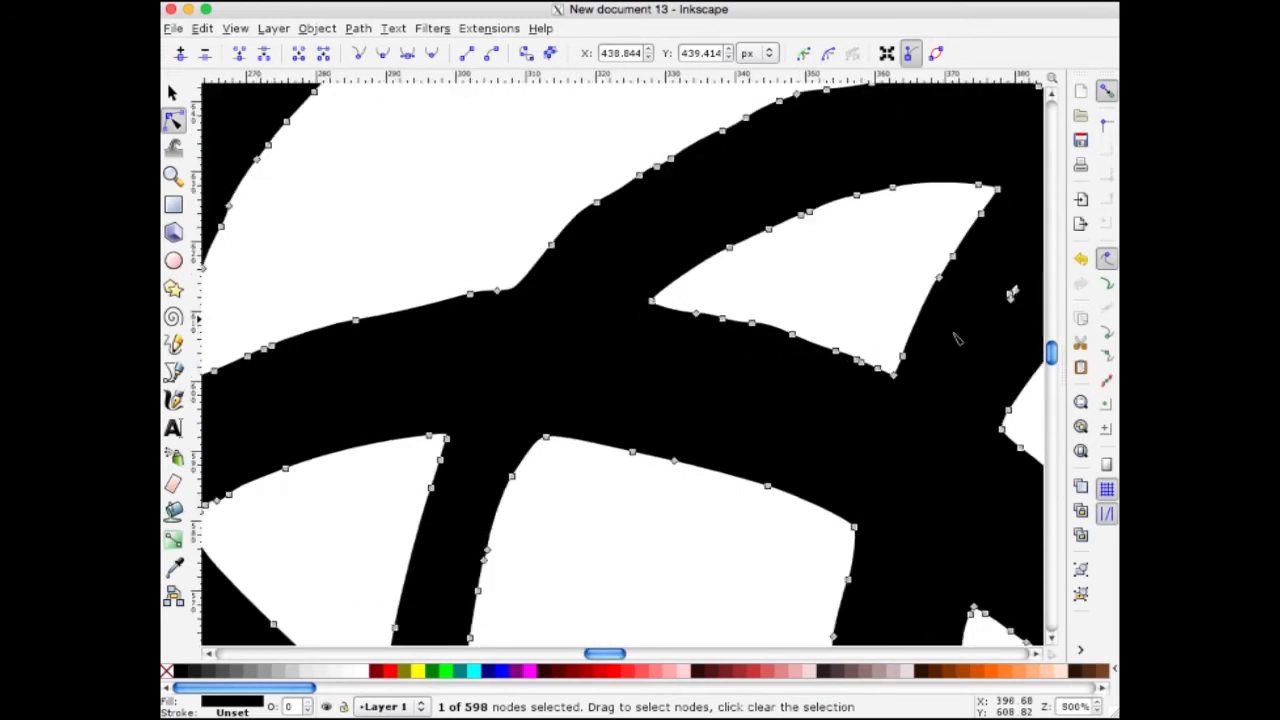
scroll(right, 3)
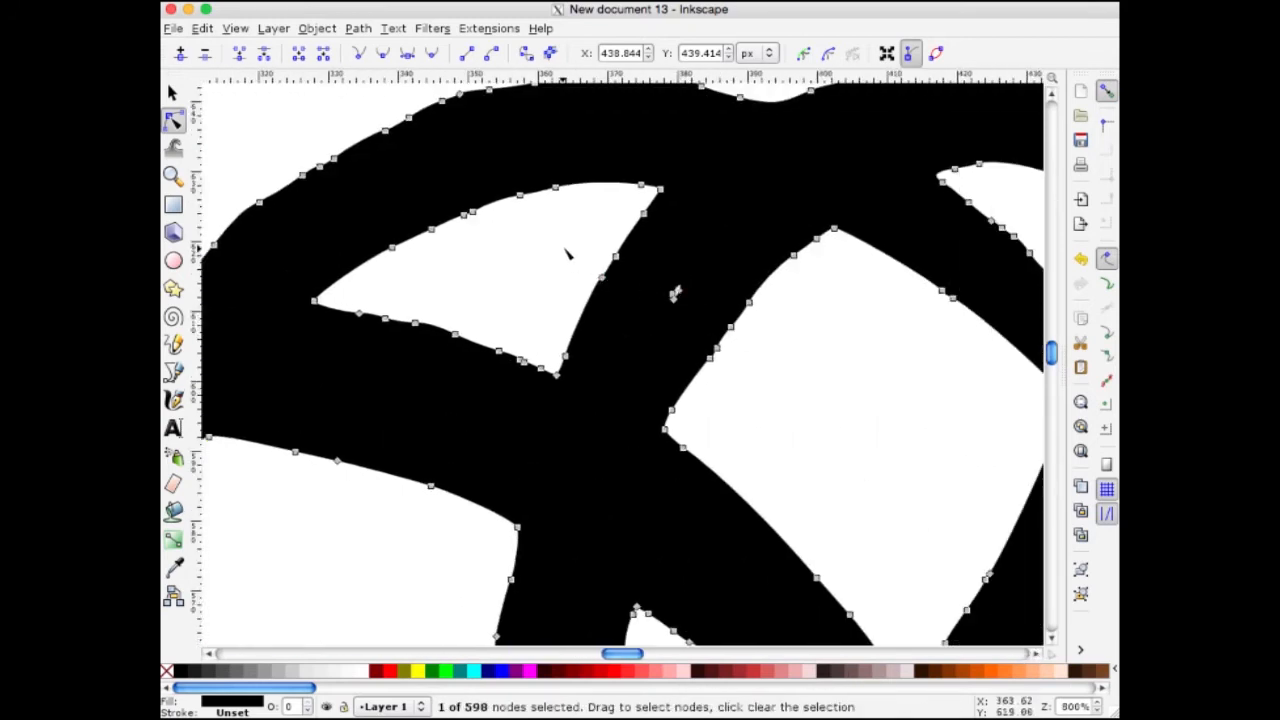
drag(565, 250, 800, 378)
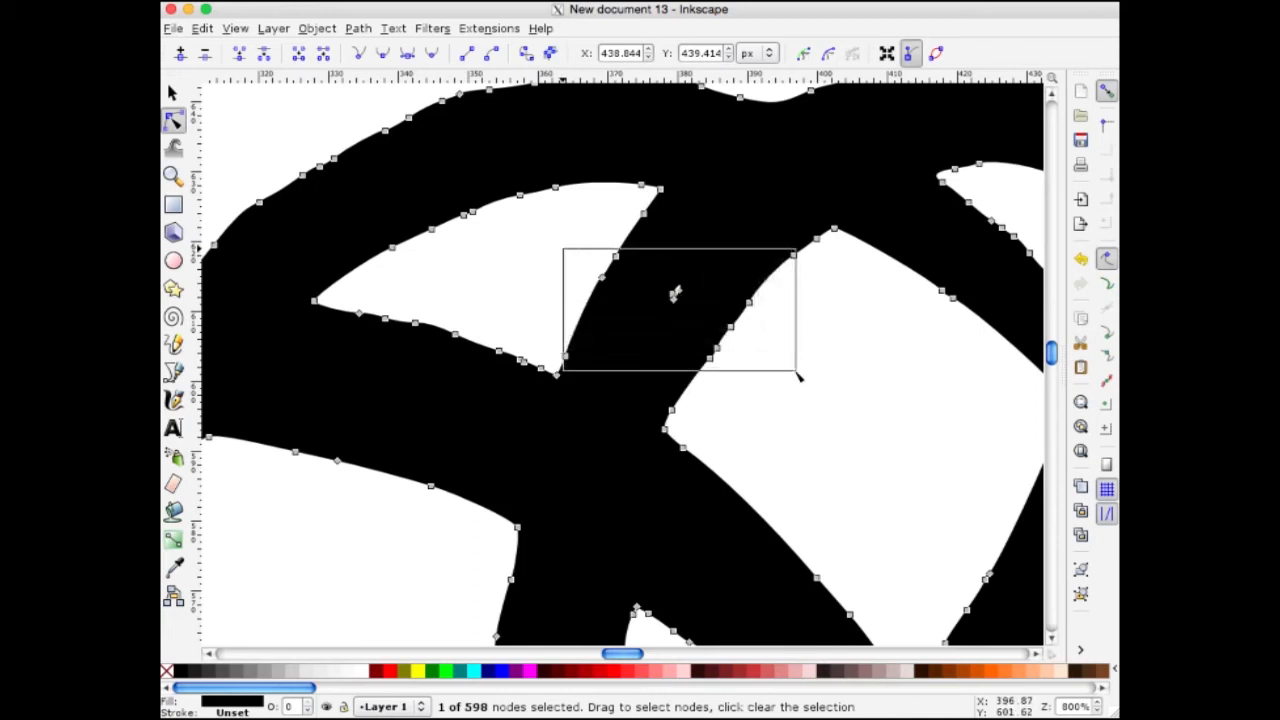
drag(563, 247, 798, 377)
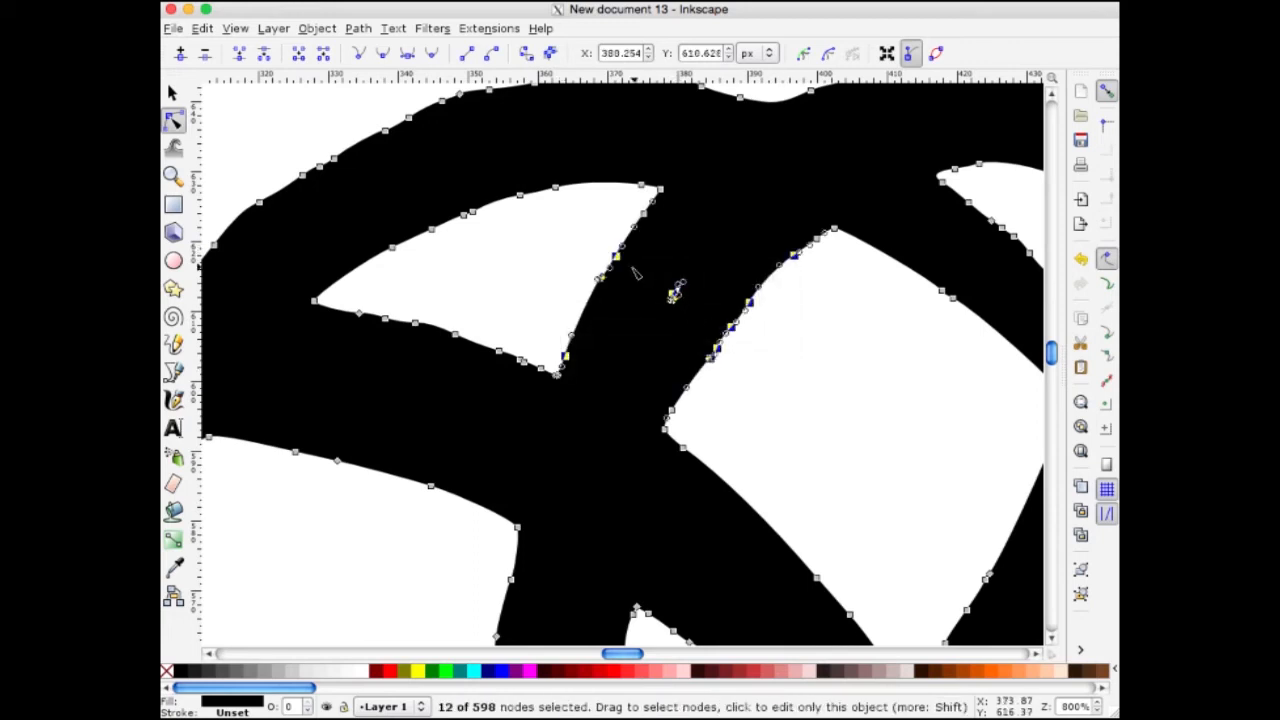
click(563, 360)
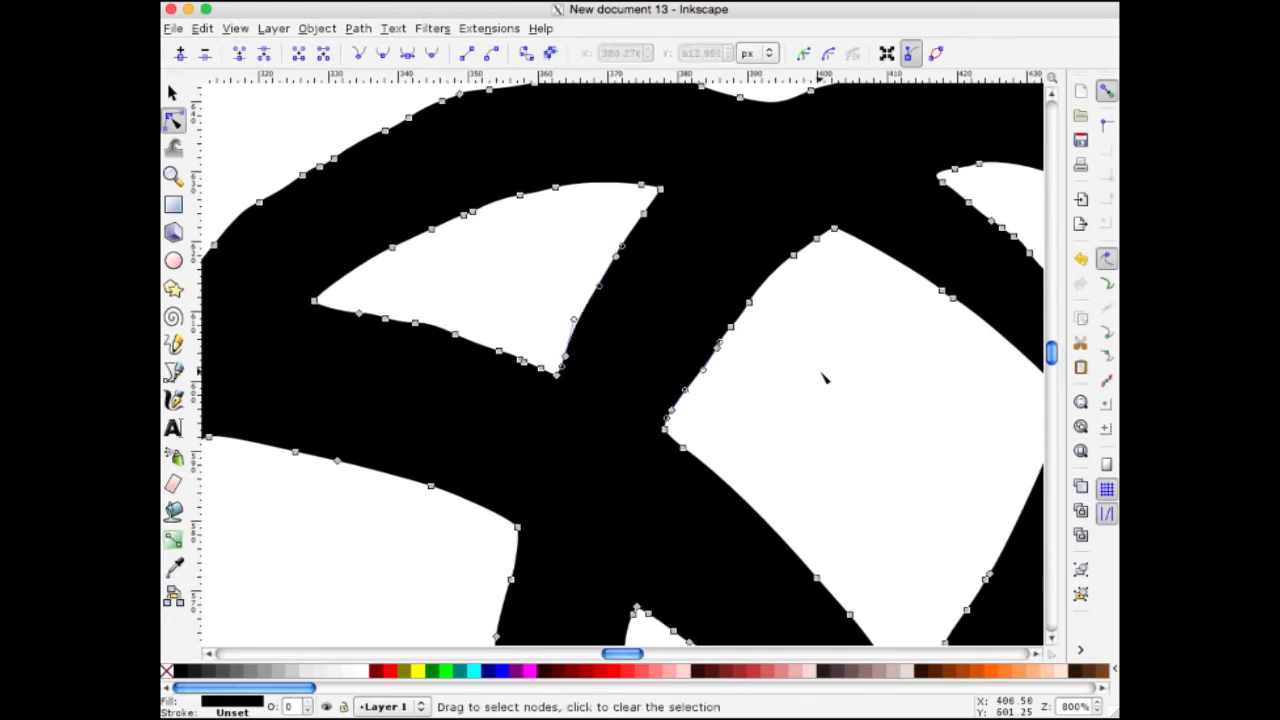
mouse_move(720, 370)
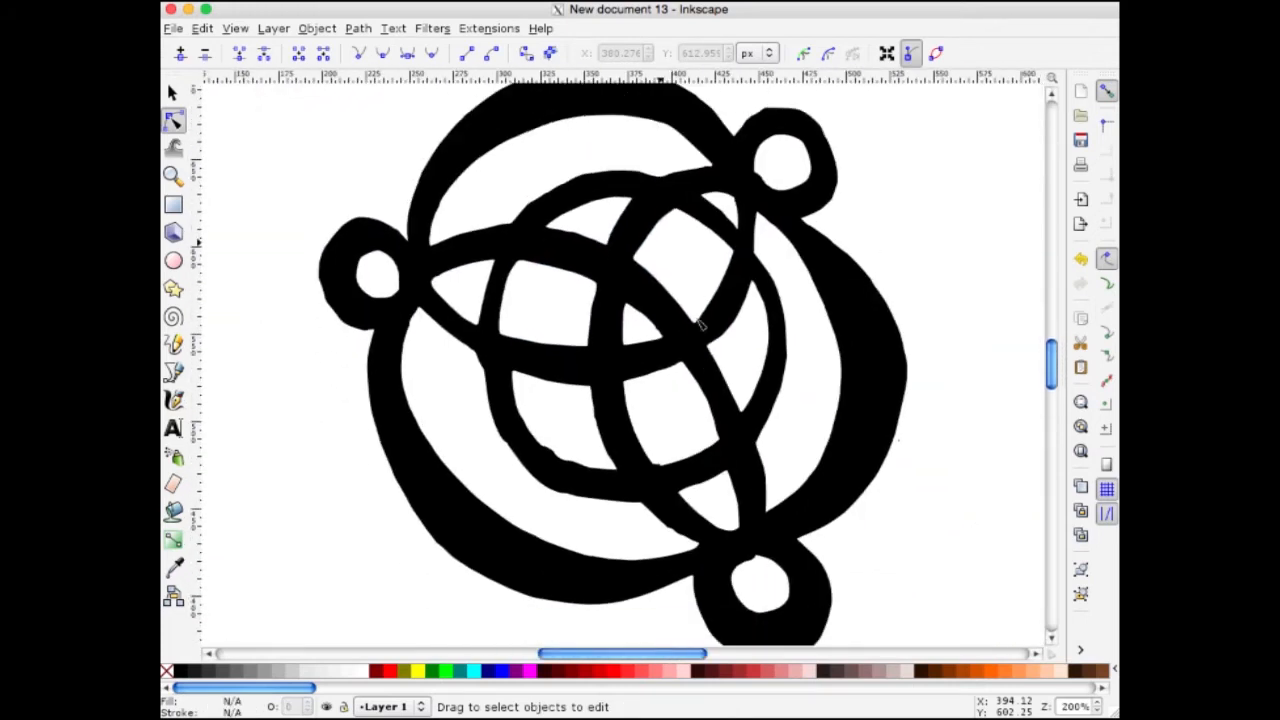
mouse_move(660, 472)
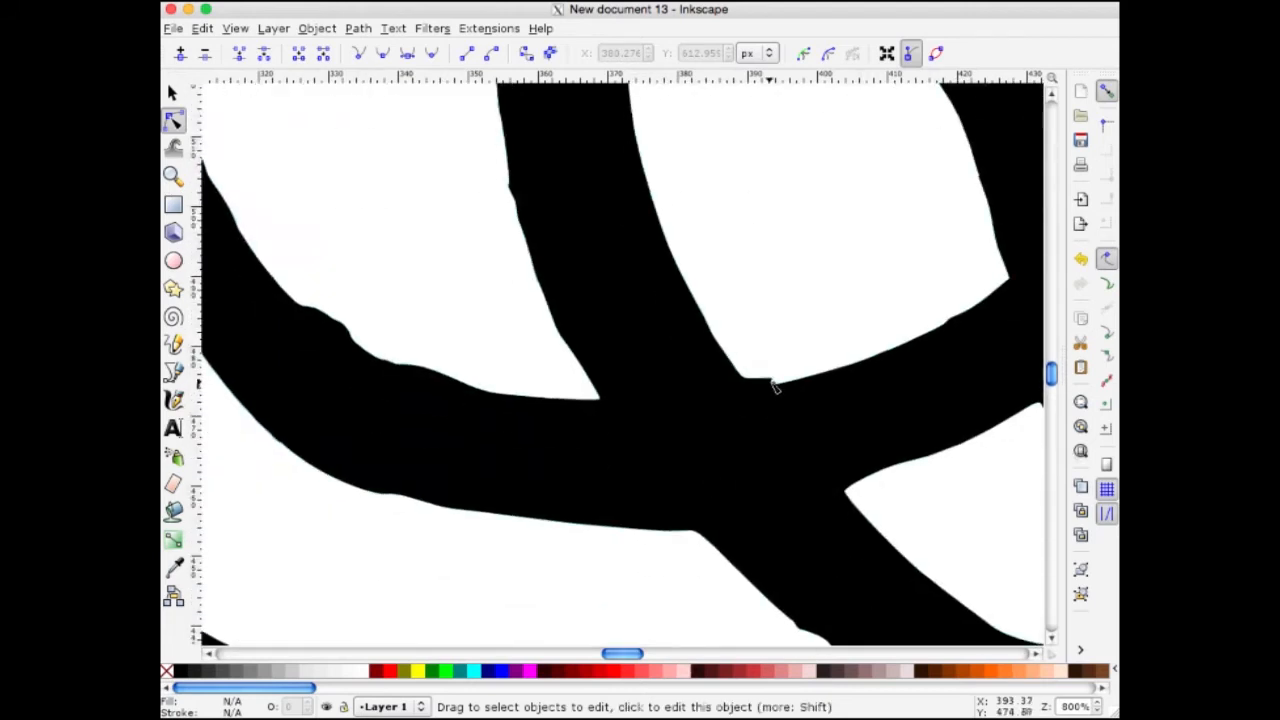
Step: Nudge the node at the notch where the bands meet to smooth the outline
click(771, 382)
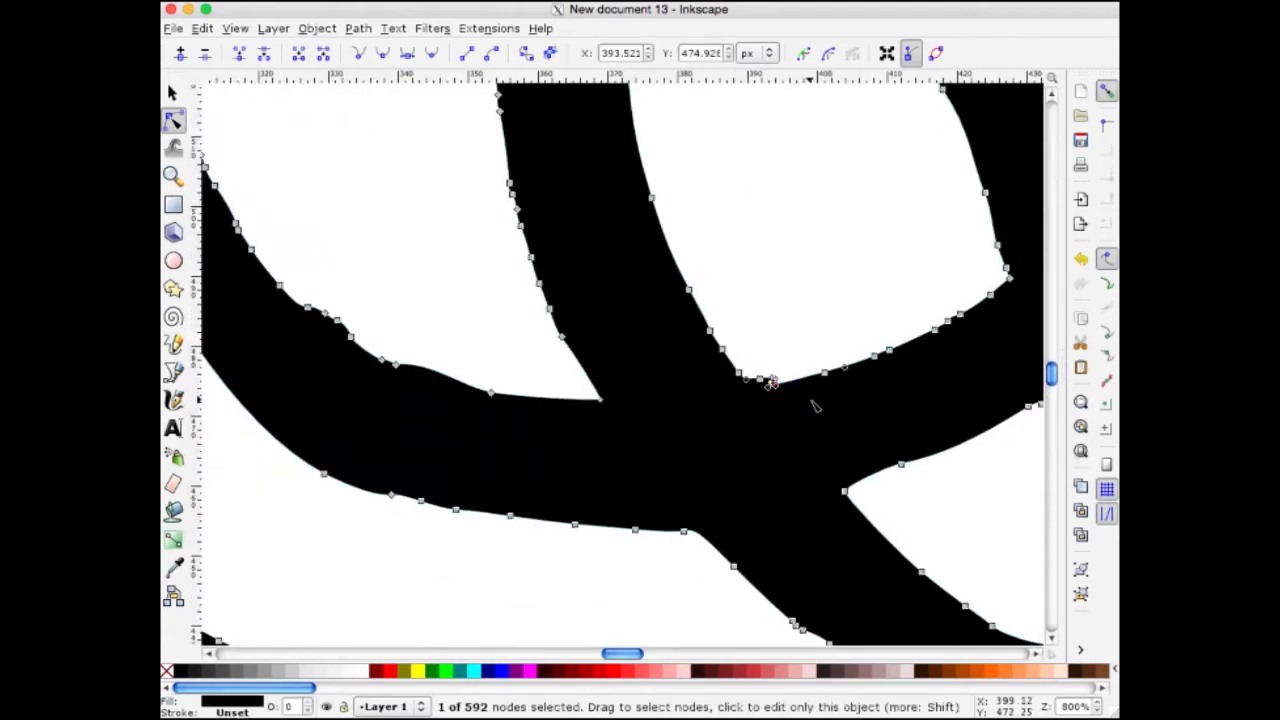
drag(772, 382, 763, 385)
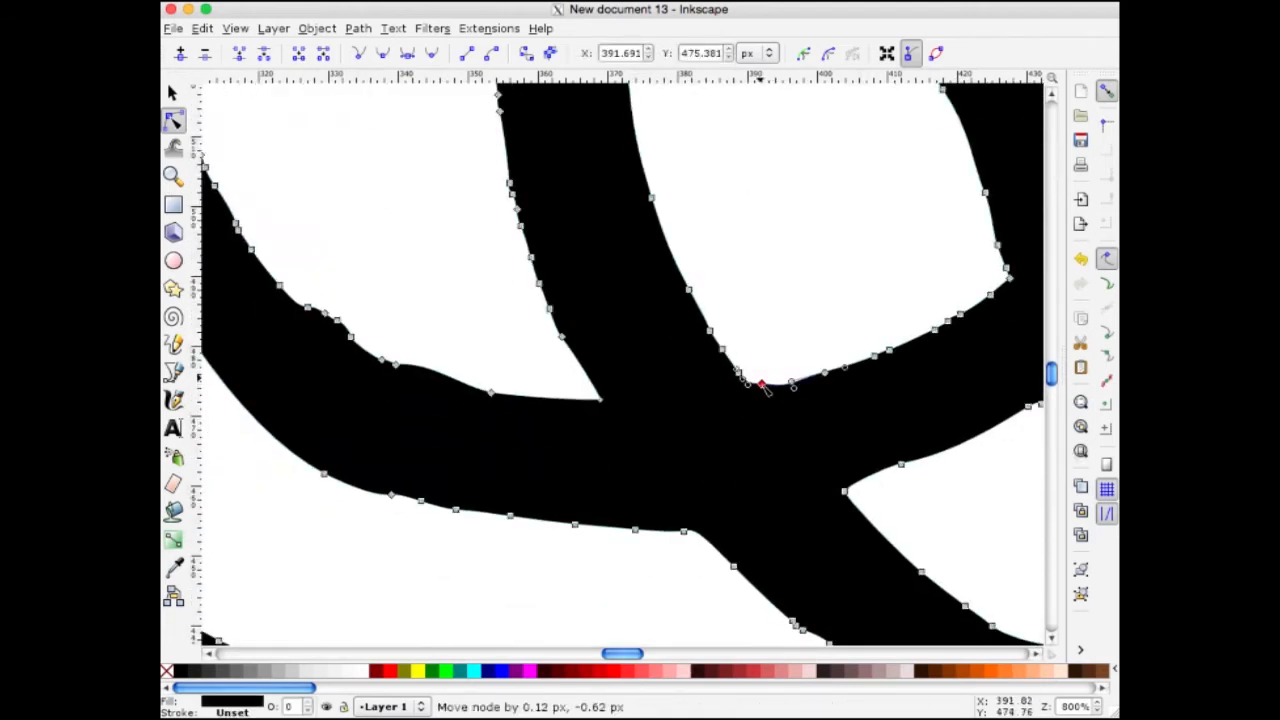
drag(760, 385, 775, 392)
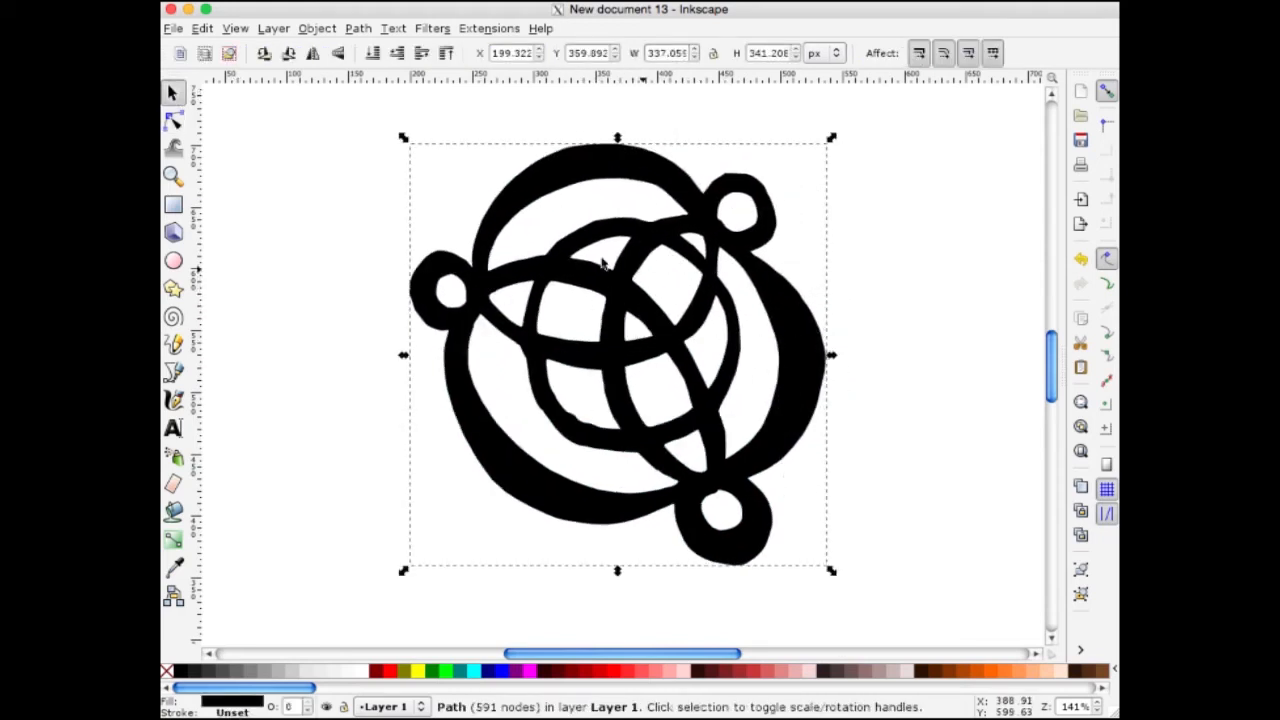
Step: Fit the whole page in view with the pendant centred, then reach the Edit commands
click(710, 275)
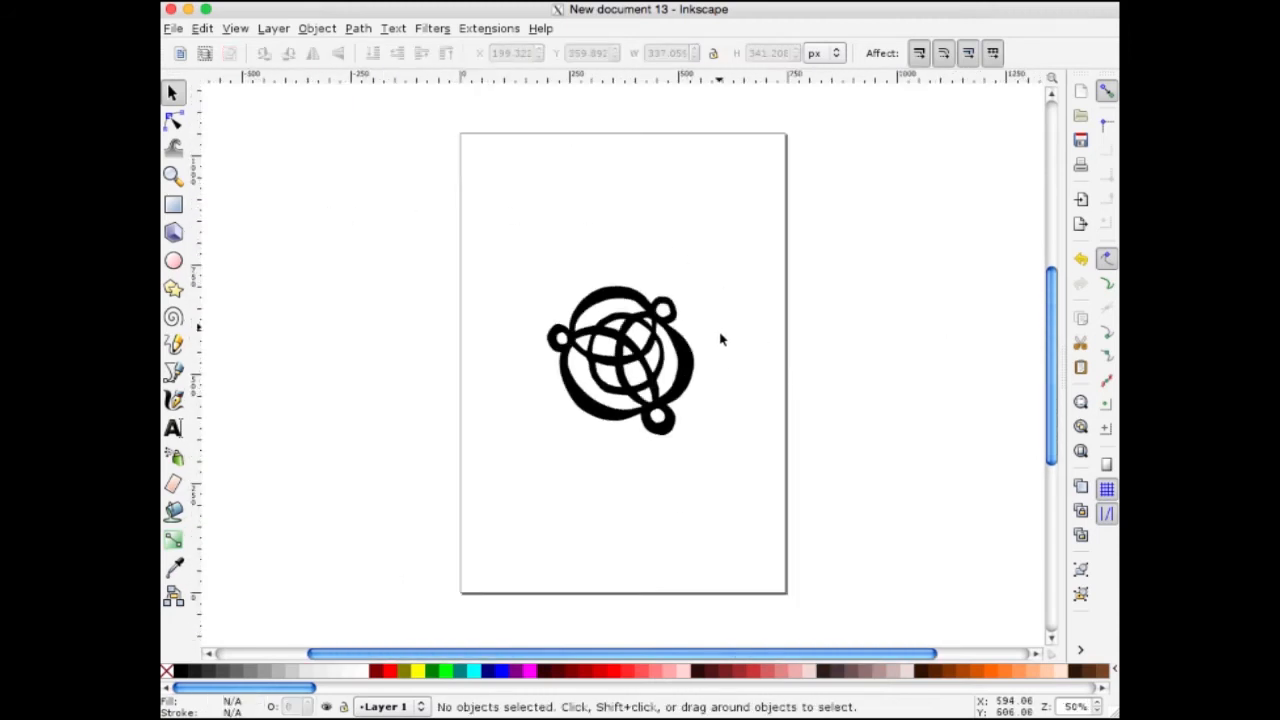
mouse_move(435, 242)
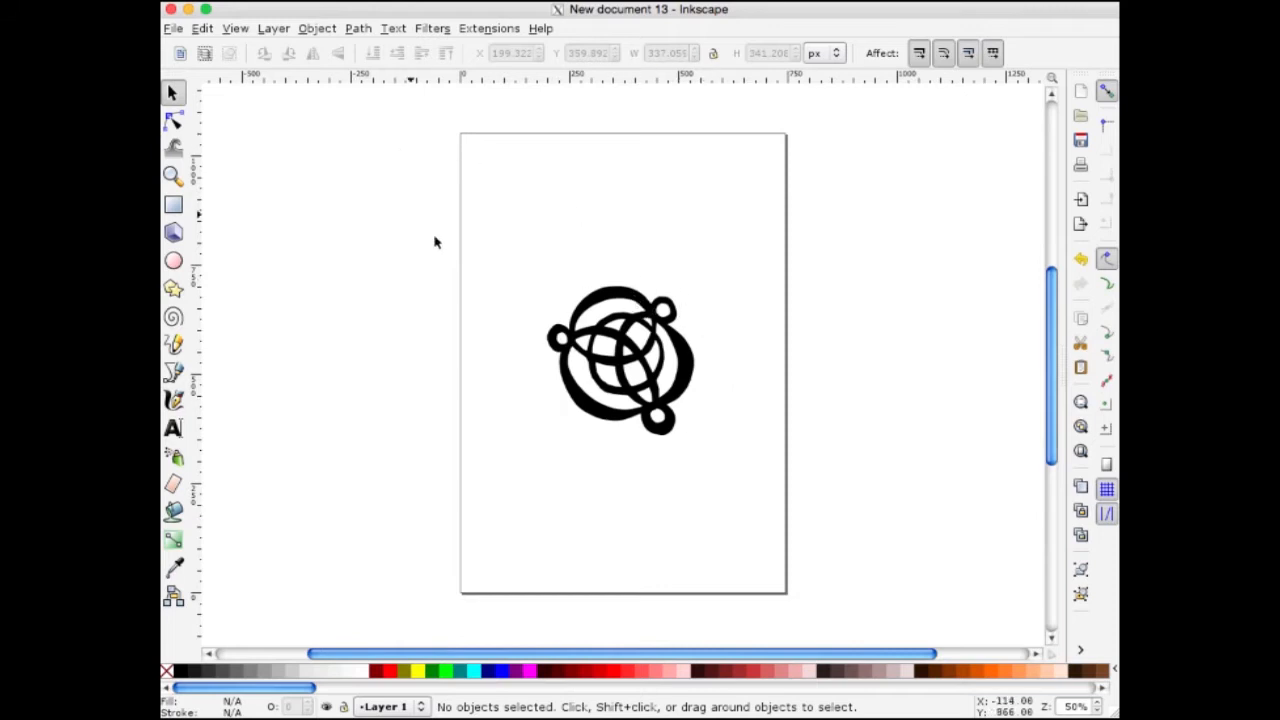
mouse_move(335, 87)
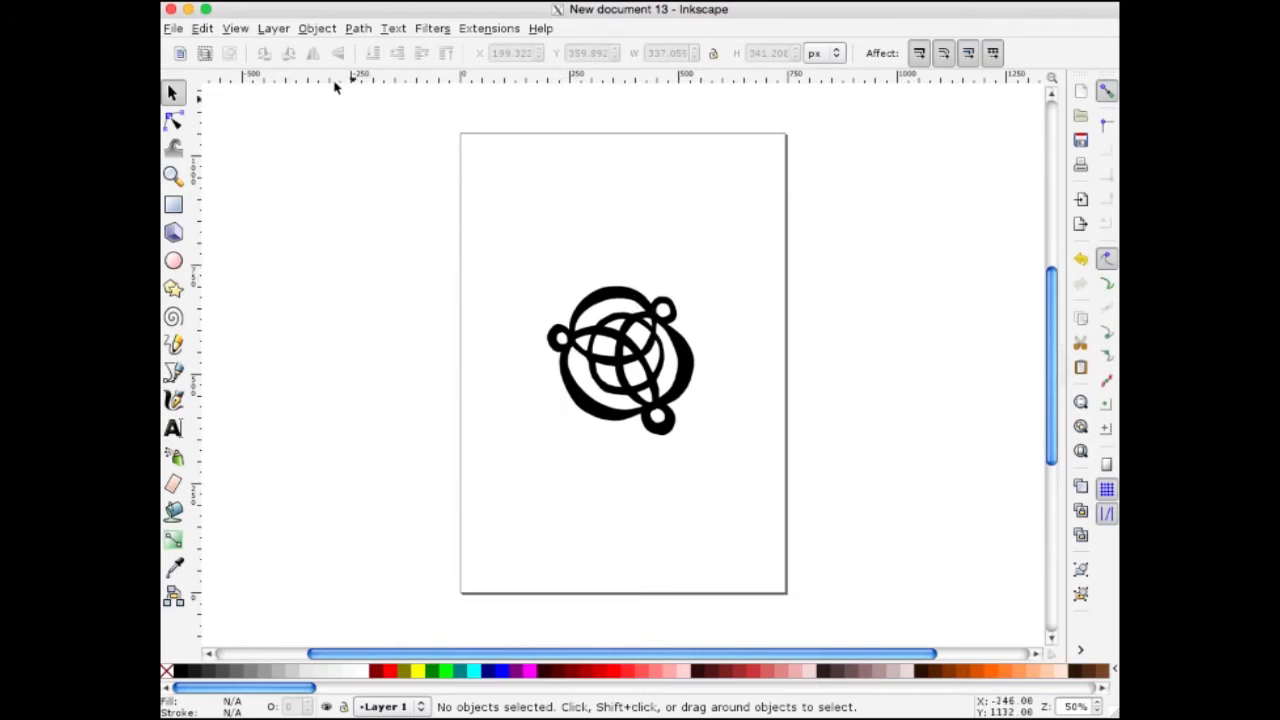
click(201, 28)
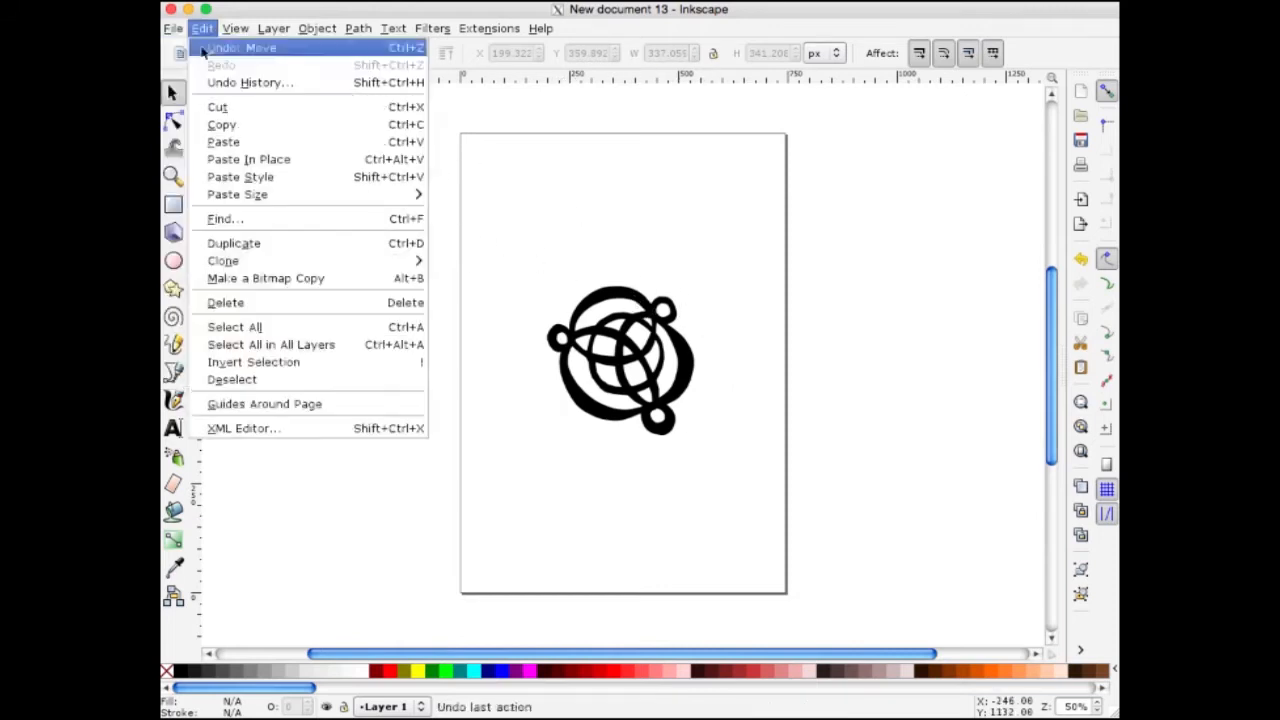
Step: Save the drawing to the Desktop as Plain SVG named drawing.svg
click(173, 28)
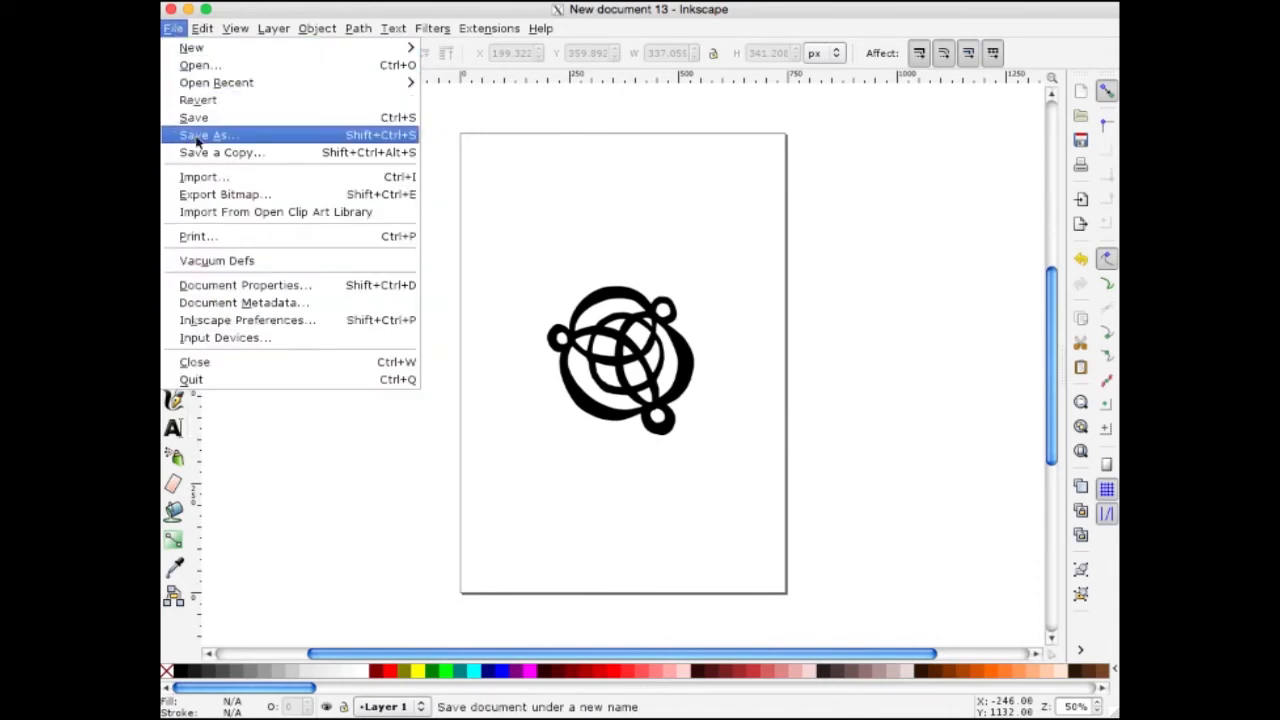
click(206, 135)
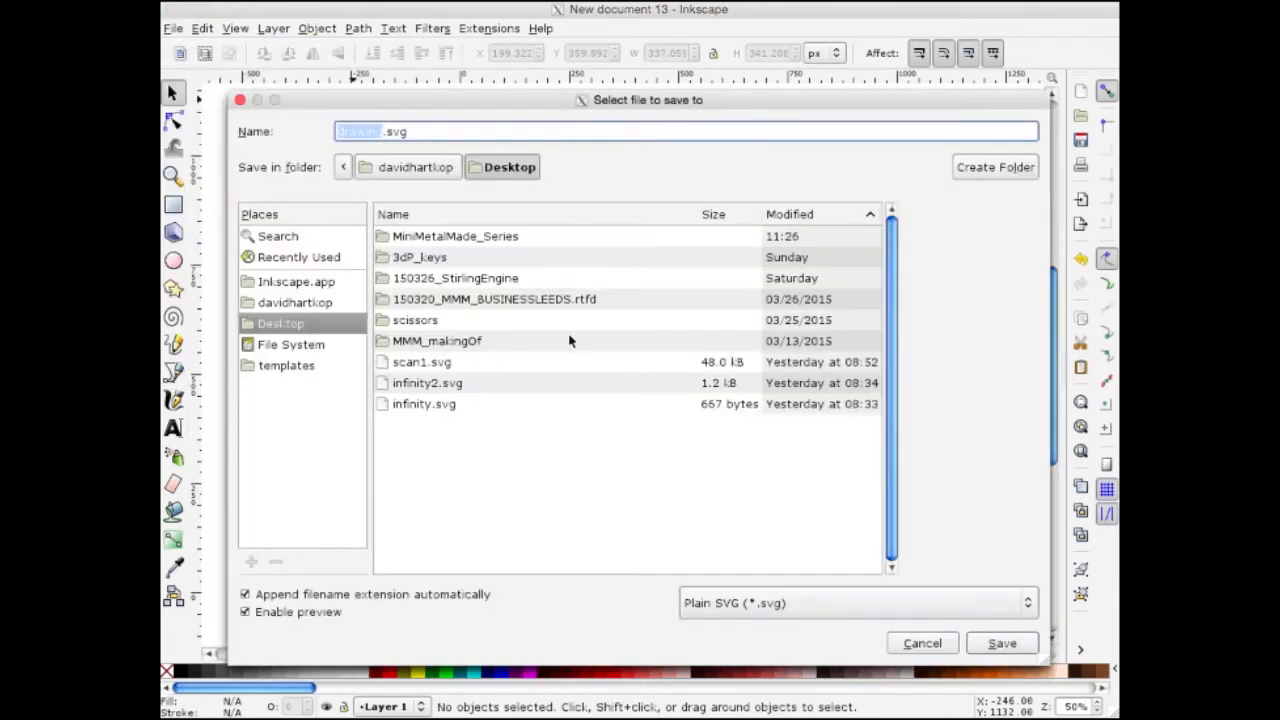
click(280, 323)
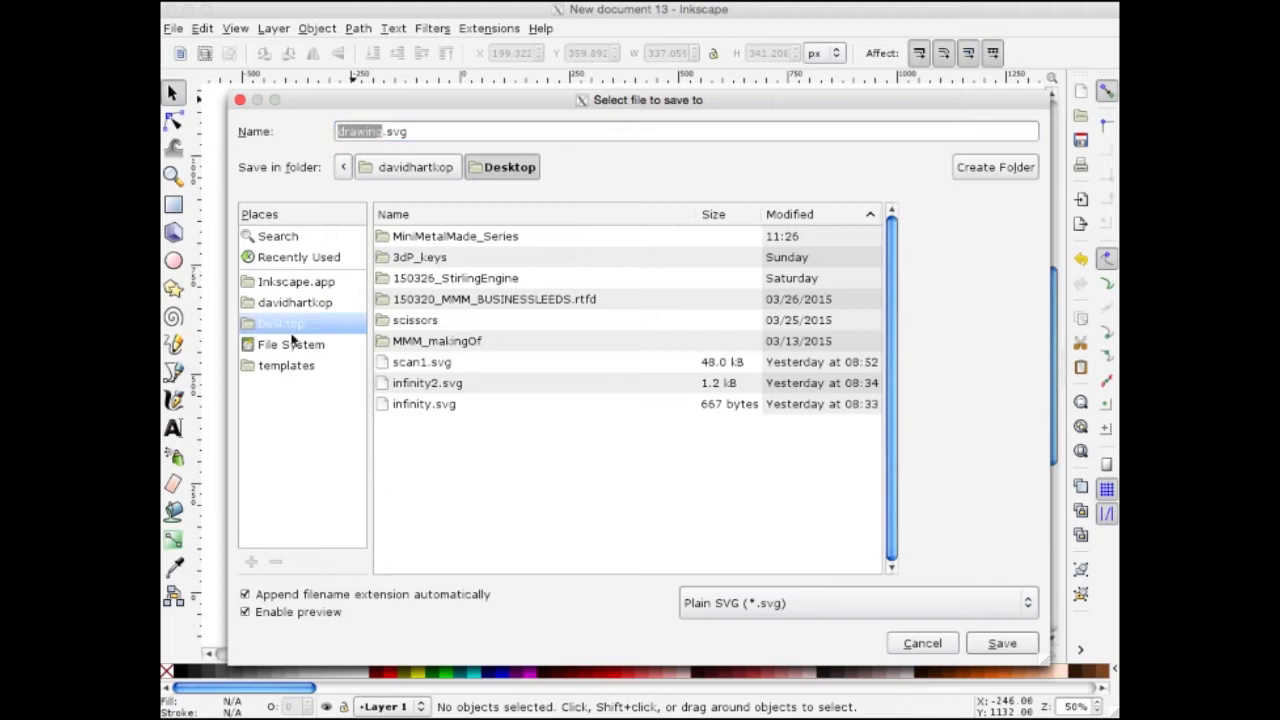
mouse_move(703, 571)
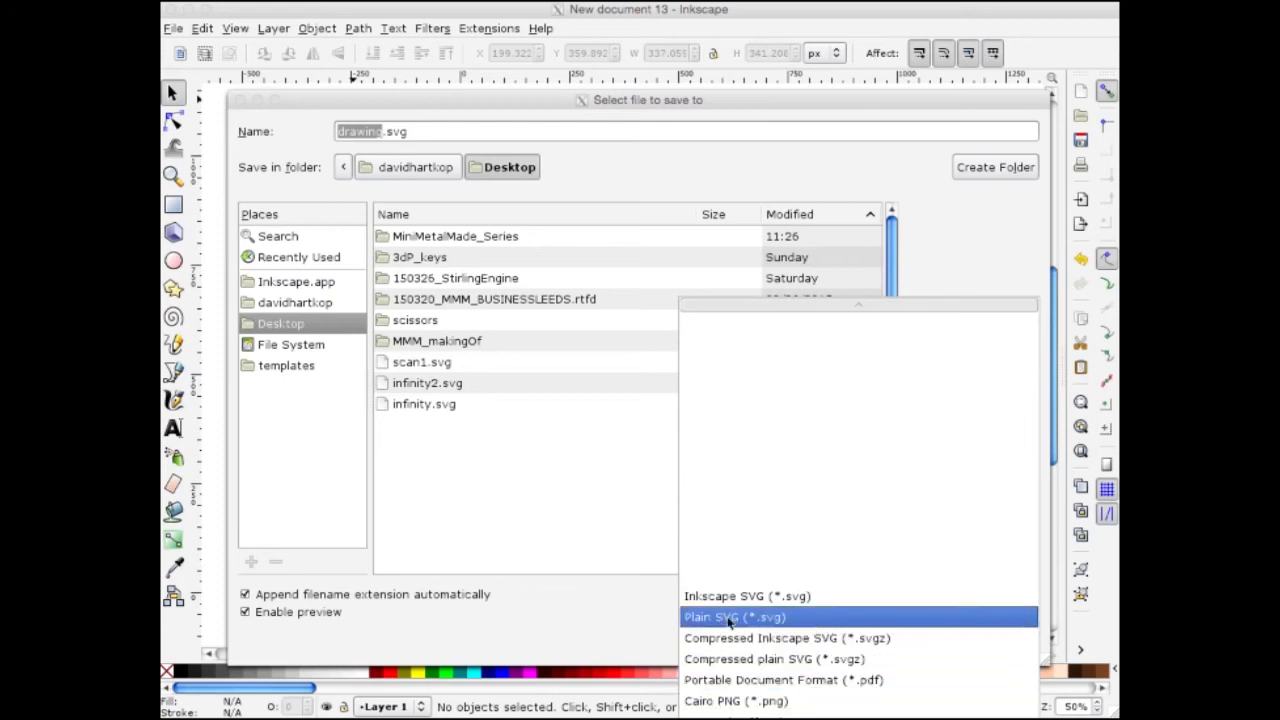
click(734, 617)
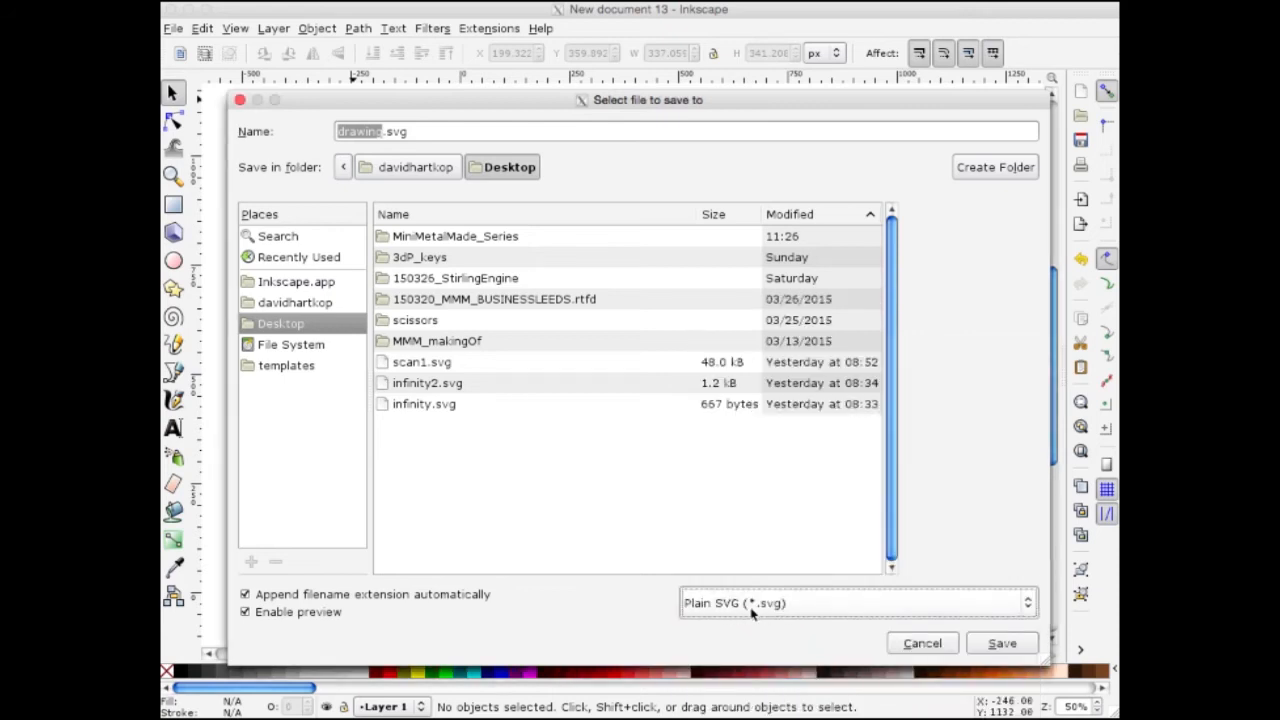
mouse_move(1038, 672)
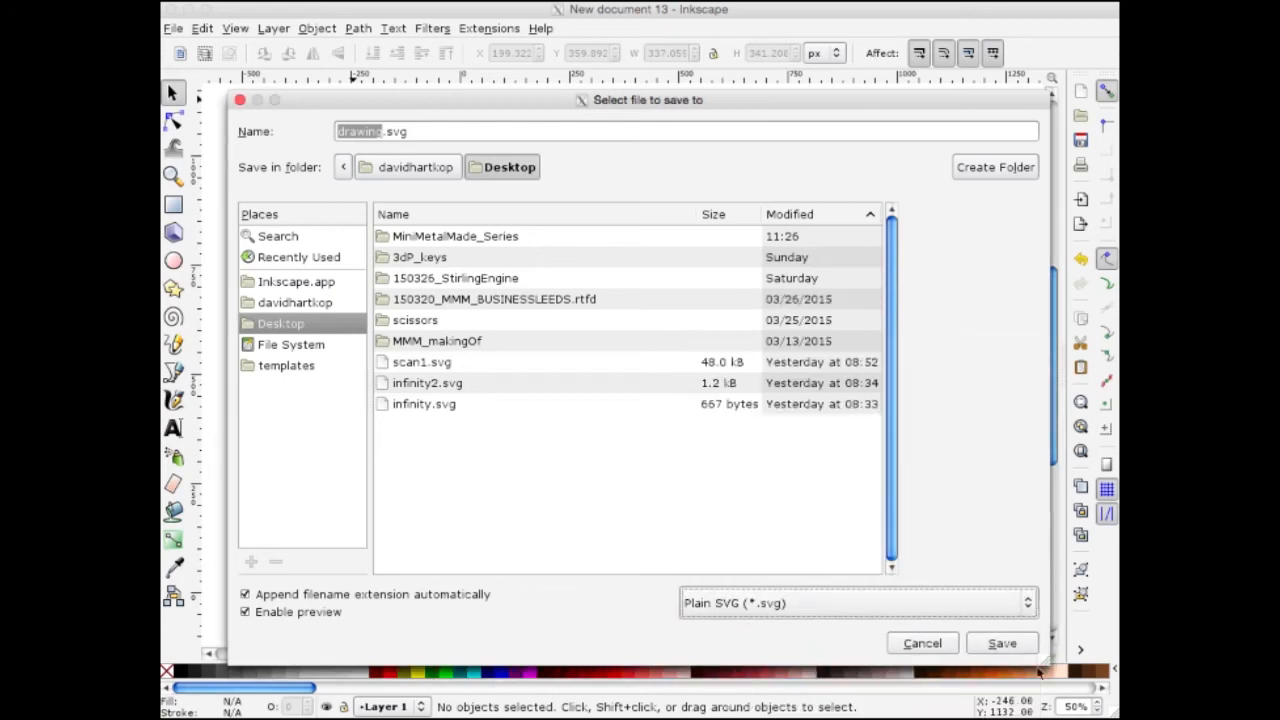
click(1001, 643)
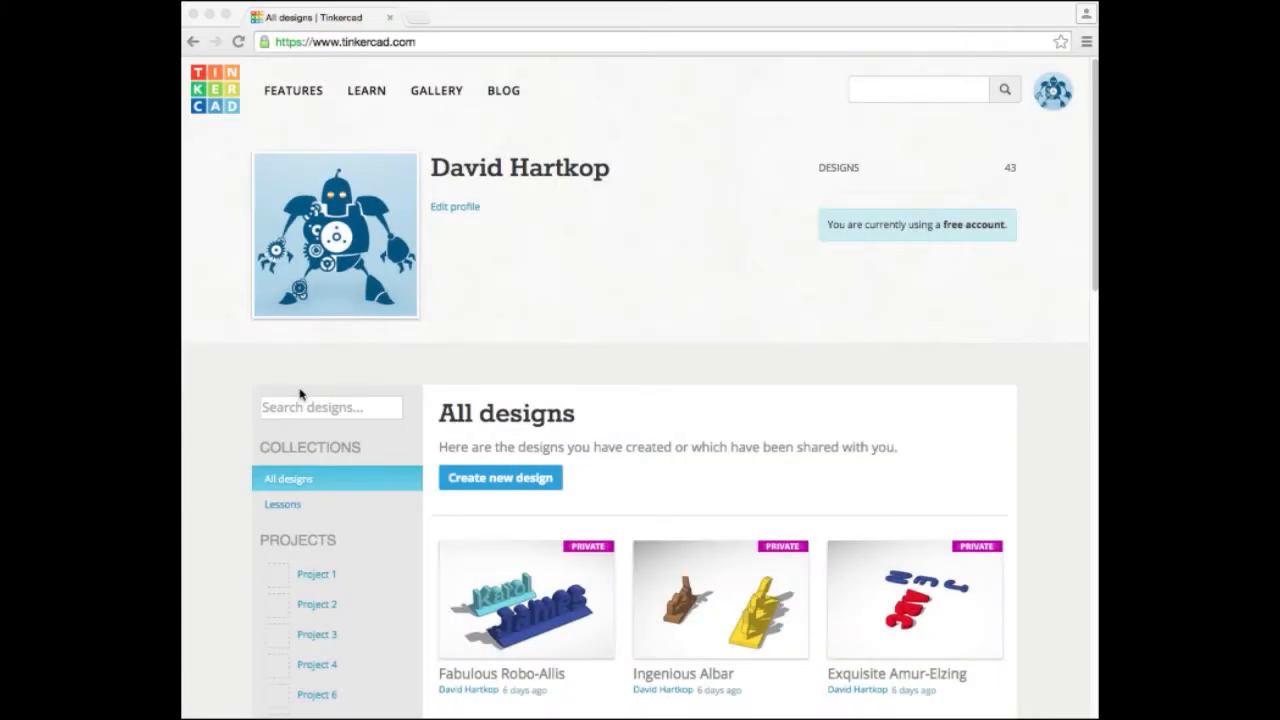
mouse_move(422, 435)
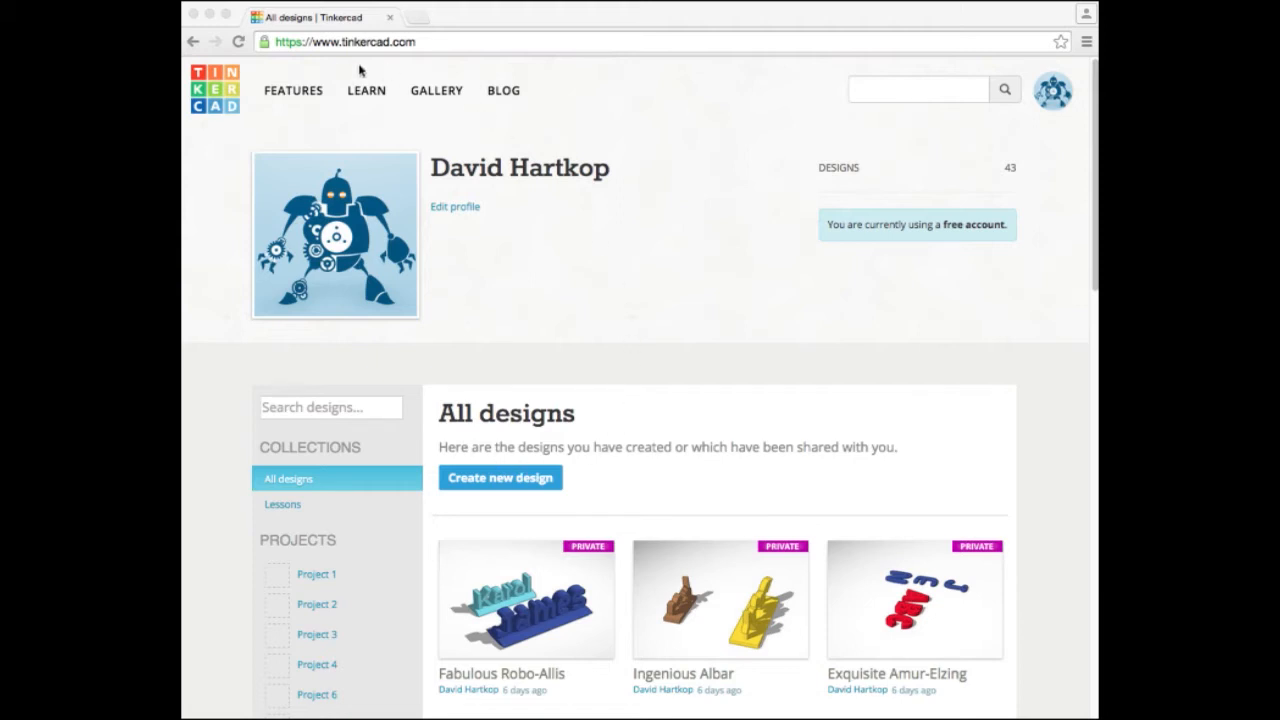
mouse_move(347, 57)
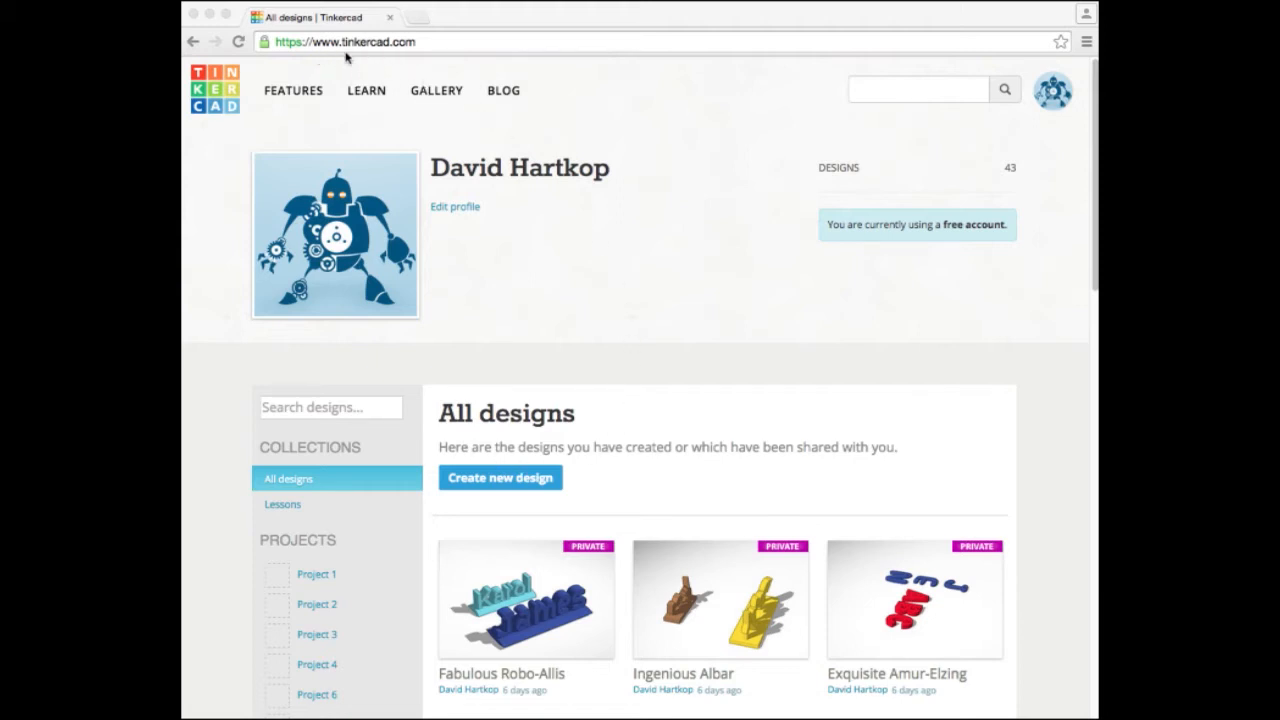
mouse_move(465, 168)
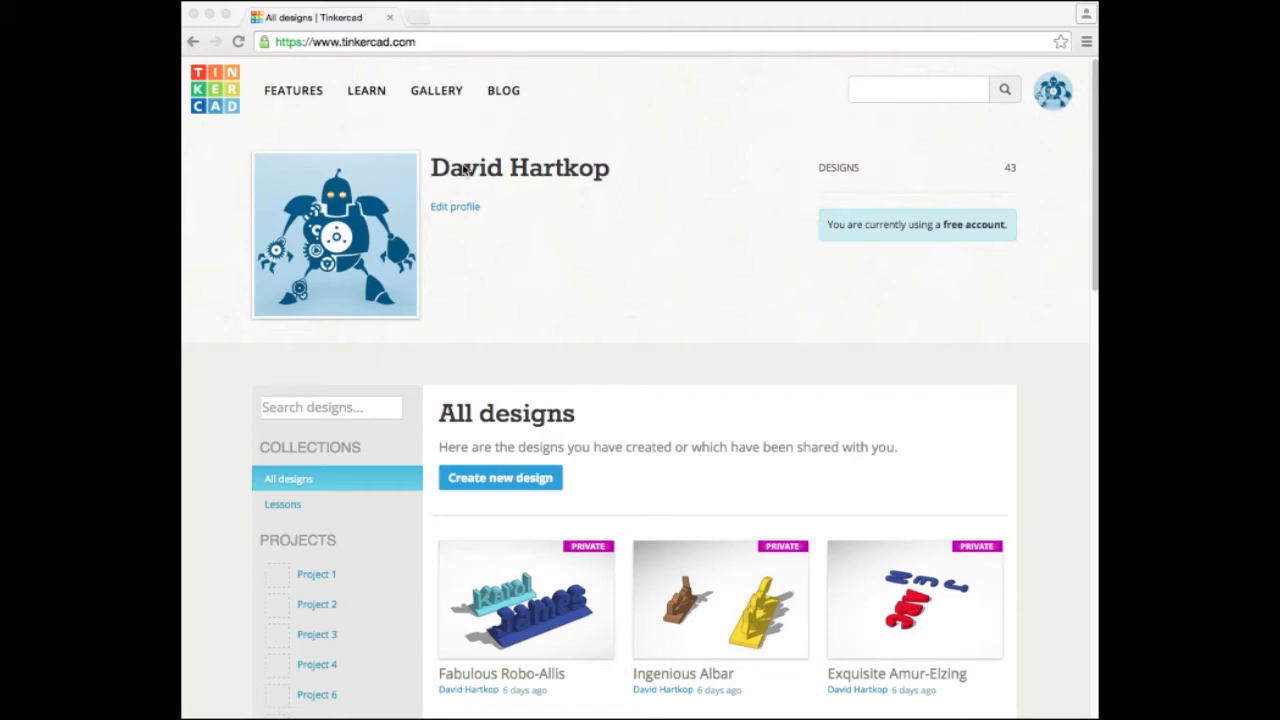
mouse_move(943, 268)
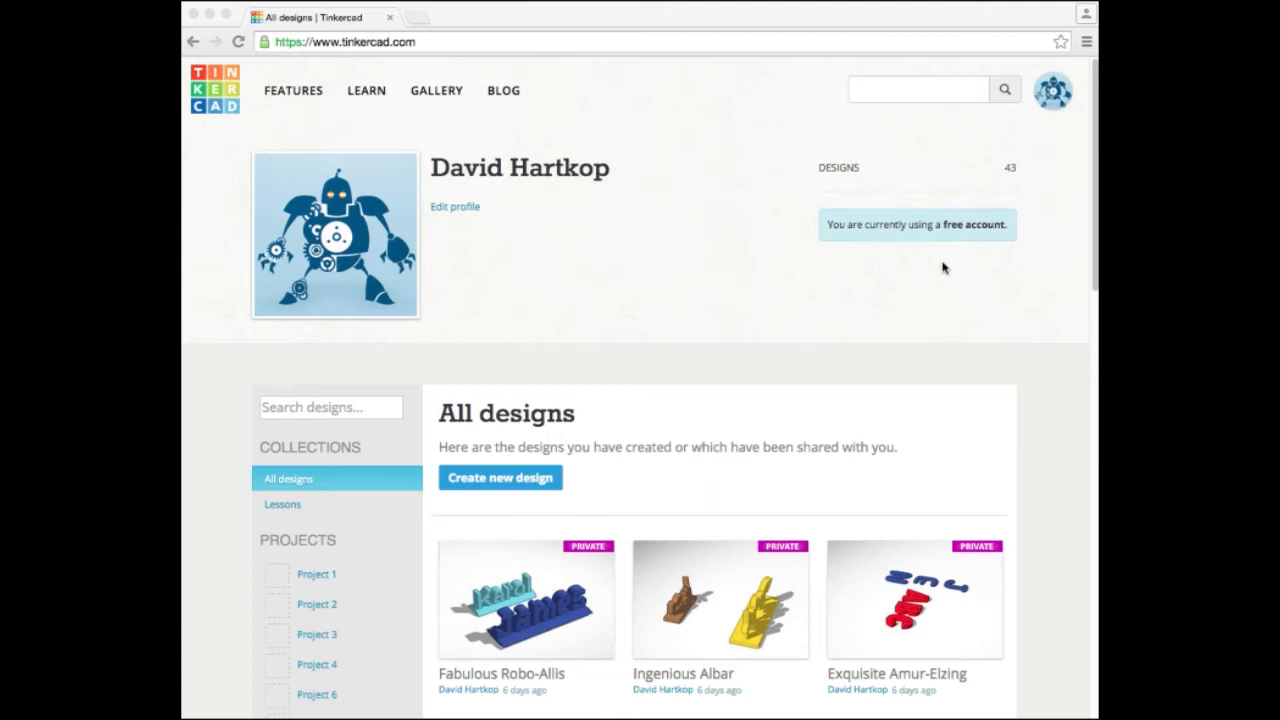
mouse_move(905, 253)
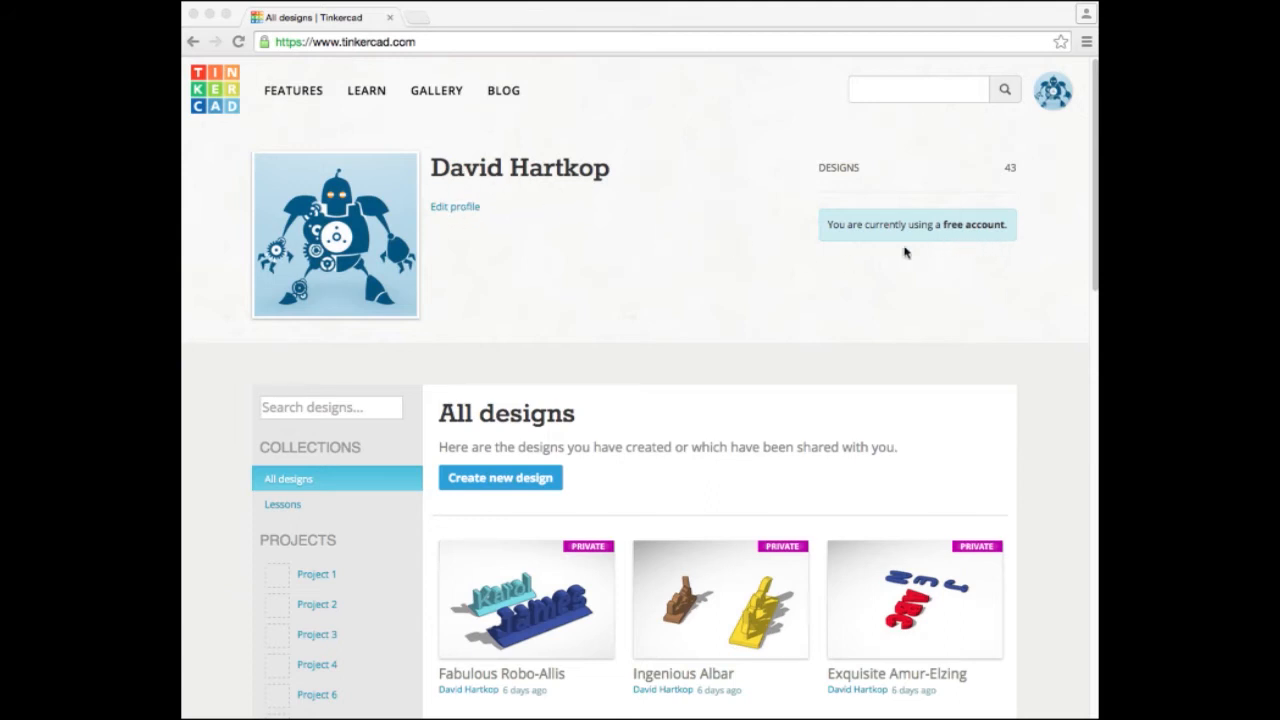
mouse_move(720, 375)
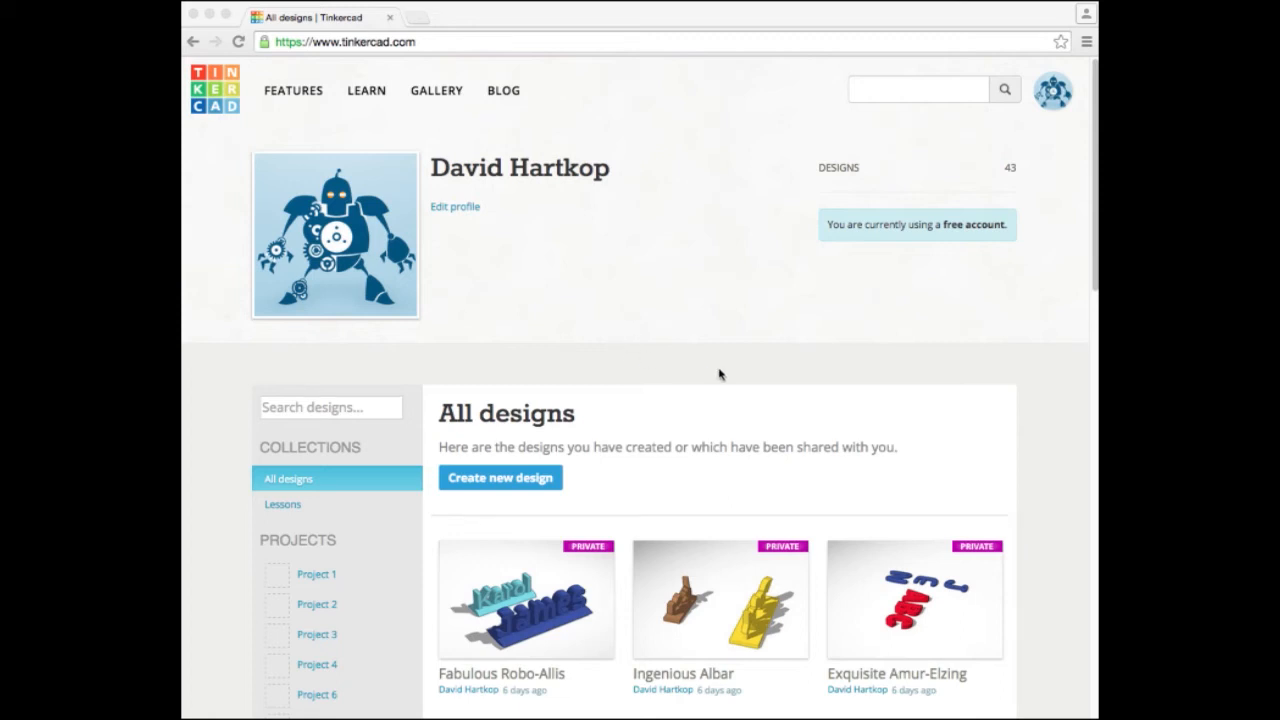
Step: Scroll down through the saved designs on the Tinkercad All designs page
scroll(down, 3)
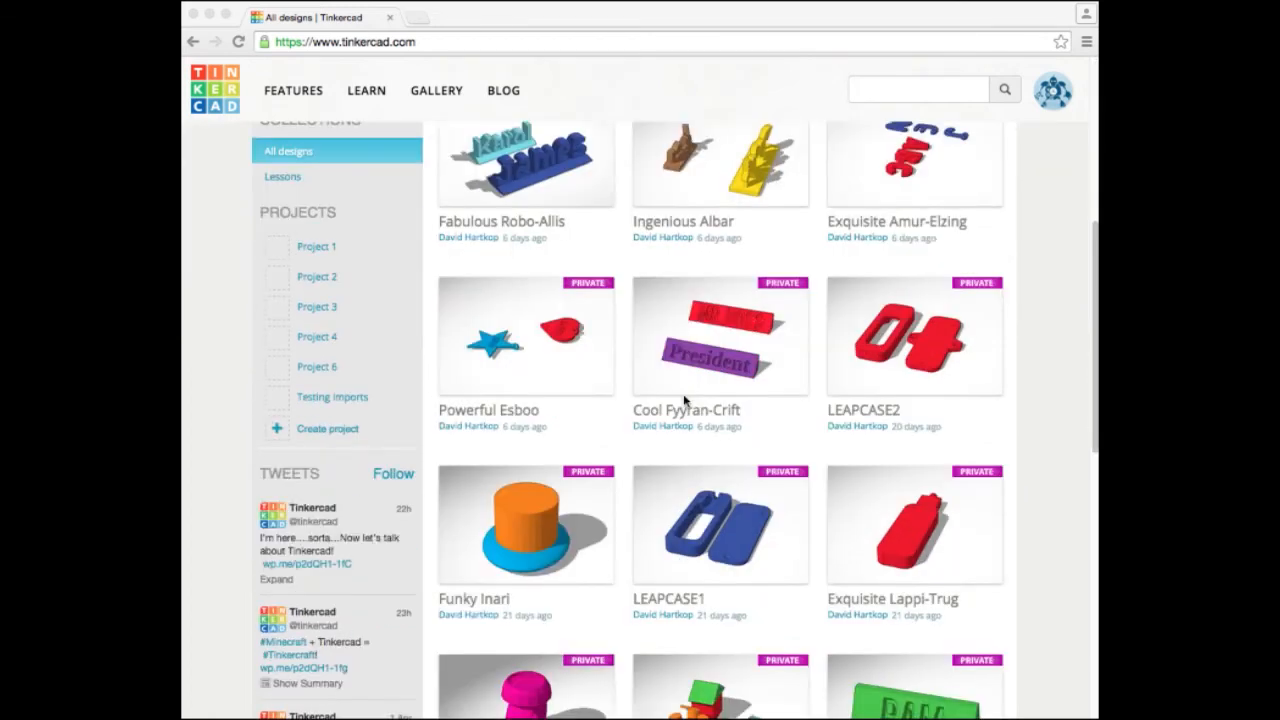
scroll(down, 3)
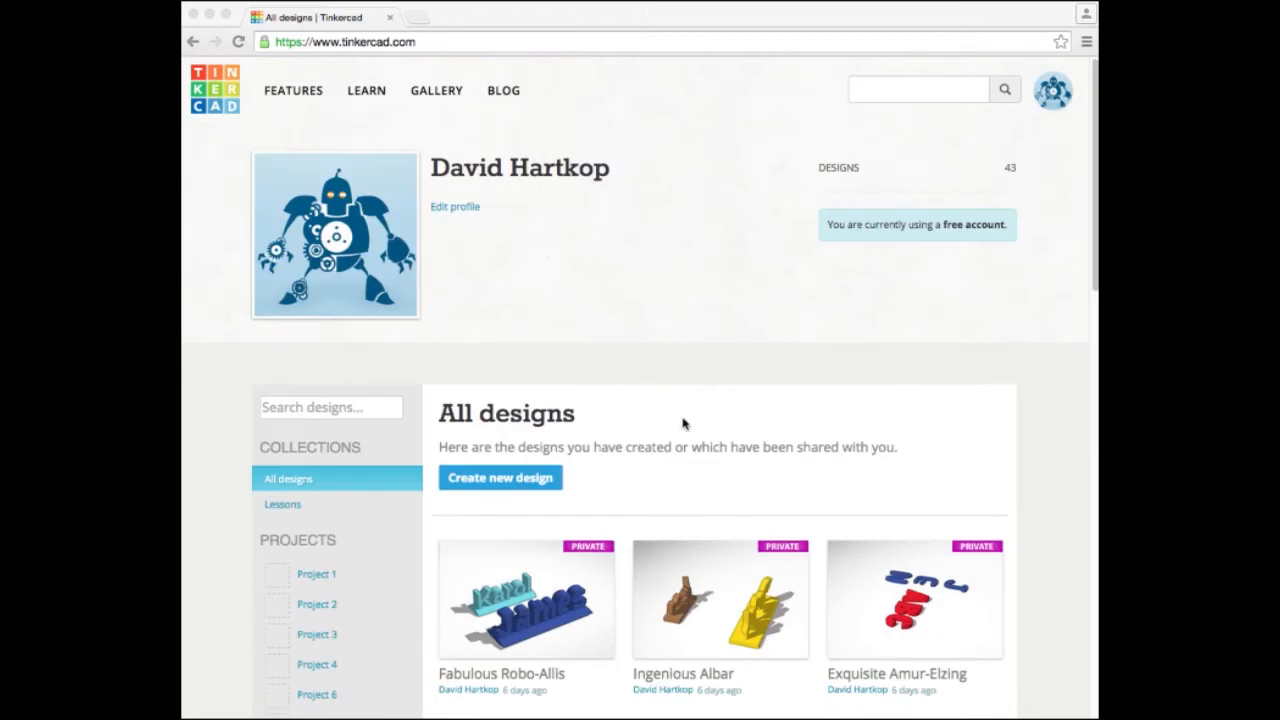
mouse_move(640, 500)
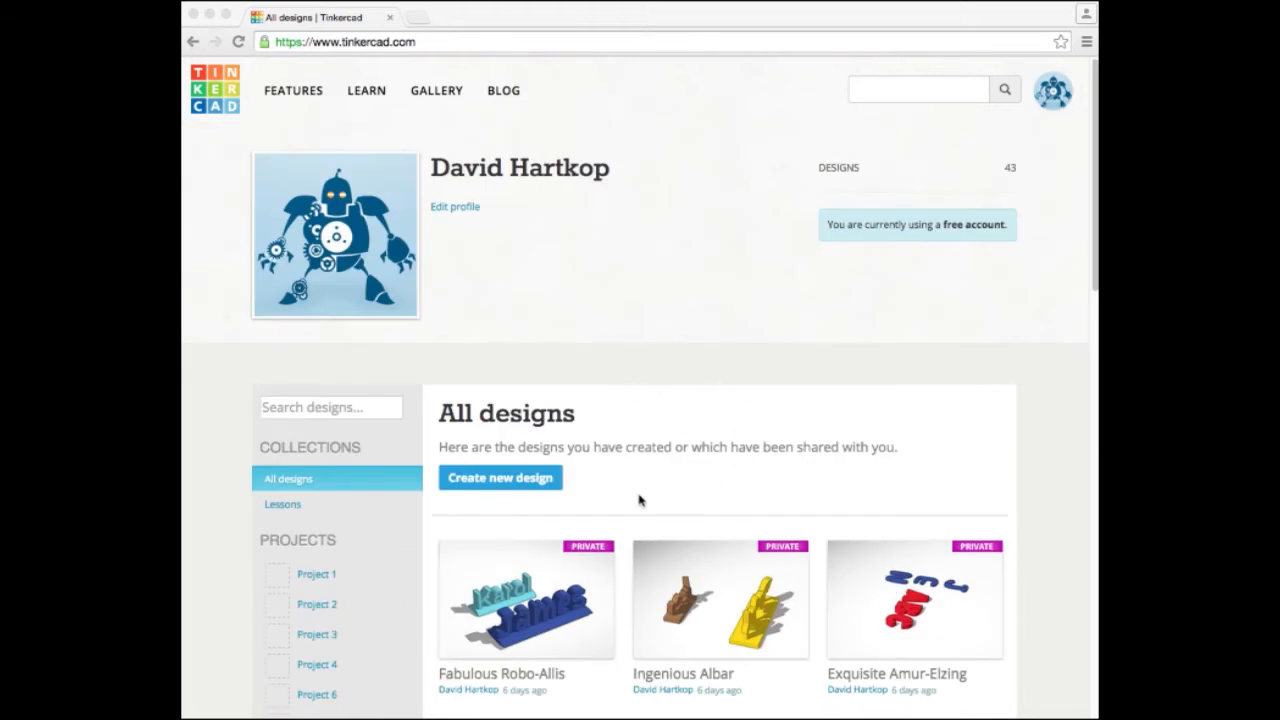
mouse_move(499, 481)
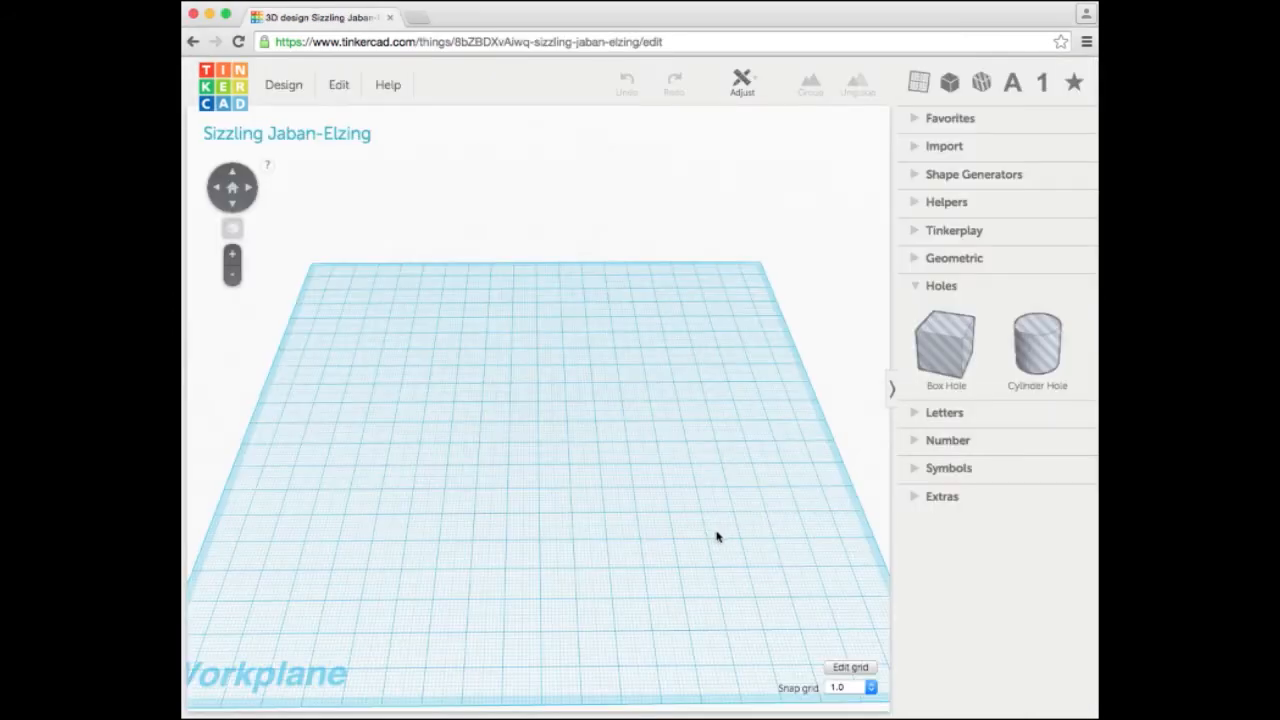
mouse_move(529, 511)
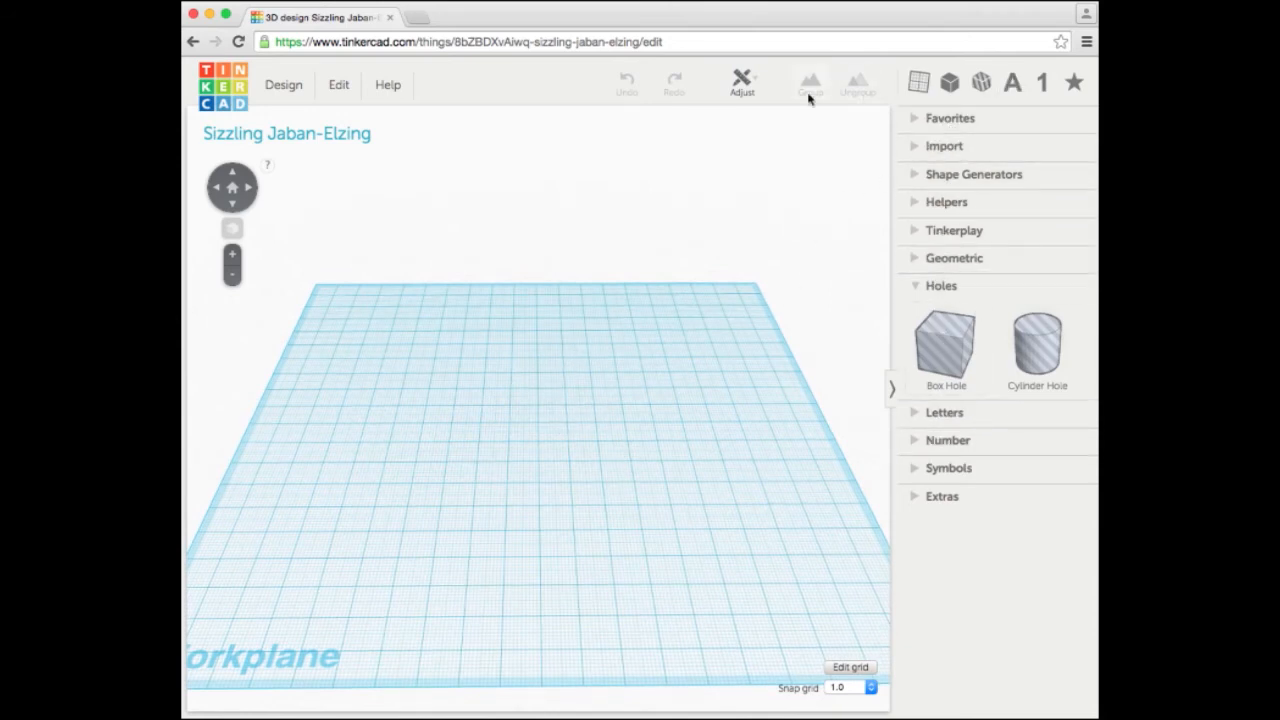
mouse_move(817, 321)
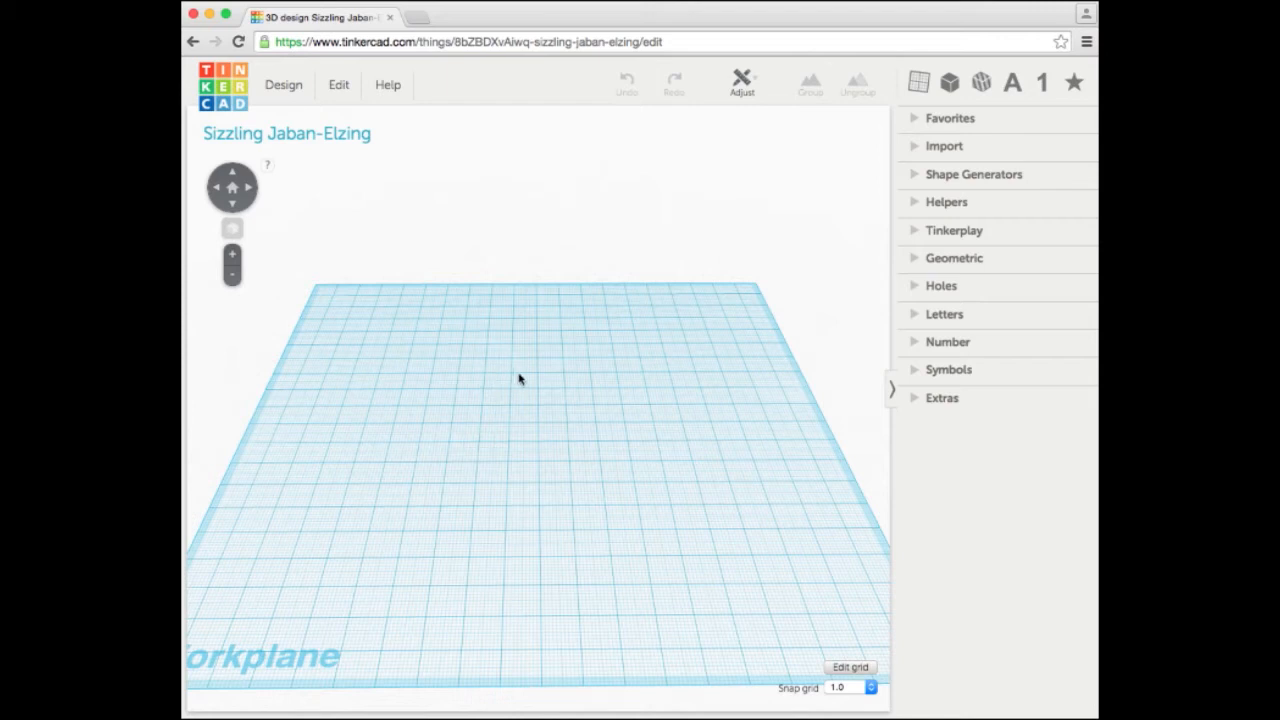
mouse_move(915, 148)
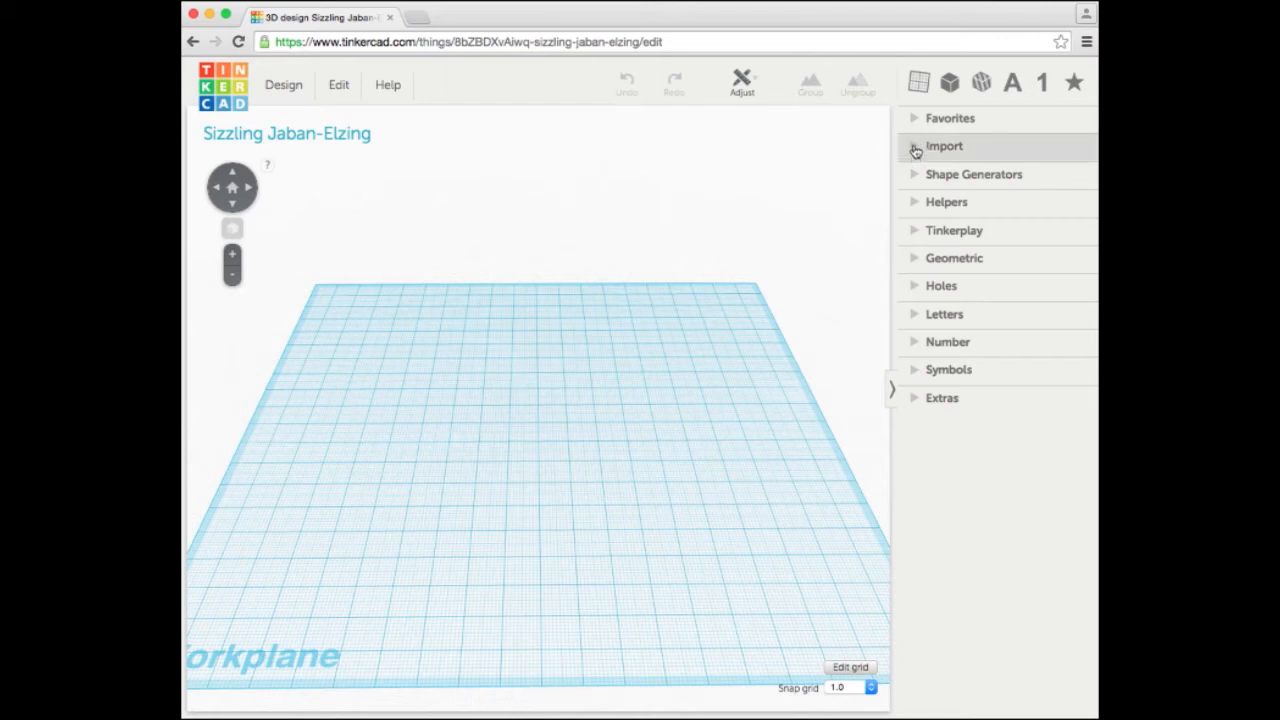
Step: Choose drawing.svg from the Desktop for import at 100% scale and 10 mm height
click(943, 146)
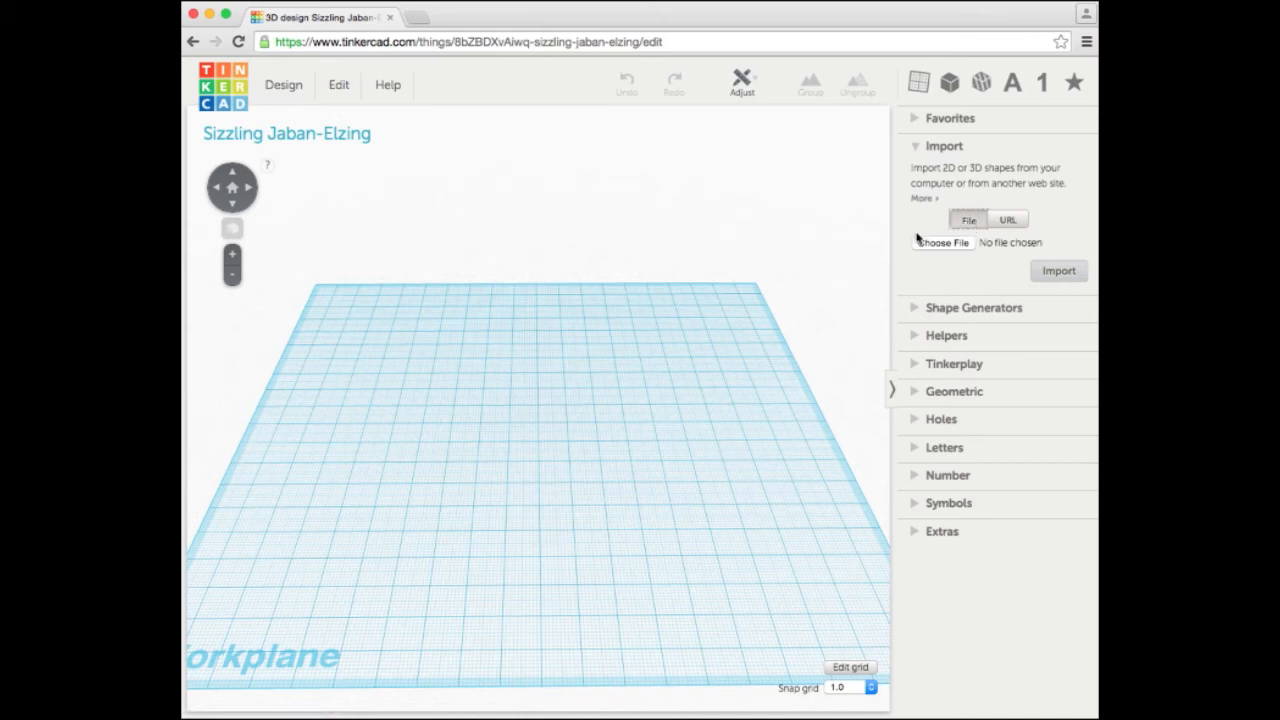
click(942, 242)
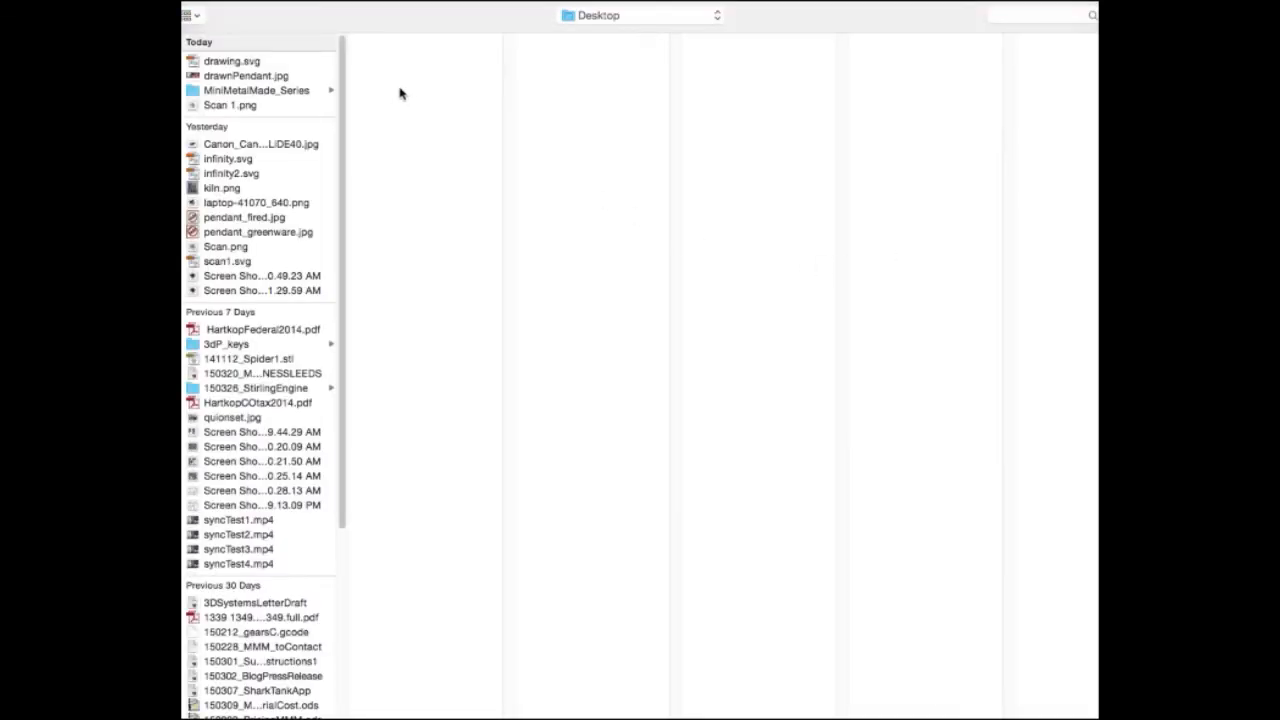
click(231, 61)
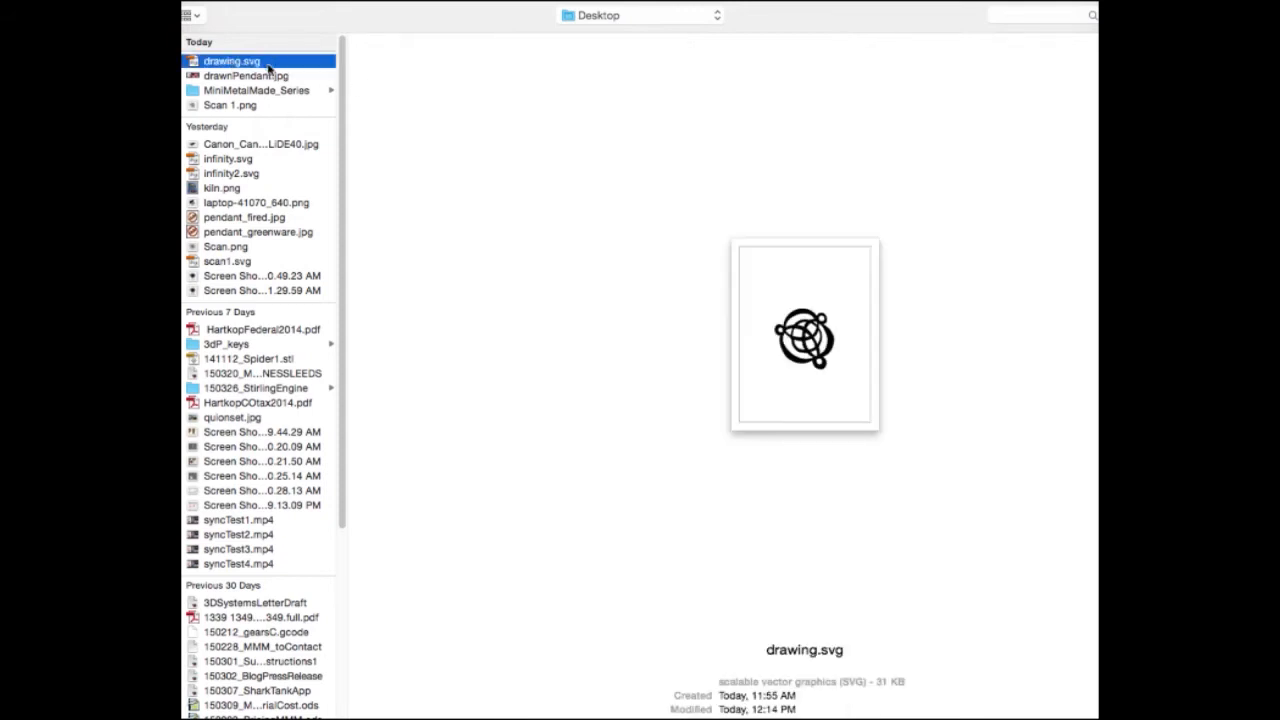
mouse_move(781, 471)
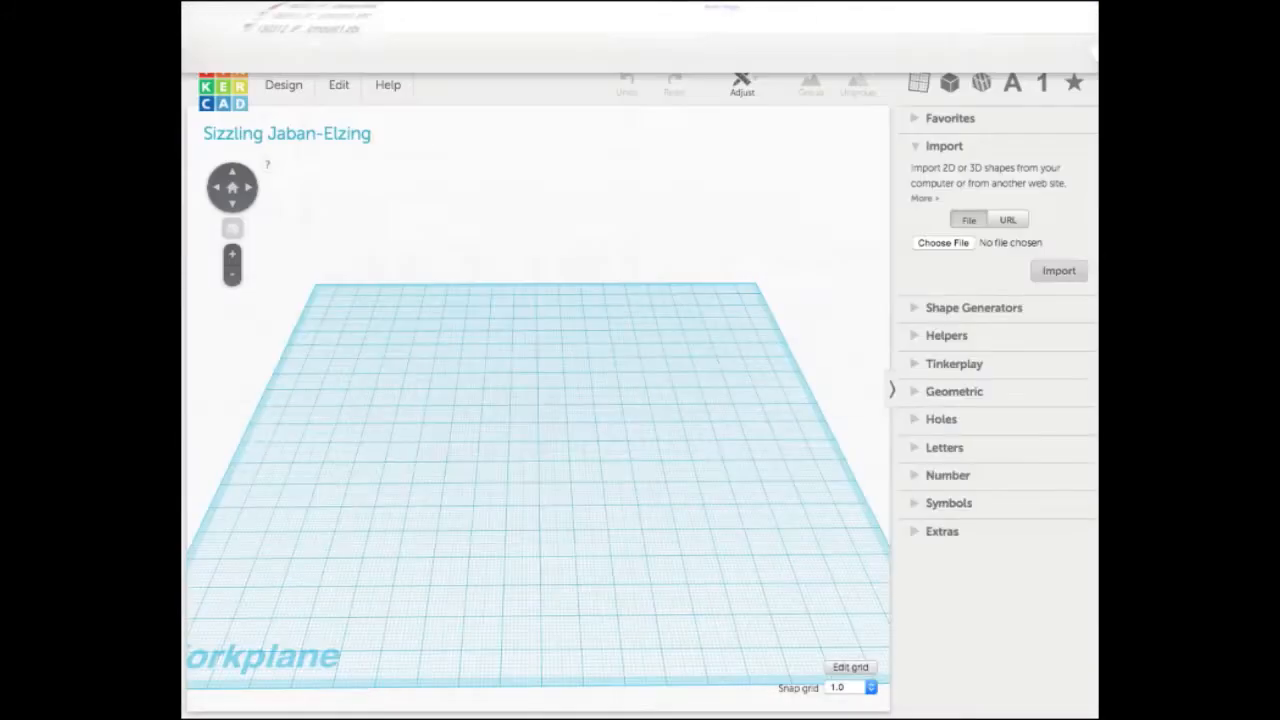
click(942, 242)
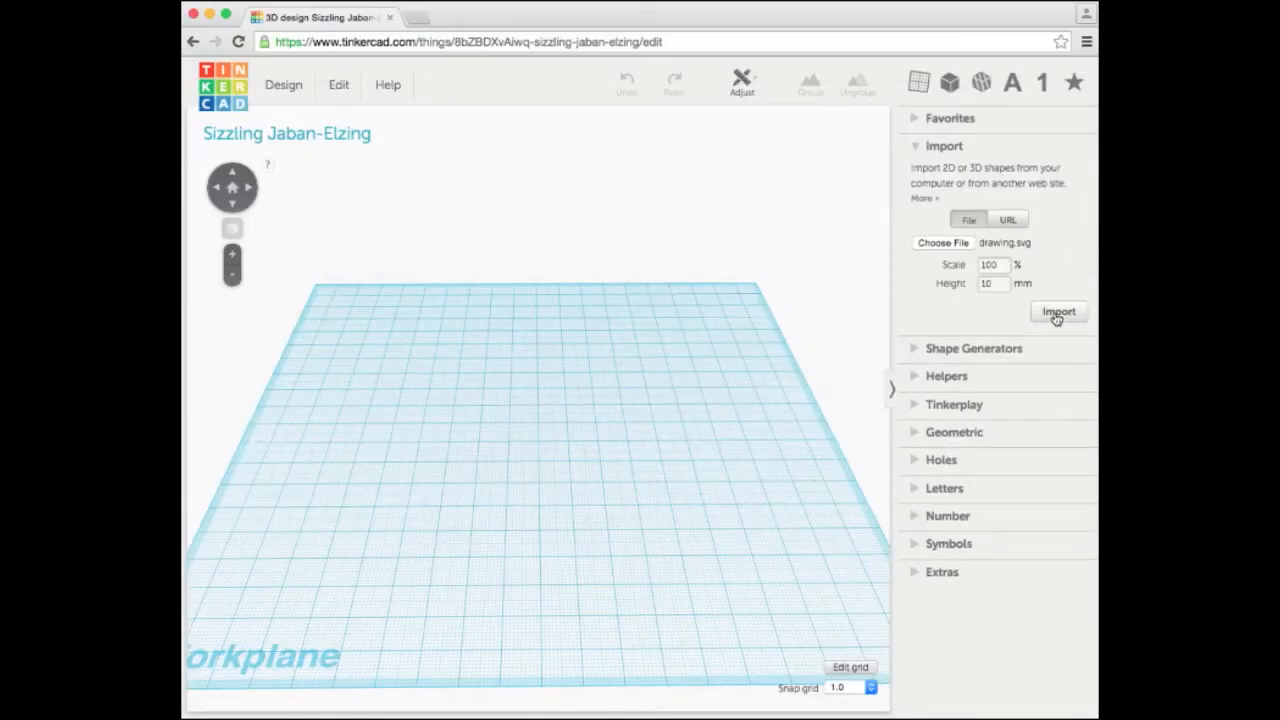
Step: Import drawing.svg as a solid, shrink it and centre it on the workplane, about 22 mm tall
click(1058, 311)
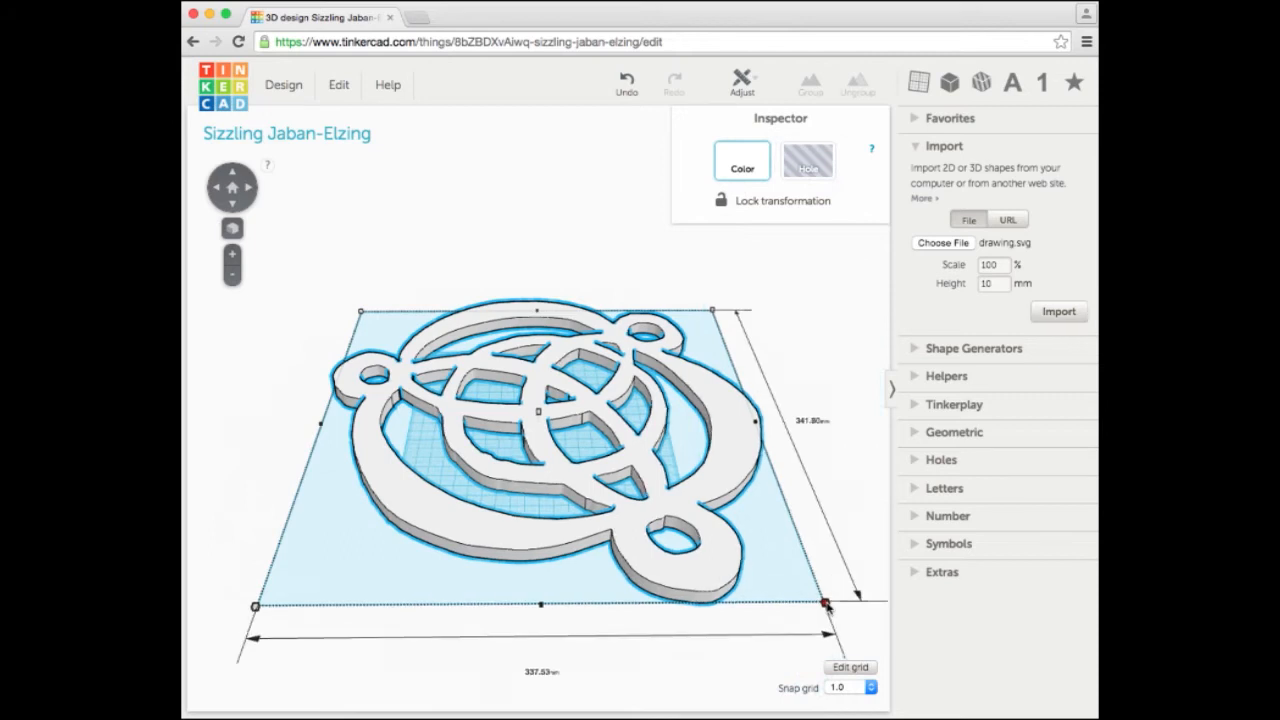
drag(827, 605, 742, 550)
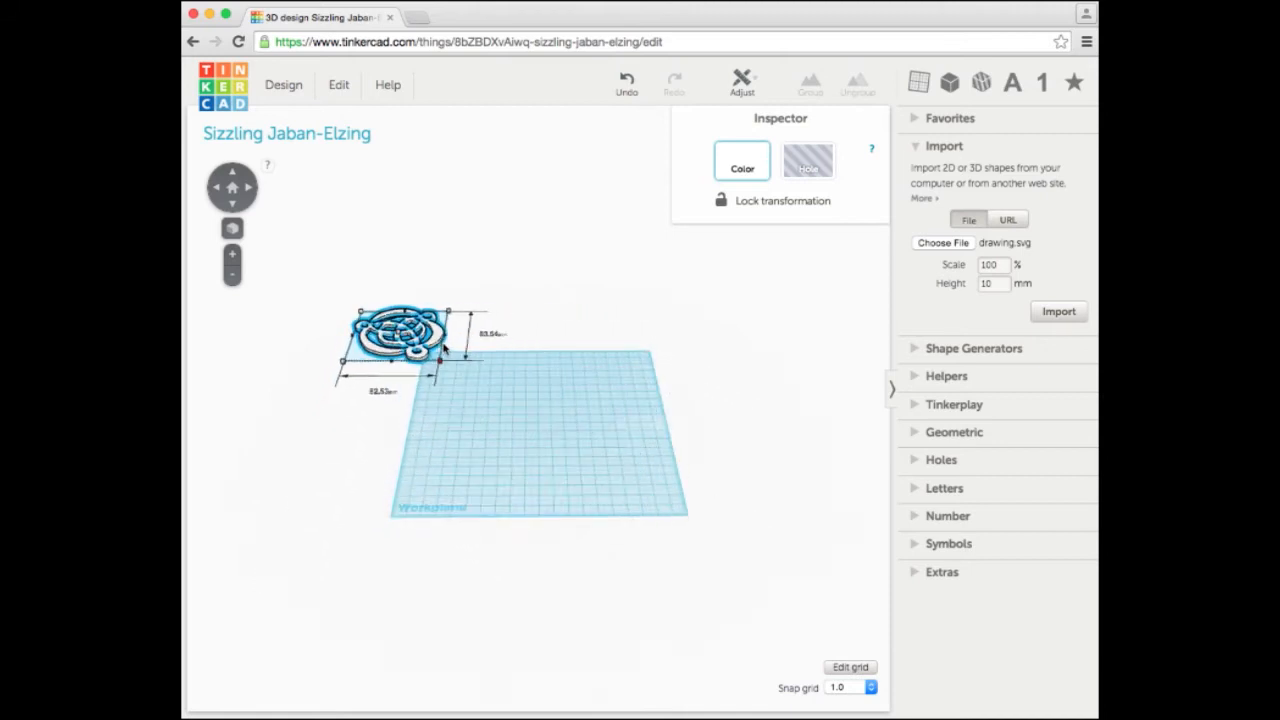
drag(400, 340, 490, 400)
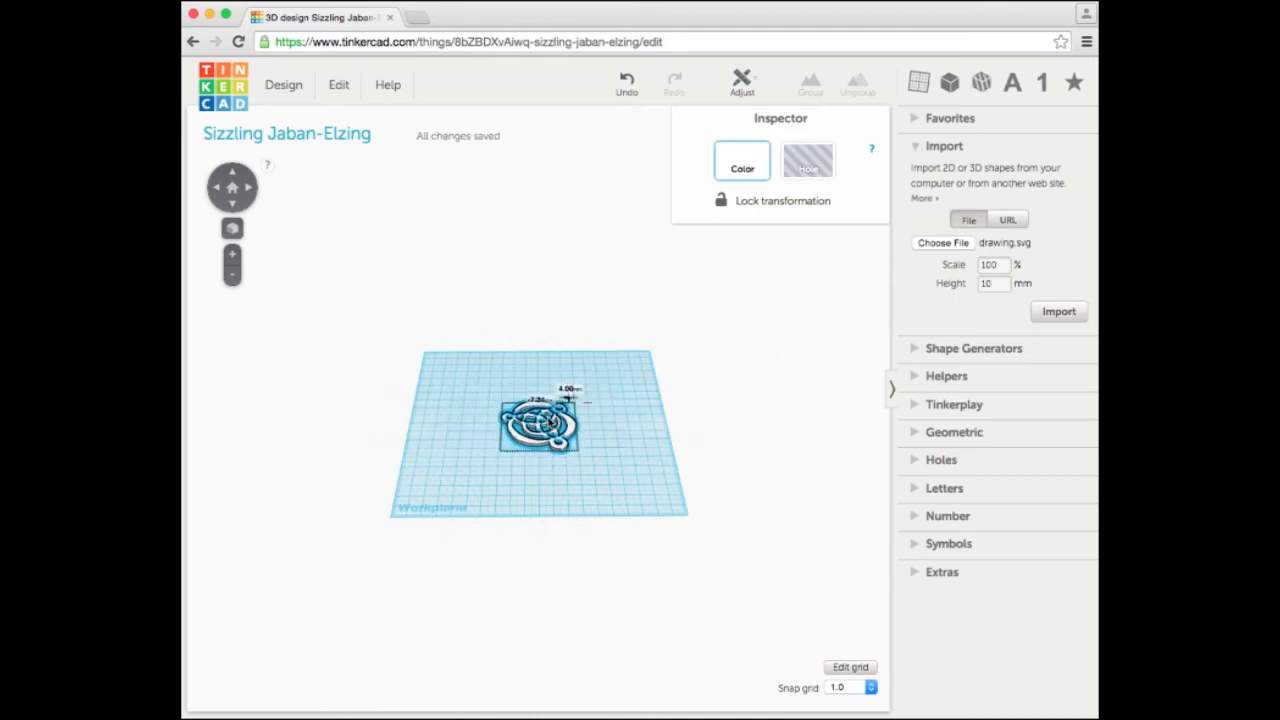
click(540, 430)
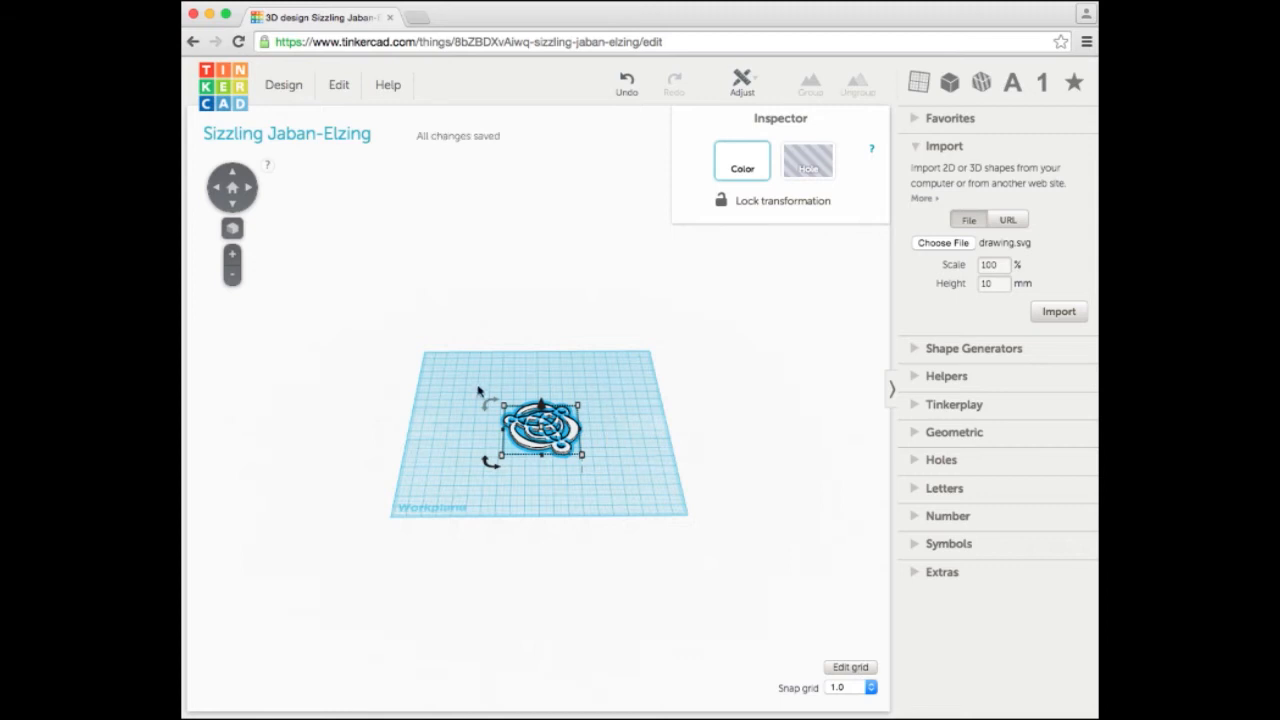
mouse_move(648, 394)
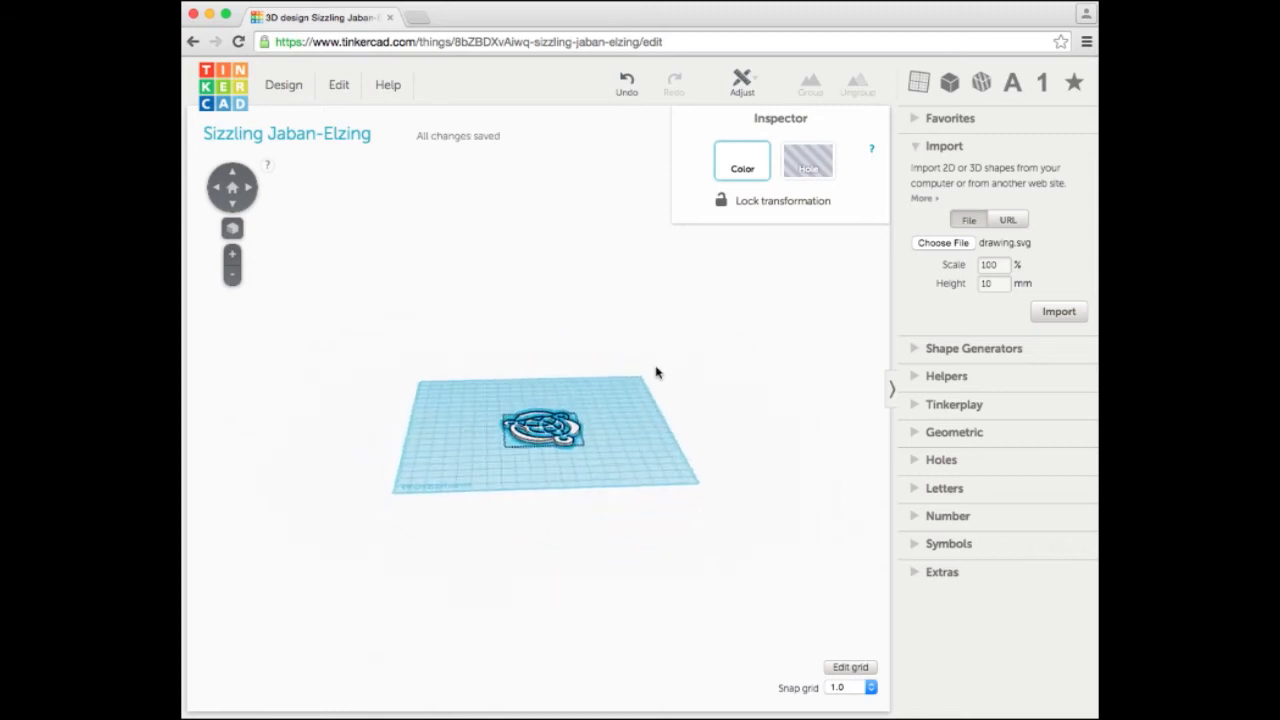
click(540, 430)
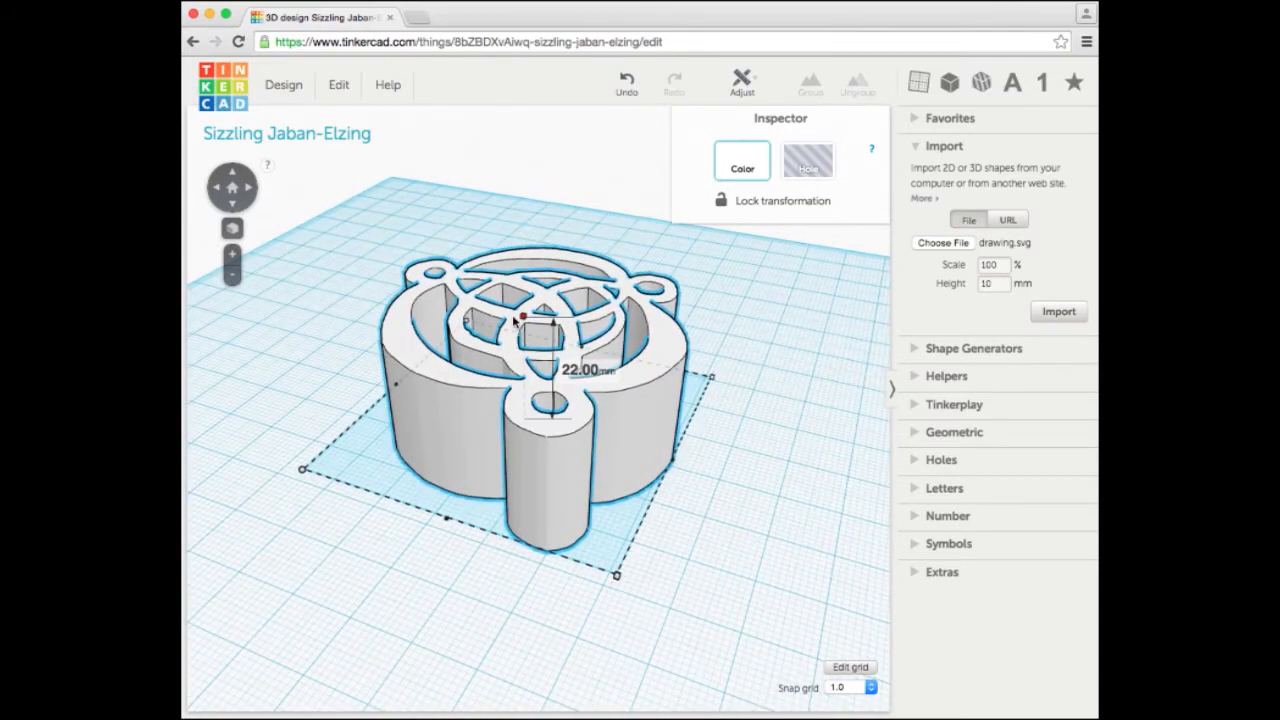
Step: Flatten the pendant from 22 mm to 5 mm thick with Snap grid set to Off
drag(521, 318, 521, 368)
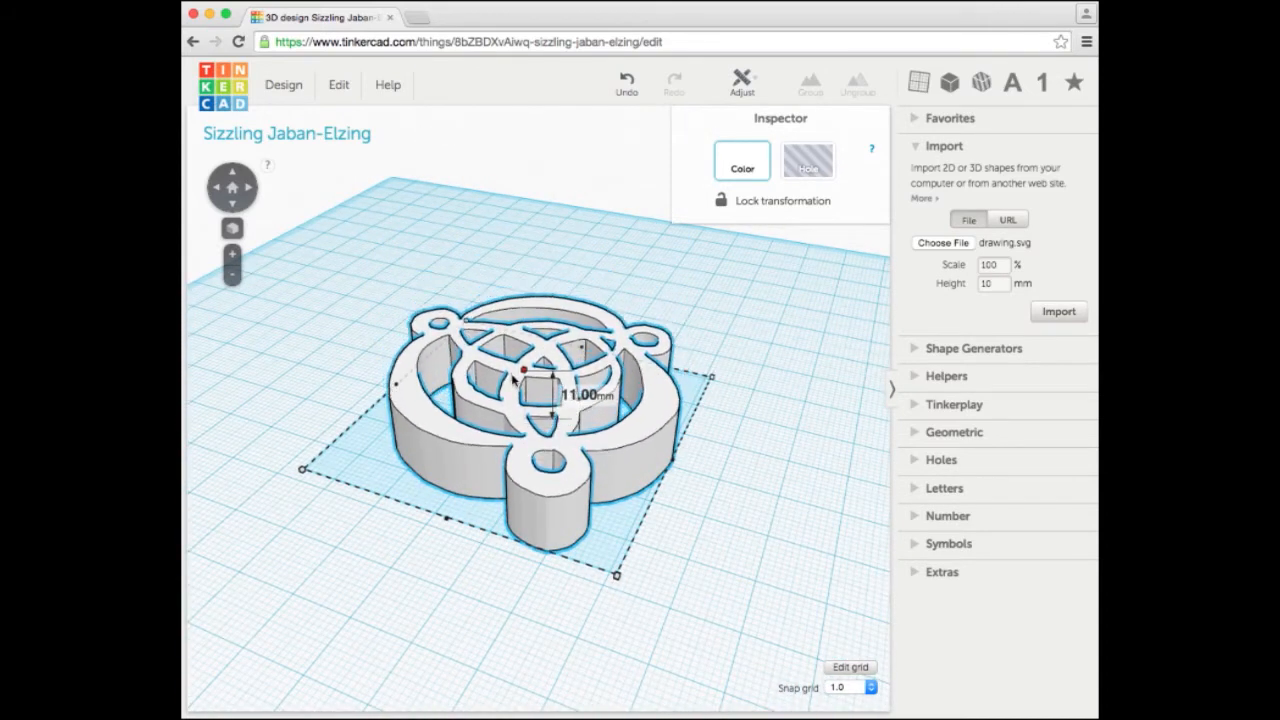
drag(525, 368, 520, 407)
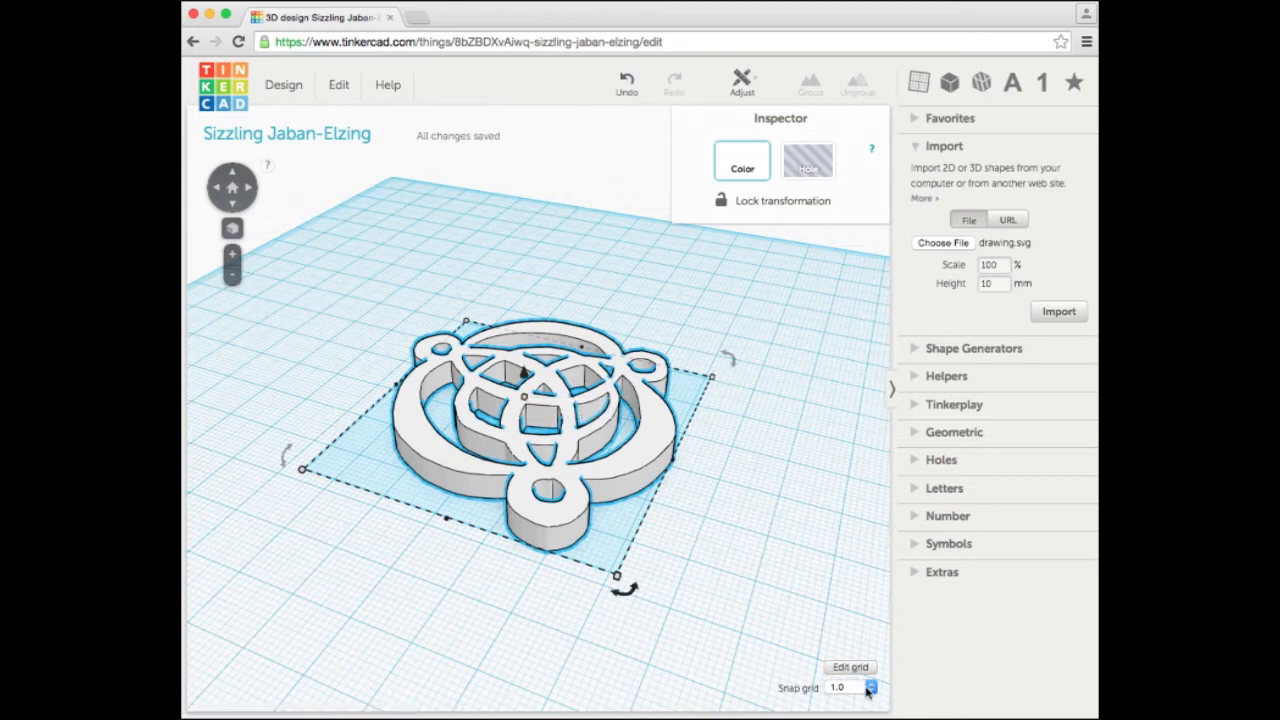
click(868, 688)
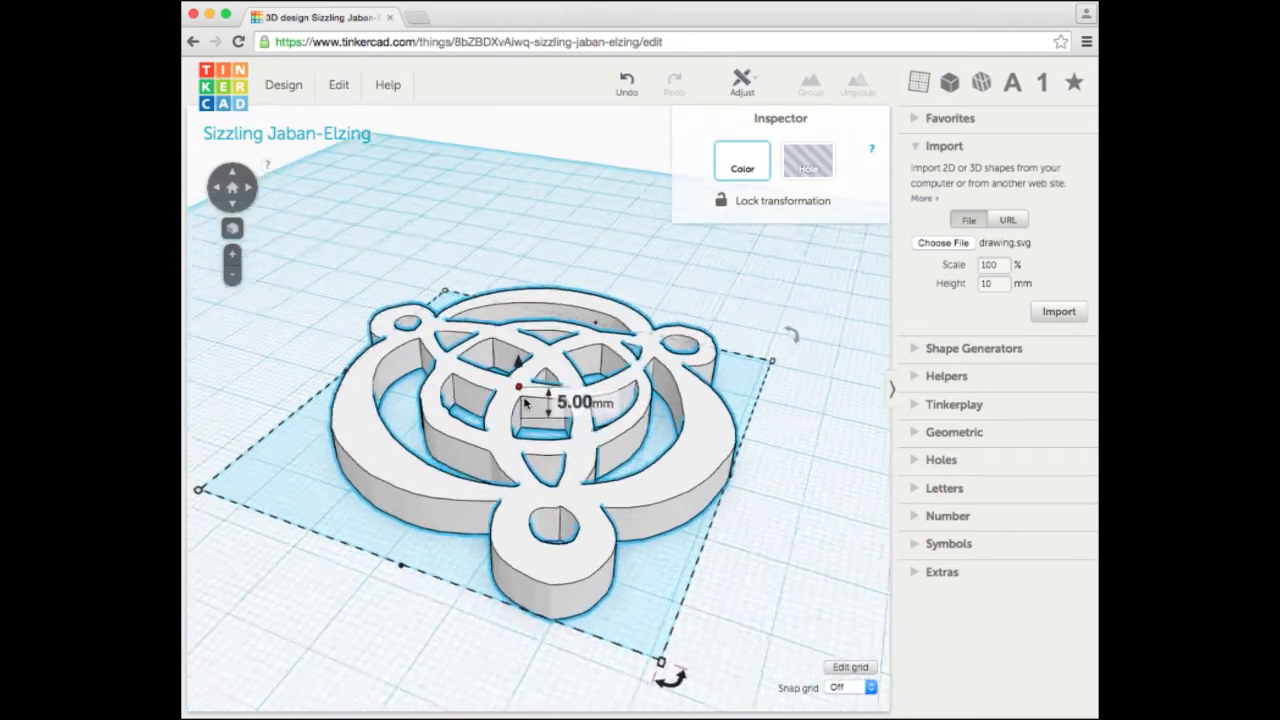
drag(558, 390, 515, 388)
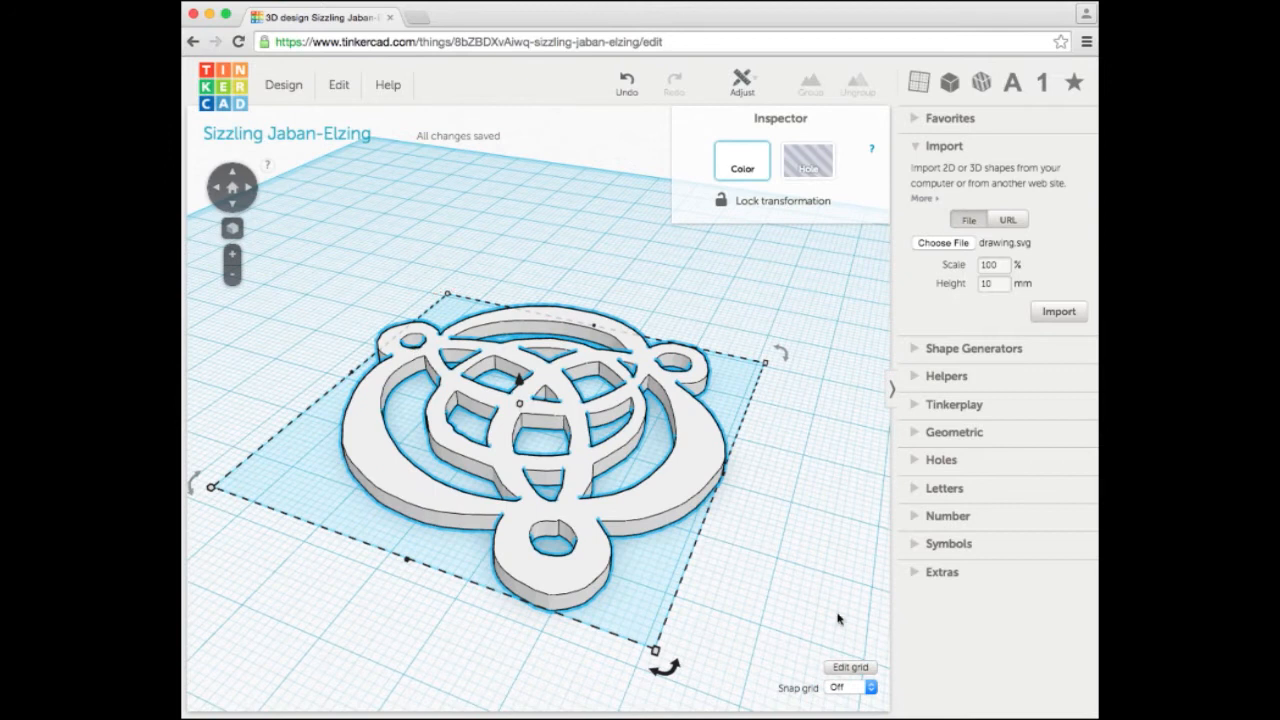
Step: Switch the workplane grid units to inches and keep grid snapping off
click(849, 667)
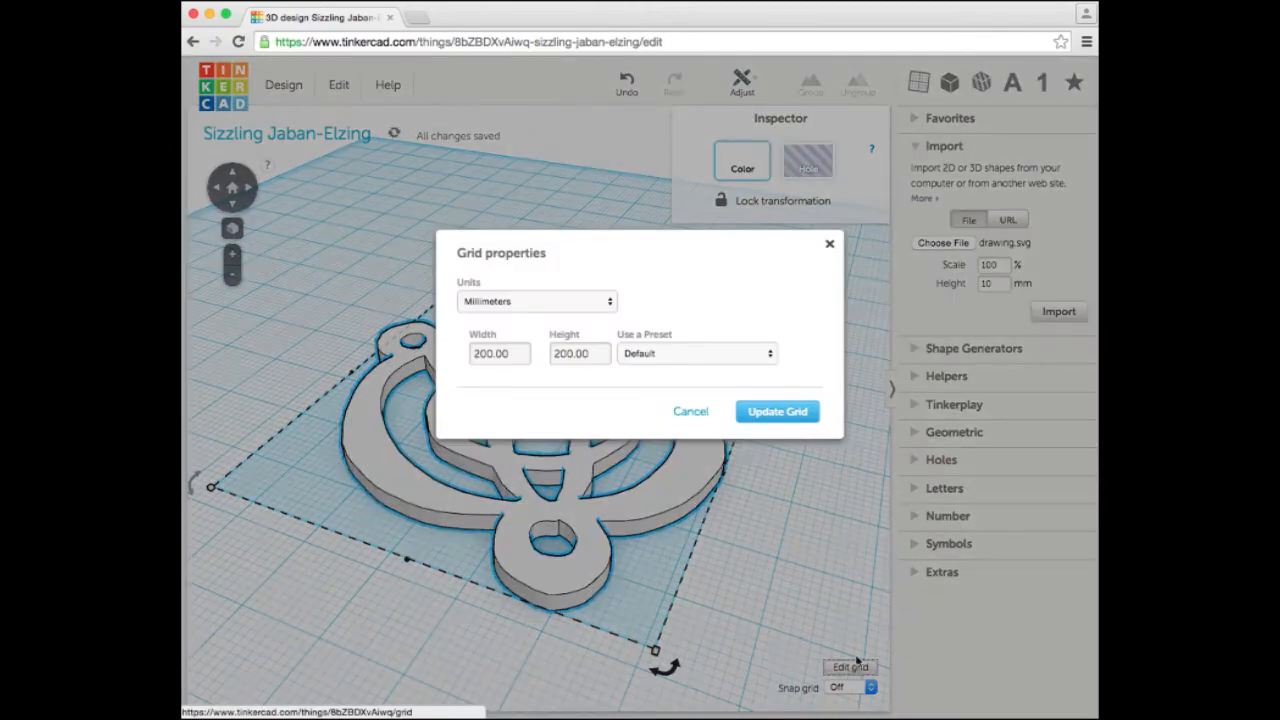
click(537, 301)
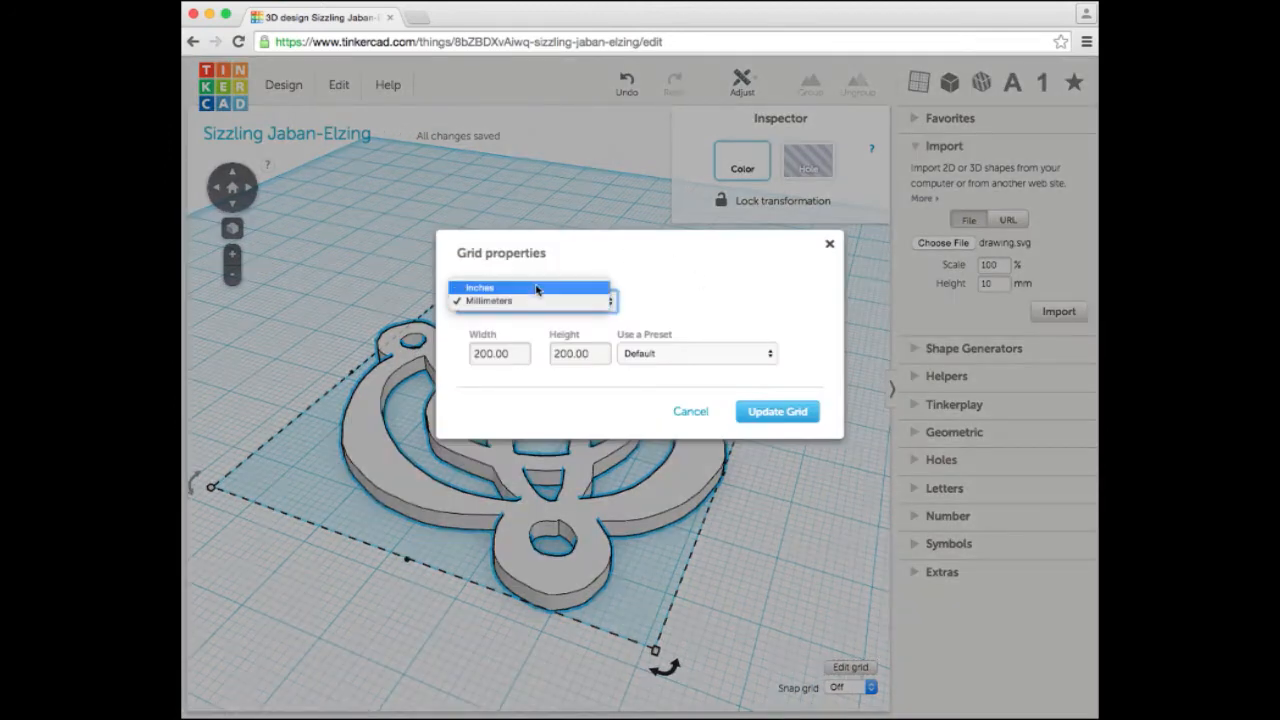
click(777, 411)
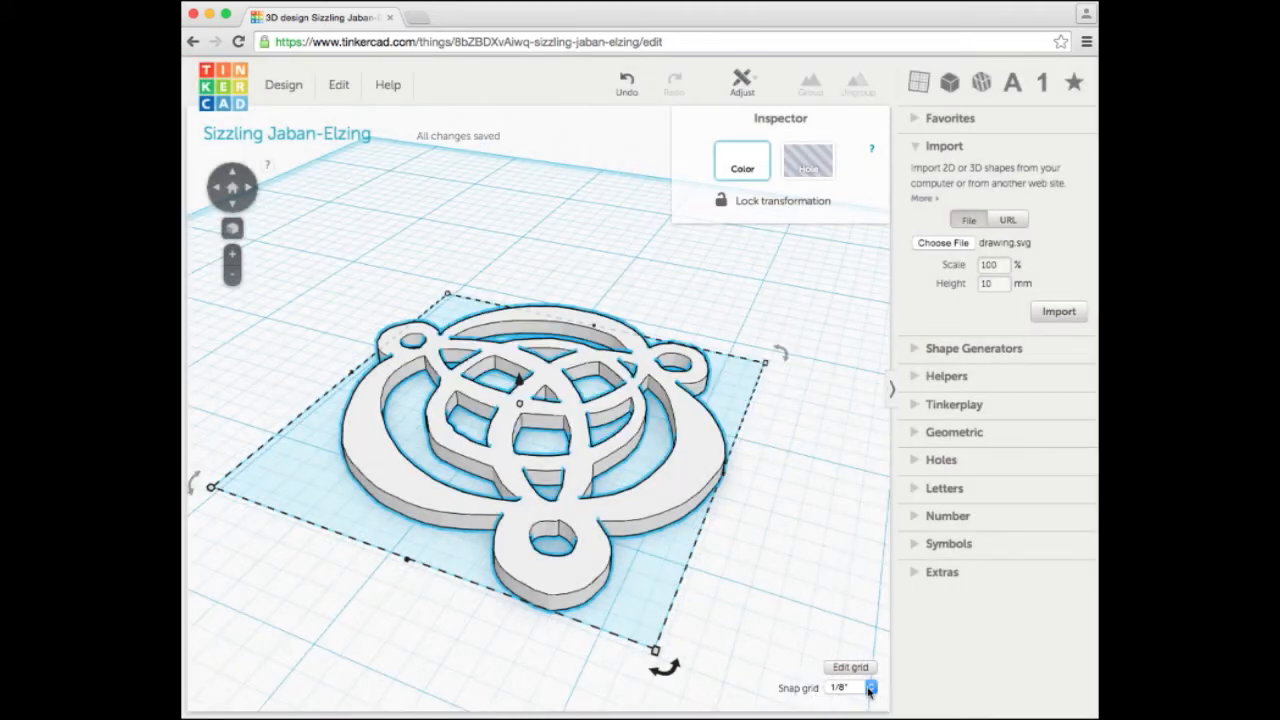
click(869, 687)
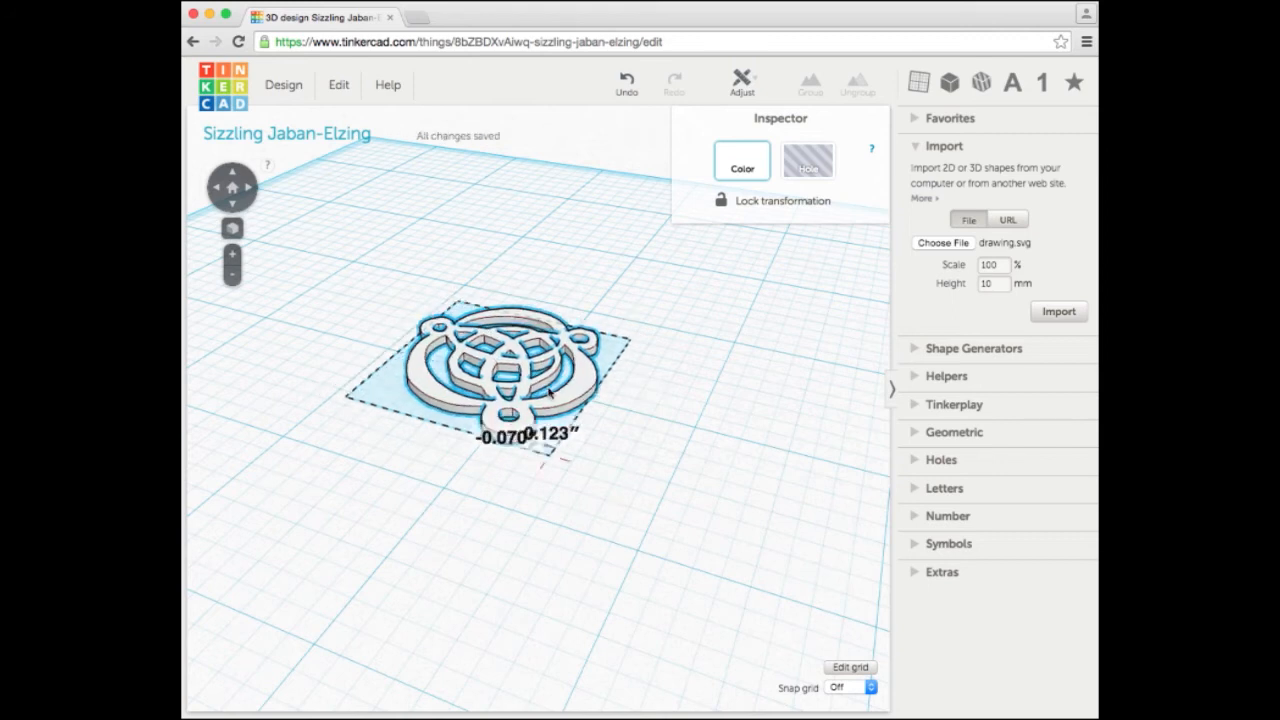
Step: Resize the pendant to about 1.161 by 1.177 inches and reposition it on the workplane
drag(490, 370, 590, 470)
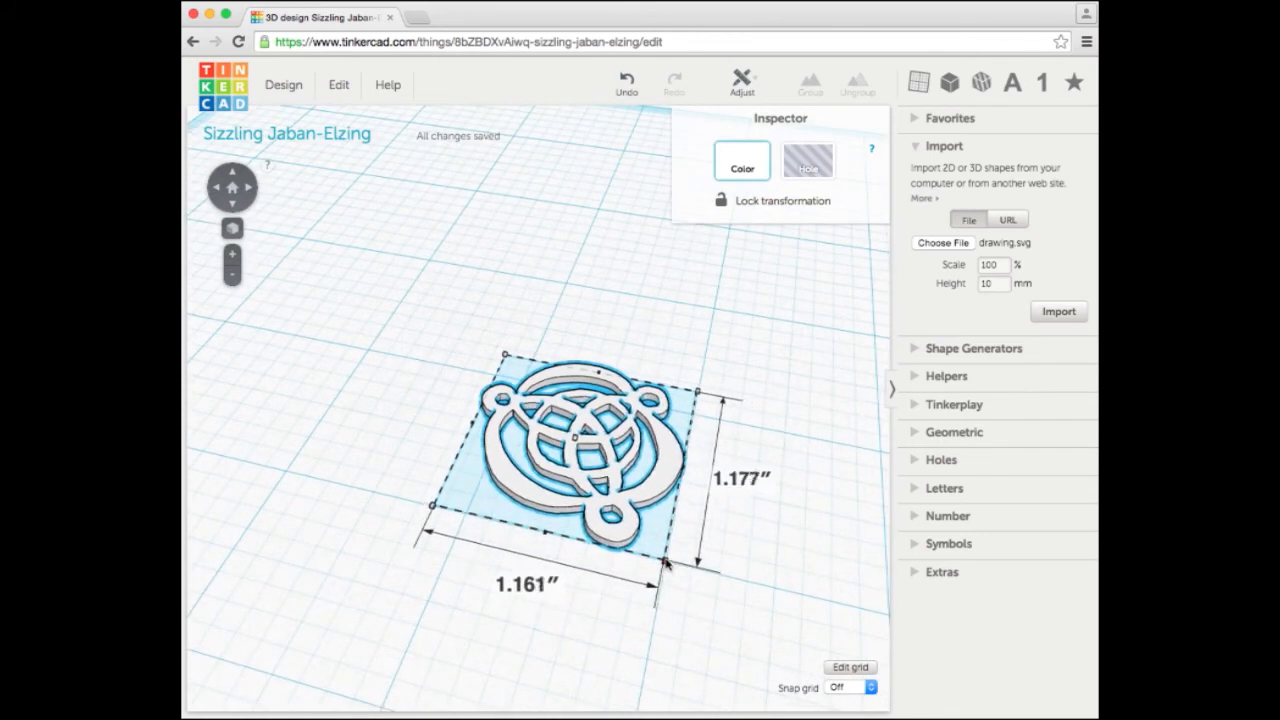
drag(665, 560, 635, 530)
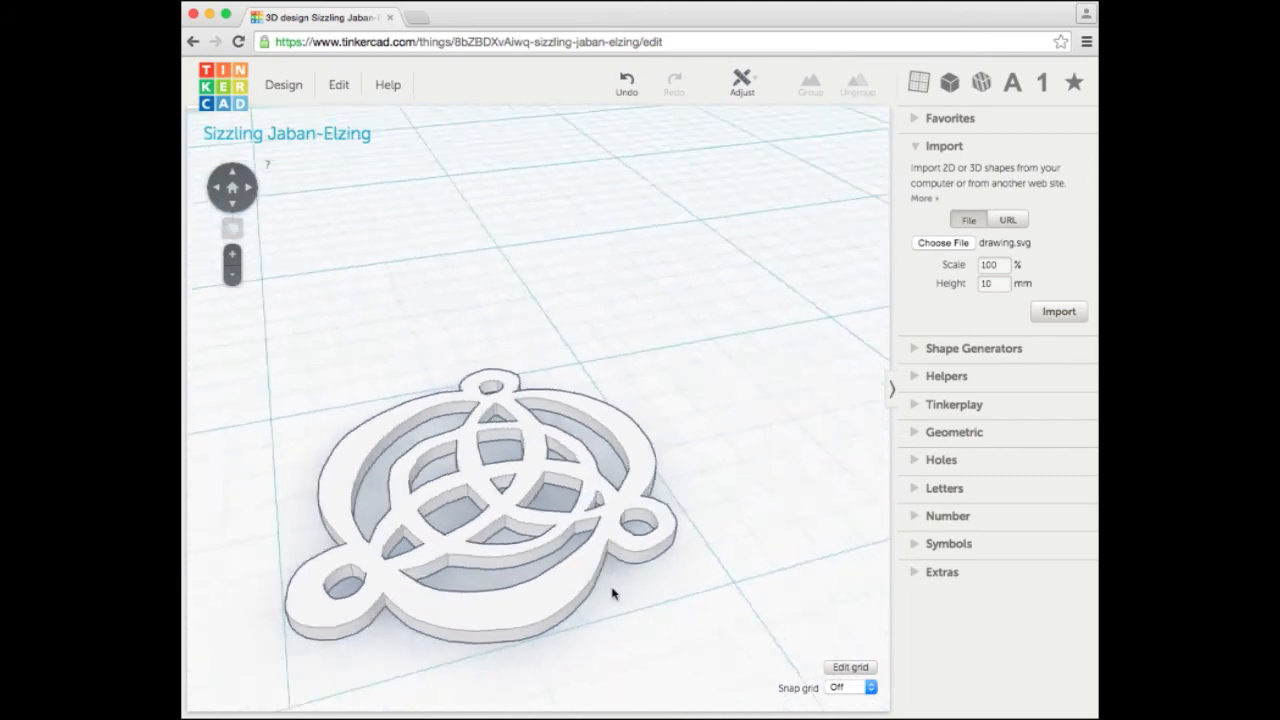
drag(614, 594, 727, 538)
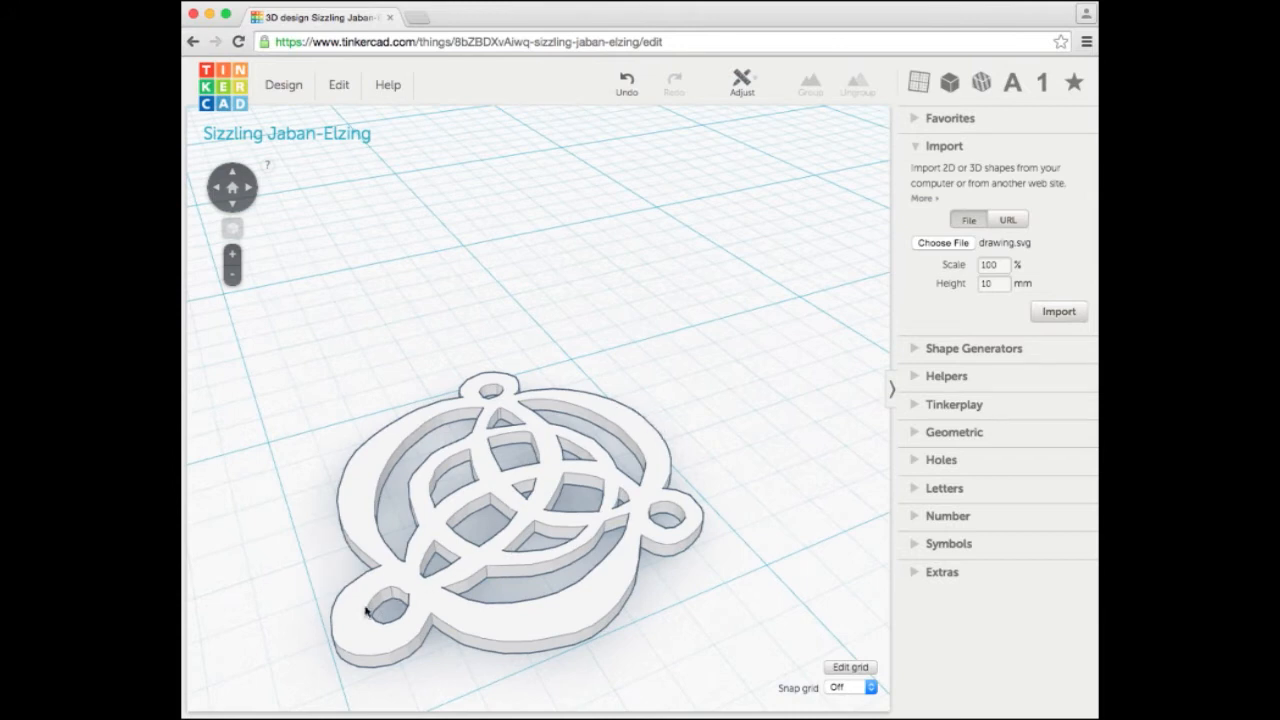
mouse_move(625, 415)
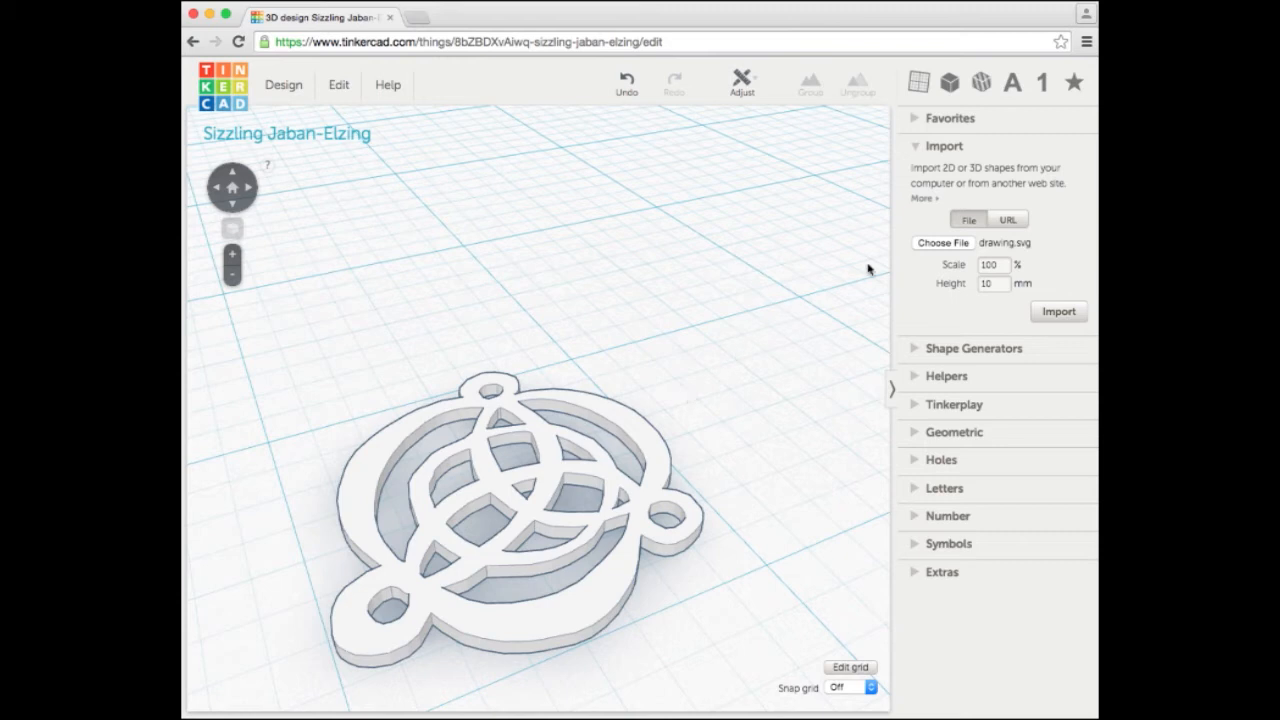
Step: Add a Torus from the Geometric shape library onto the workplane beside the pendant
click(943, 145)
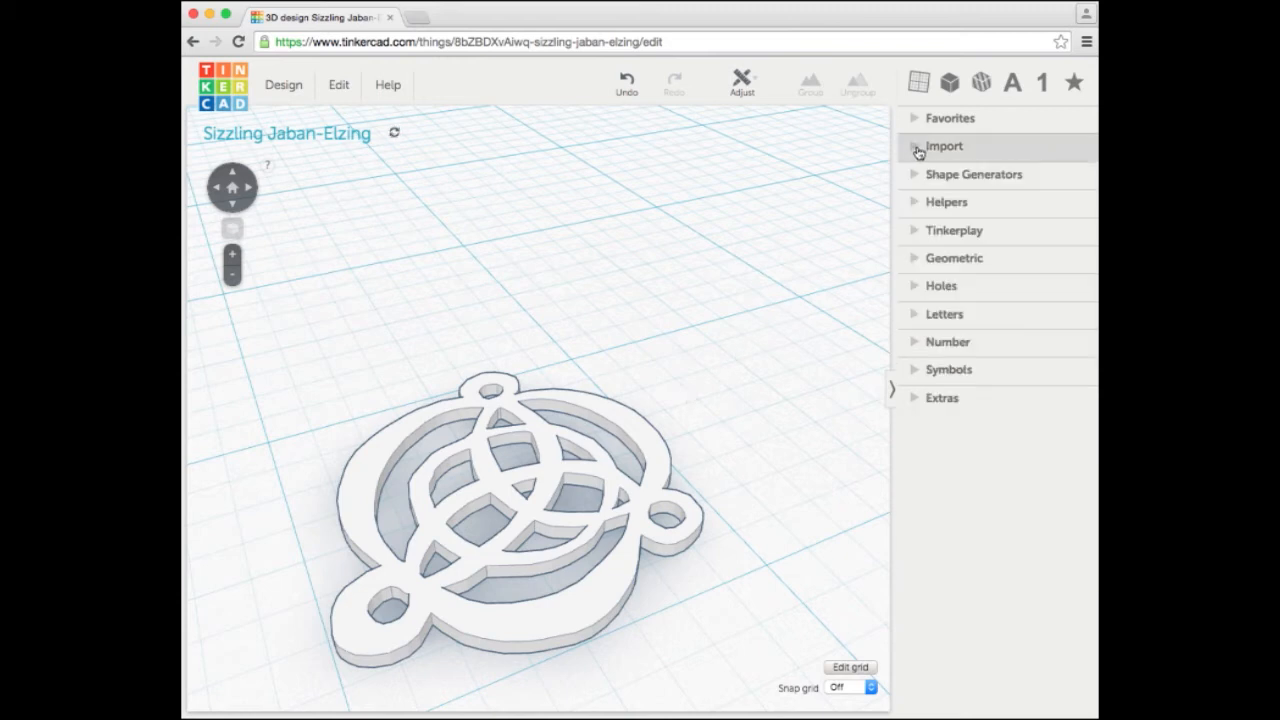
mouse_move(925, 242)
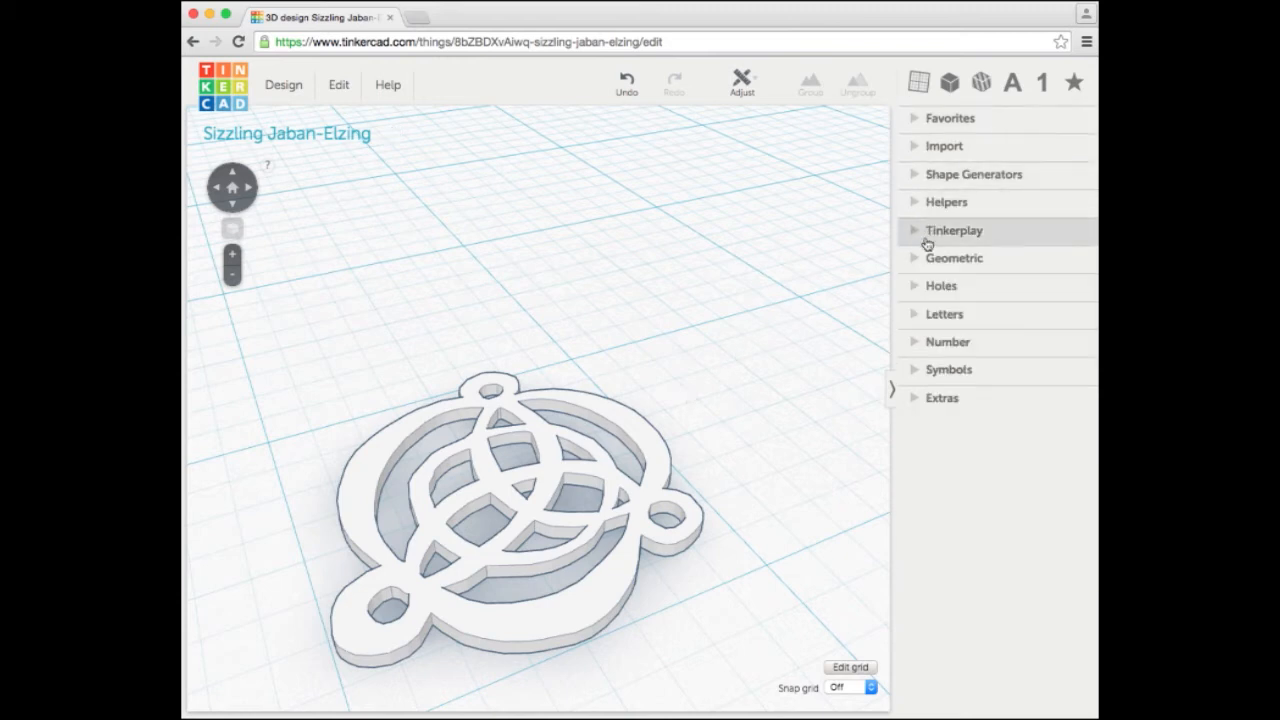
click(954, 258)
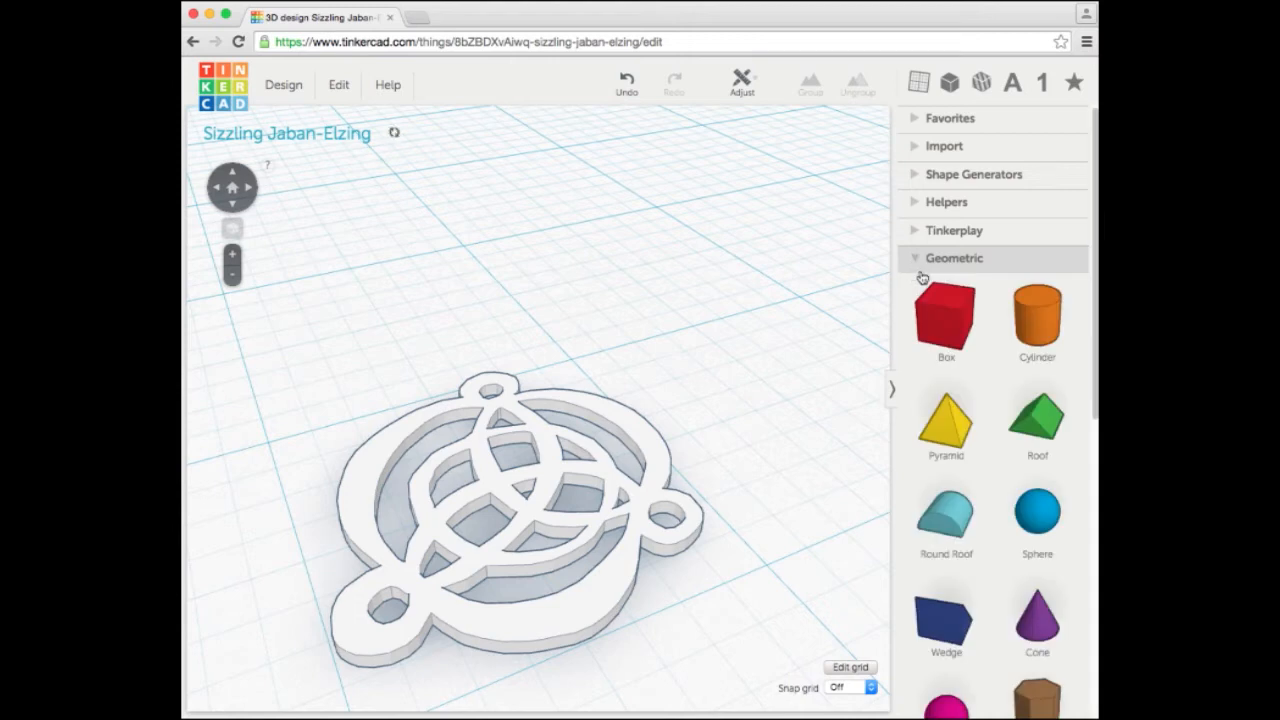
scroll(down, 3)
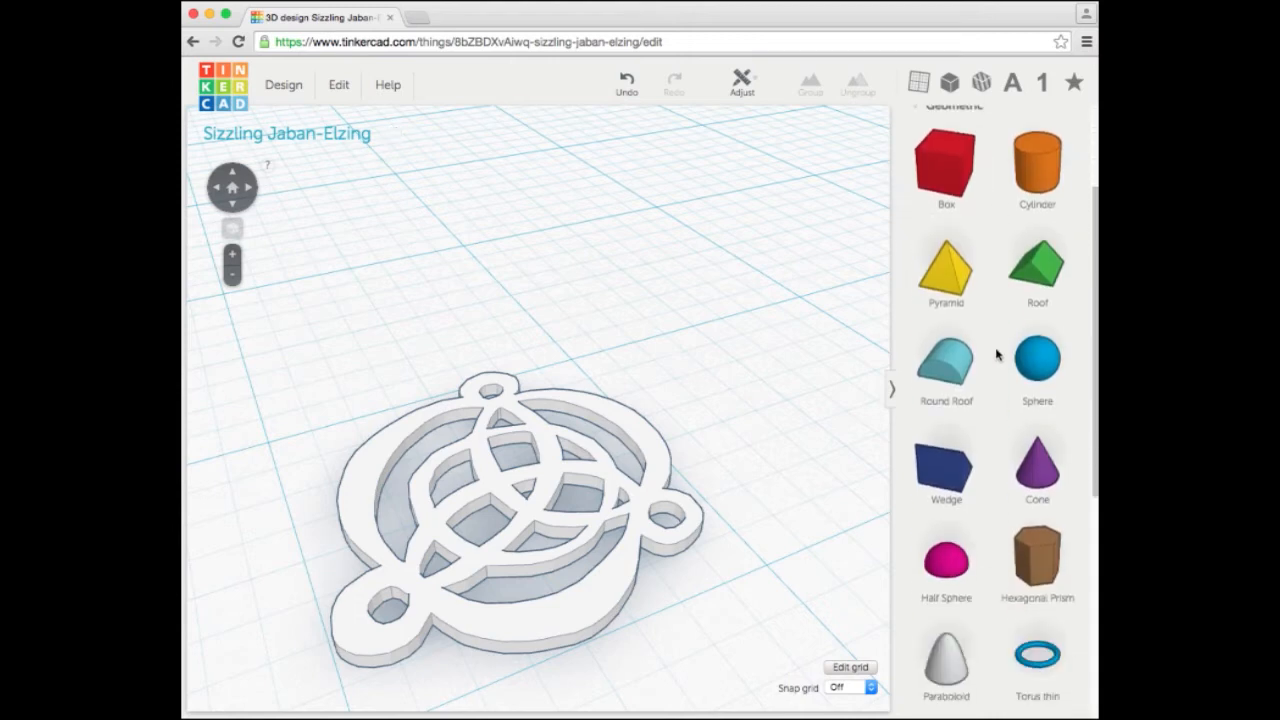
scroll(down, 3)
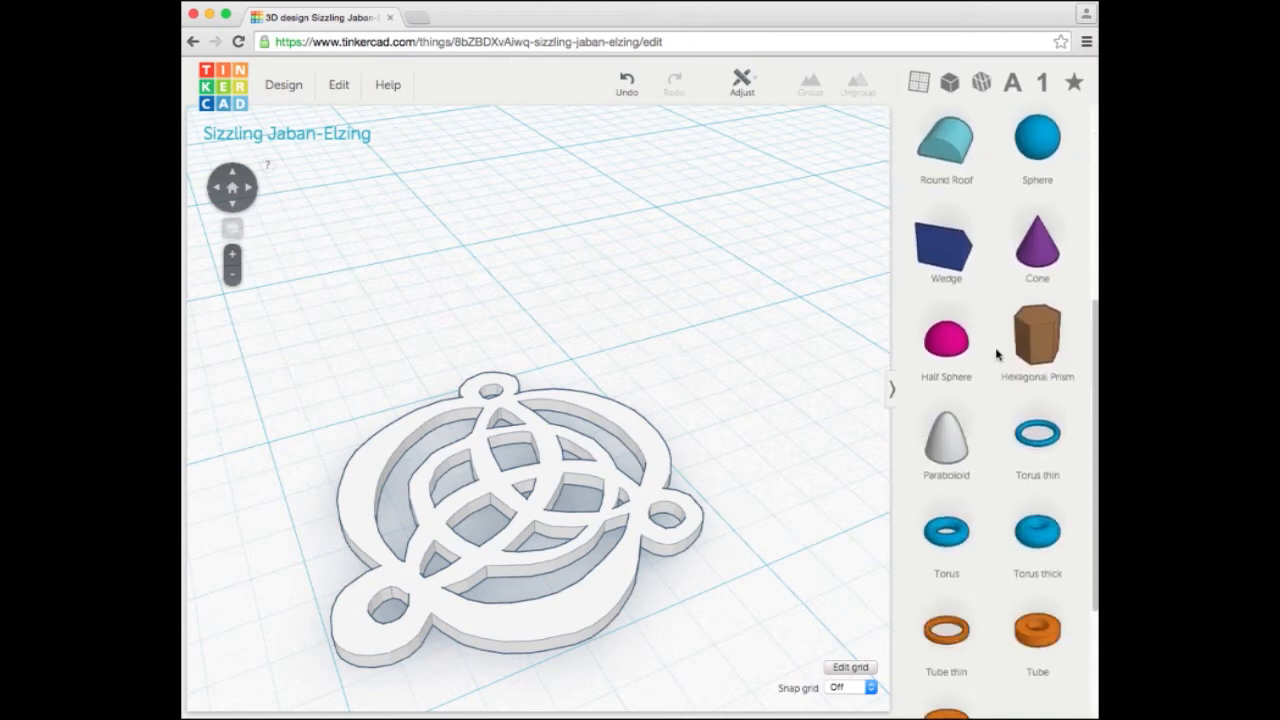
scroll(down, 3)
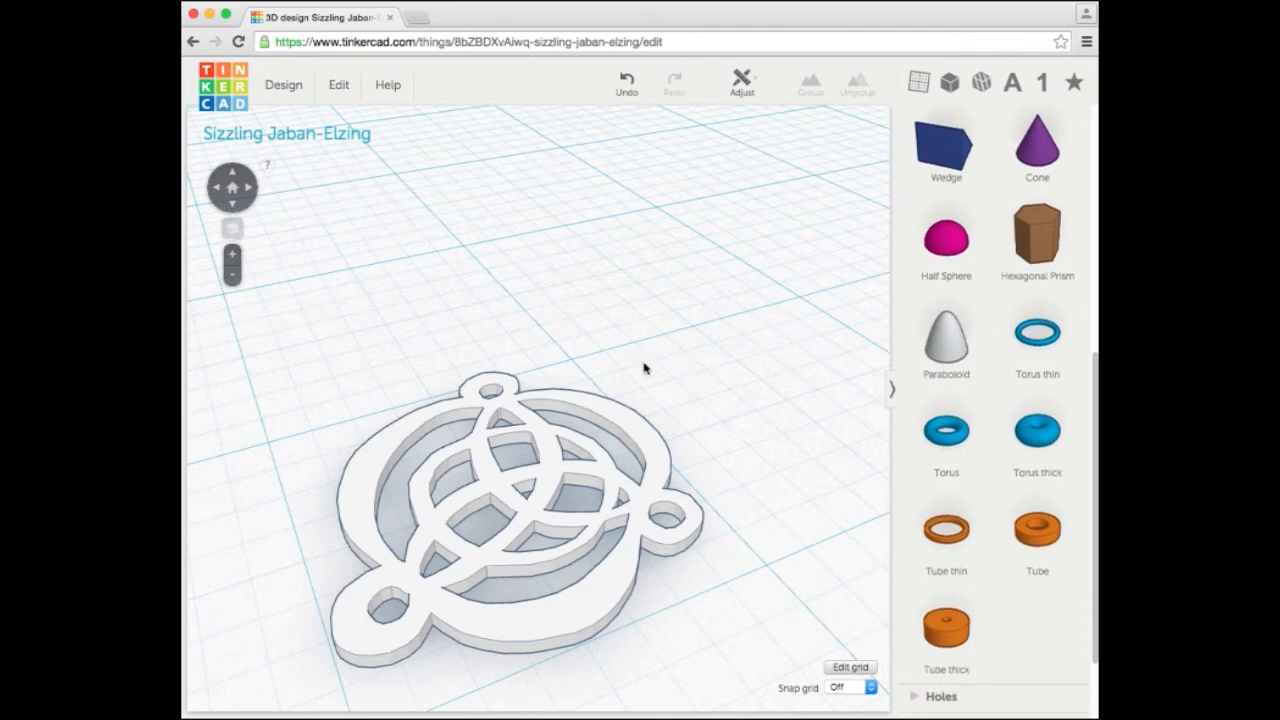
mouse_move(991, 343)
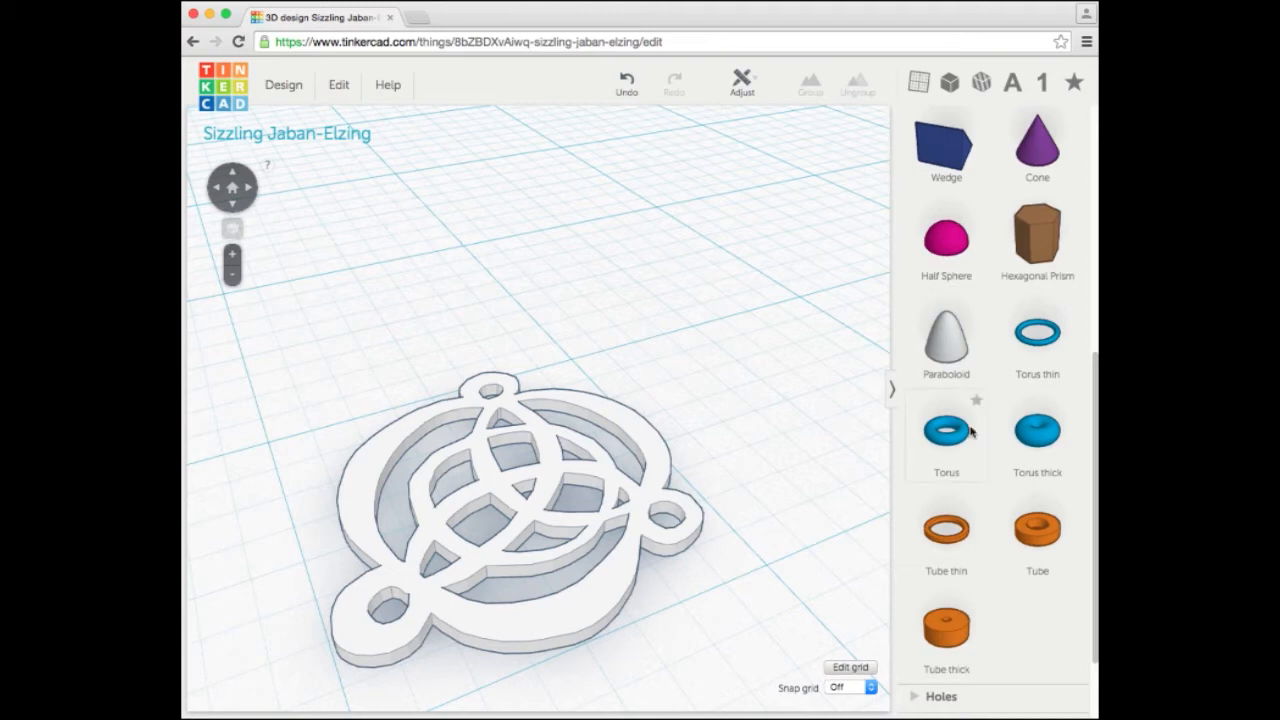
click(945, 430)
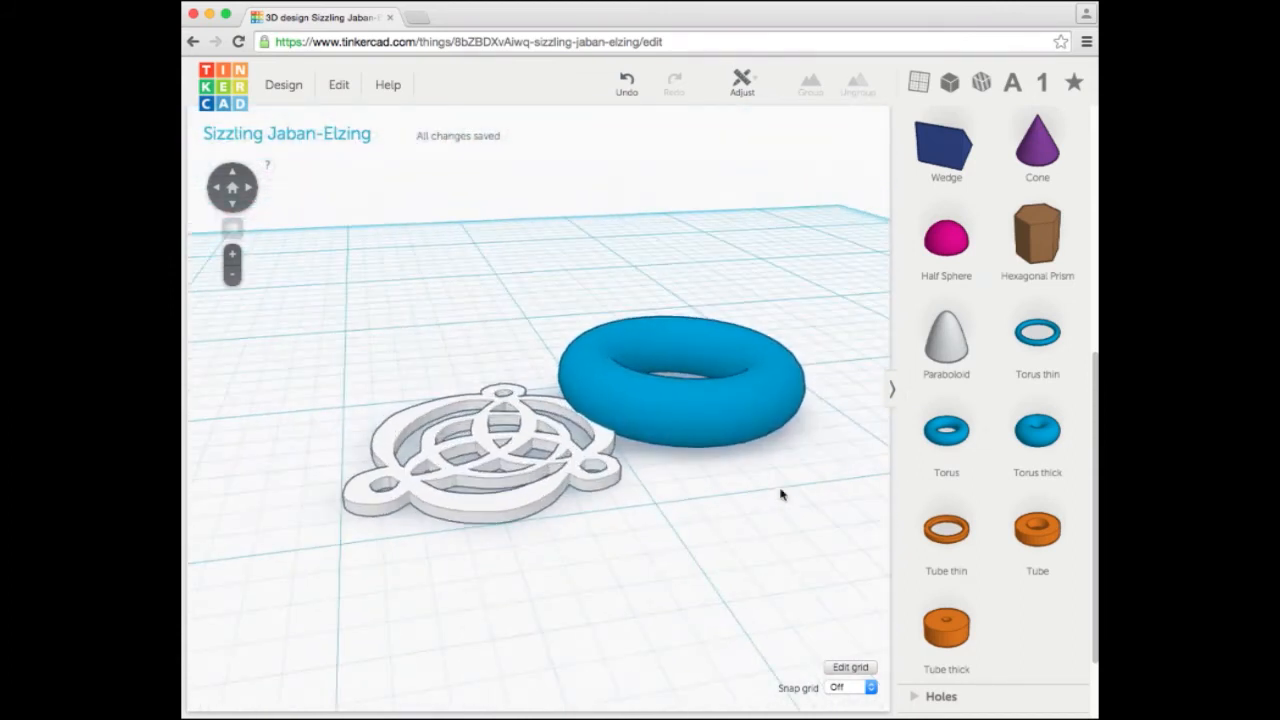
click(680, 380)
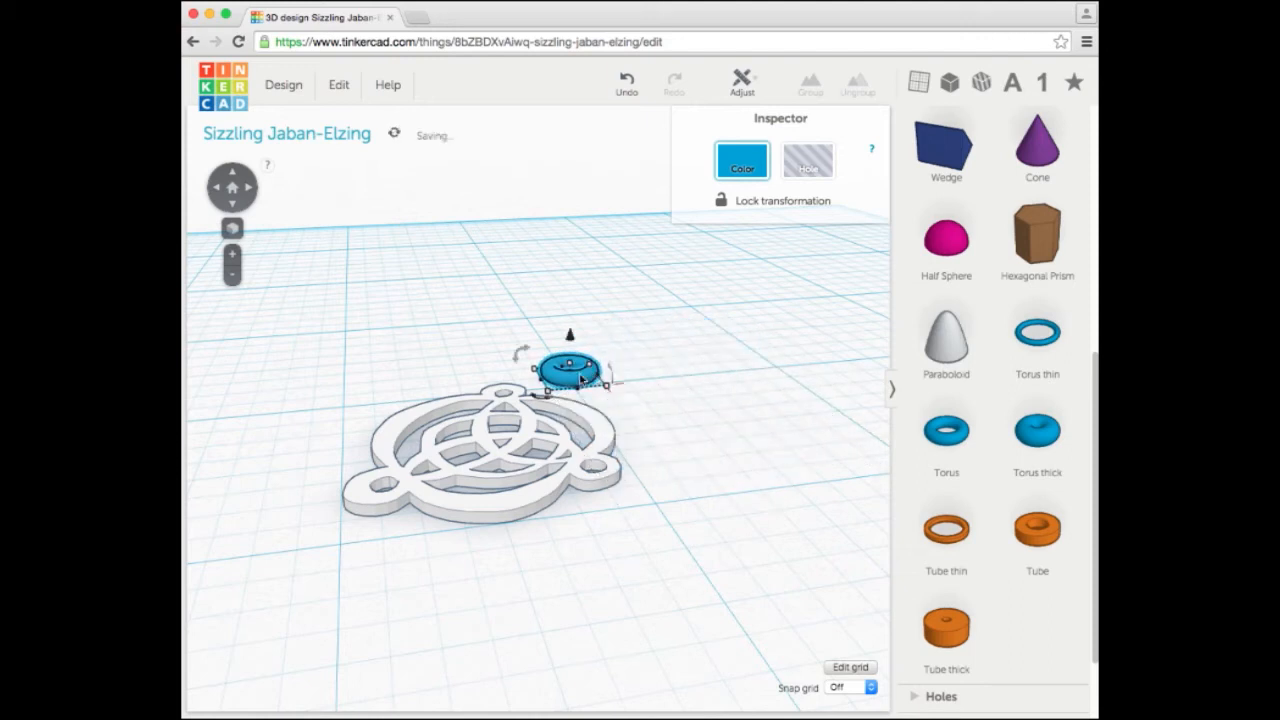
Step: Shrink the torus into a small ring and set it against the pendant's upper right edge
drag(565, 365, 620, 410)
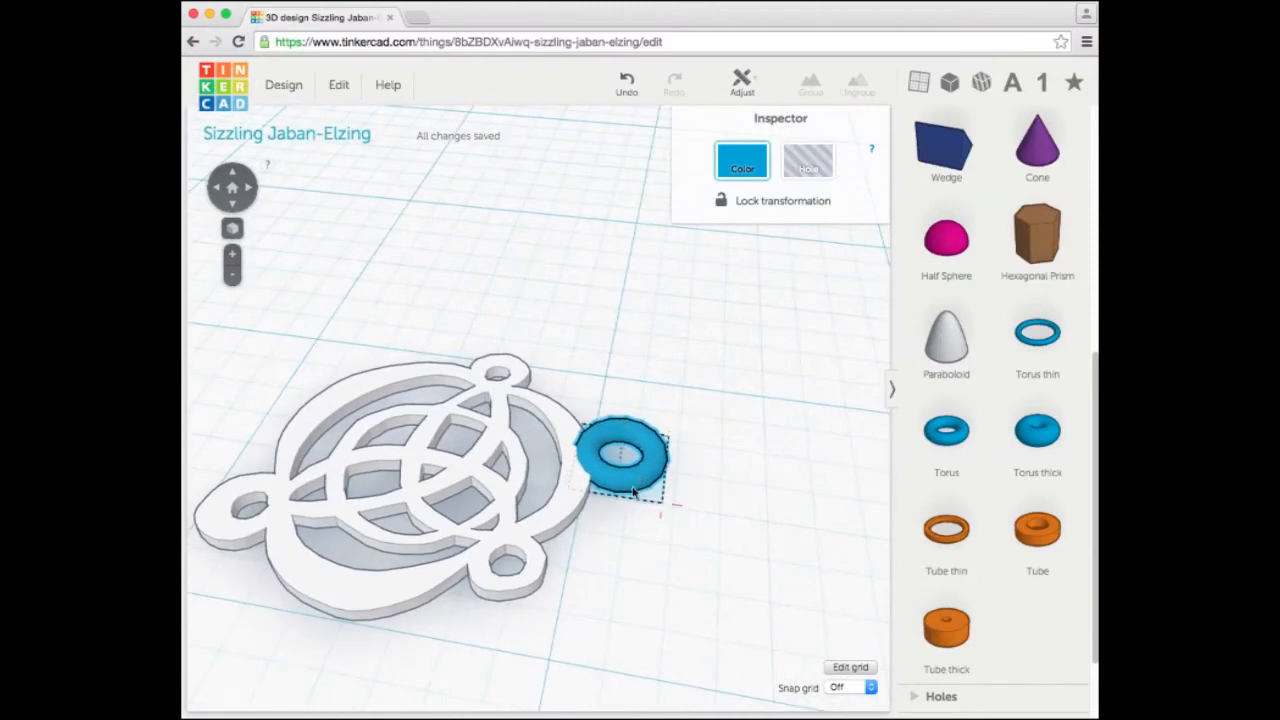
drag(625, 455, 510, 560)
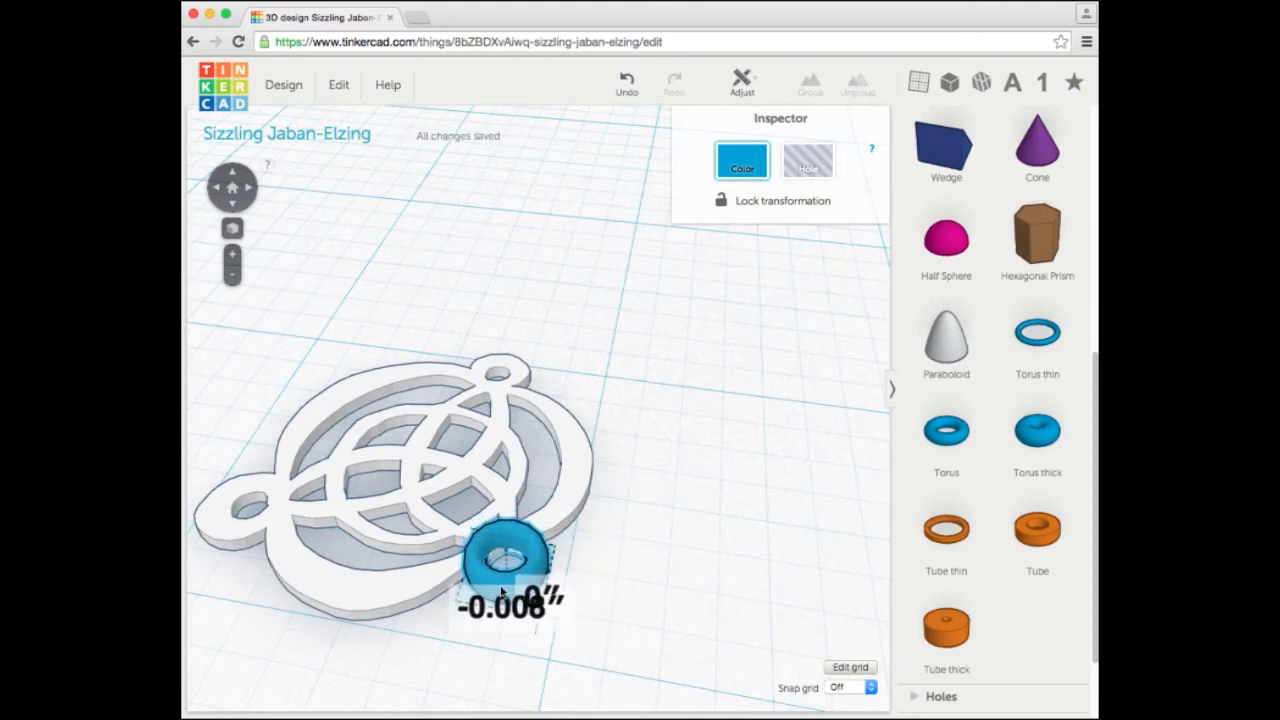
drag(510, 555, 615, 445)
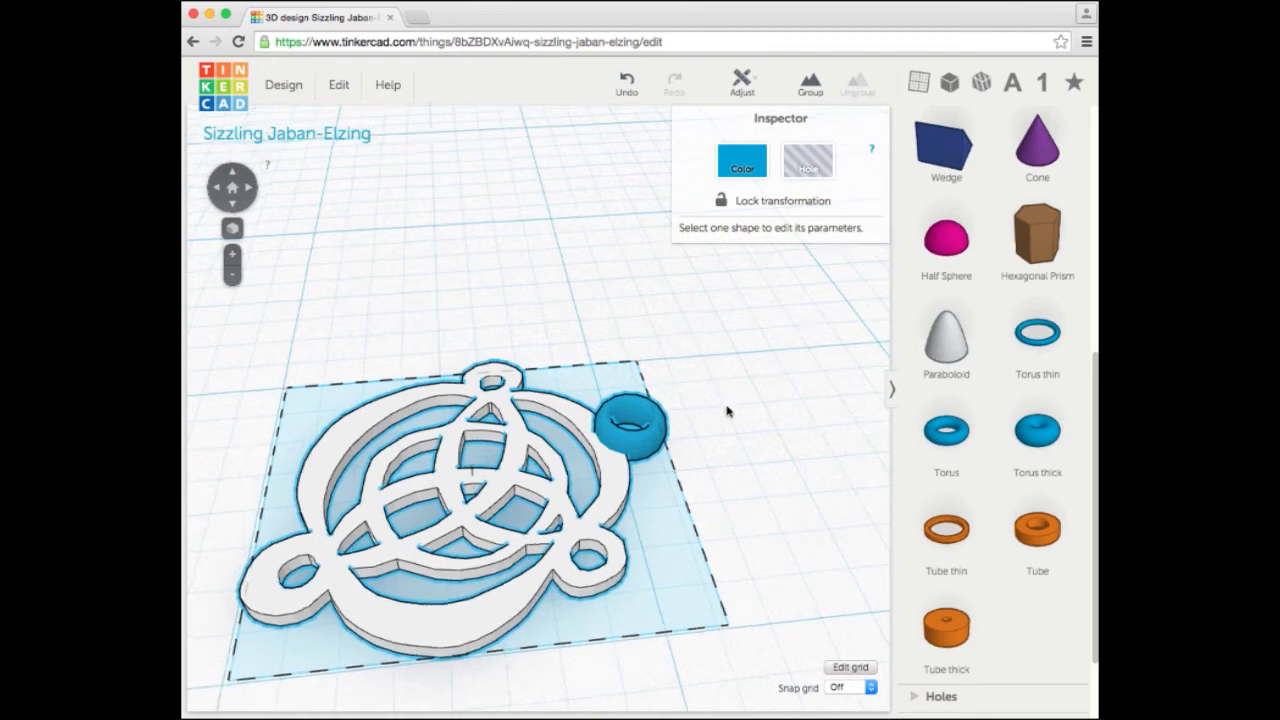
Step: Group the torus and pendant into a single solid object
click(810, 82)
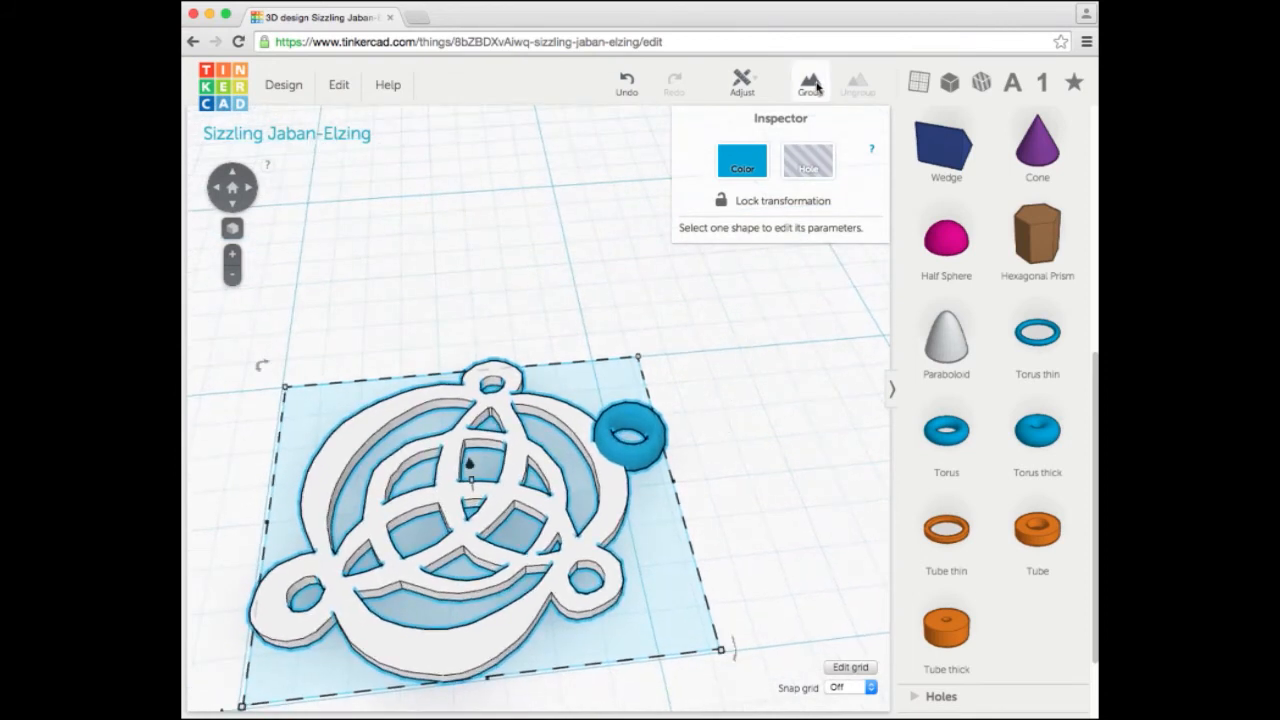
click(810, 82)
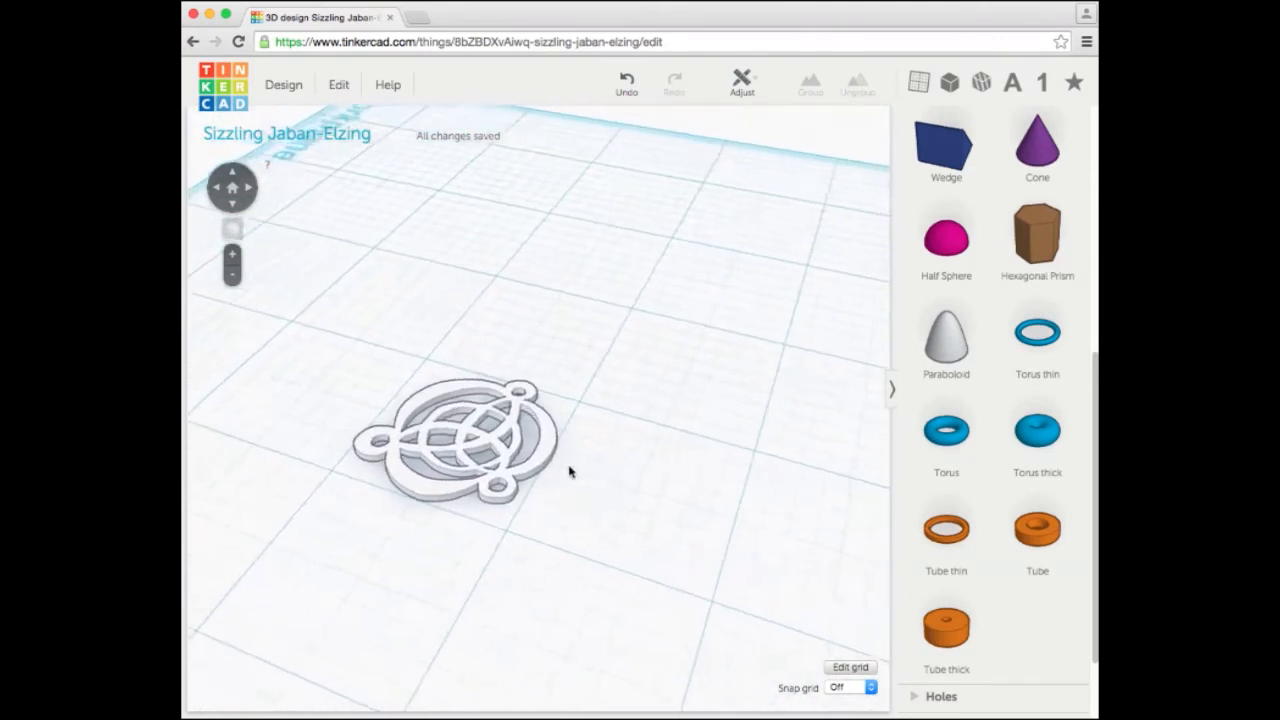
click(460, 440)
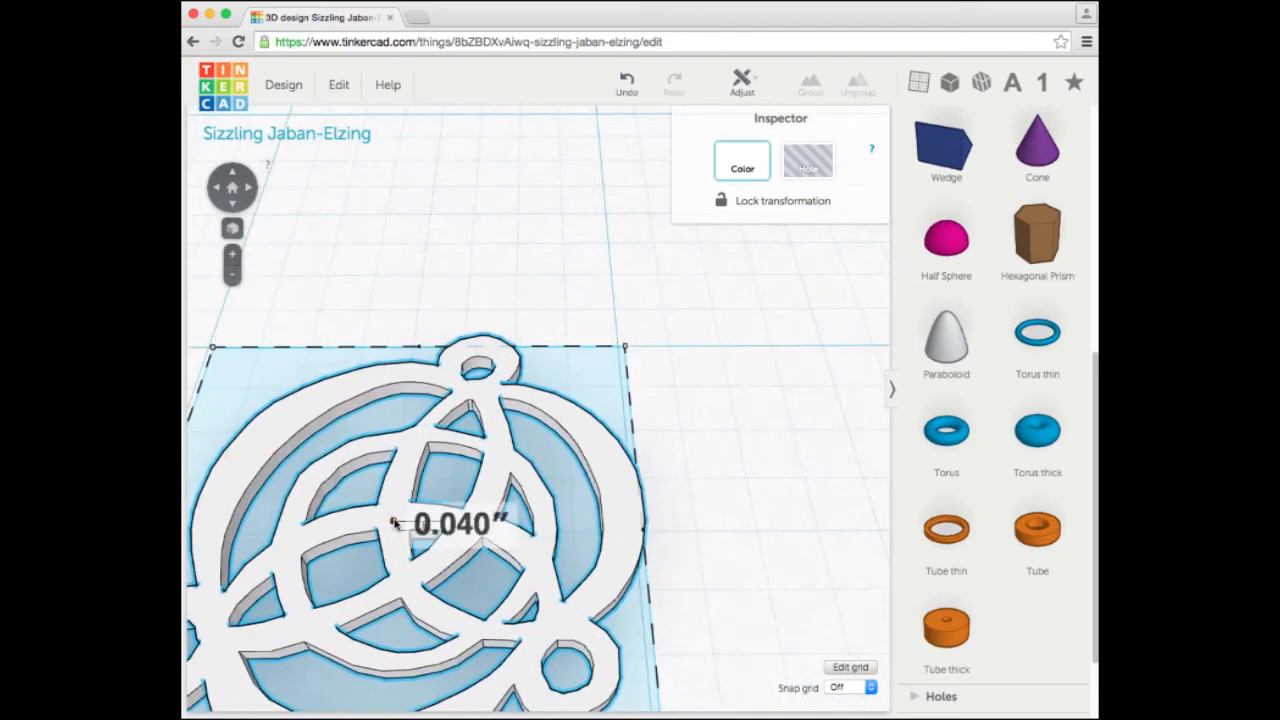
drag(390, 527, 390, 510)
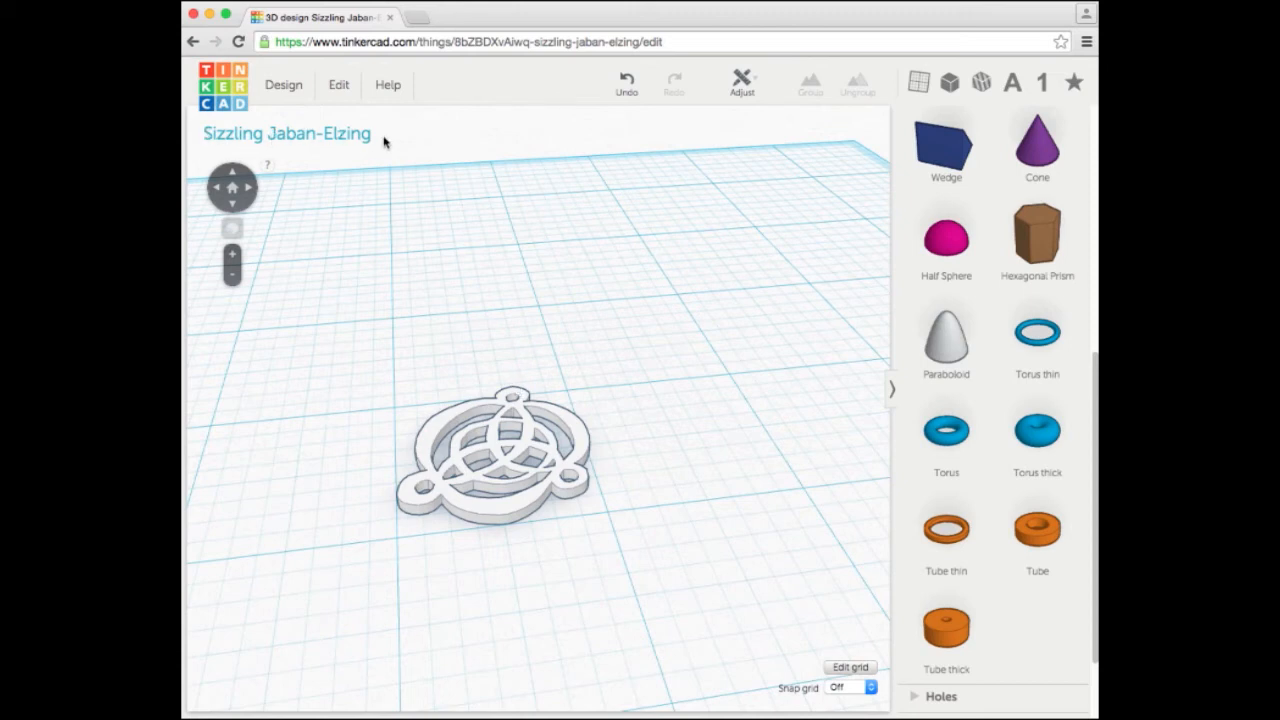
mouse_move(355, 153)
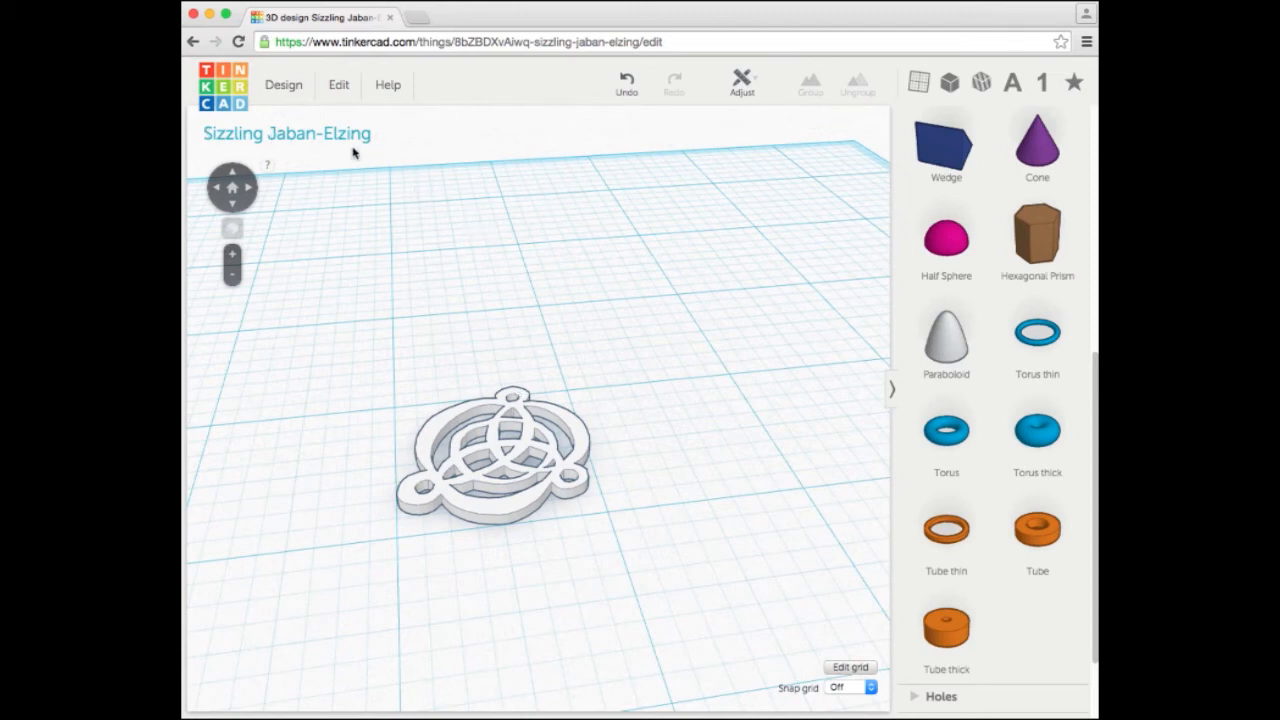
Step: Rename the design to DavidPendant1 in Design Properties and save the change
click(283, 84)
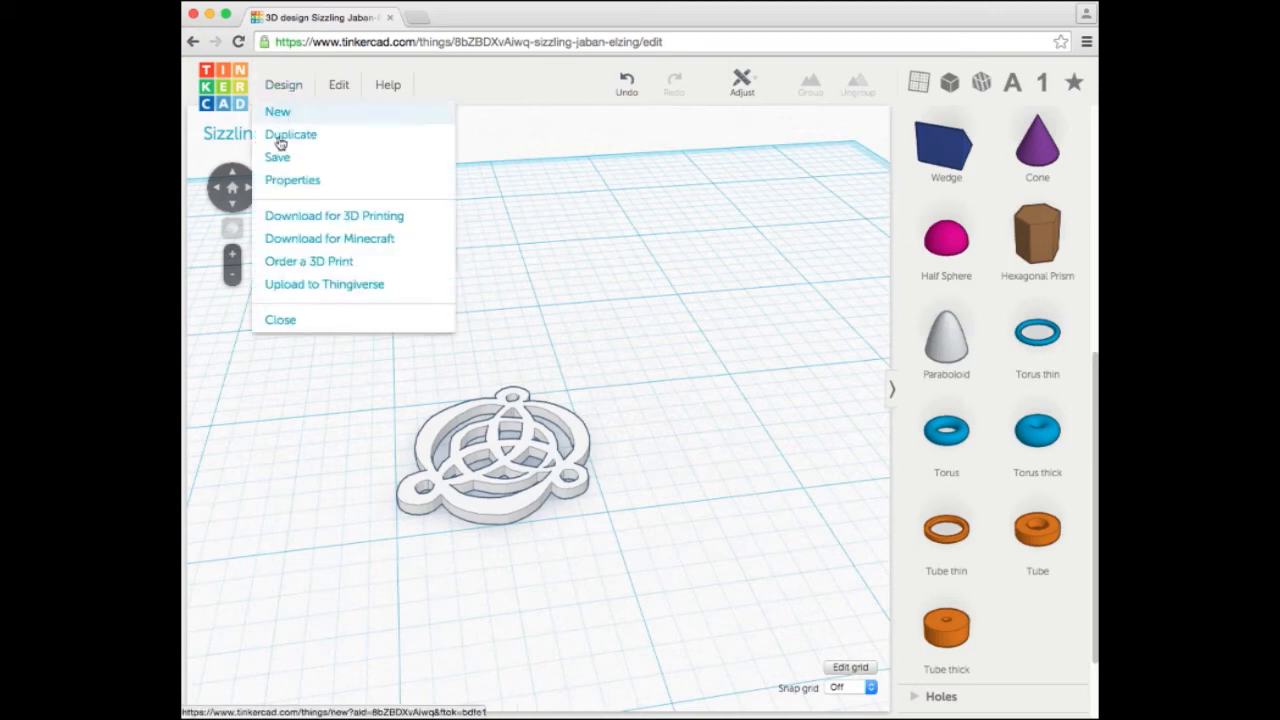
click(292, 180)
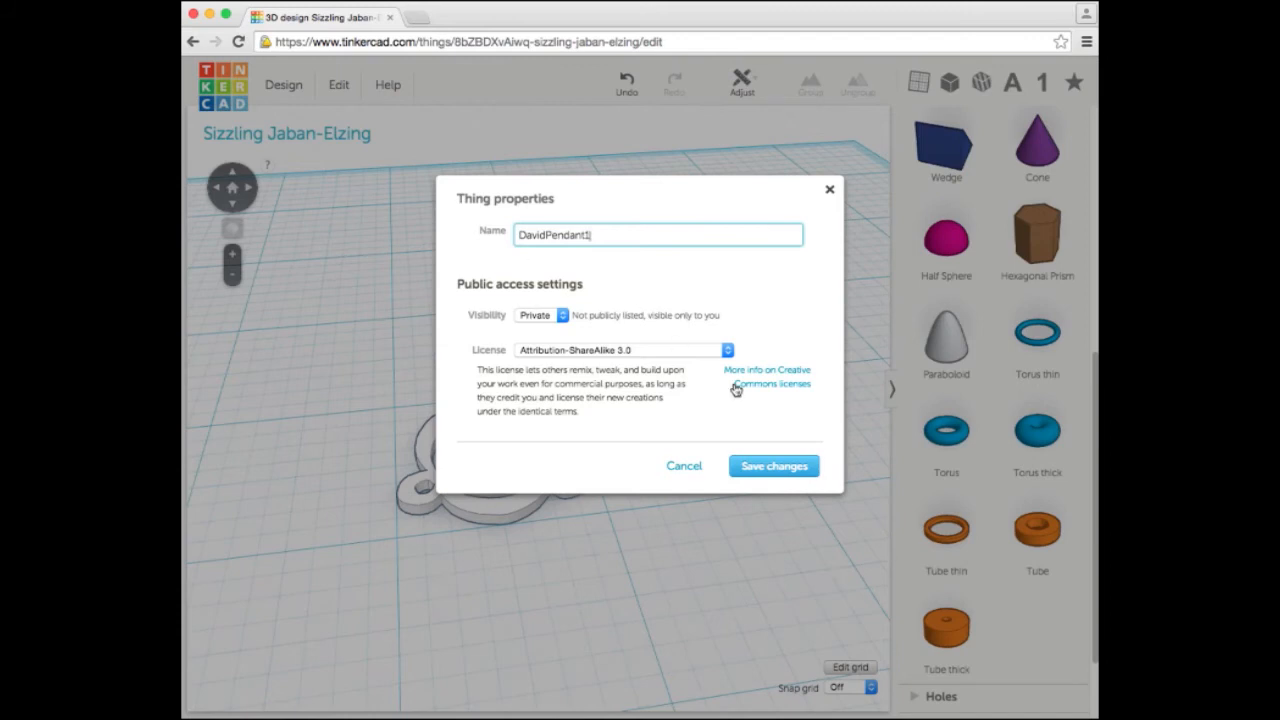
click(772, 466)
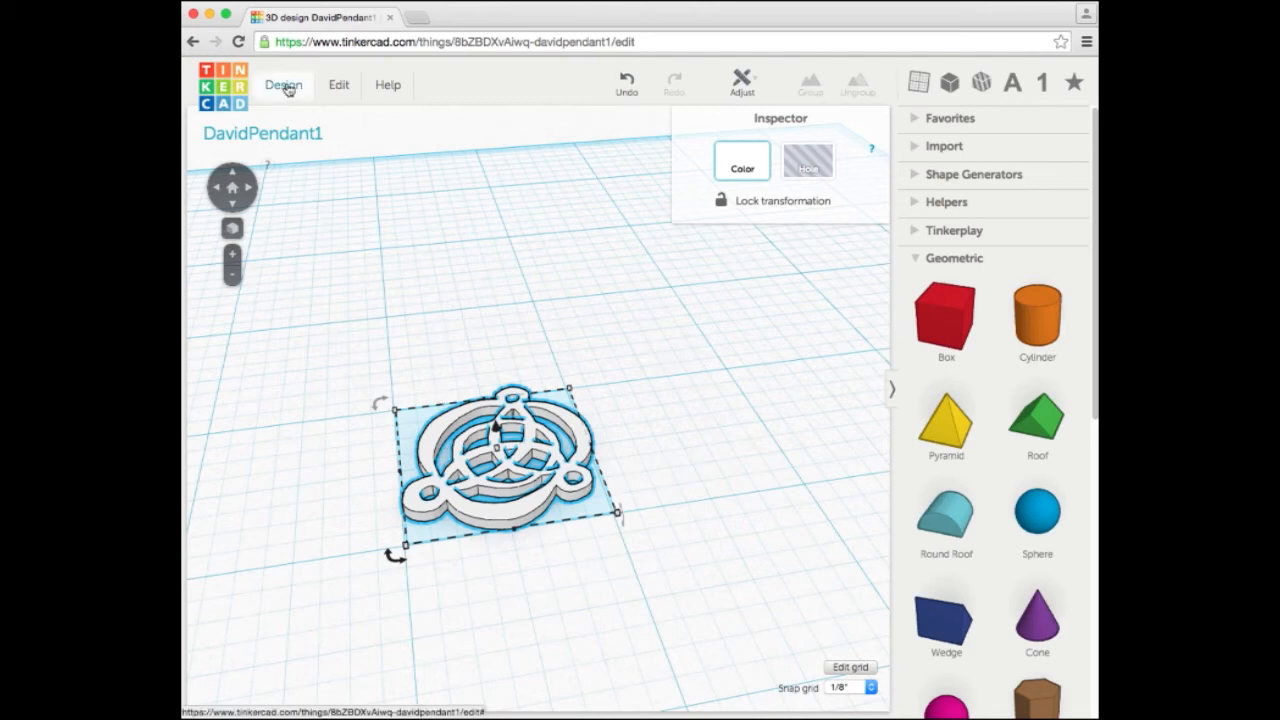
Step: Download DavidPendant1 as an .STL via Download for 3D Printing, then dismiss the dialog
click(283, 84)
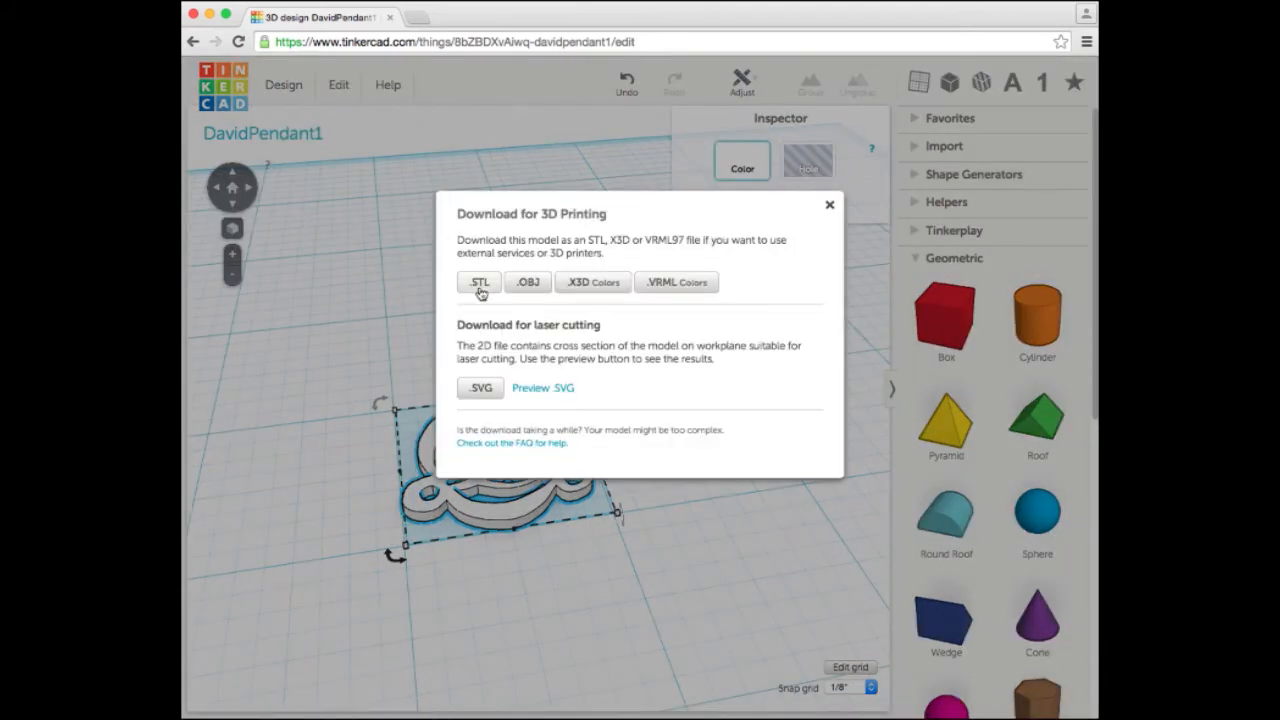
click(479, 281)
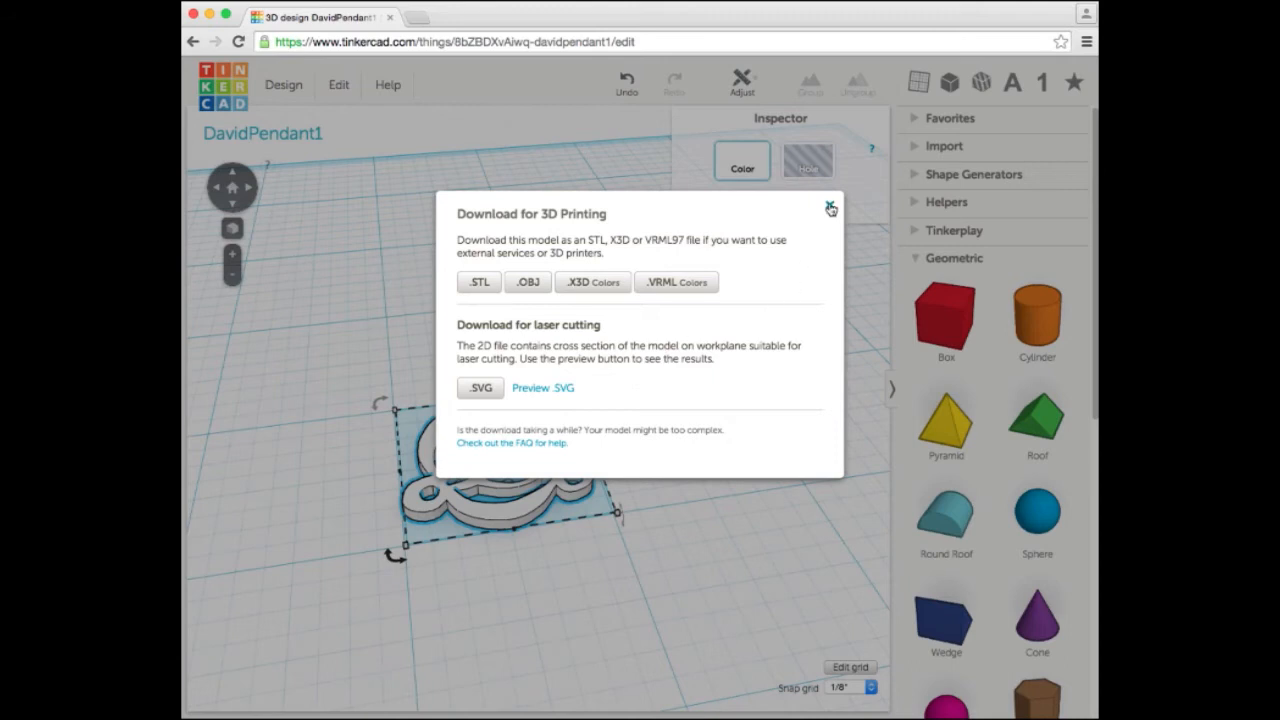
click(830, 208)
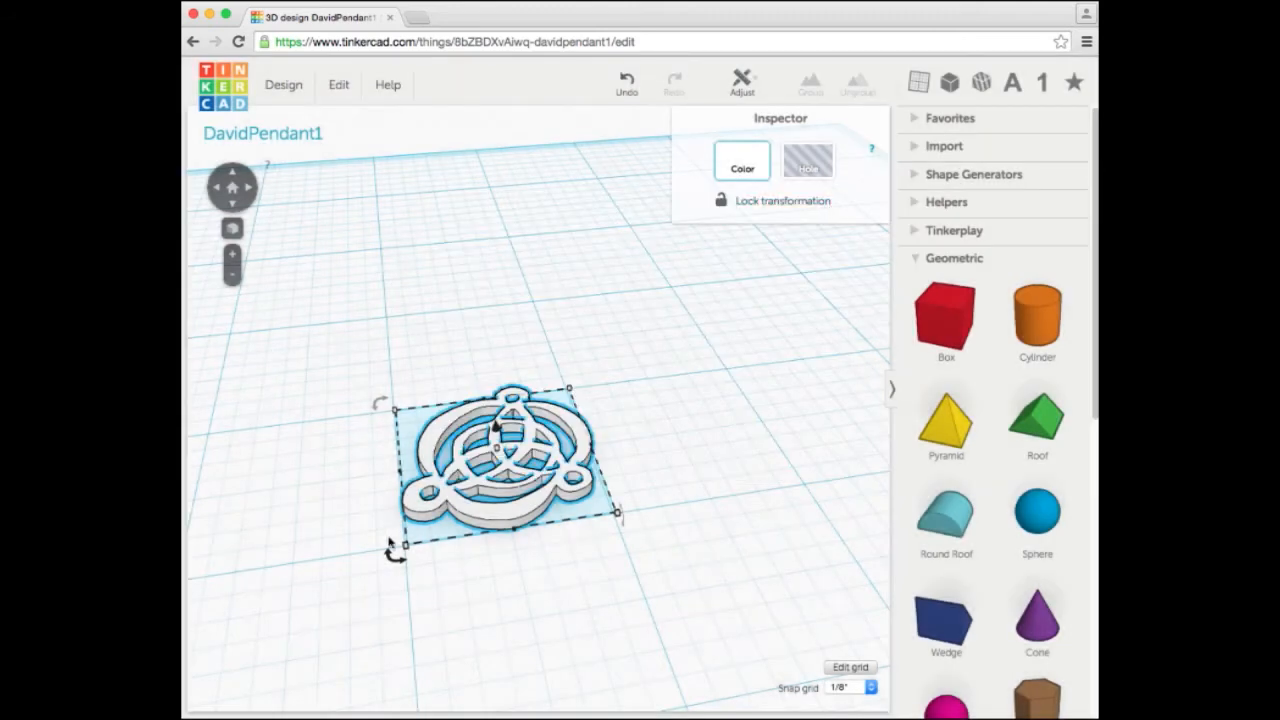
mouse_move(378, 217)
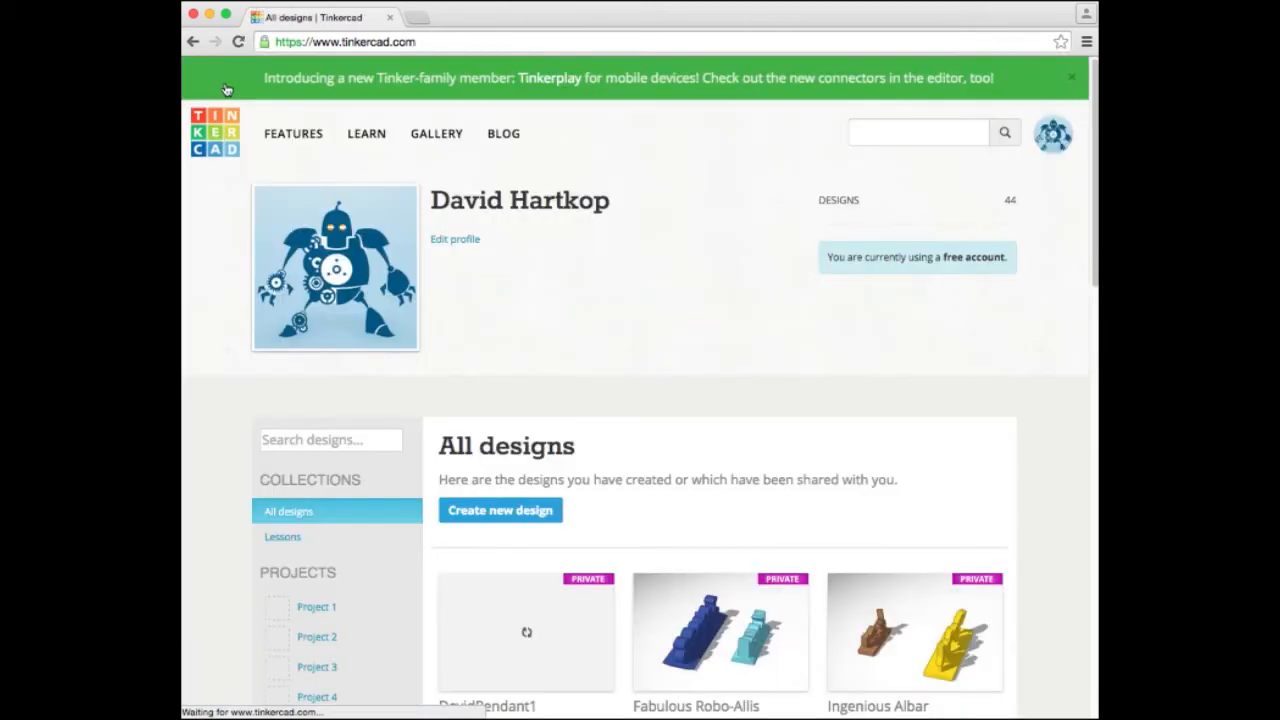
mouse_move(810, 573)
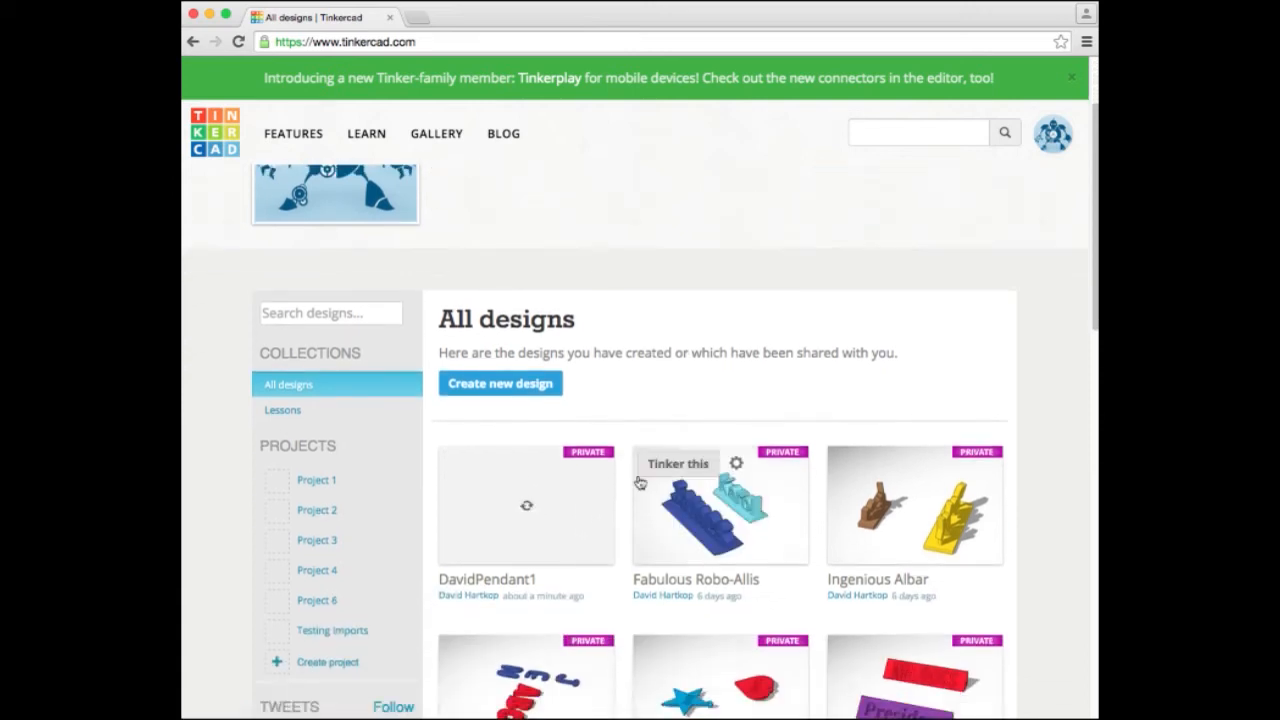
Step: Delete the Funky Inari design from the dashboard via its Actions menu and confirm
scroll(down, 3)
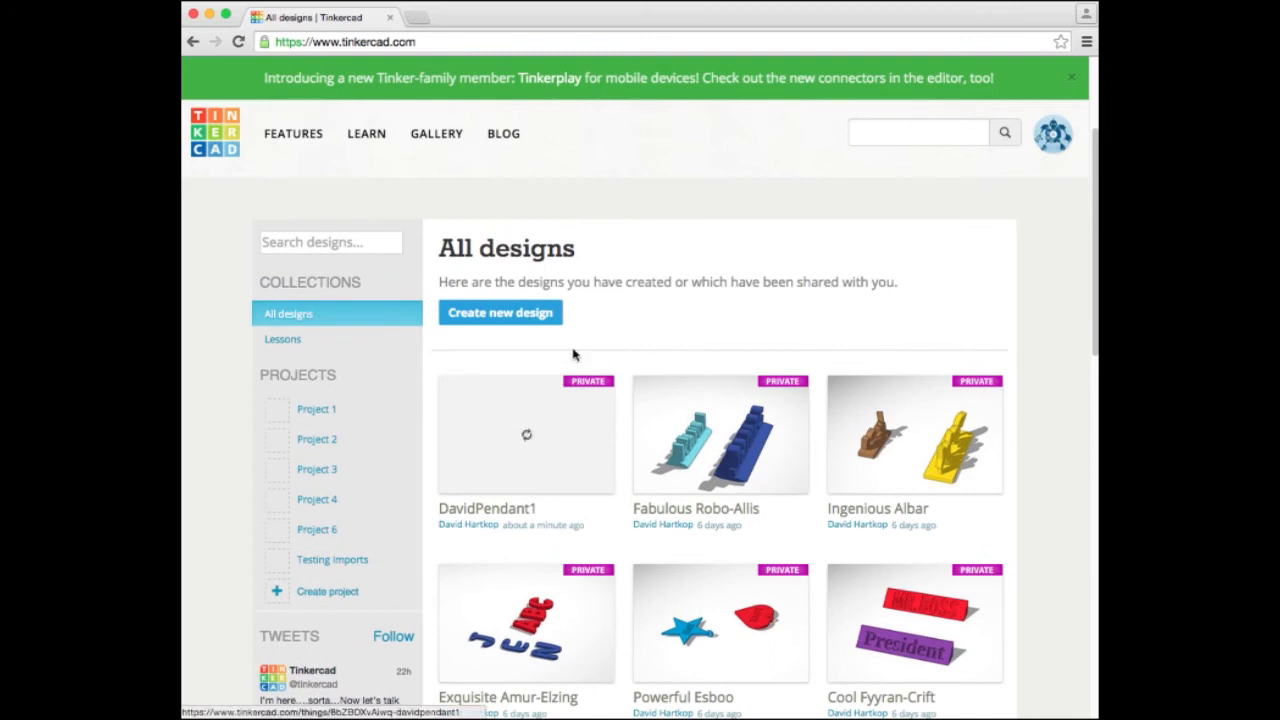
scroll(down, 3)
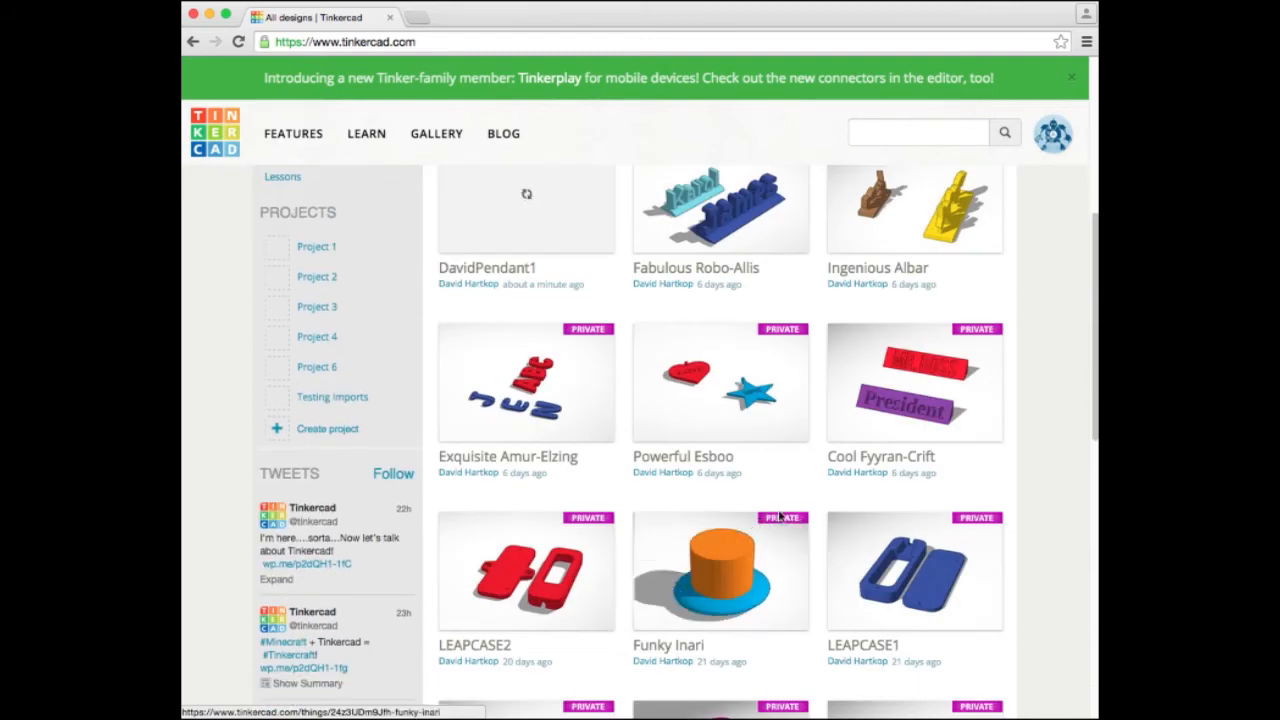
click(735, 529)
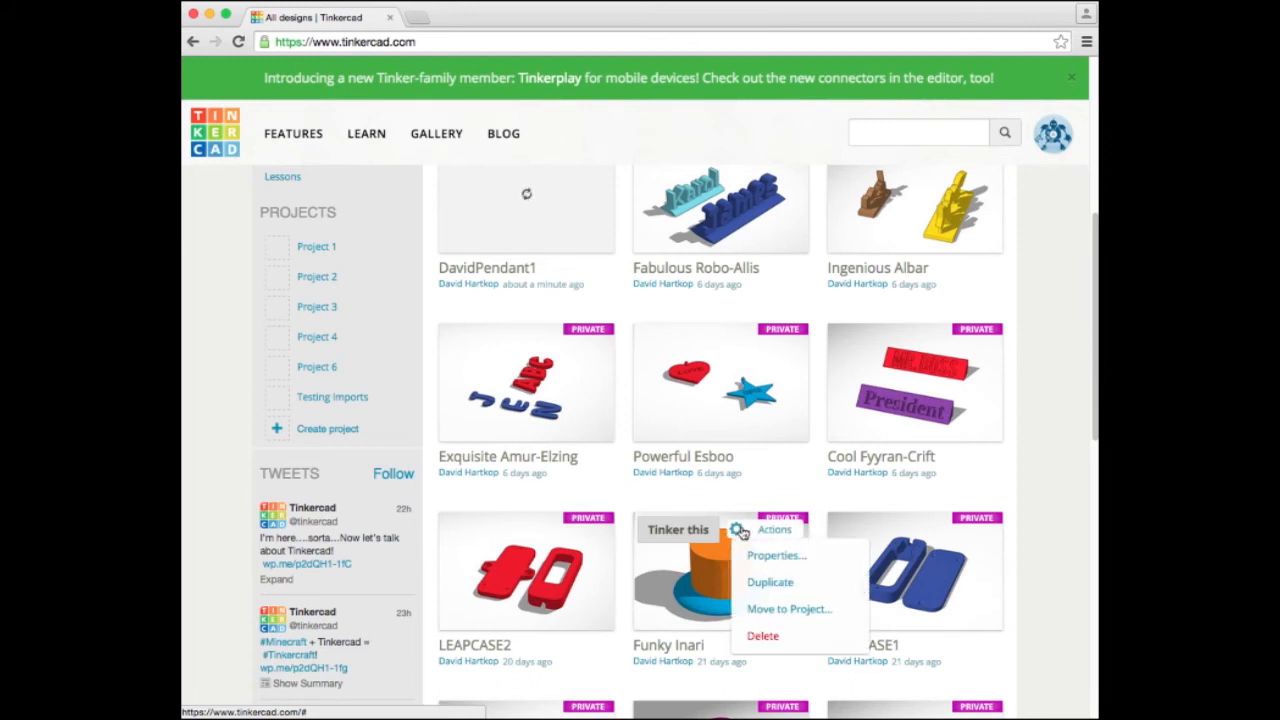
click(762, 636)
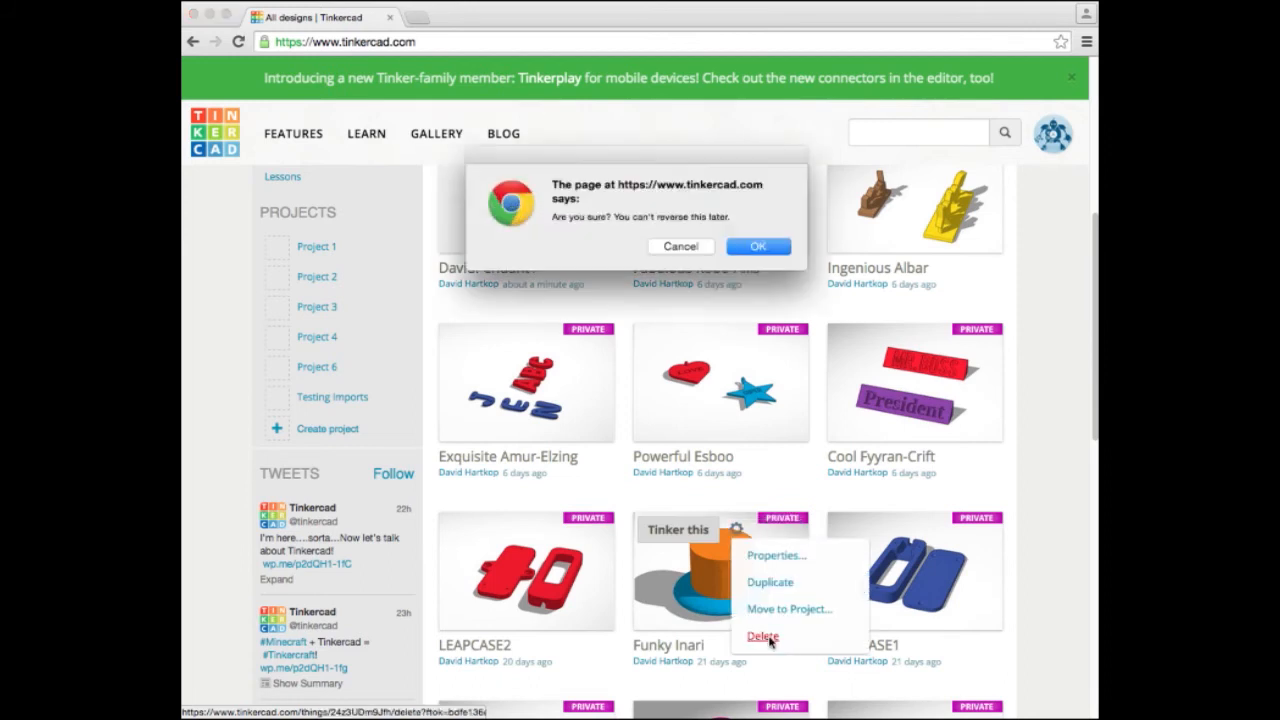
click(757, 246)
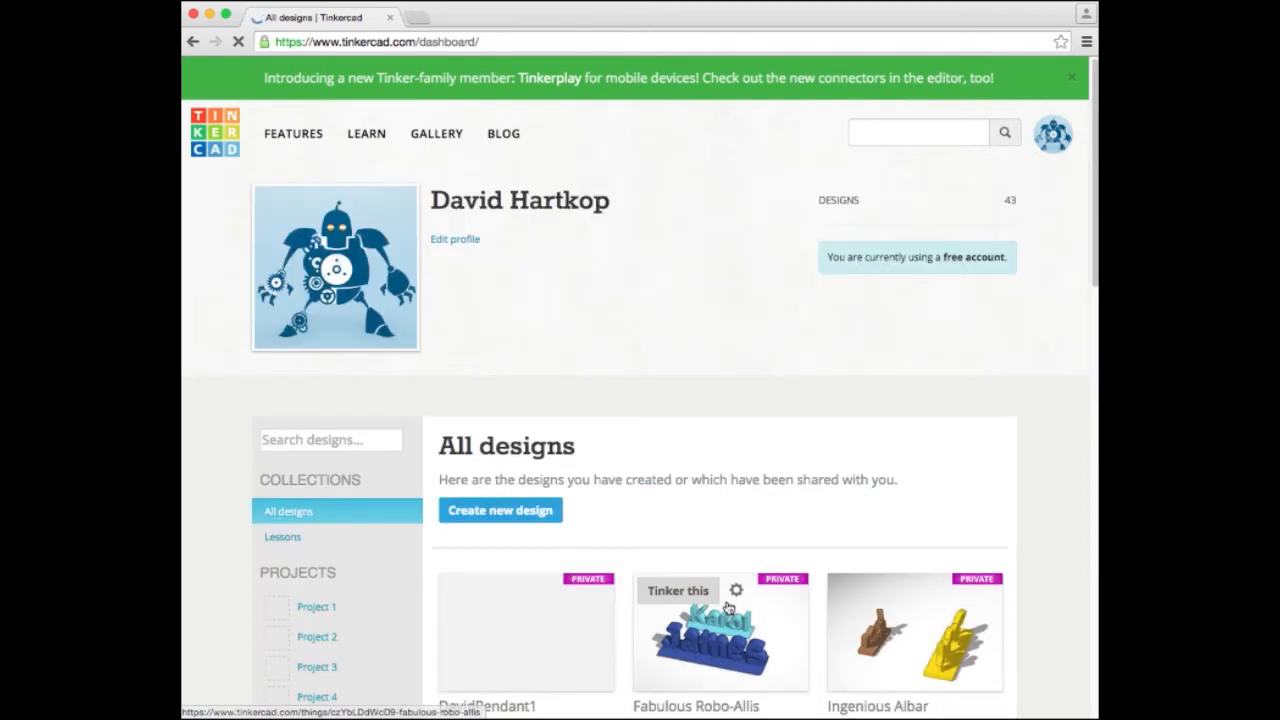
scroll(down, 3)
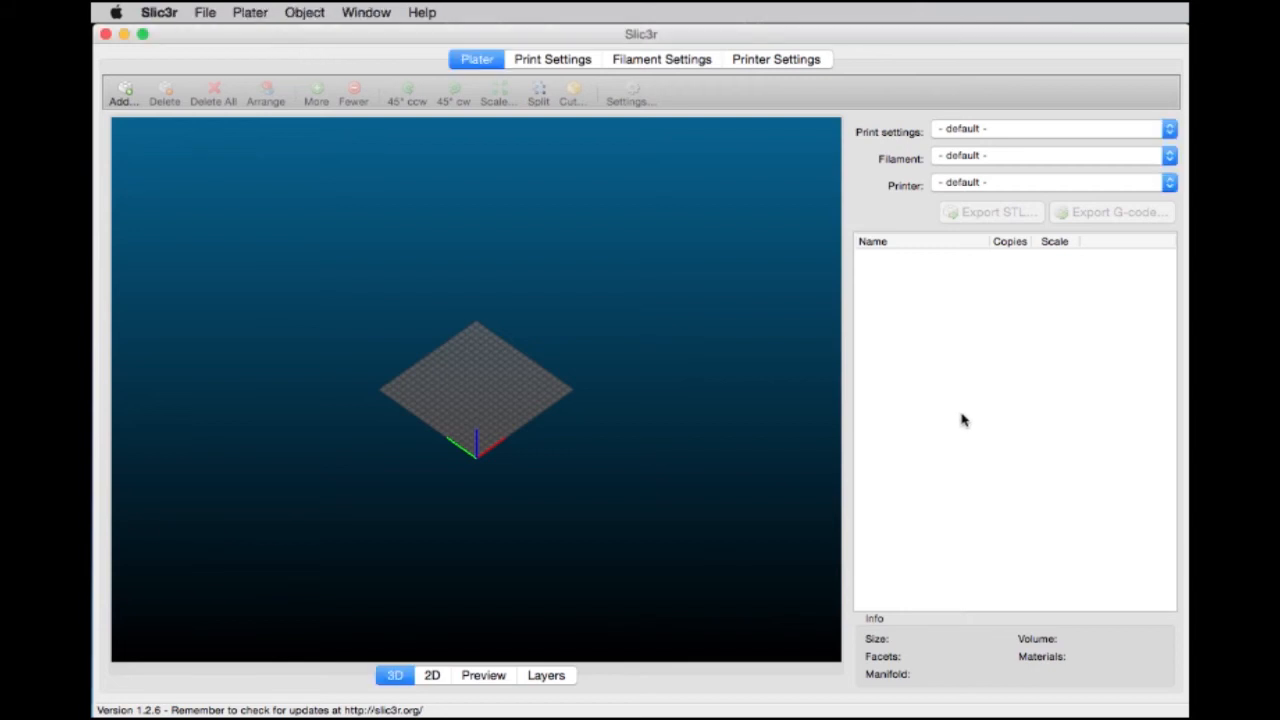
mouse_move(982, 420)
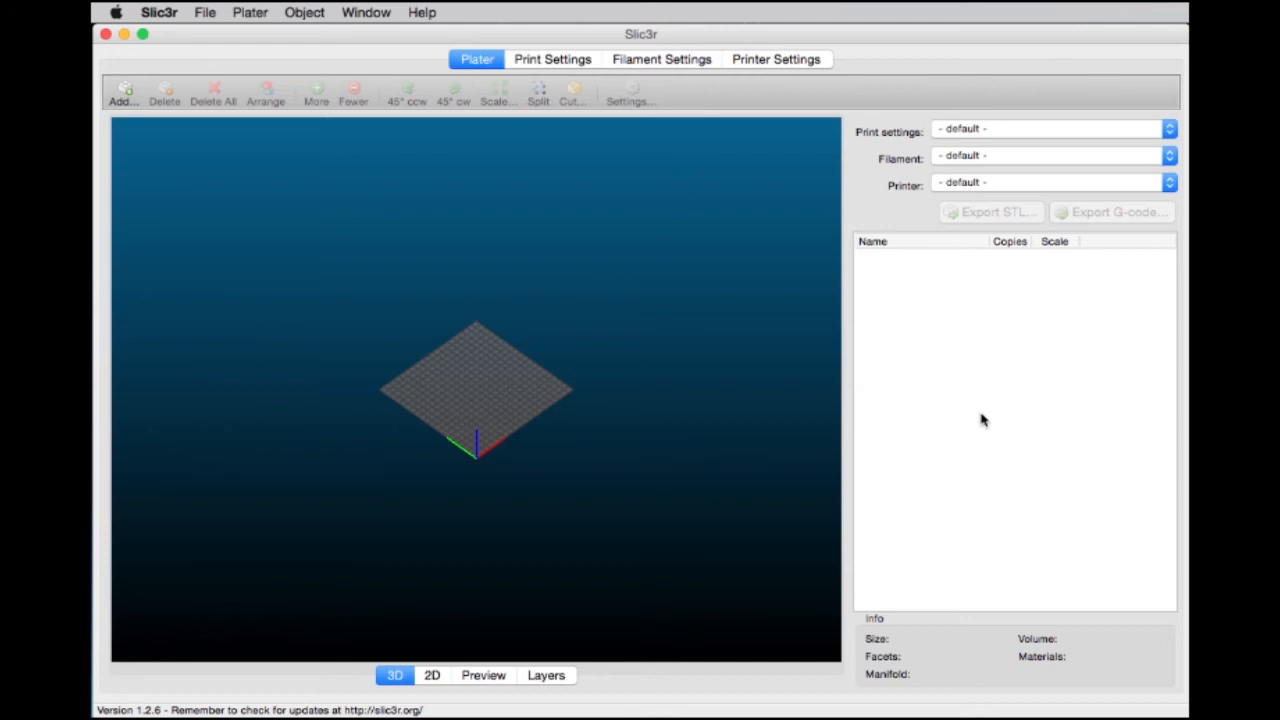
mouse_move(703, 278)
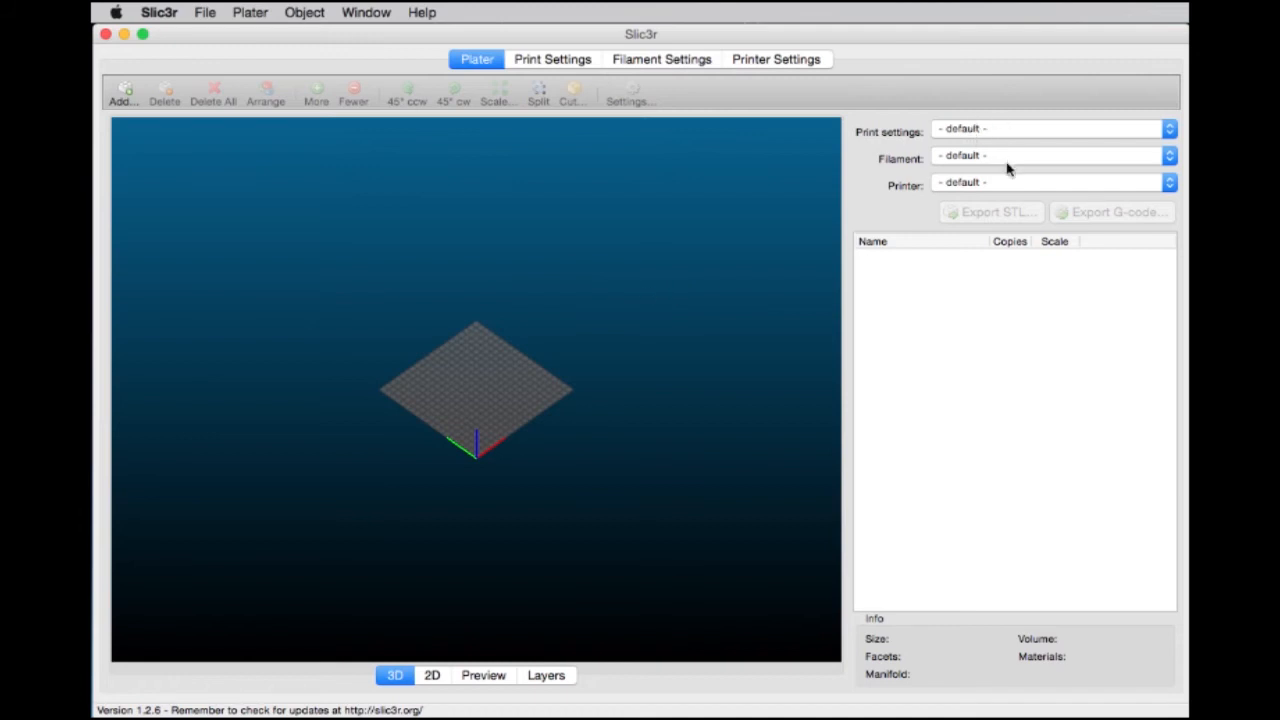
mouse_move(716, 330)
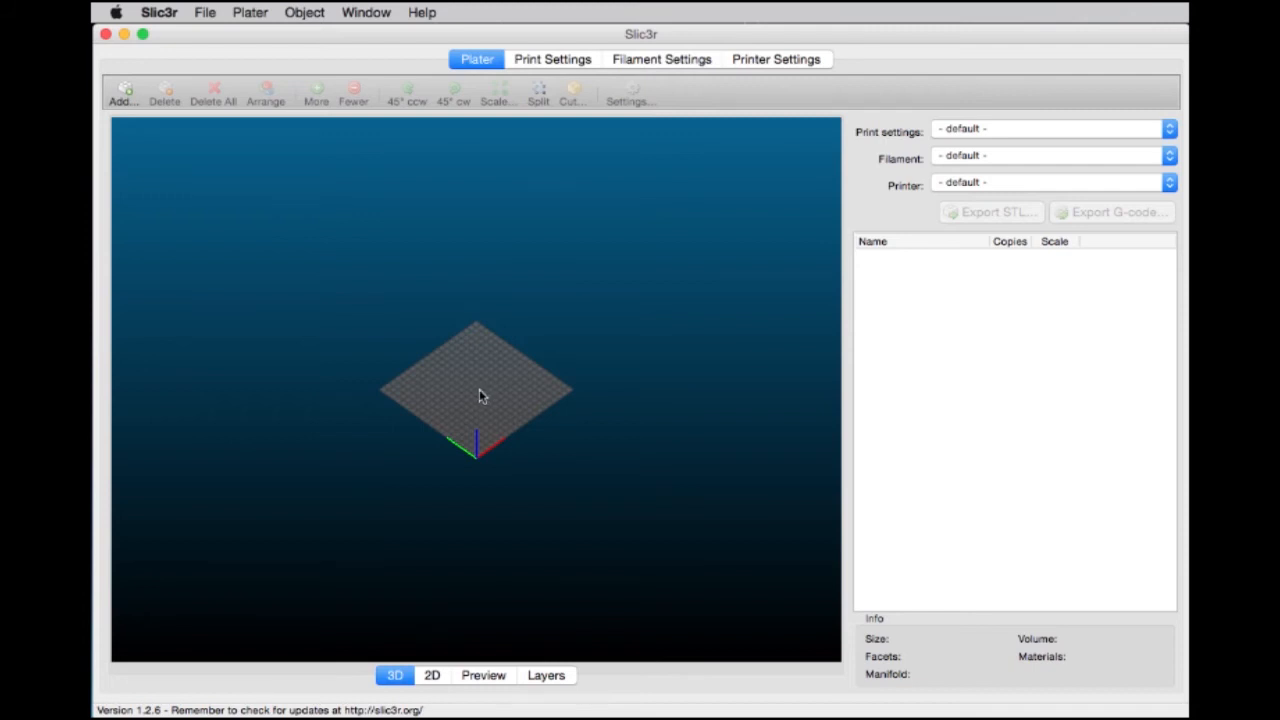
mouse_move(205, 13)
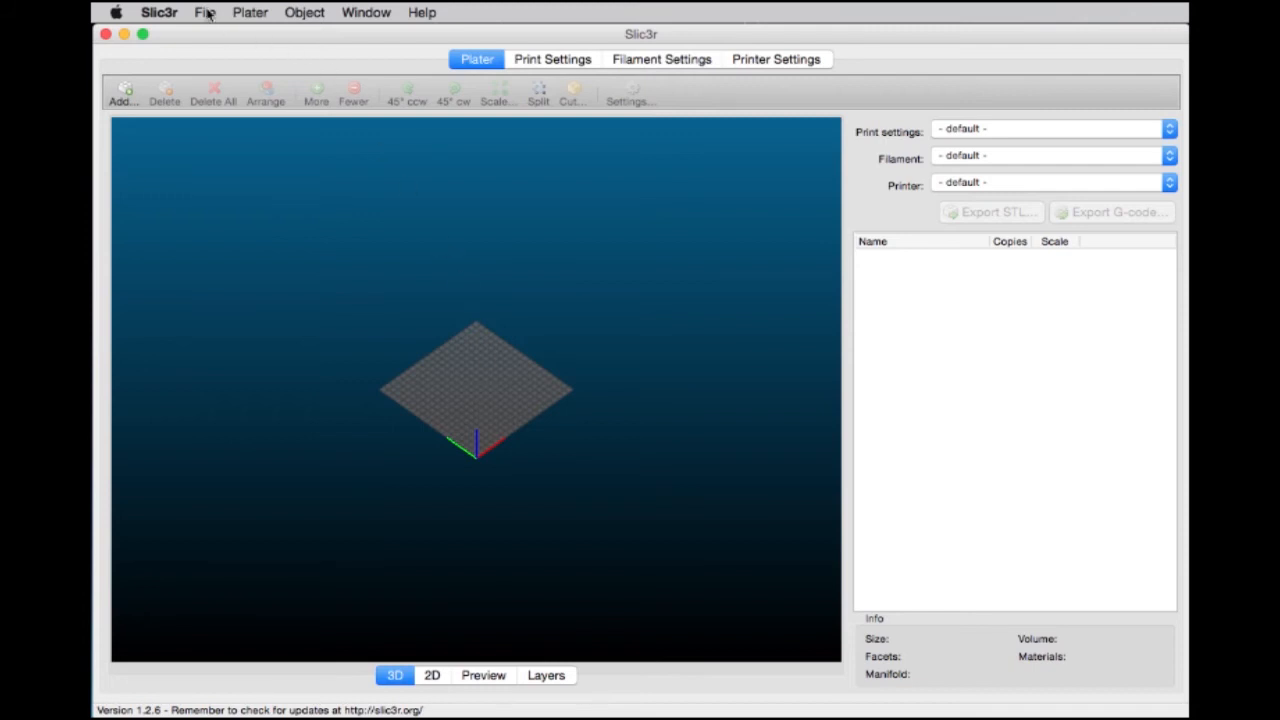
Step: Load the 150402_MMMconfig.ini configuration from the Slic3rConfig folder
click(205, 12)
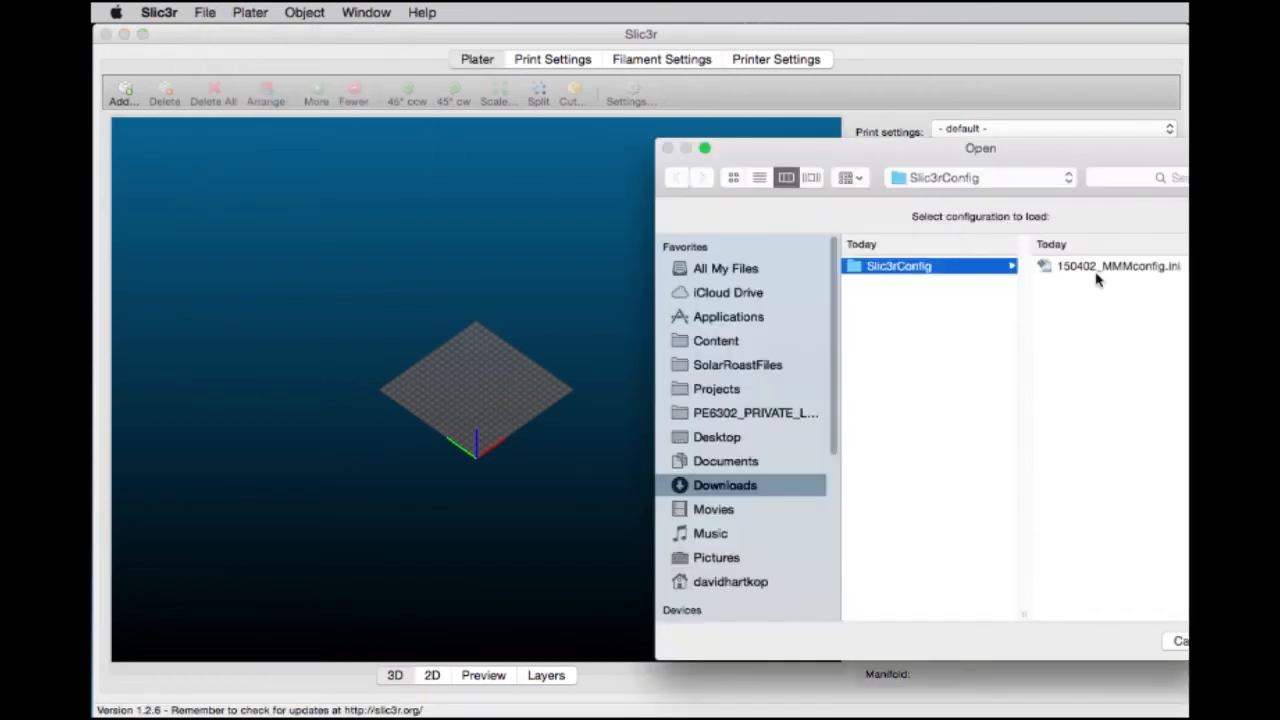
mouse_move(1078, 280)
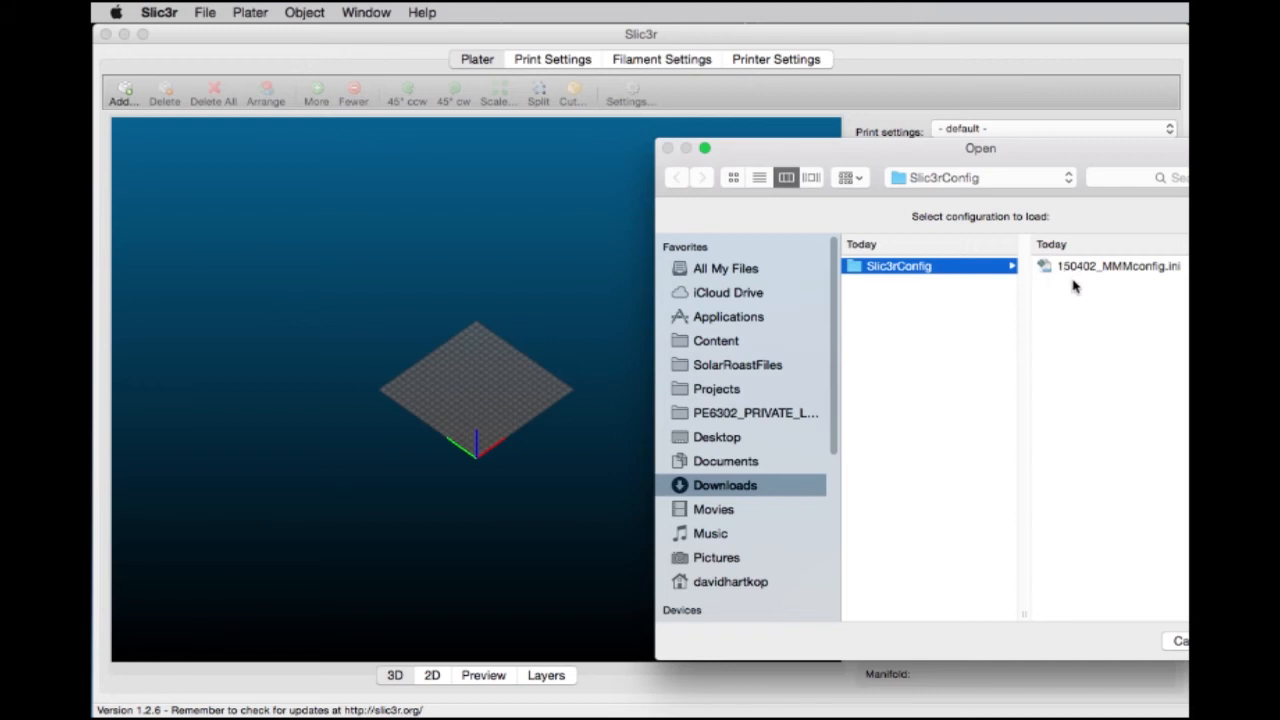
mouse_move(1050, 277)
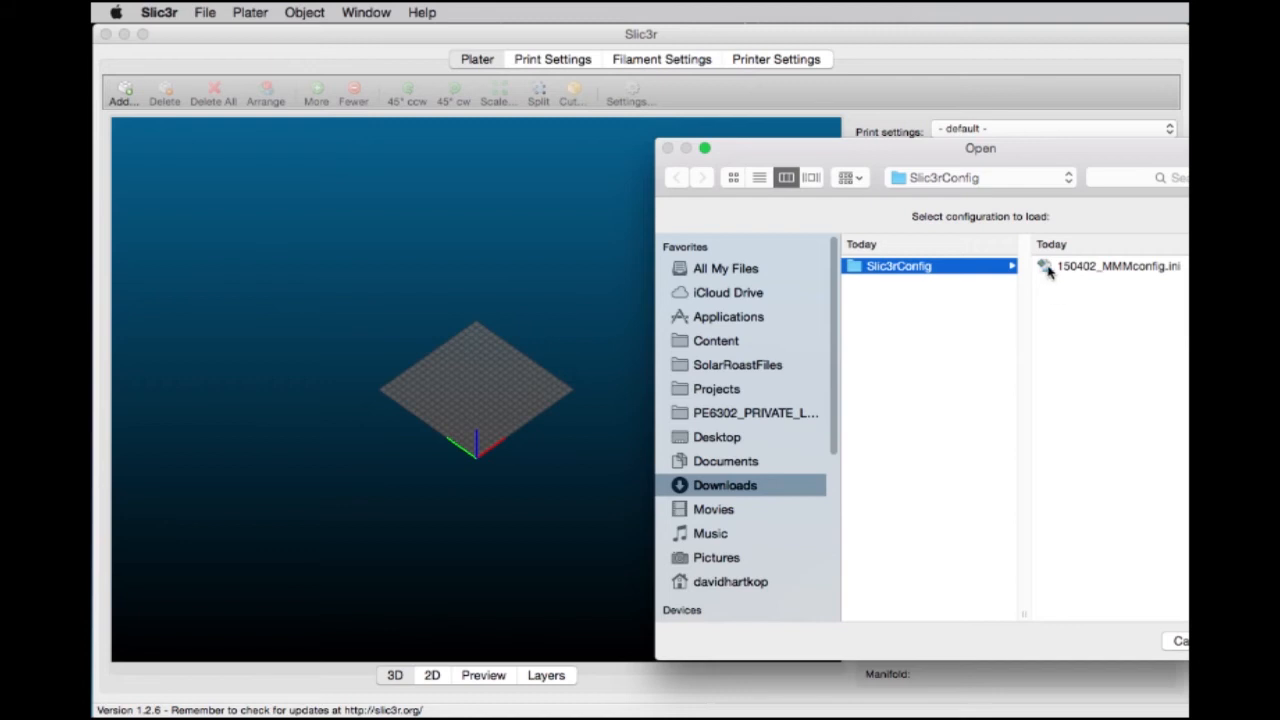
click(1118, 266)
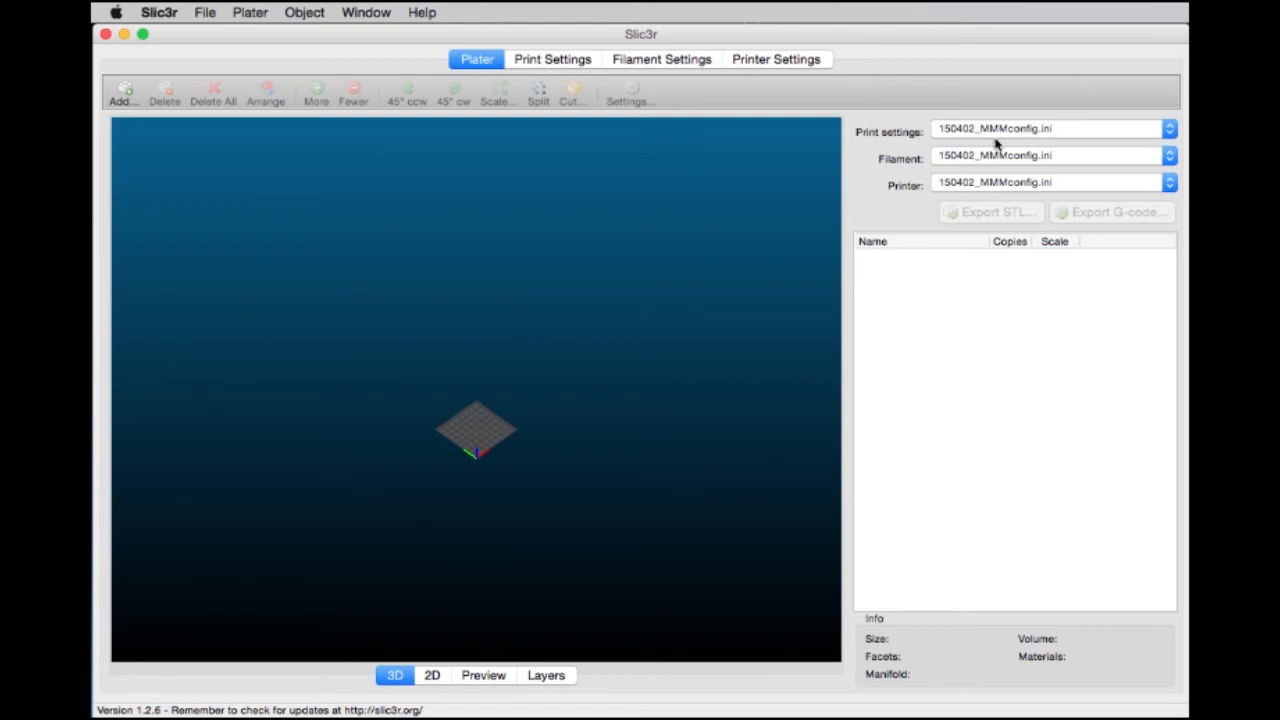
mouse_move(1030, 195)
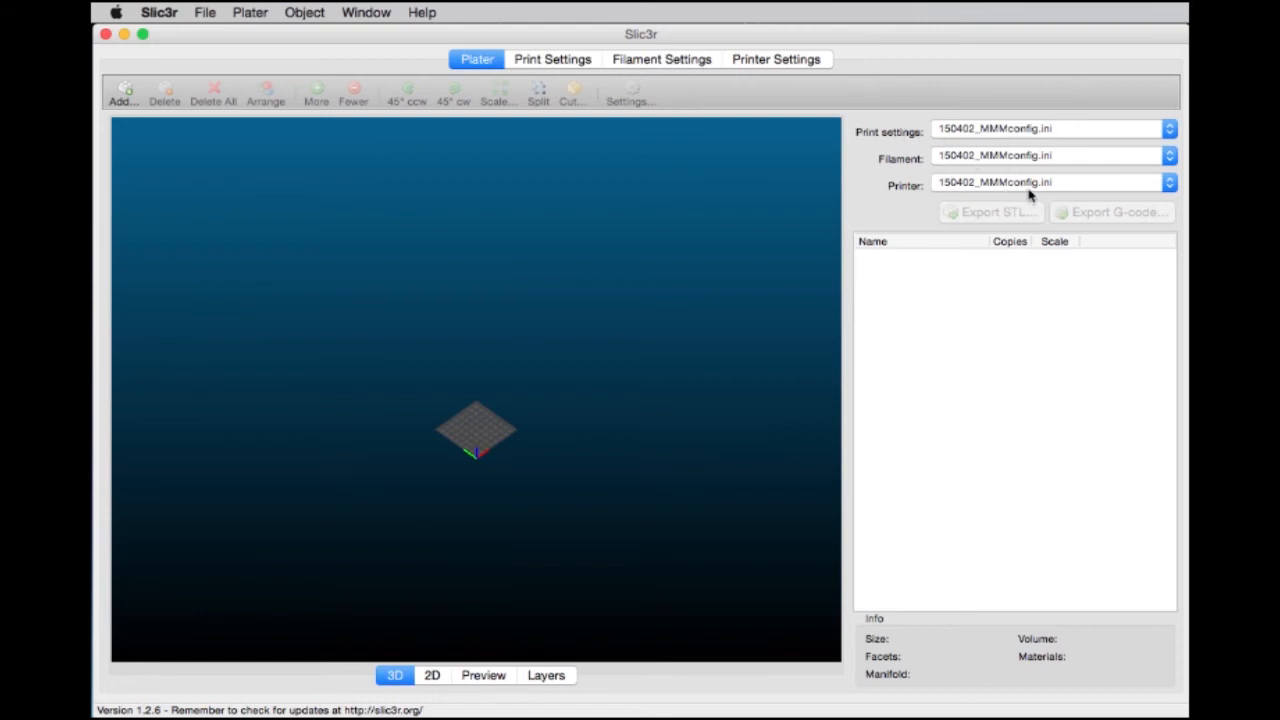
mouse_move(488, 417)
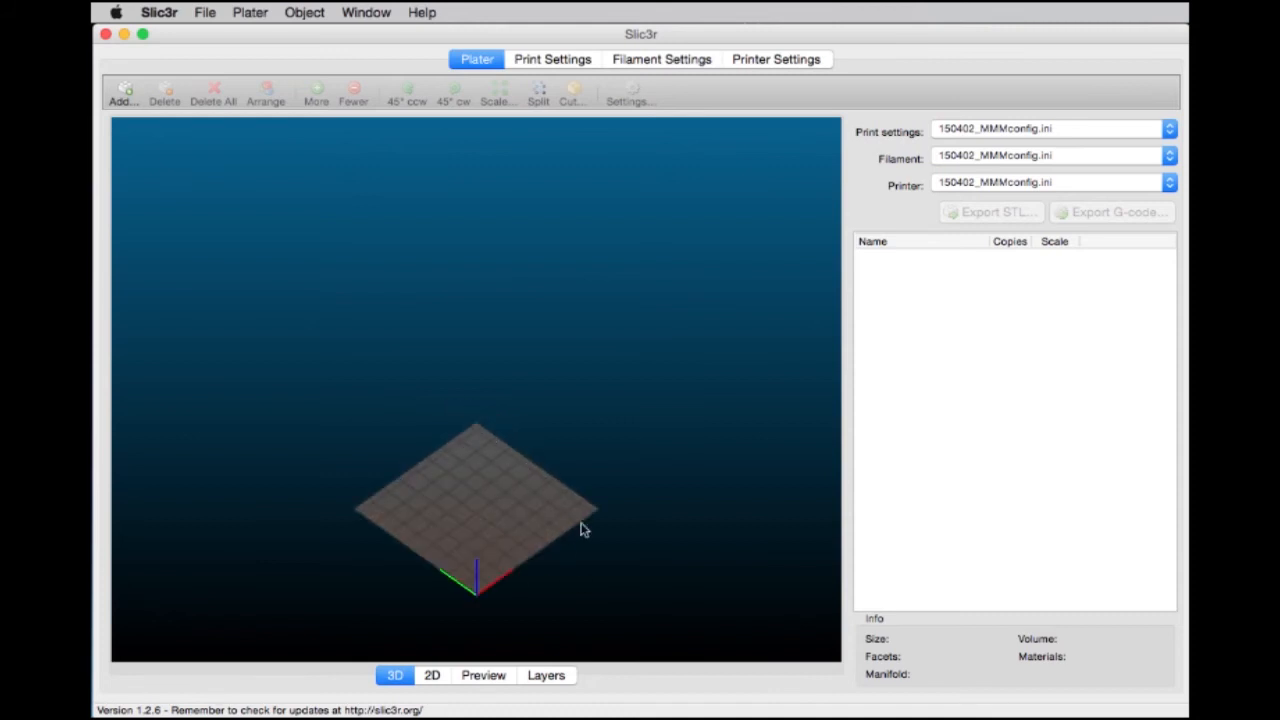
mouse_move(598, 512)
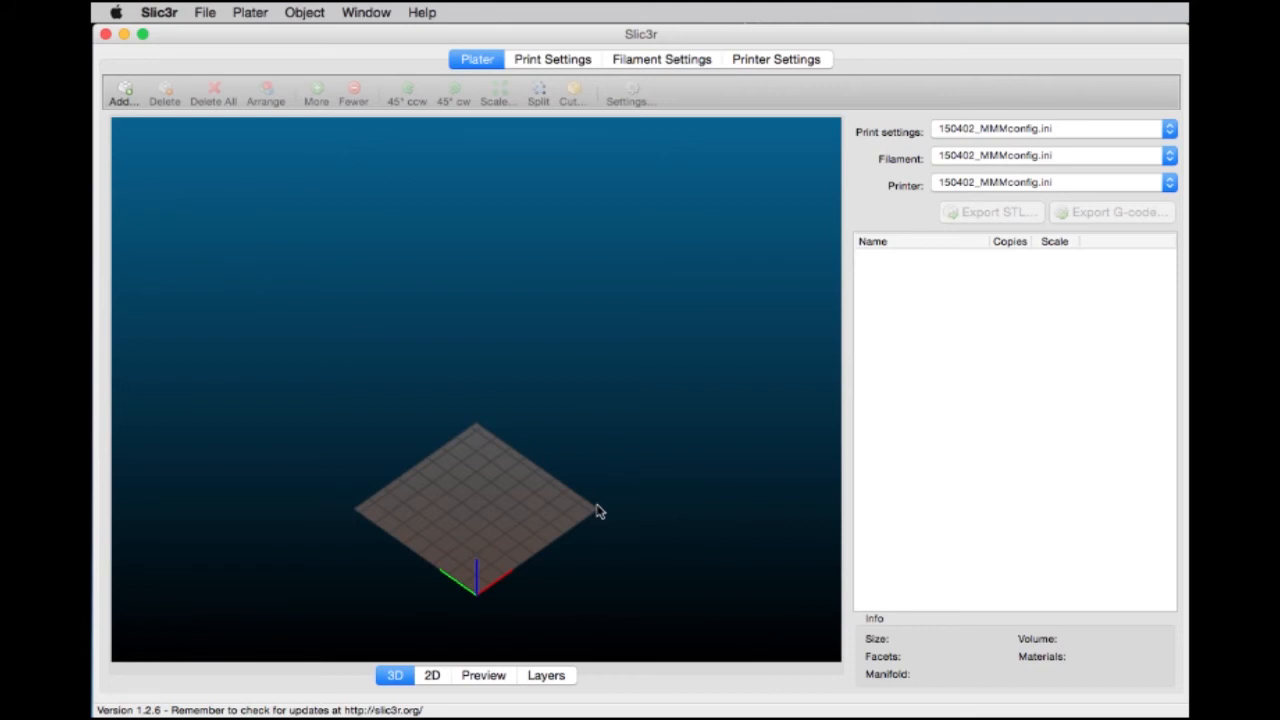
mouse_move(890, 337)
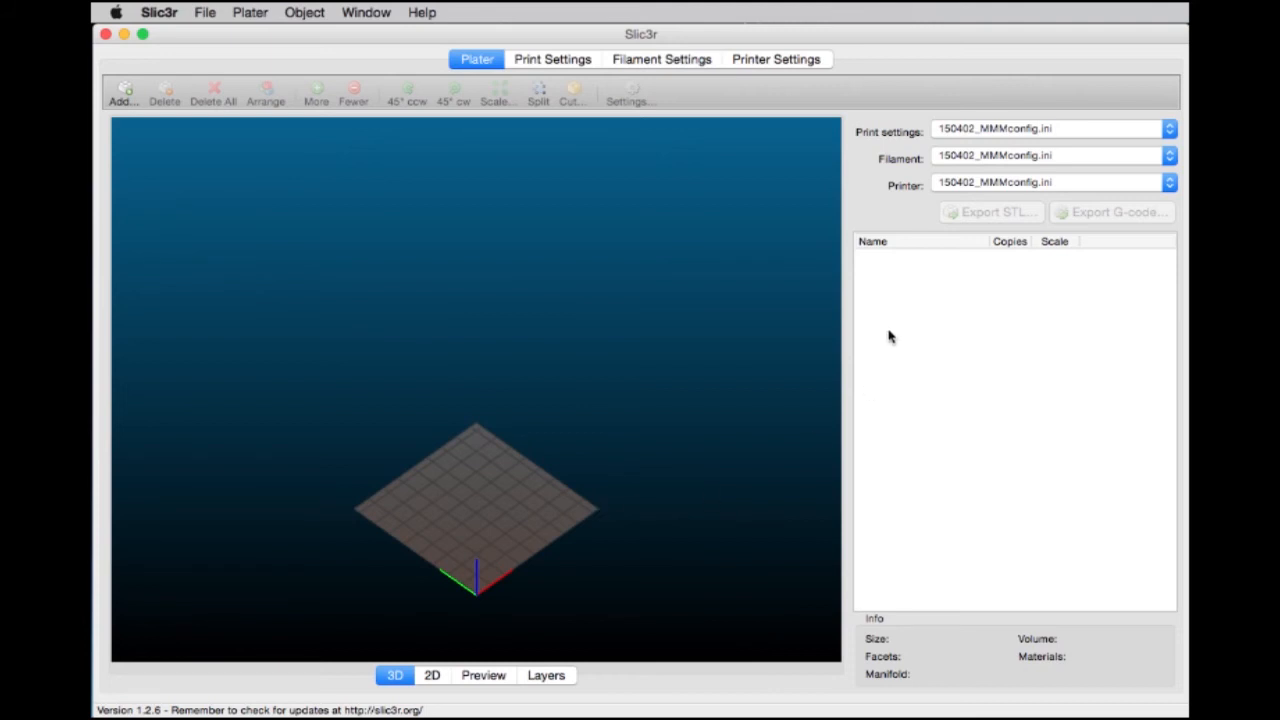
mouse_move(128, 95)
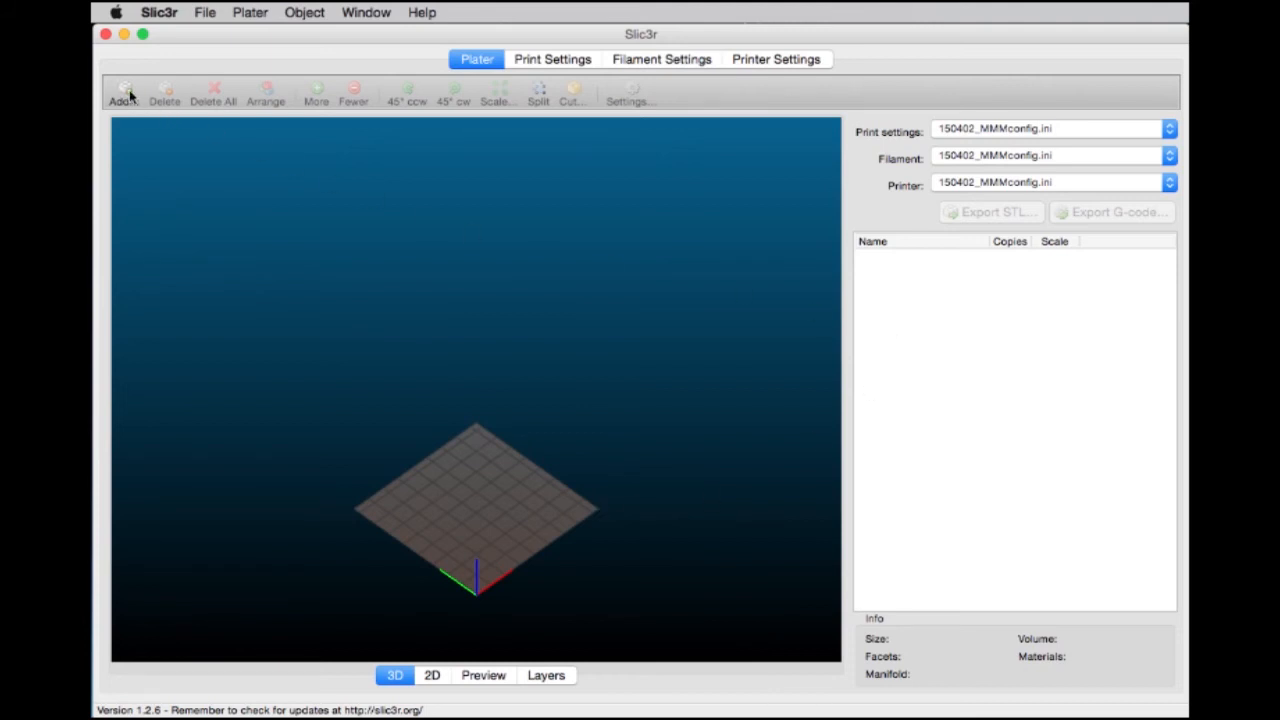
Step: Add david_drawing1.stl from the Desktop onto the print plate
click(122, 90)
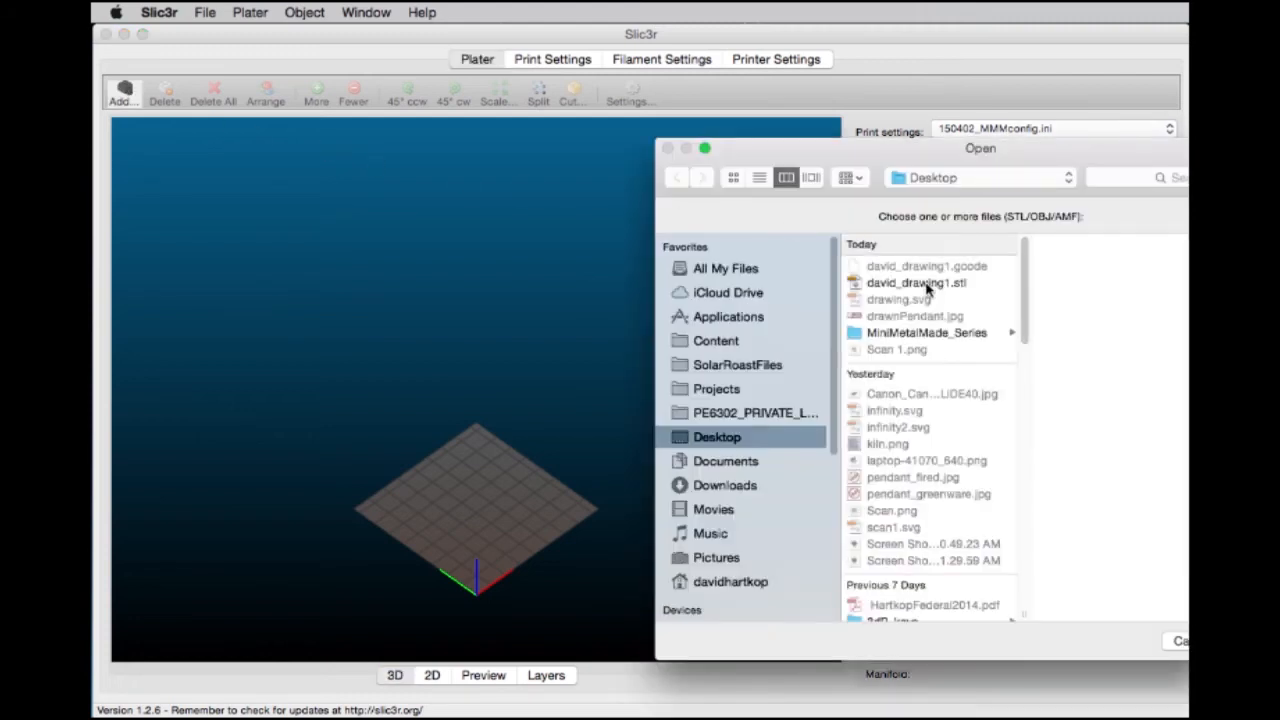
double_click(915, 282)
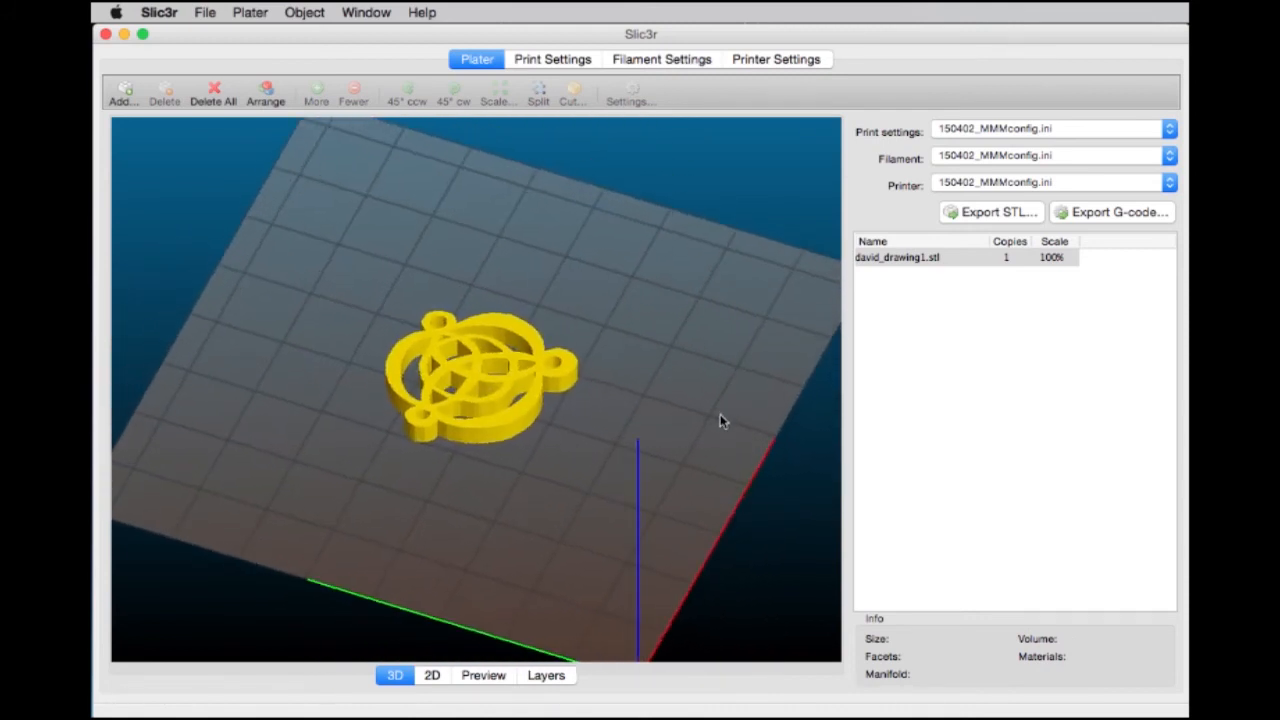
Step: Select the pendant and raise Copies to 4 so four pendants fill the plate
click(500, 375)
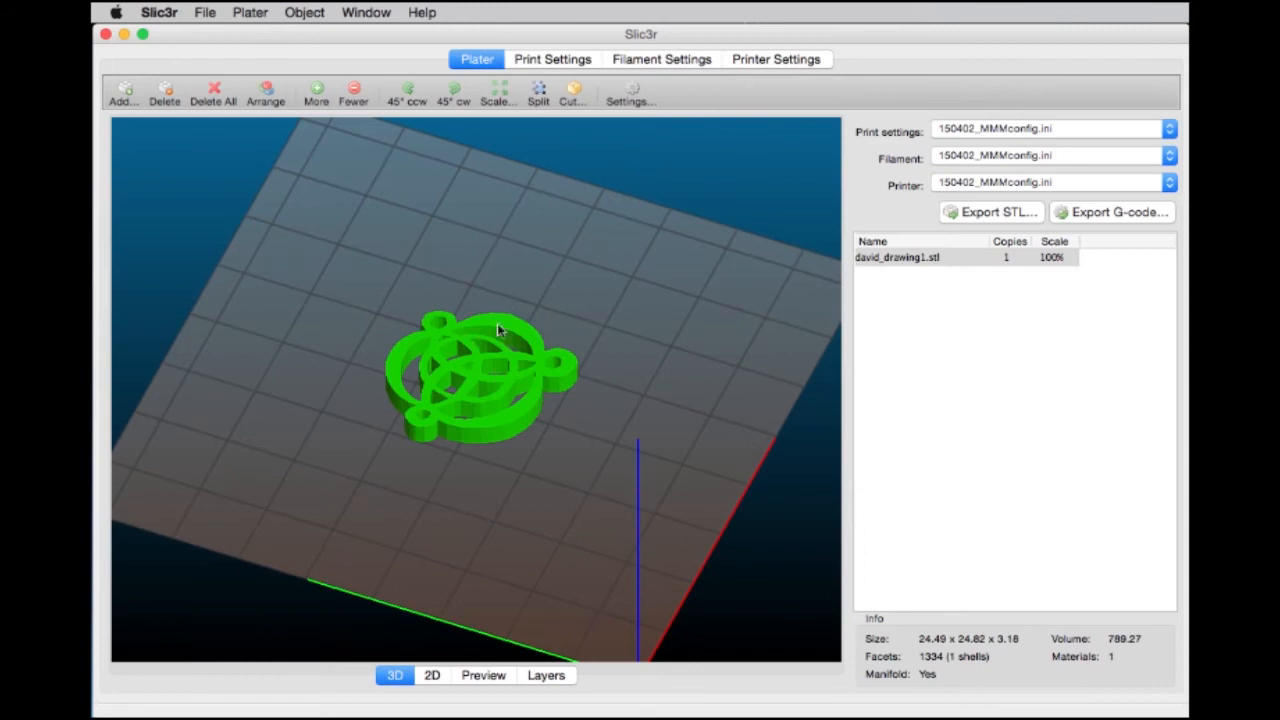
mouse_move(583, 307)
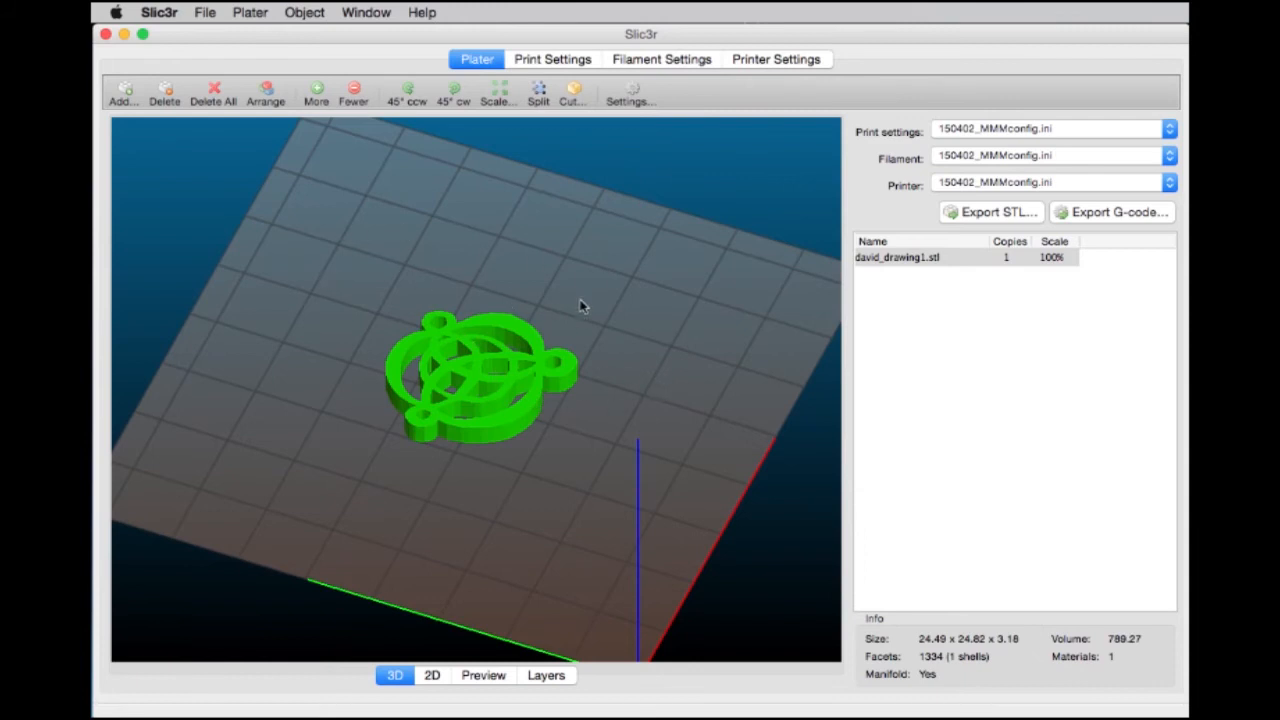
mouse_move(443, 255)
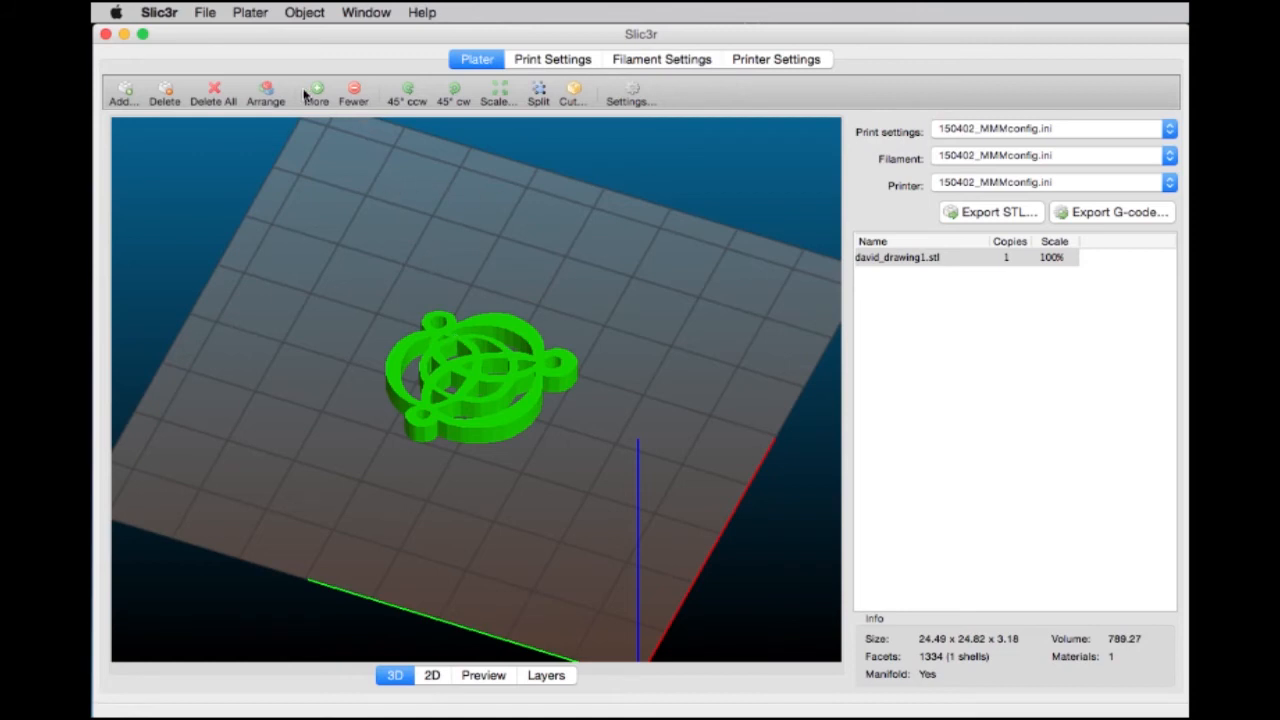
click(315, 90)
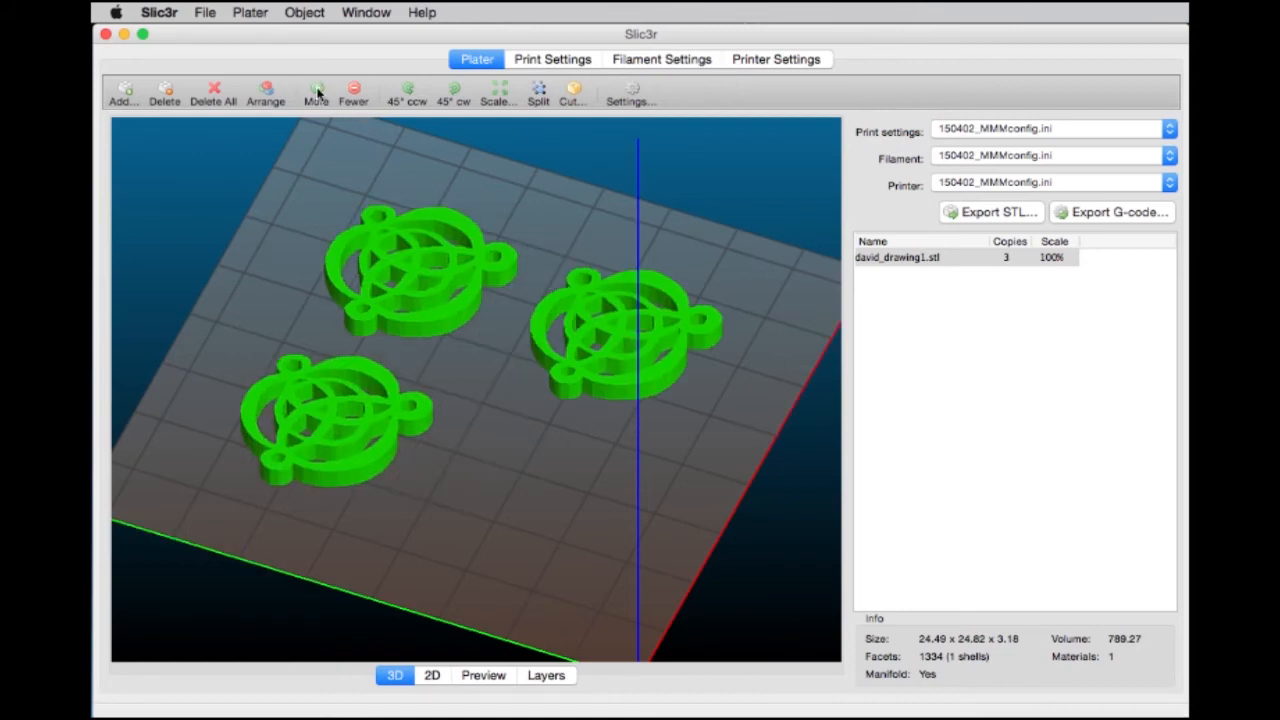
click(315, 90)
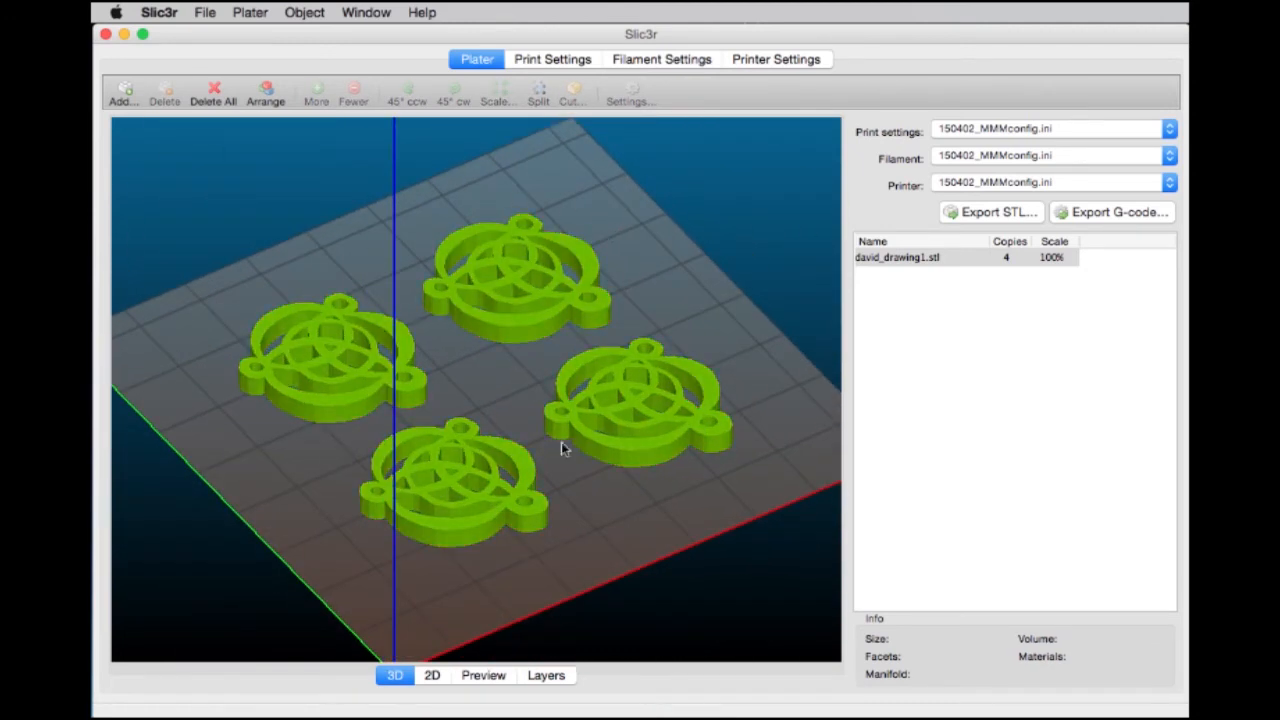
Step: Preview the sliced layers from above, stepping the layer slider down to the first layer
click(432, 675)
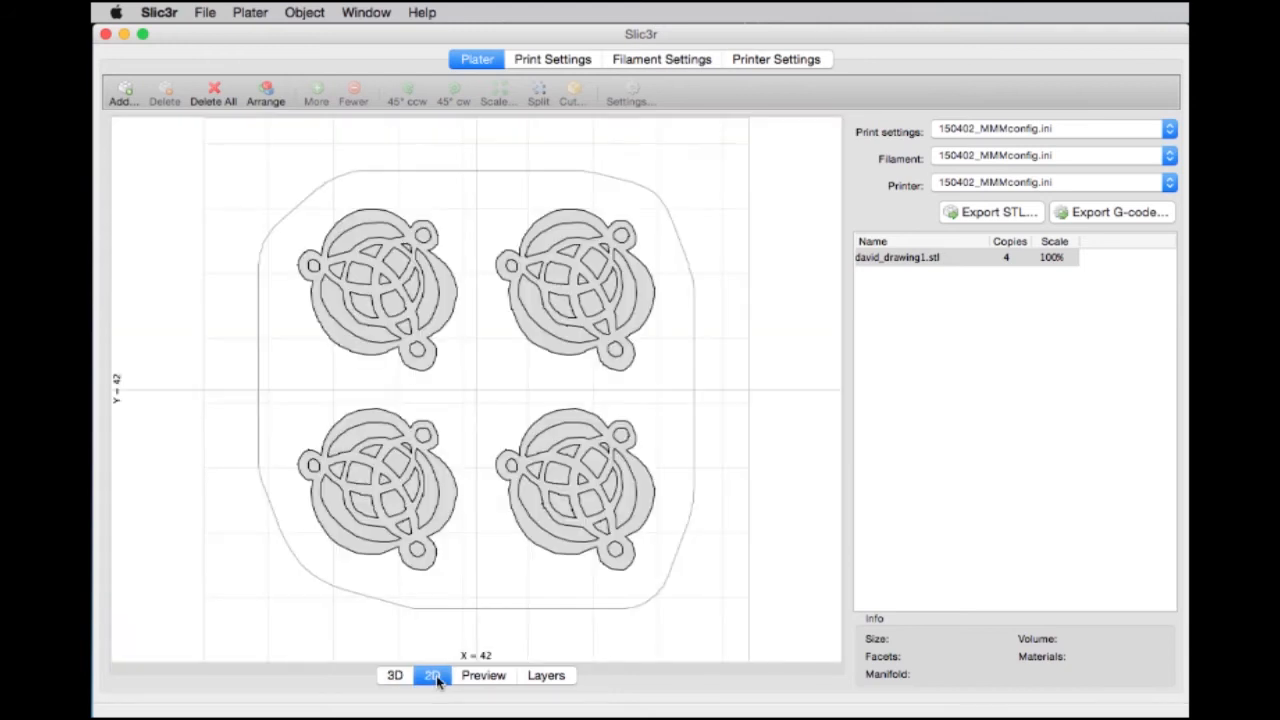
mouse_move(595, 192)
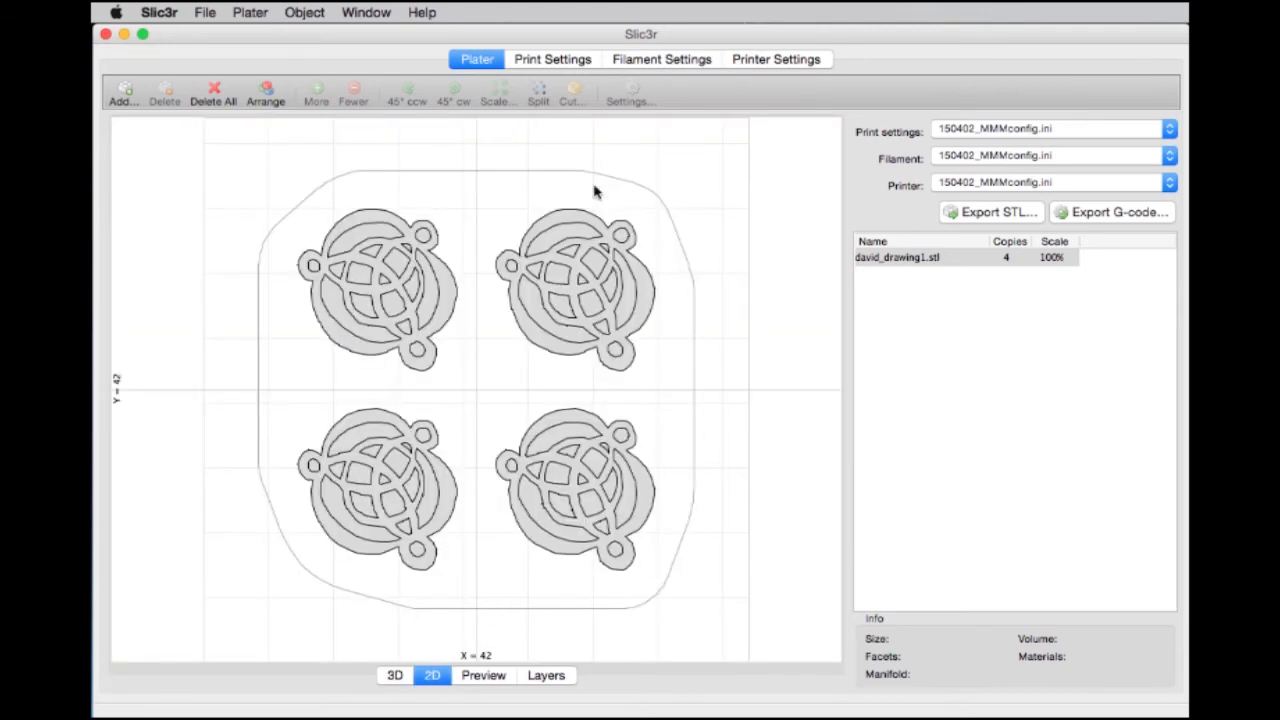
mouse_move(398, 505)
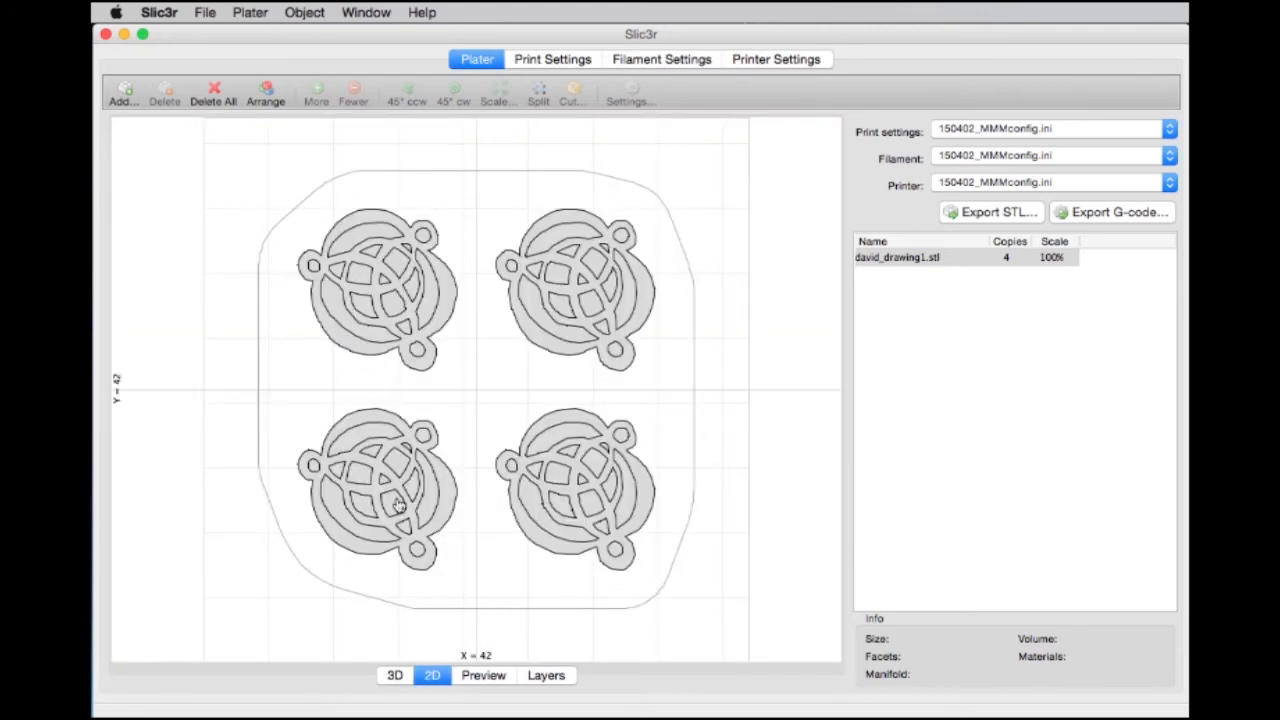
click(483, 675)
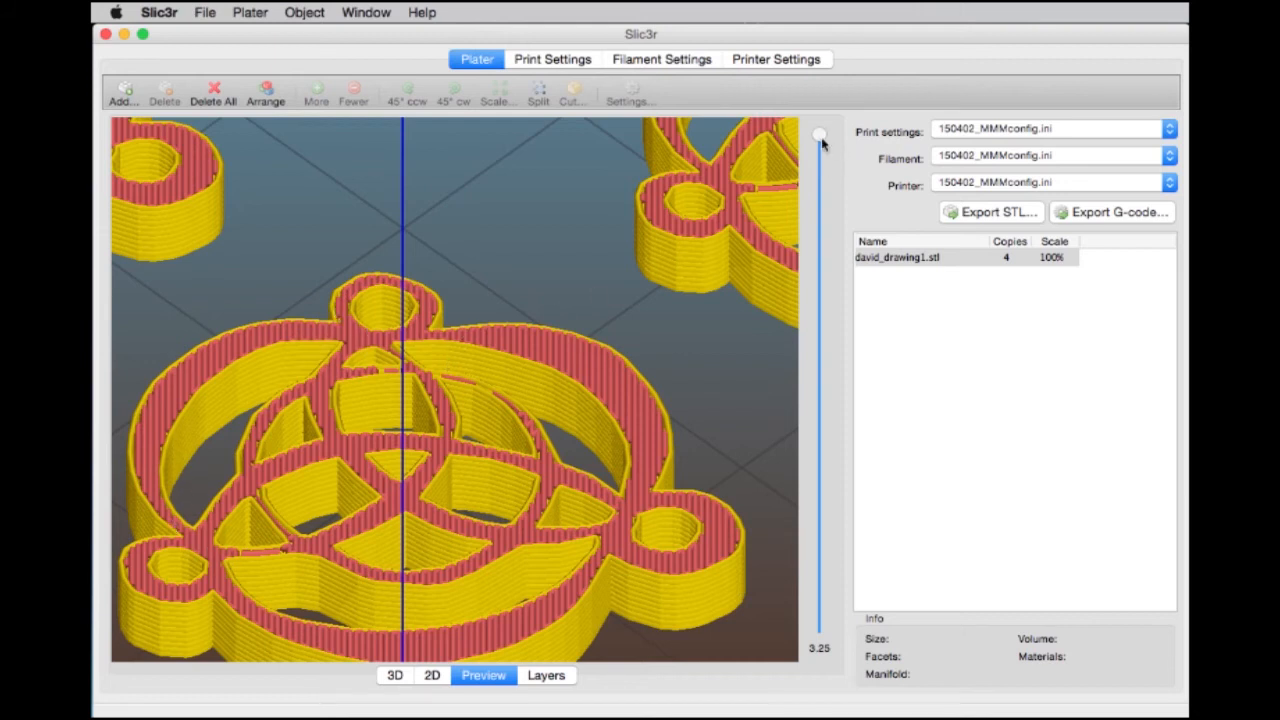
drag(819, 133, 819, 380)
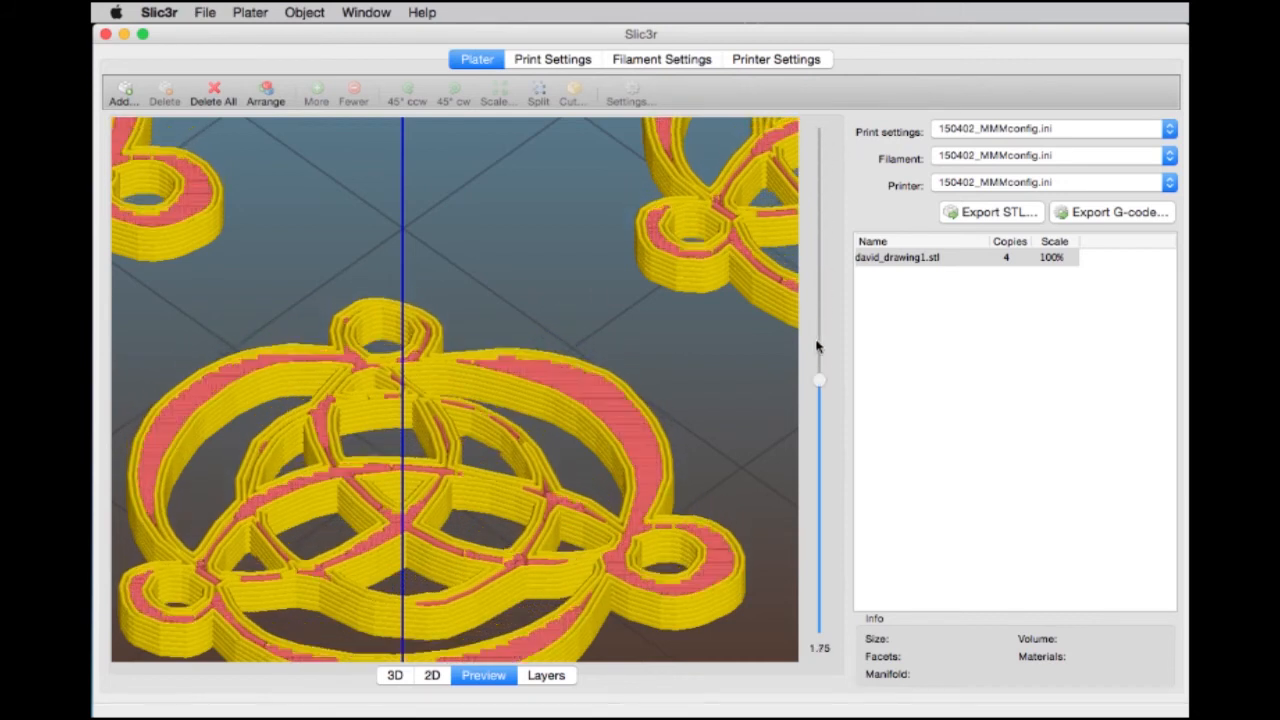
drag(819, 380, 819, 625)
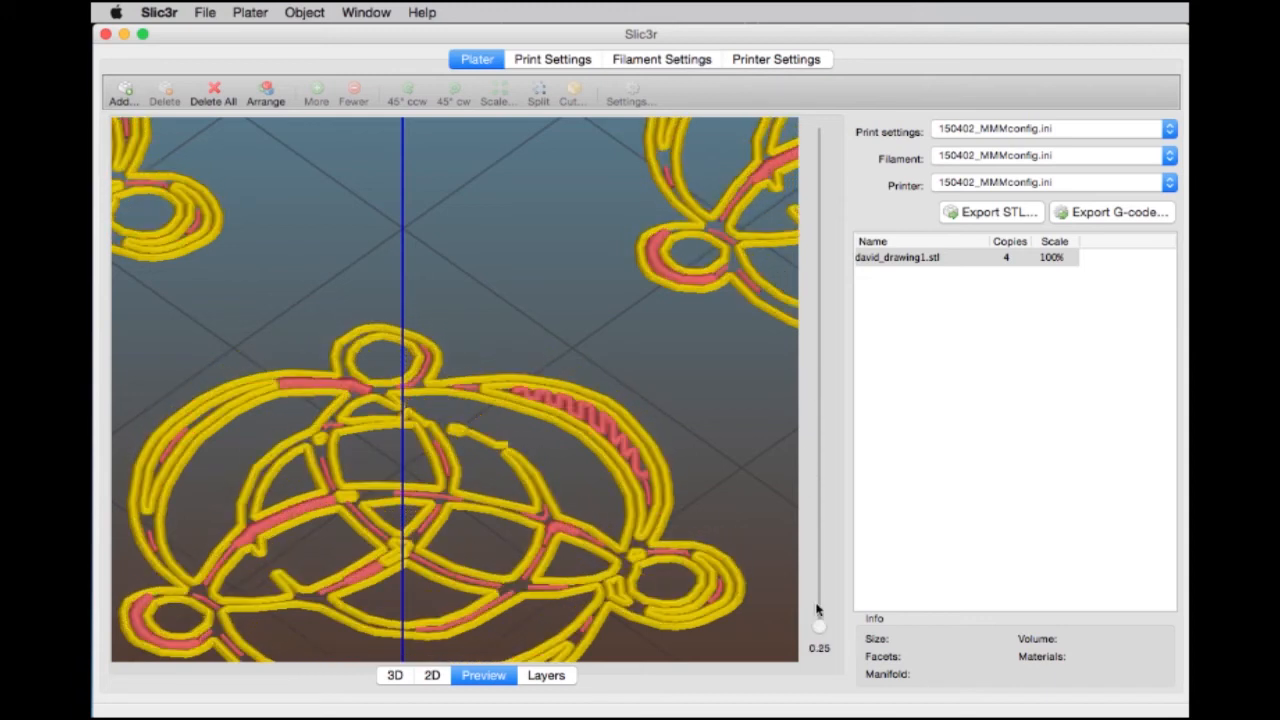
drag(819, 625, 819, 184)
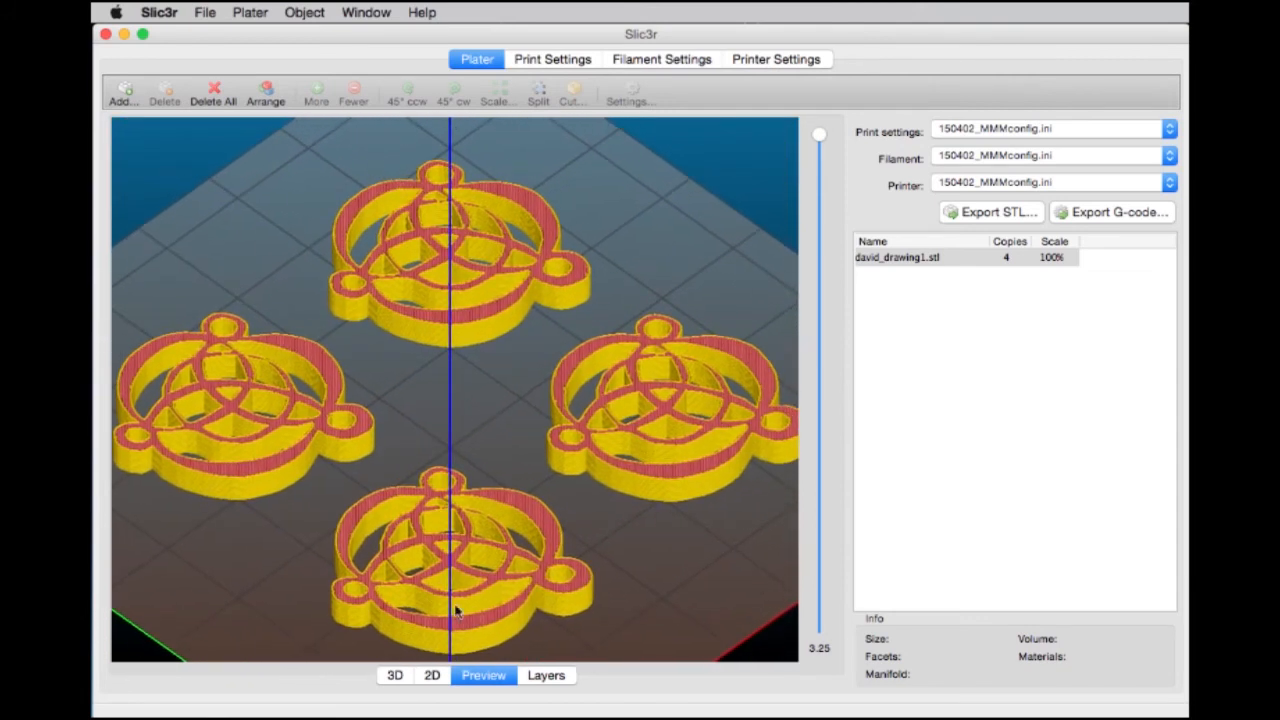
click(394, 675)
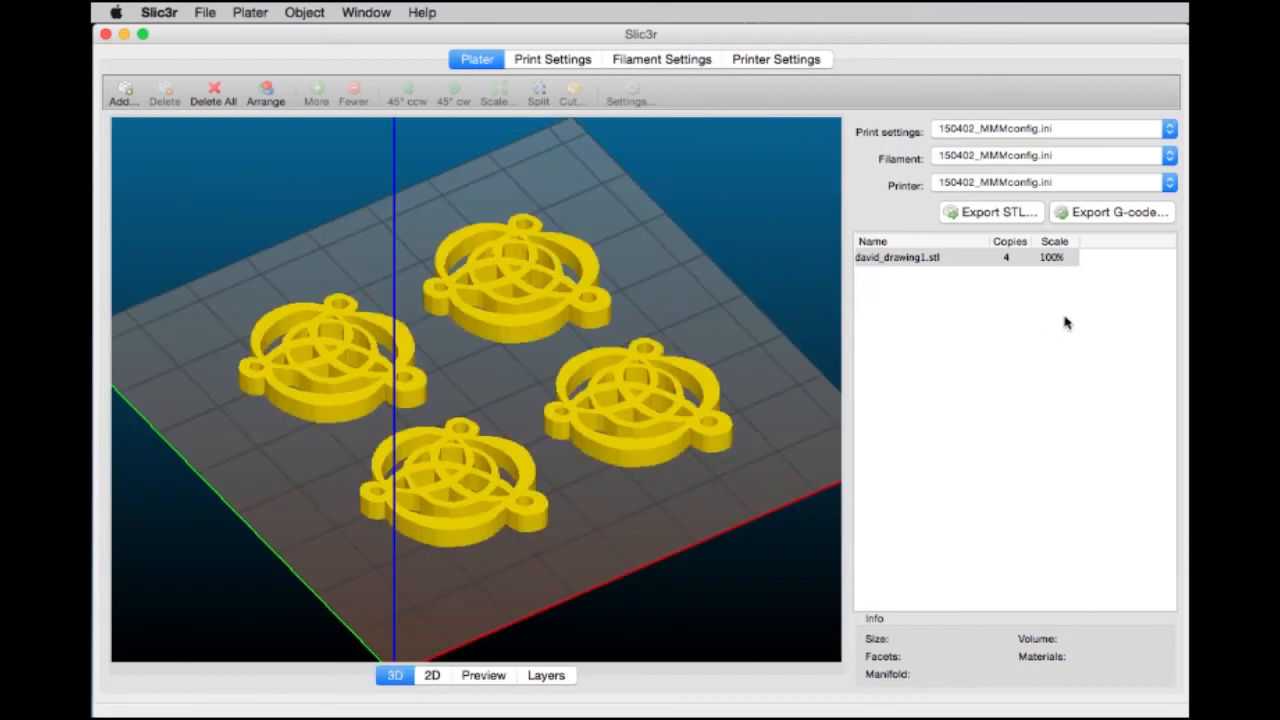
mouse_move(1112, 224)
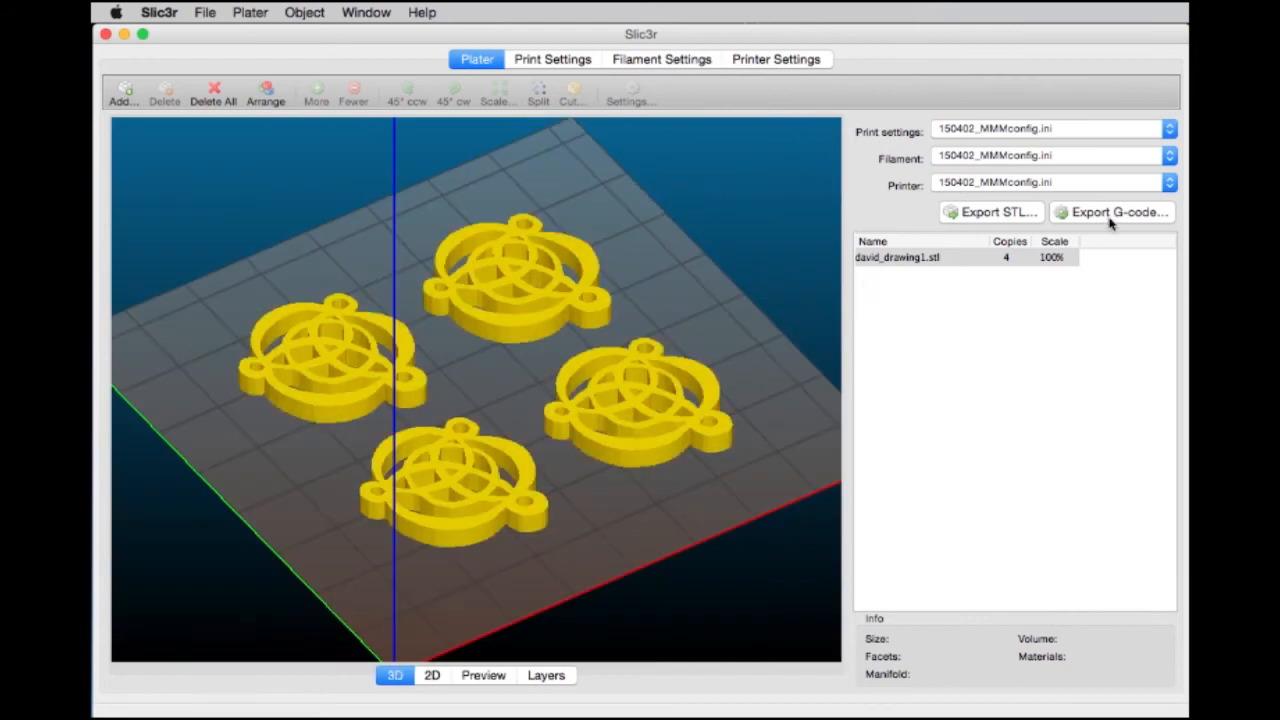
mouse_move(1100, 222)
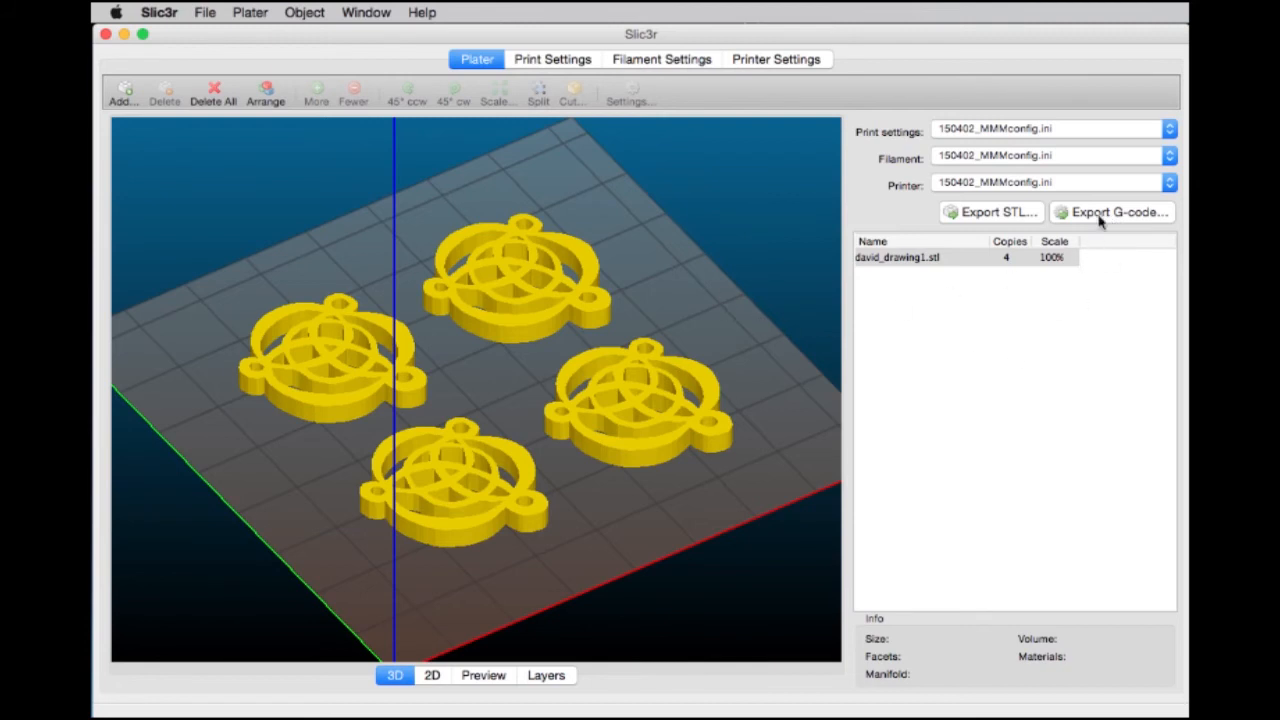
Step: Export the four pendants' G-code to the Desktop, replacing the existing file
click(1113, 212)
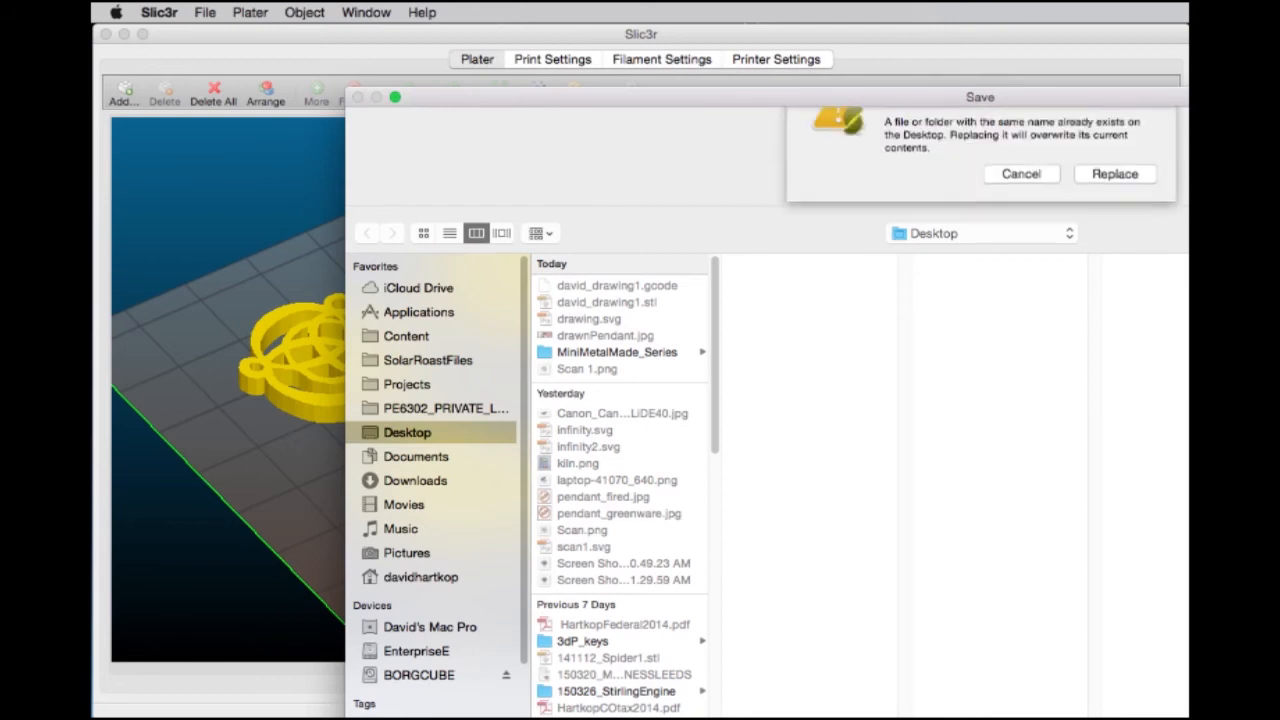
click(1114, 173)
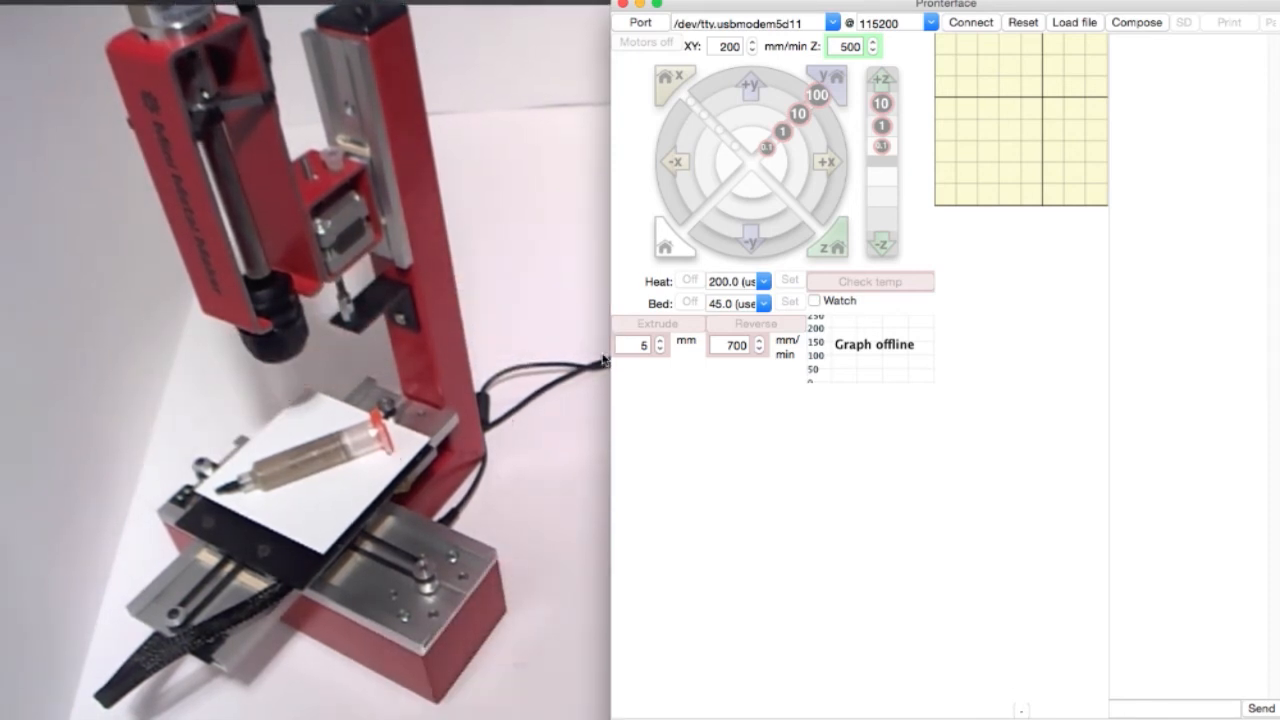
Step: Connect to the Mini Metal Maker on the usbmodem port at 115200 baud
click(969, 22)
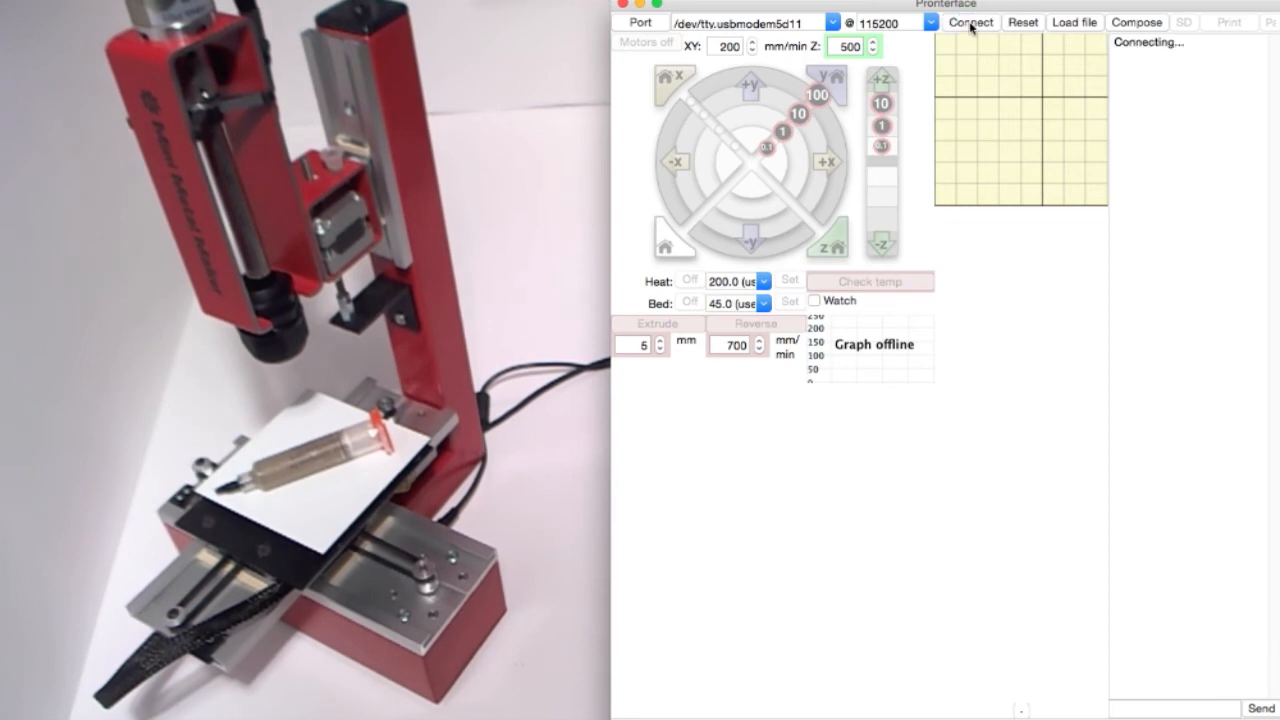
click(969, 22)
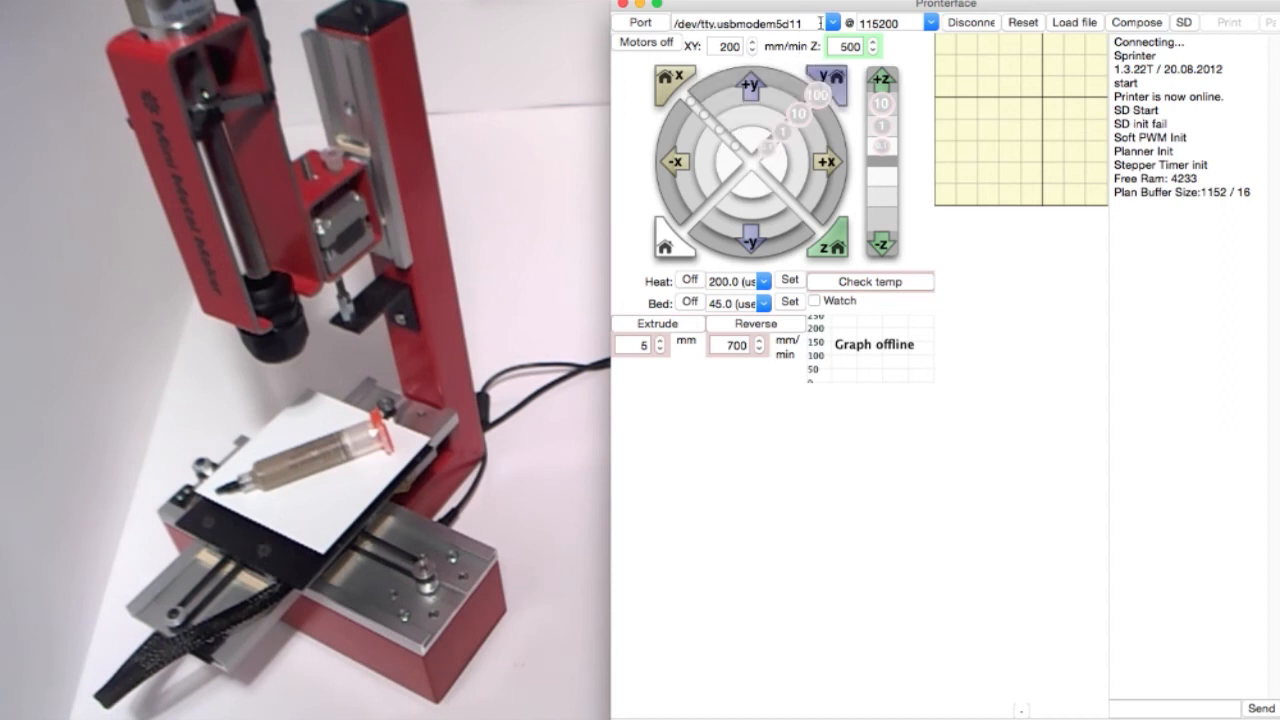
mouse_move(833, 22)
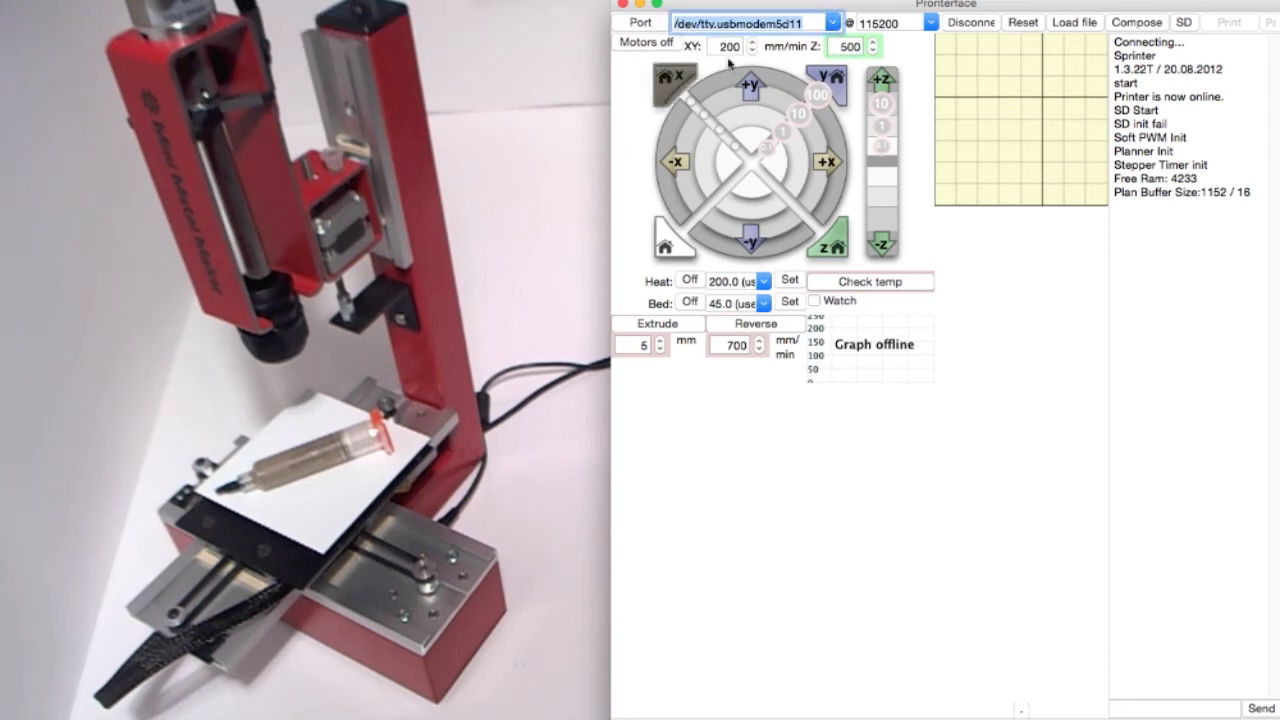
mouse_move(873, 316)
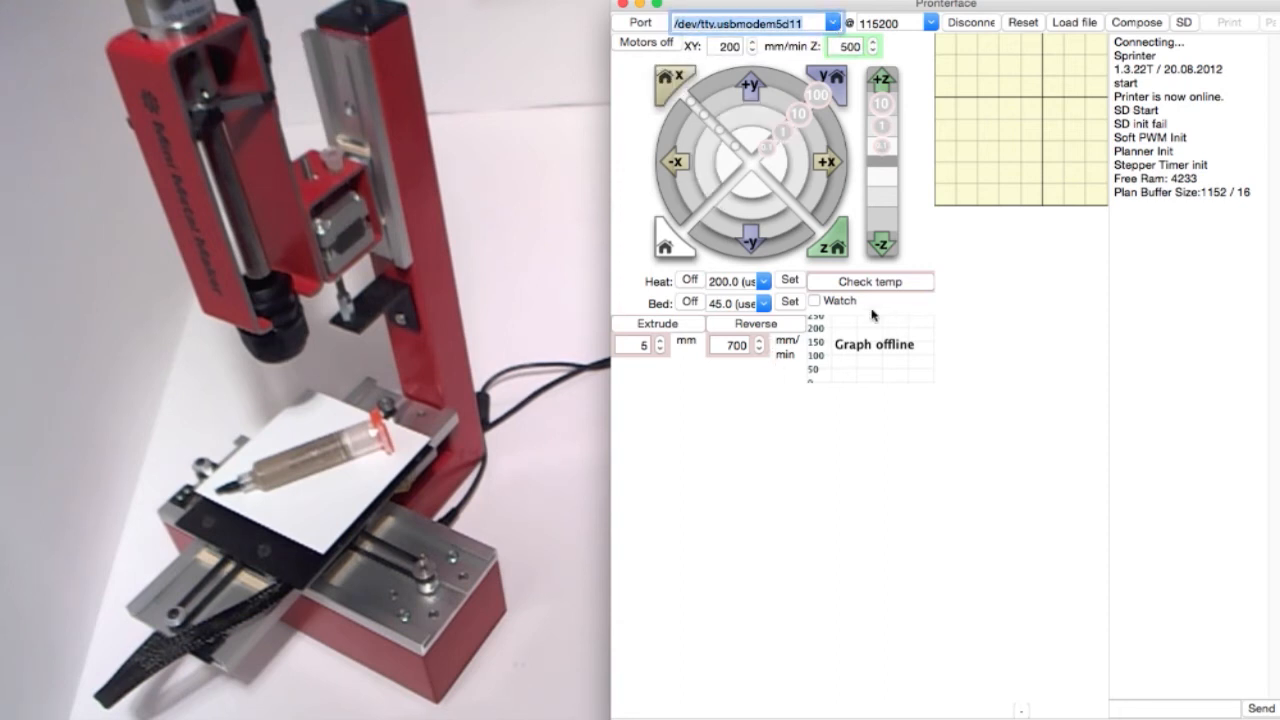
mouse_move(888, 443)
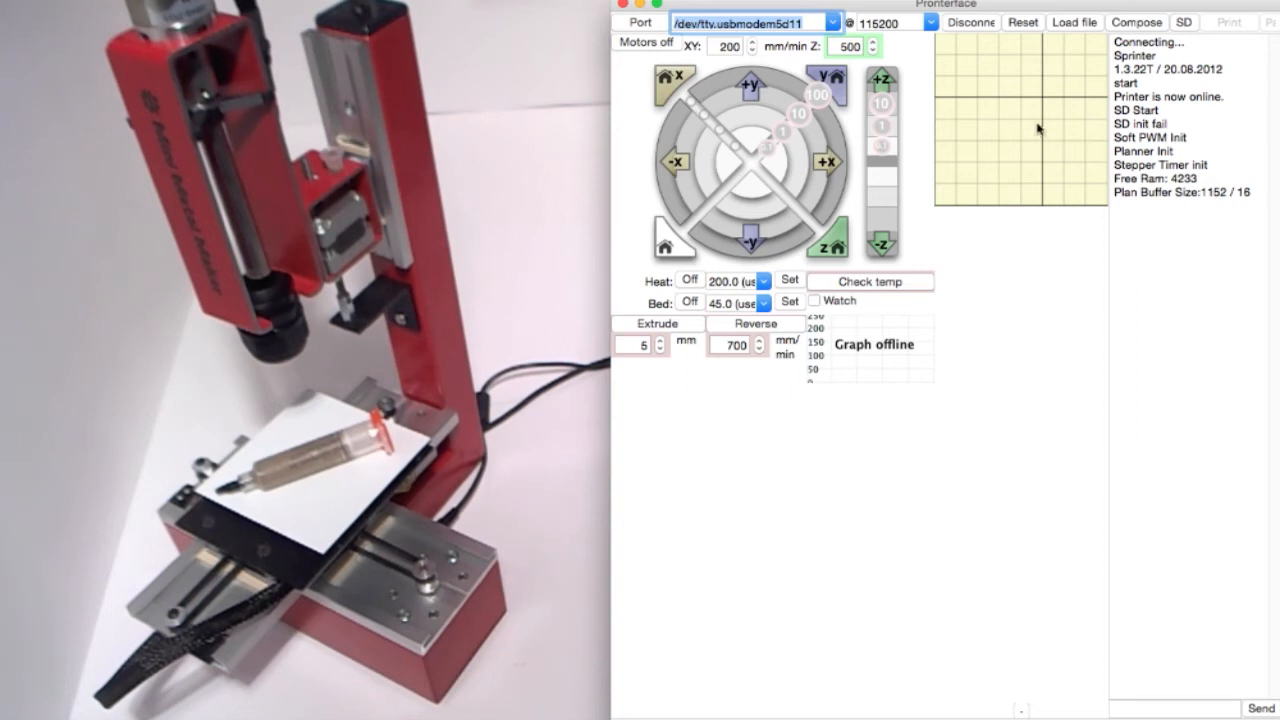
mouse_move(277, 13)
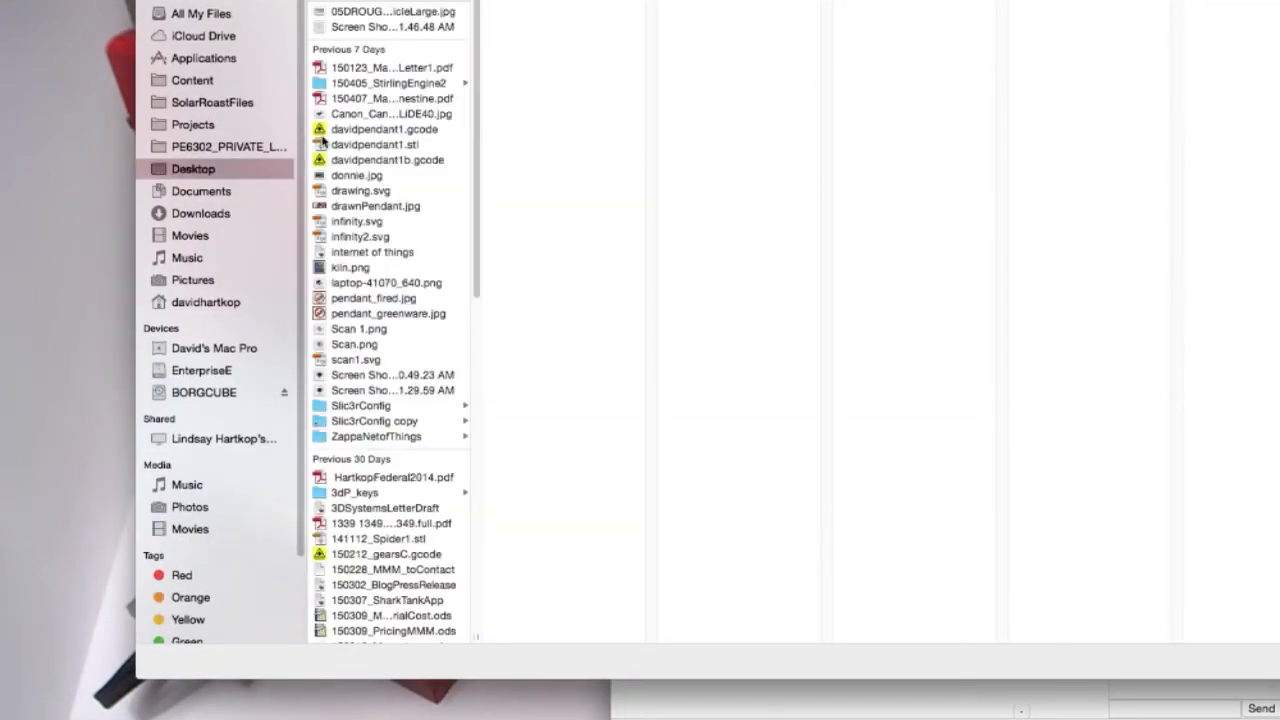
Step: Load davidpendant1.gcode from the Desktop and view its four-pendant toolpaths with the skirt outline
click(384, 128)
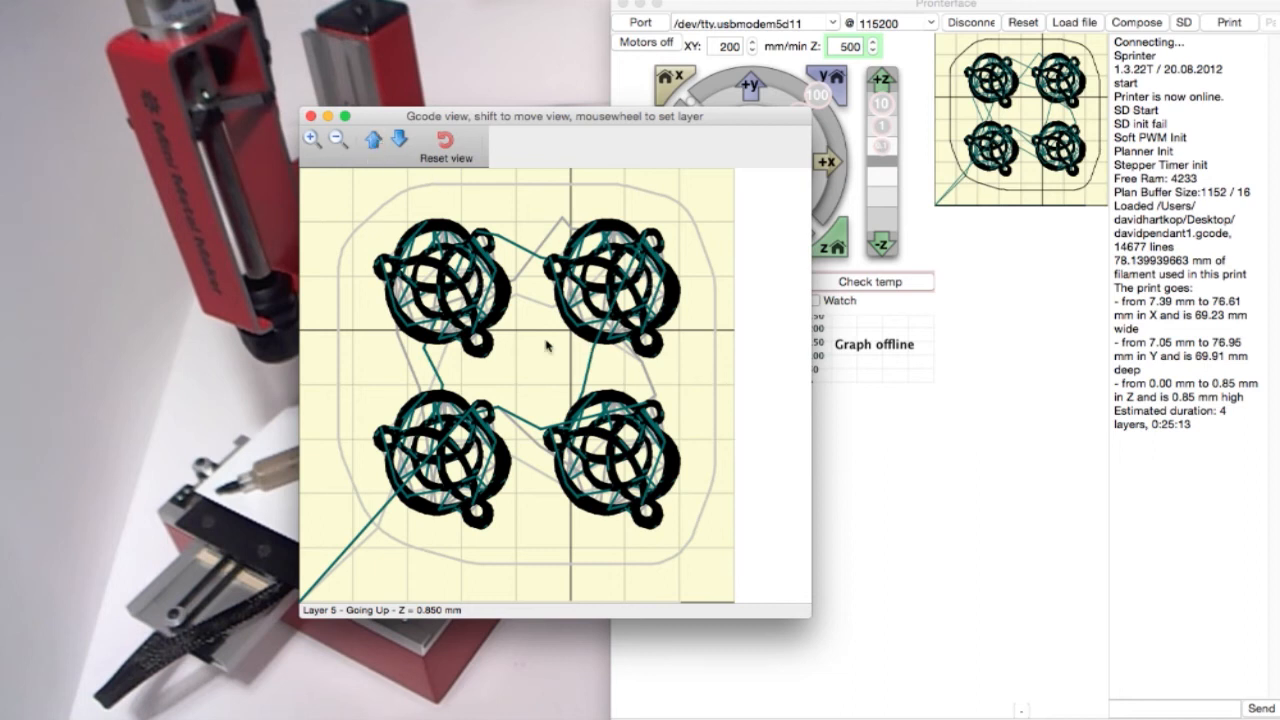
mouse_move(631, 231)
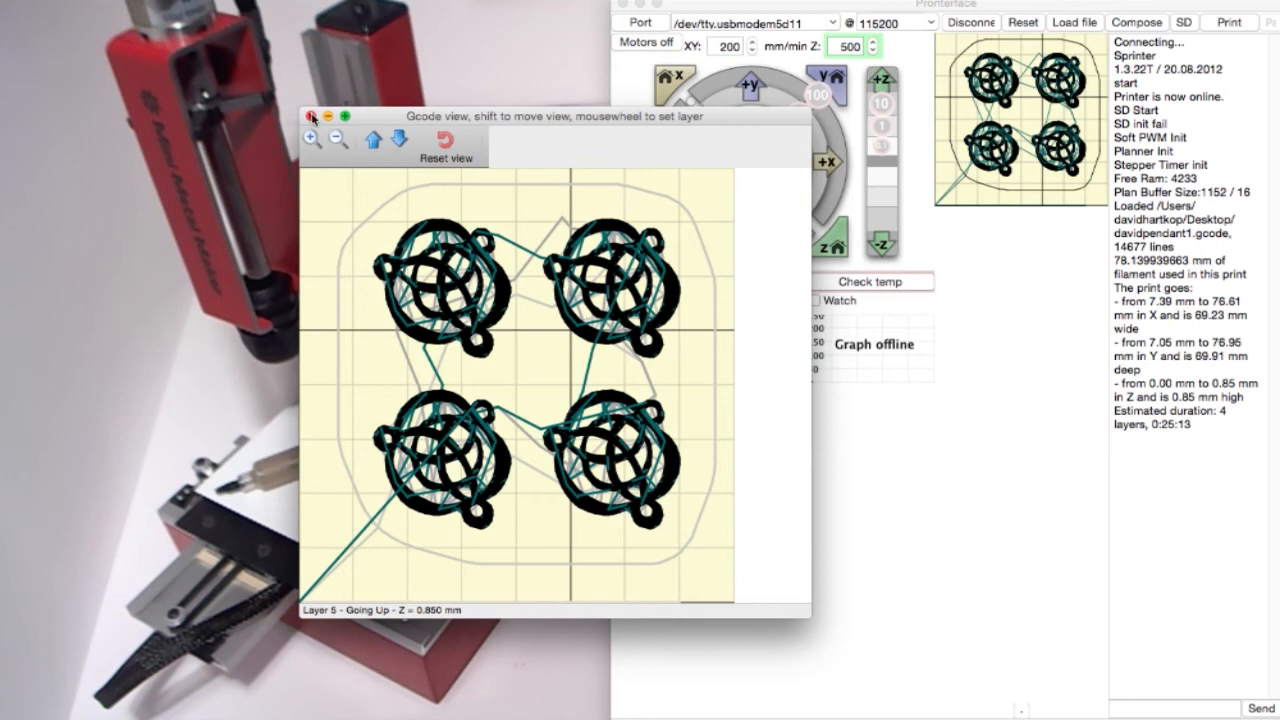
click(311, 116)
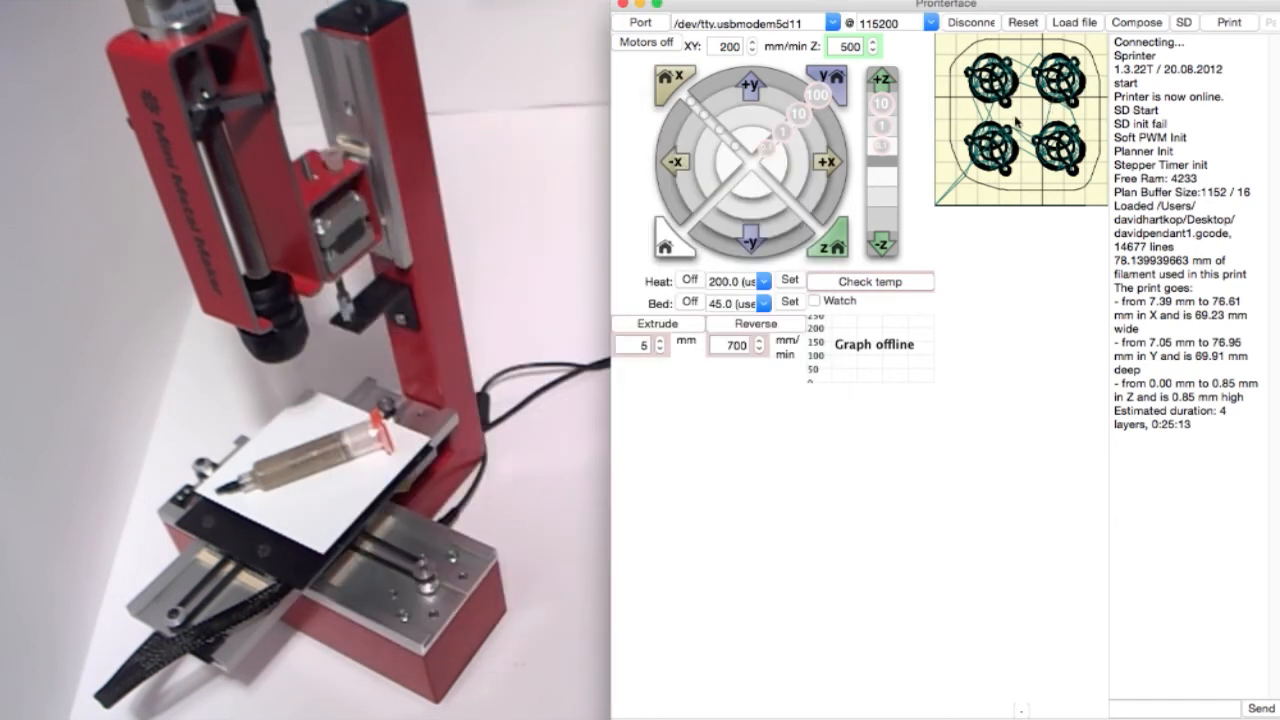
mouse_move(977, 328)
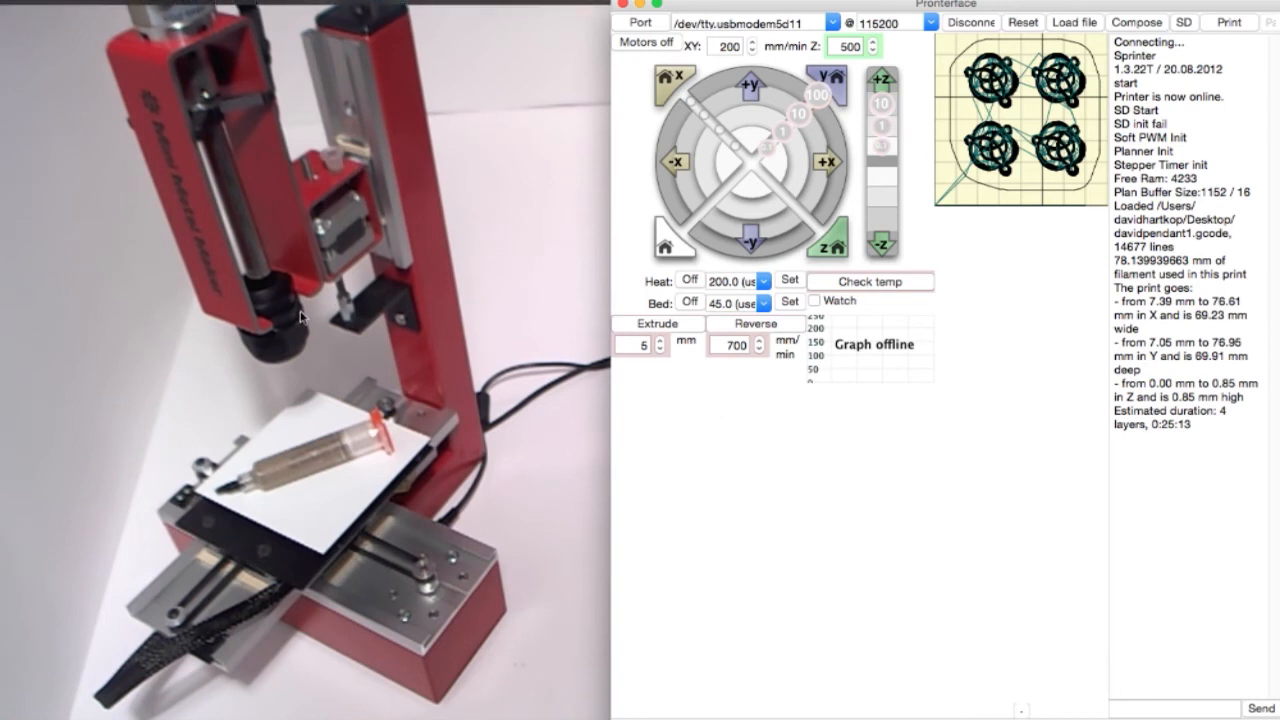
mouse_move(91, 256)
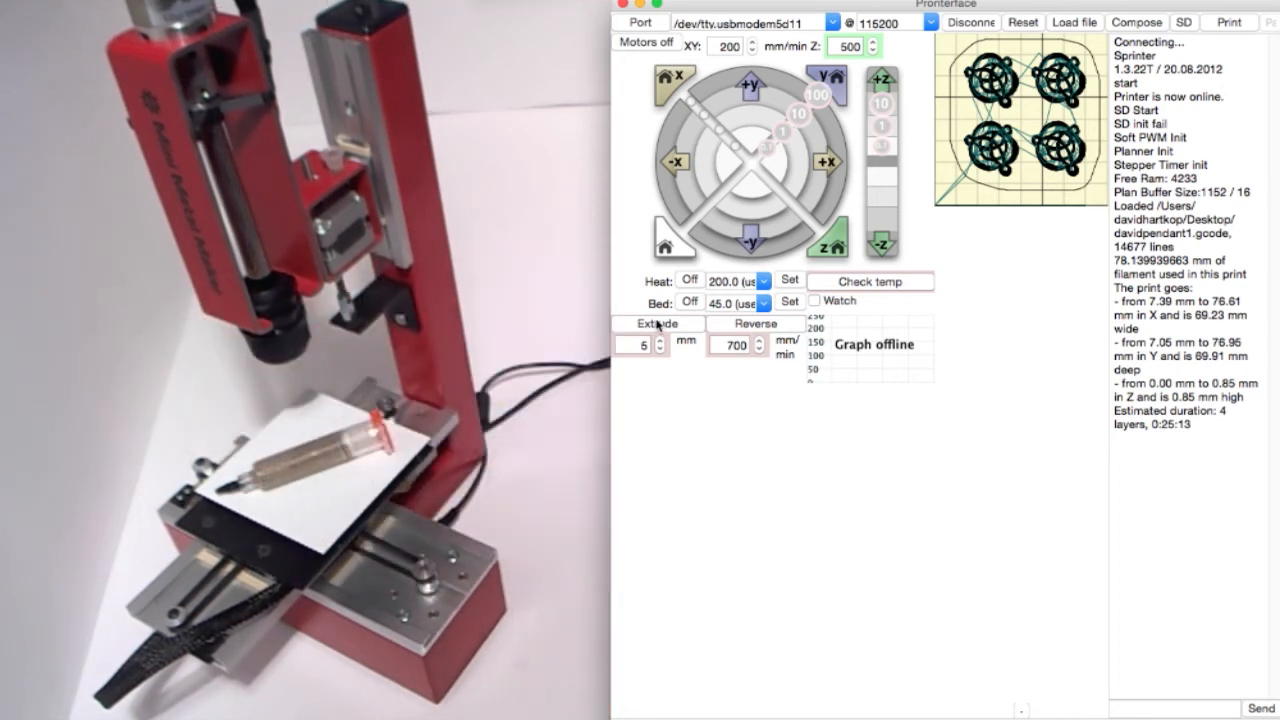
Step: Change the manual extrusion length from 5 to 50 mm
click(637, 345)
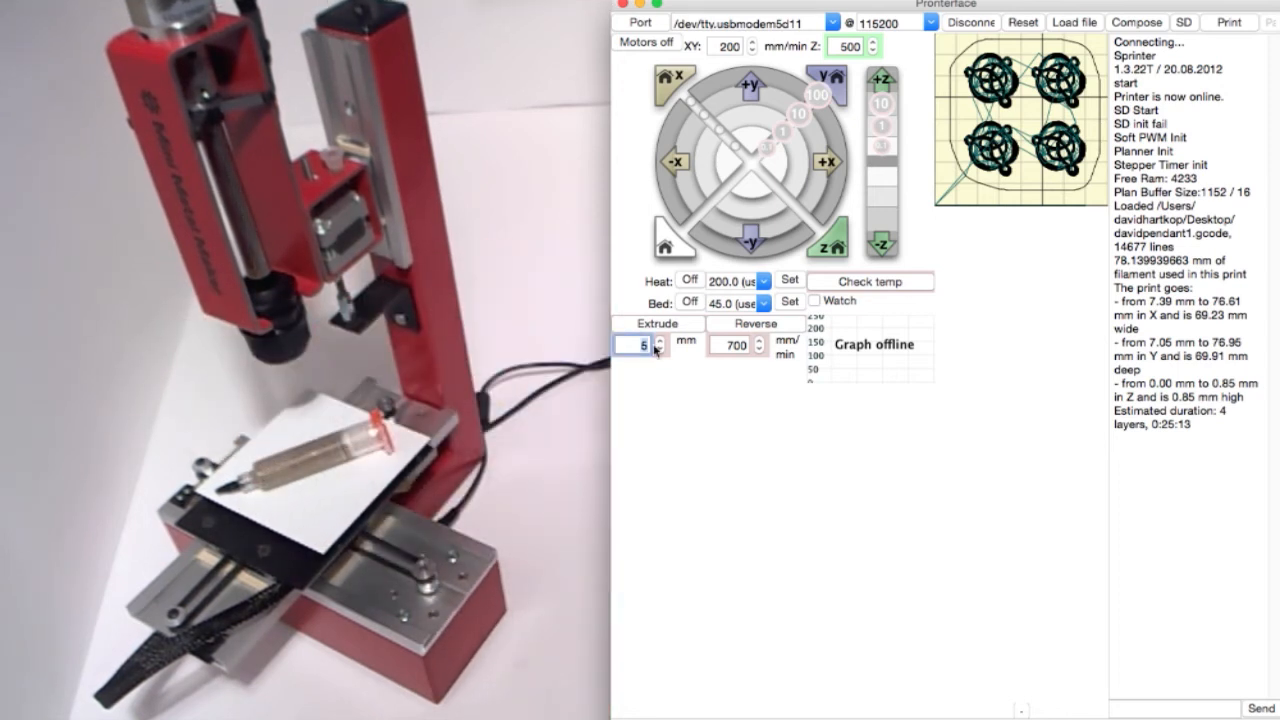
text(0)
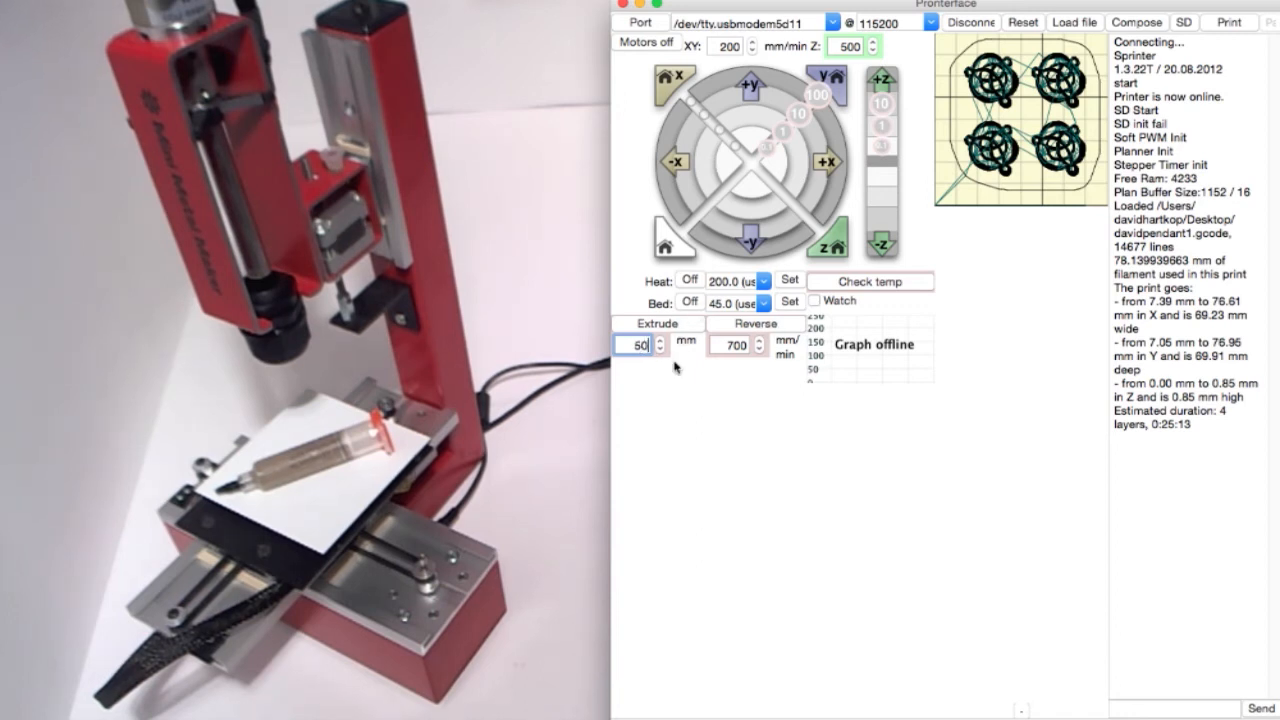
mouse_move(217, 136)
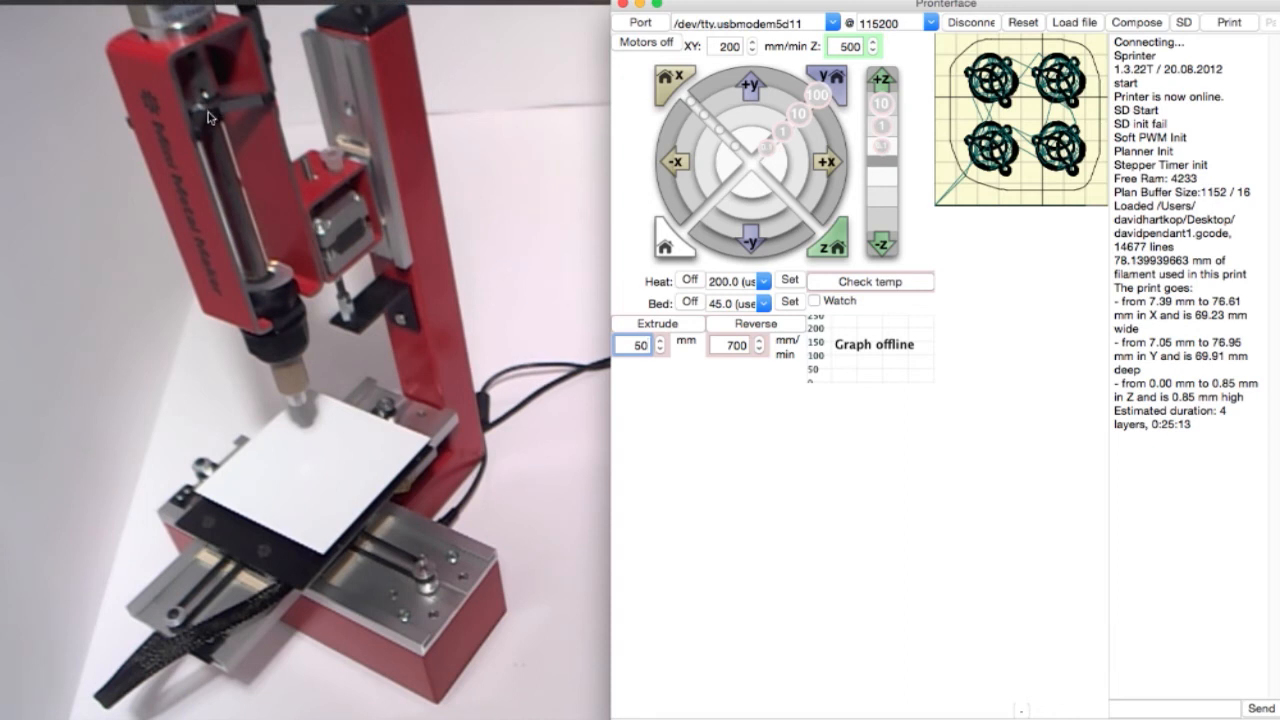
mouse_move(303, 407)
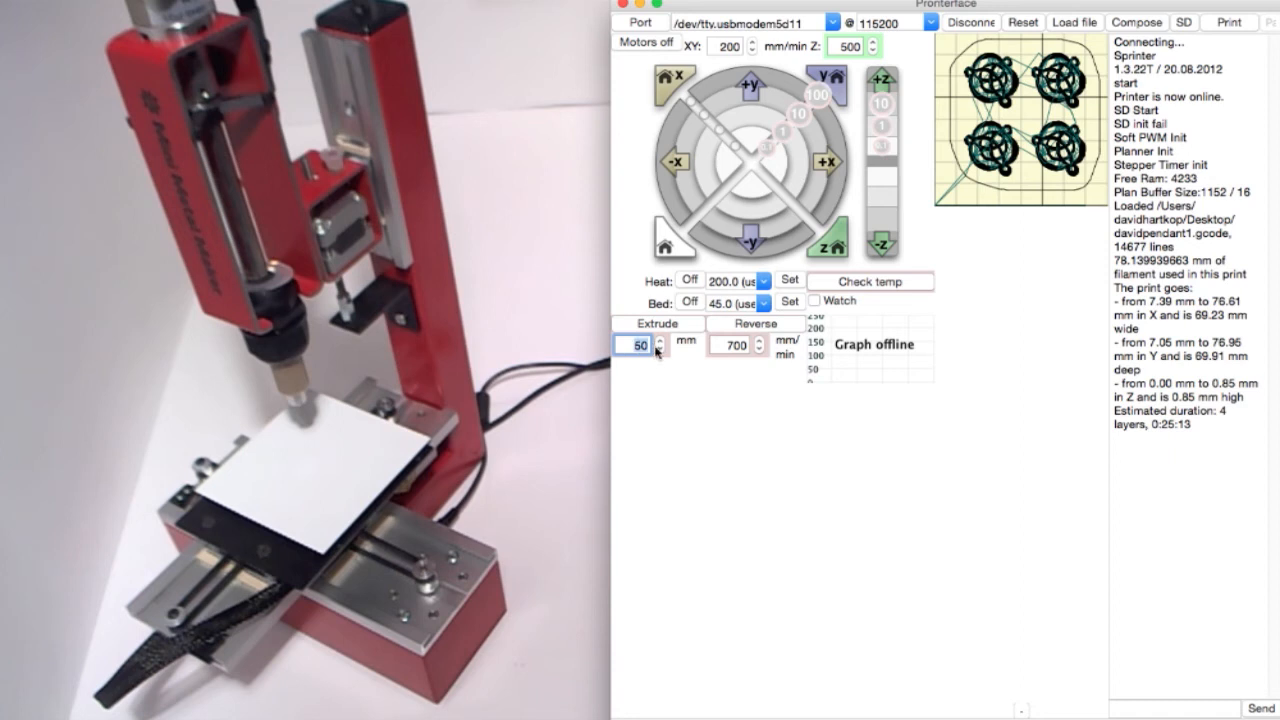
Step: Extrude 500 mm of clay to lower the plunger, then disconnect from the printer
text(500)
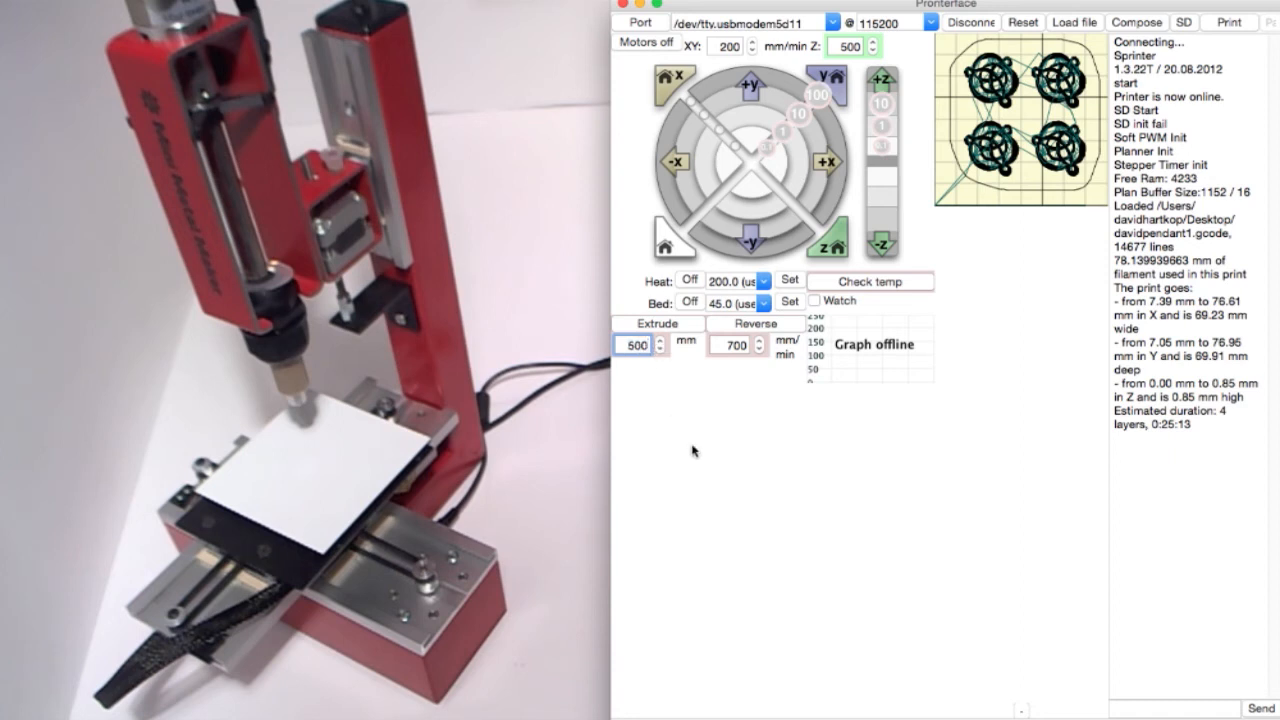
mouse_move(232, 186)
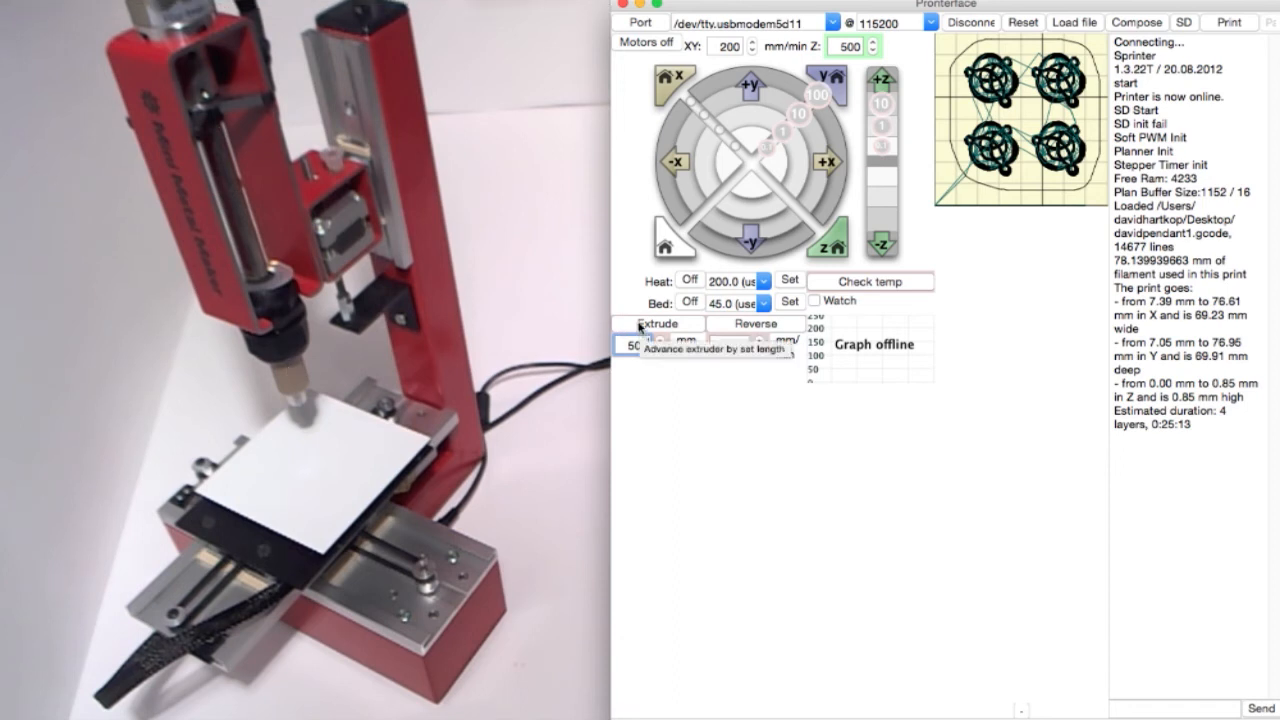
text(500)
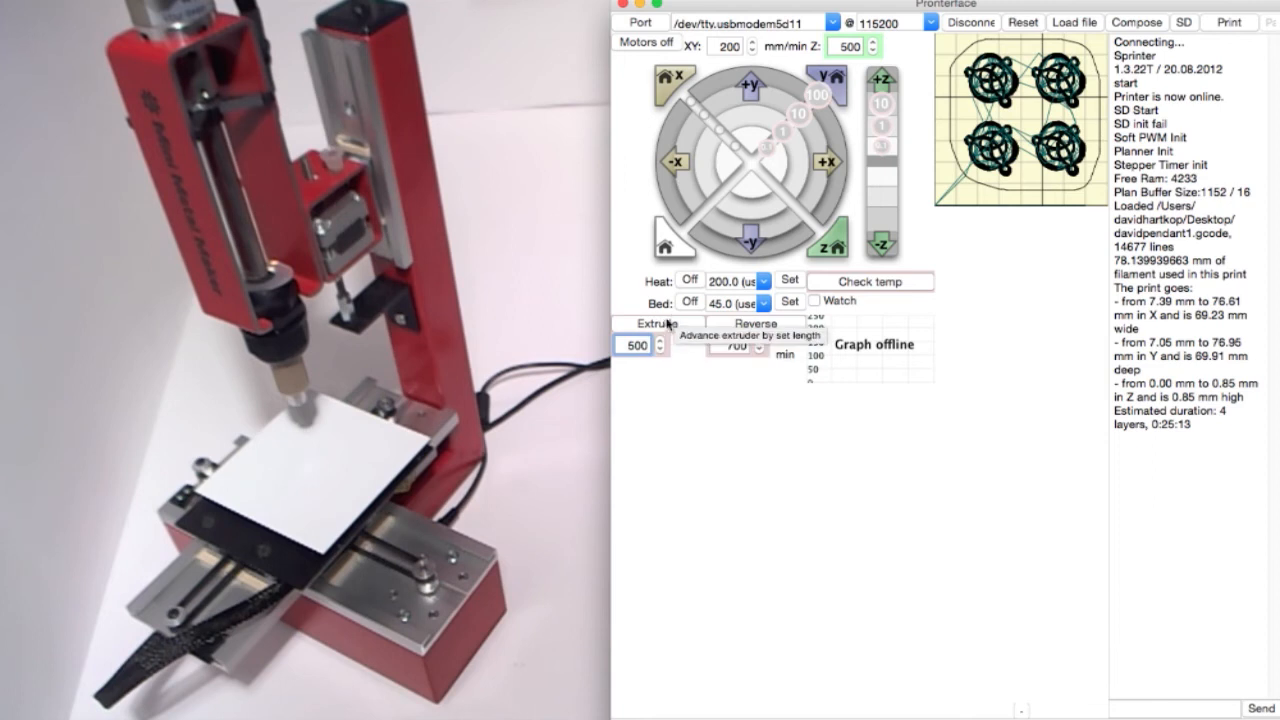
click(656, 323)
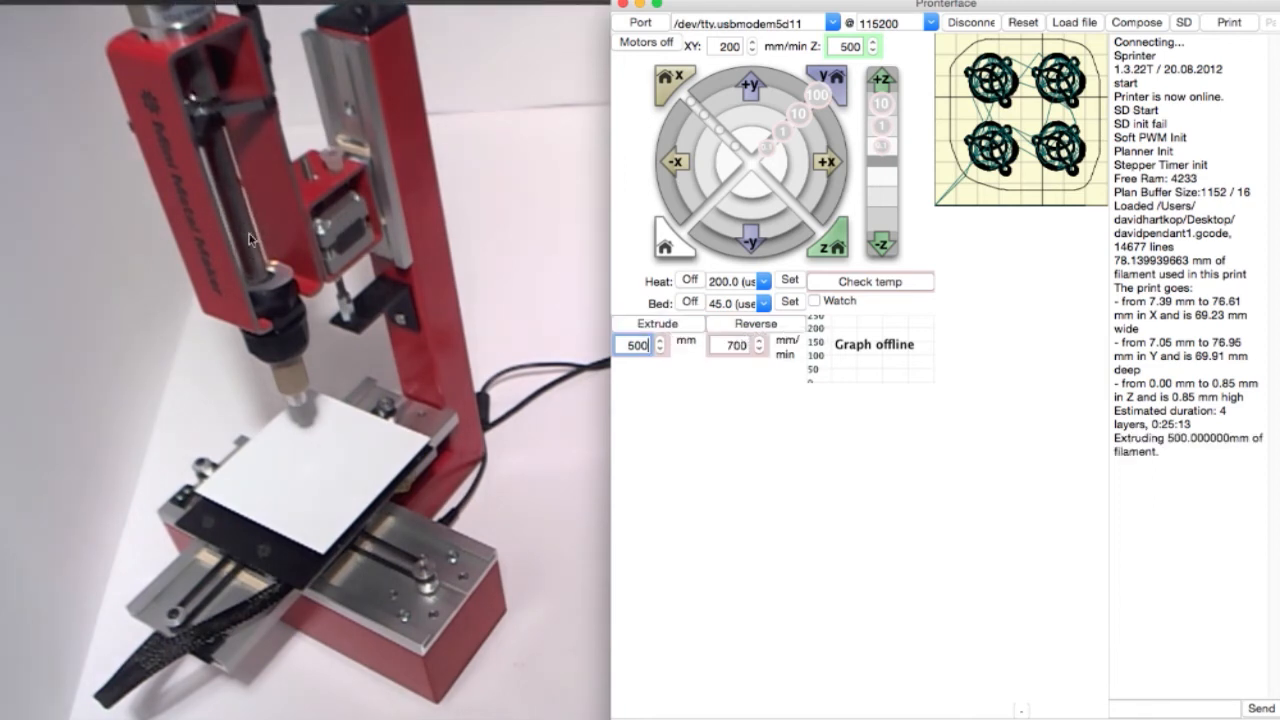
mouse_move(260, 277)
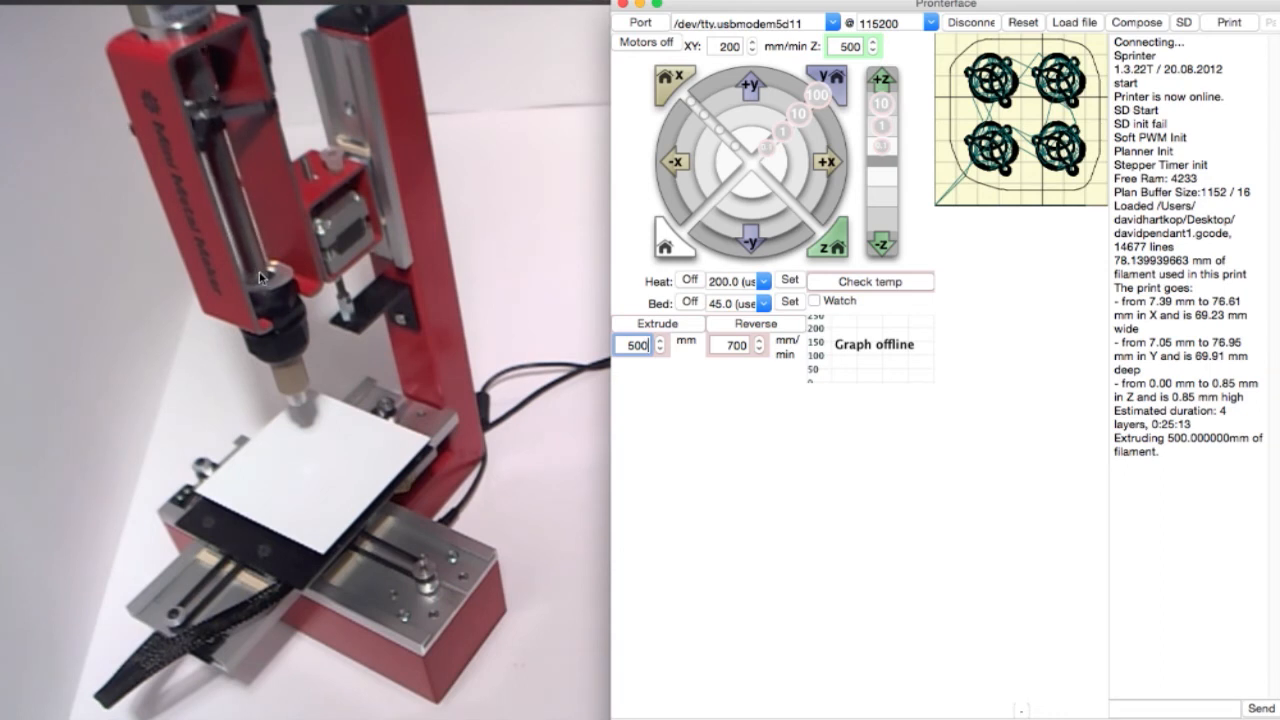
mouse_move(290, 320)
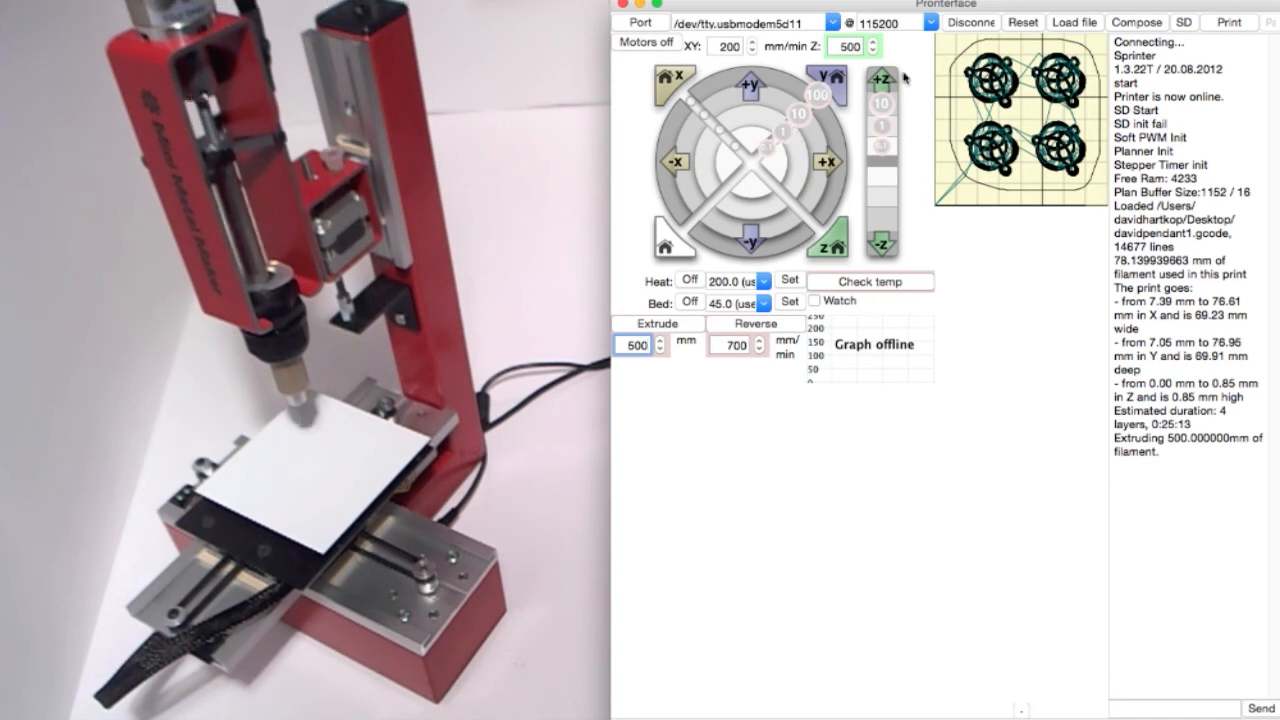
mouse_move(969, 22)
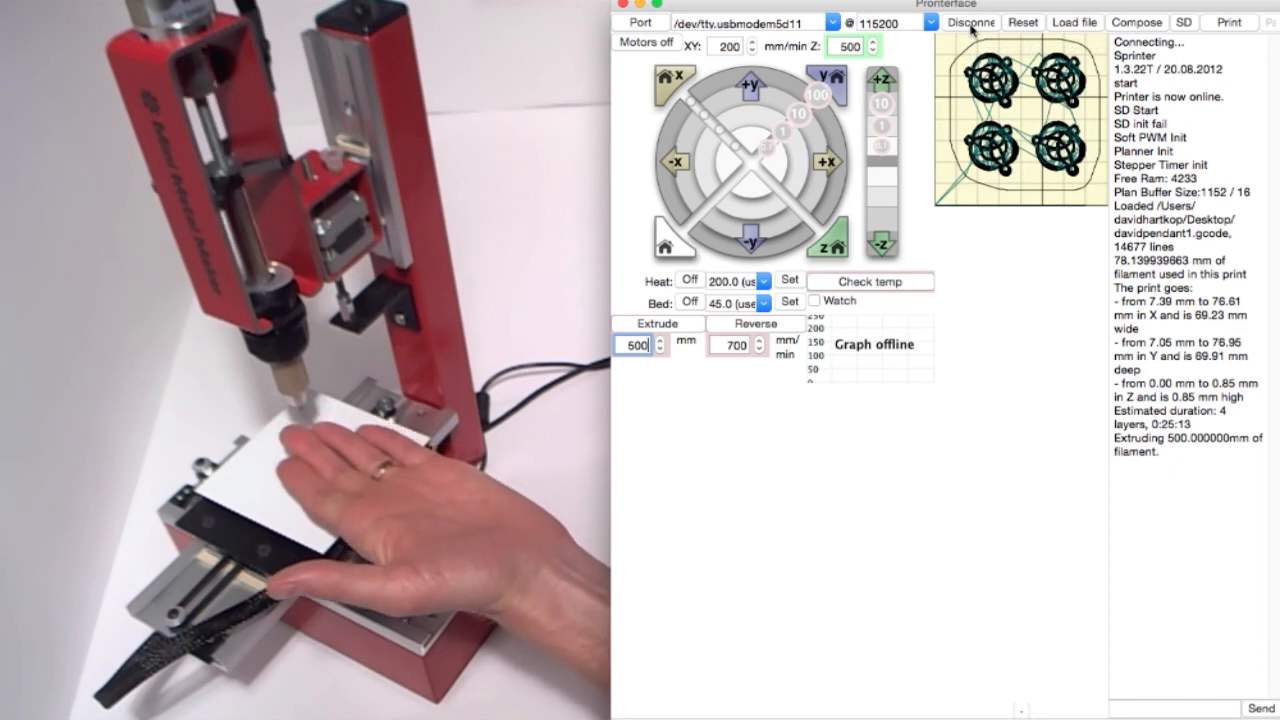
click(969, 22)
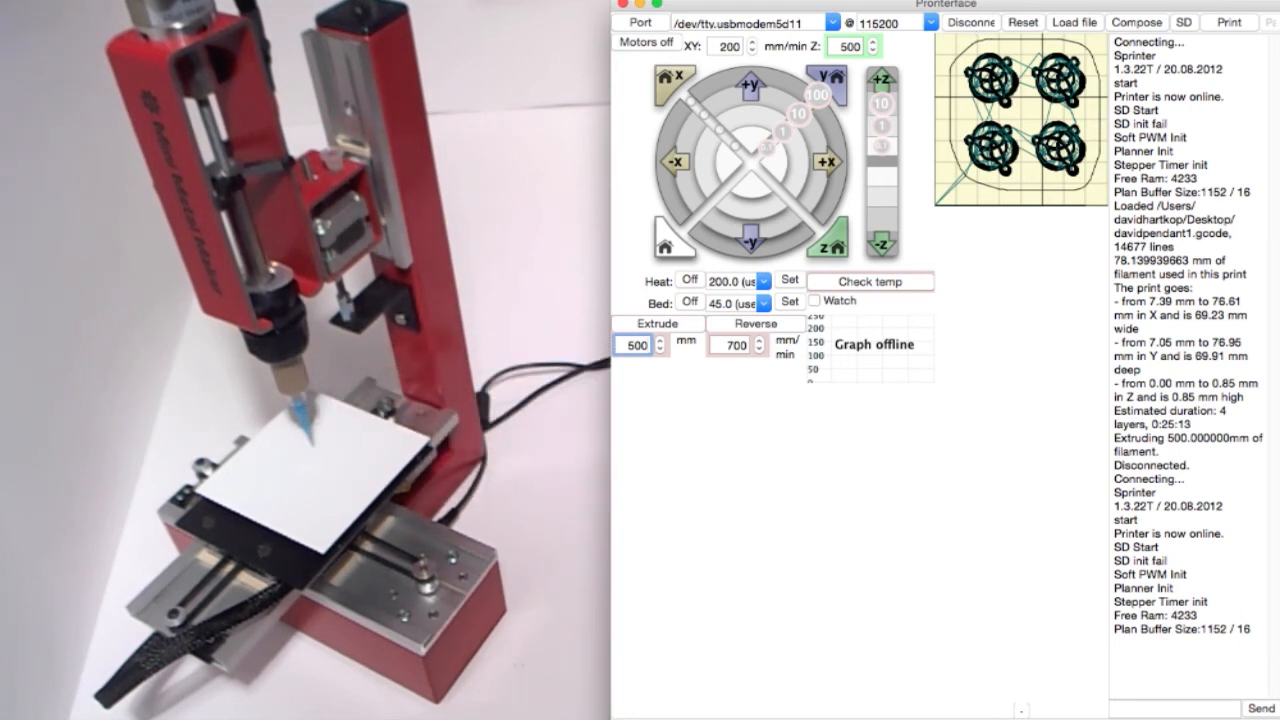
Step: With the printer back online, set the manual extrusion length to 5 mm
click(632, 344)
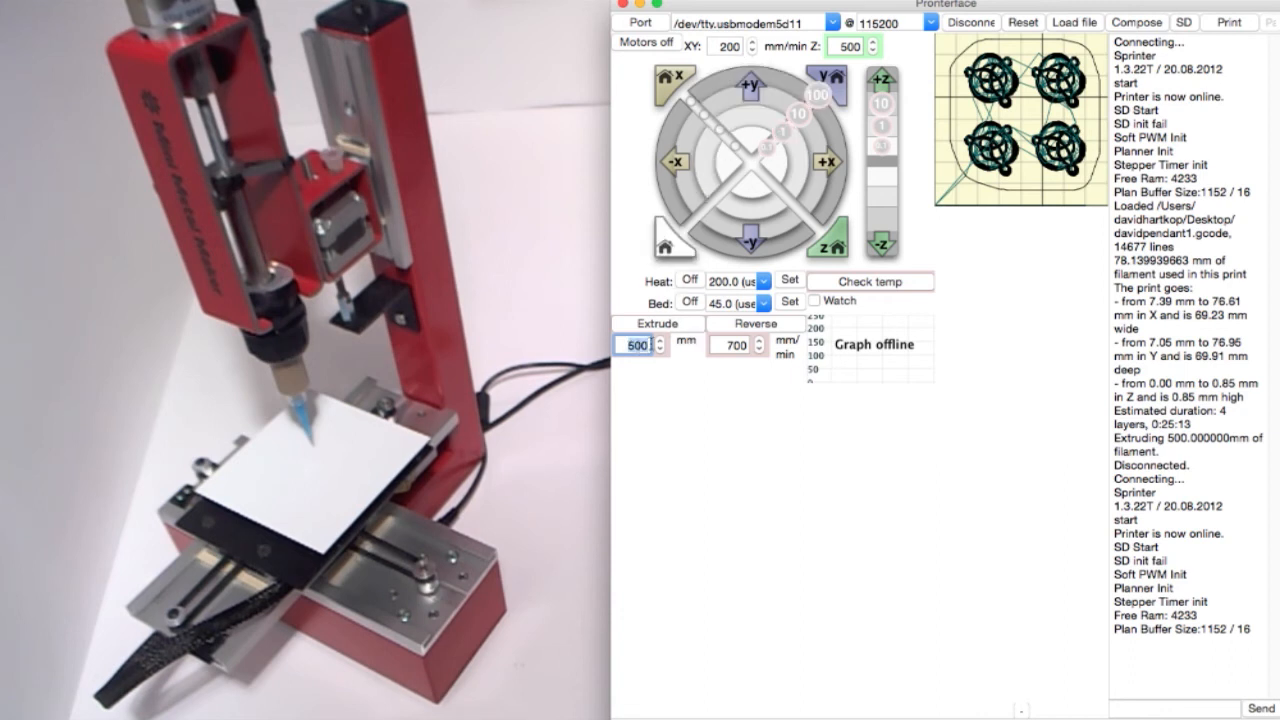
text(5)
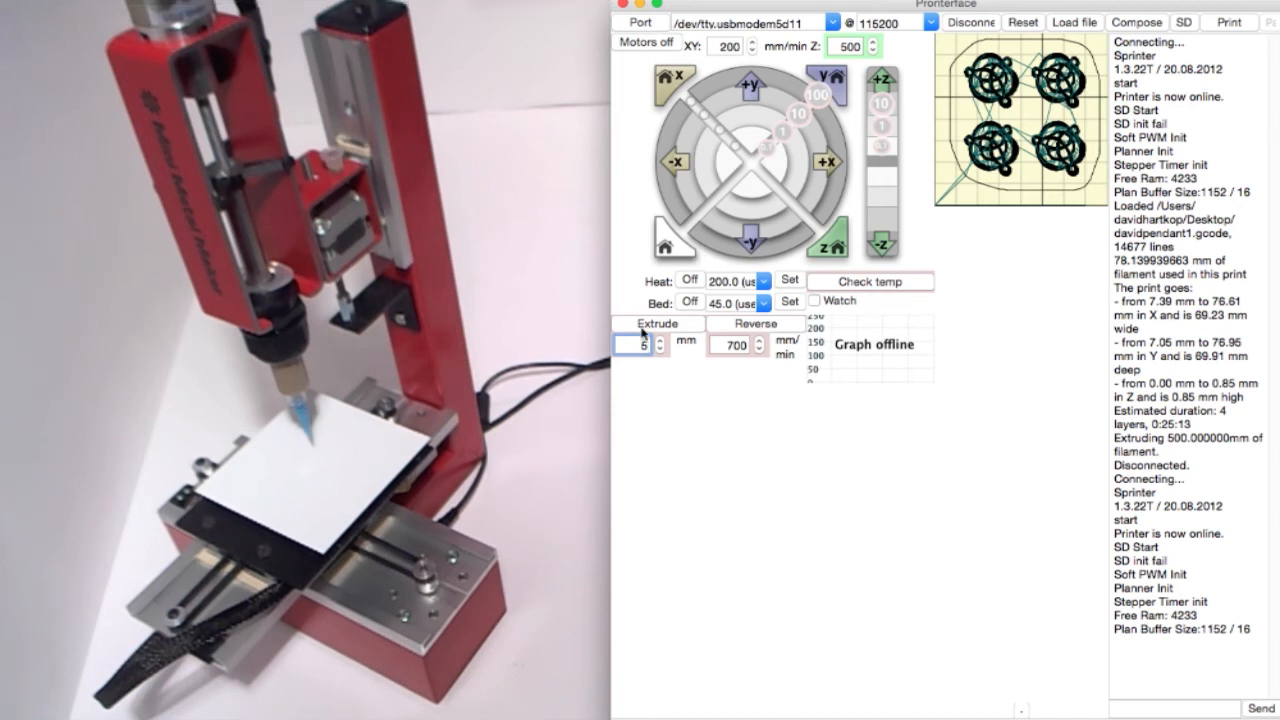
Step: Extrude four 5 mm shots of clay to prime the nozzle
click(656, 323)
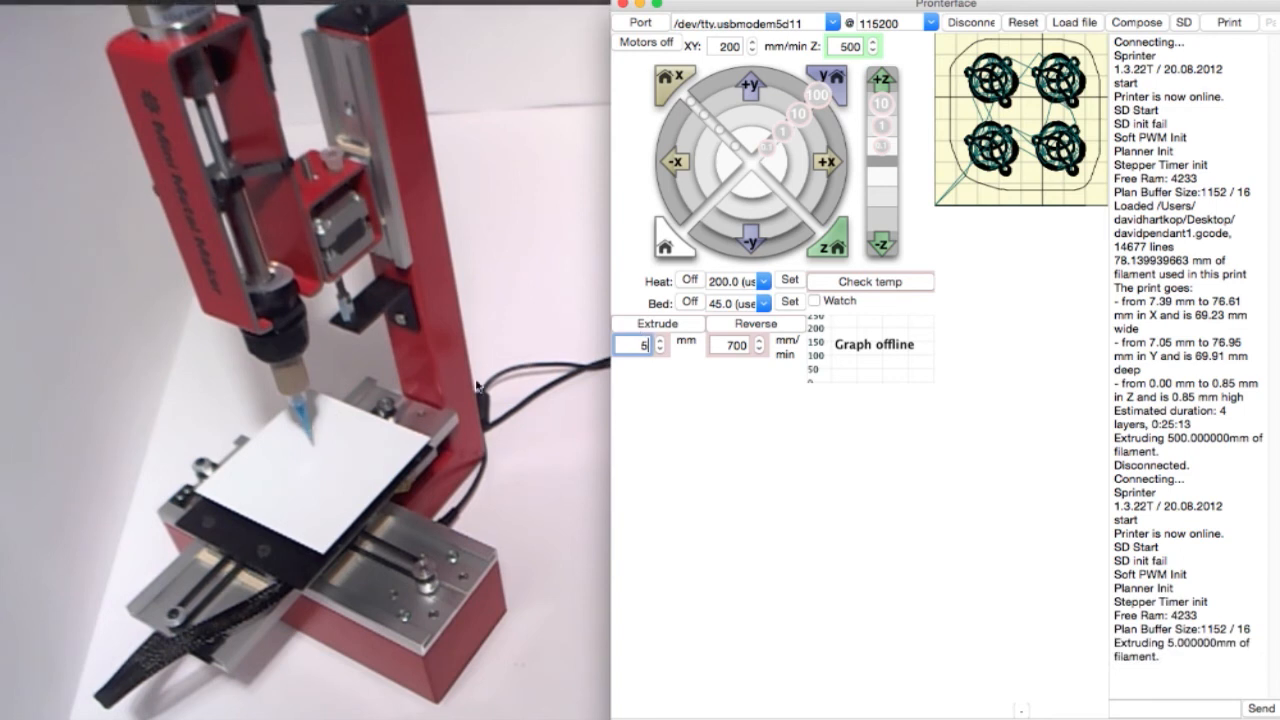
click(656, 323)
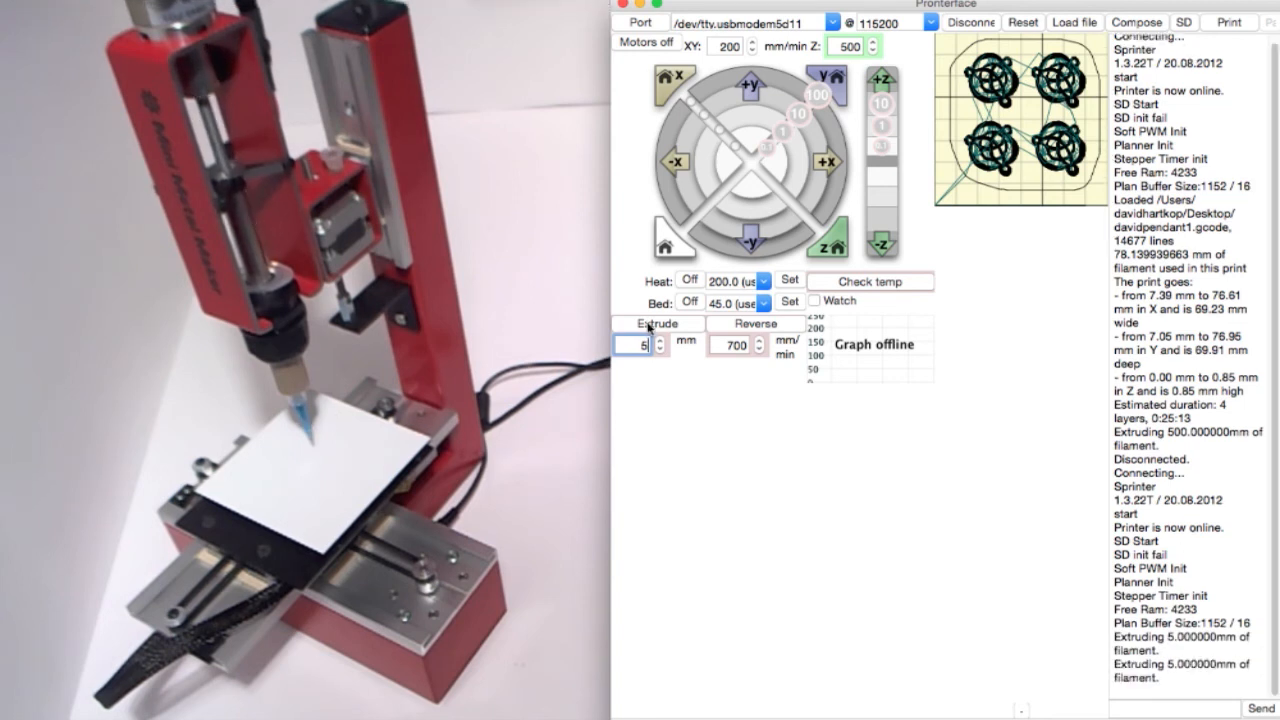
click(655, 323)
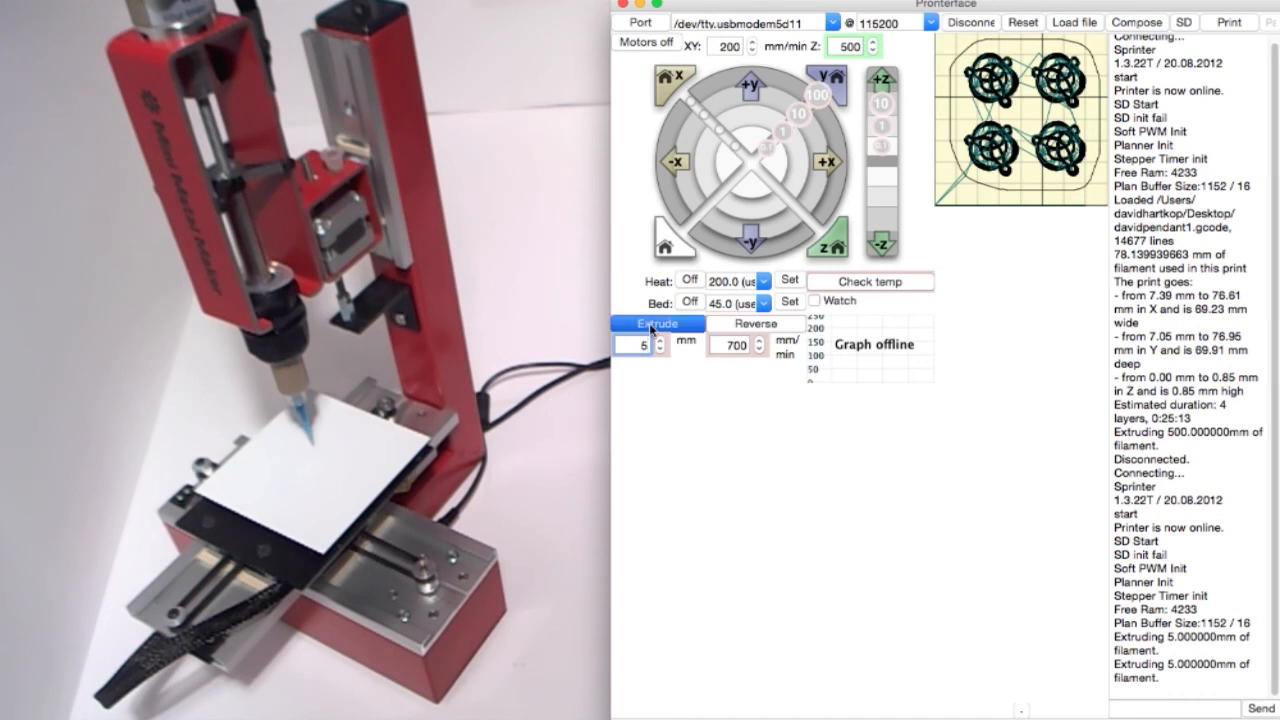
click(657, 323)
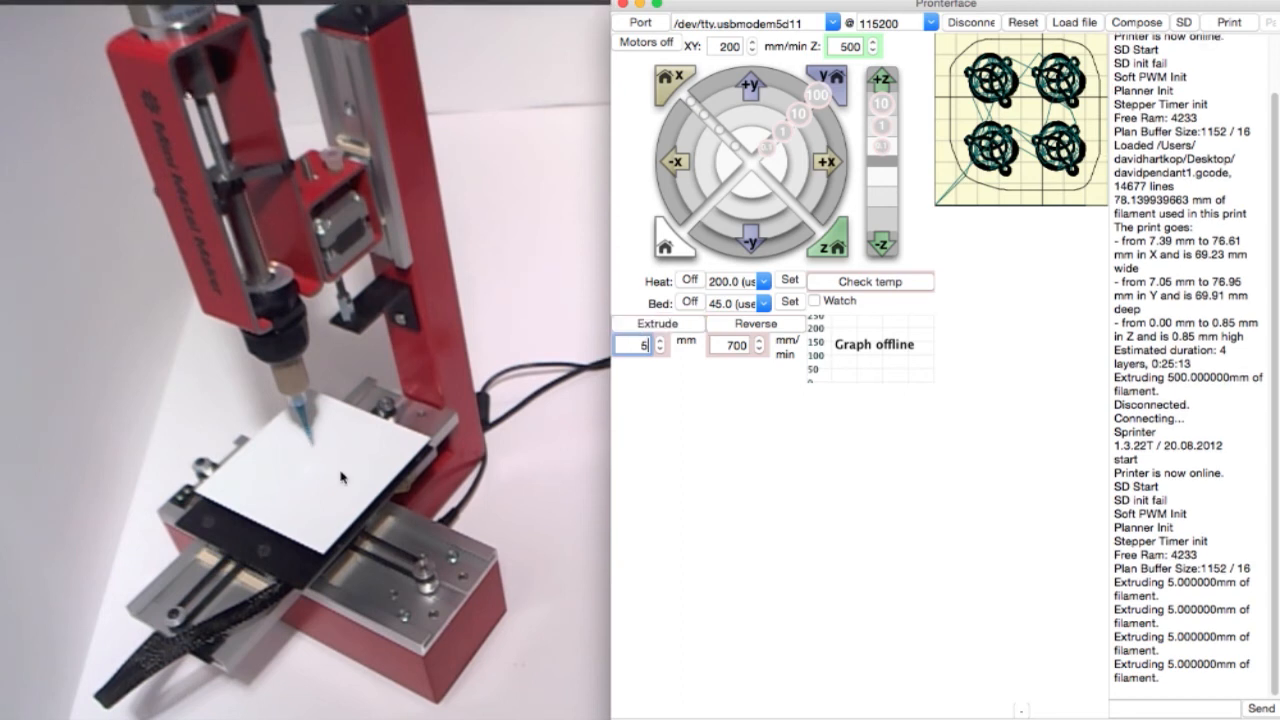
mouse_move(565, 401)
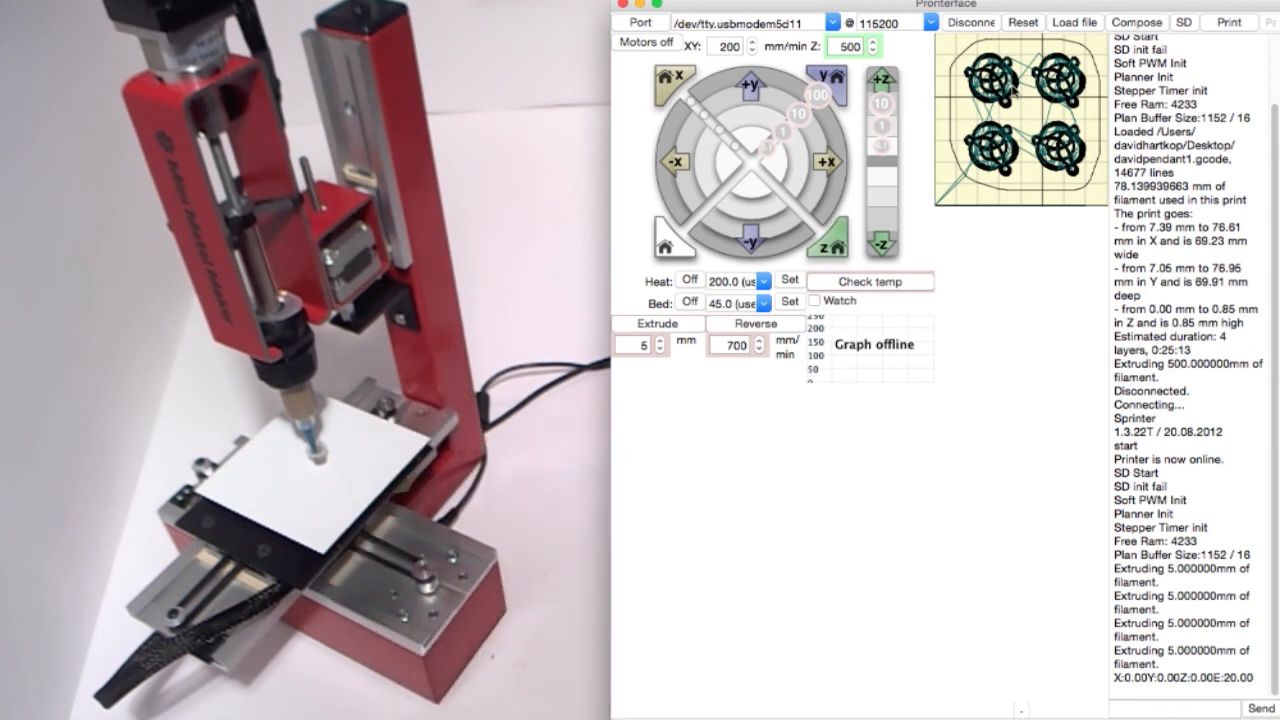
mouse_move(518, 322)
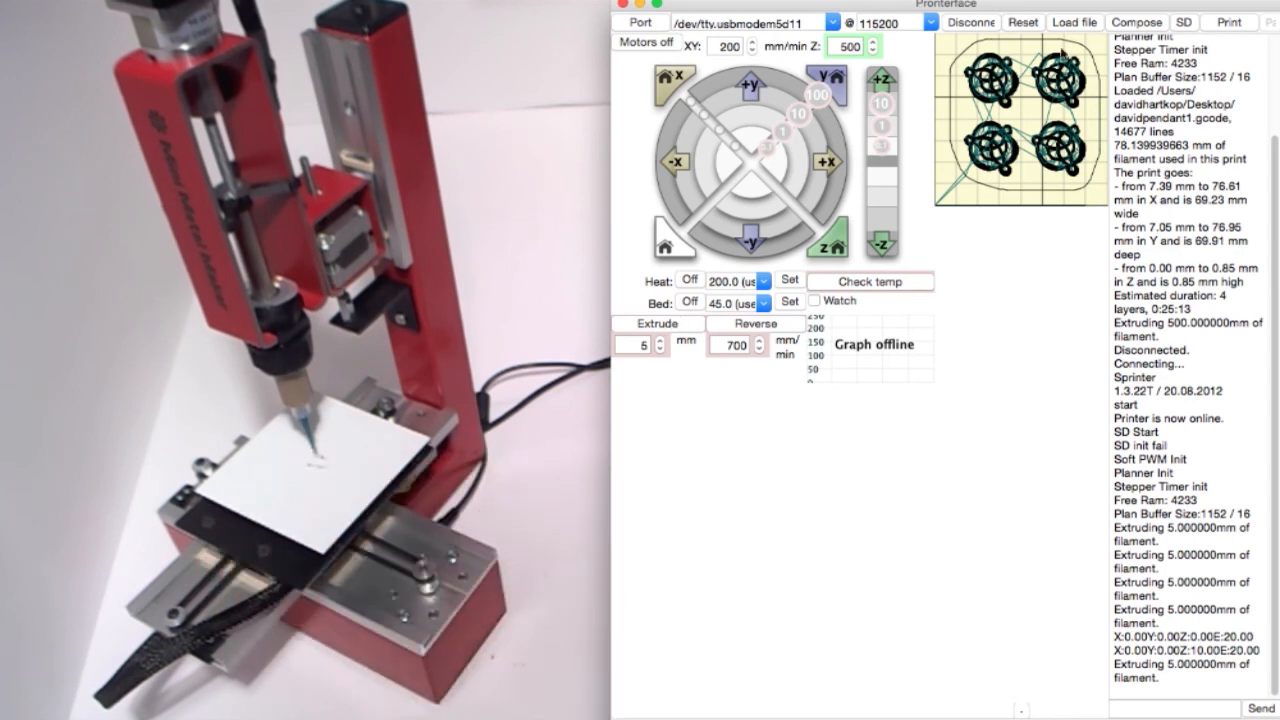
Step: Start printing the loaded four-pendant G-code so the skirt outline is traced first
click(1229, 22)
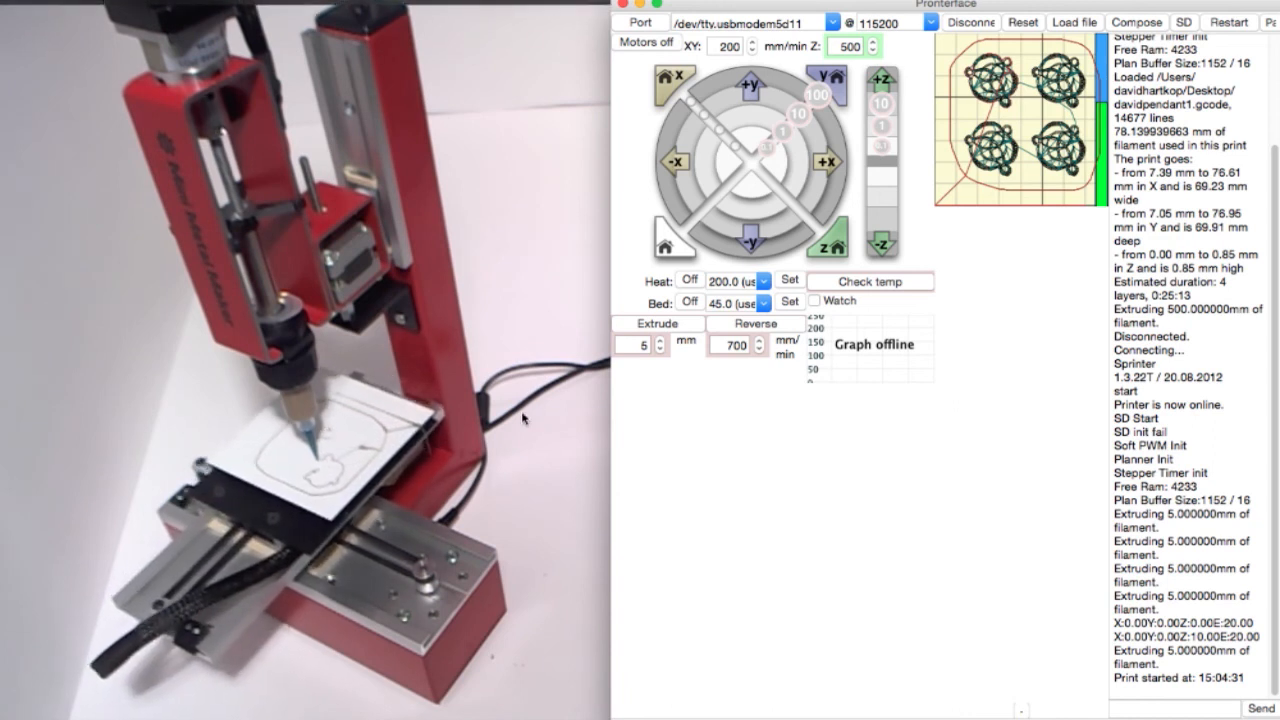
click(832, 245)
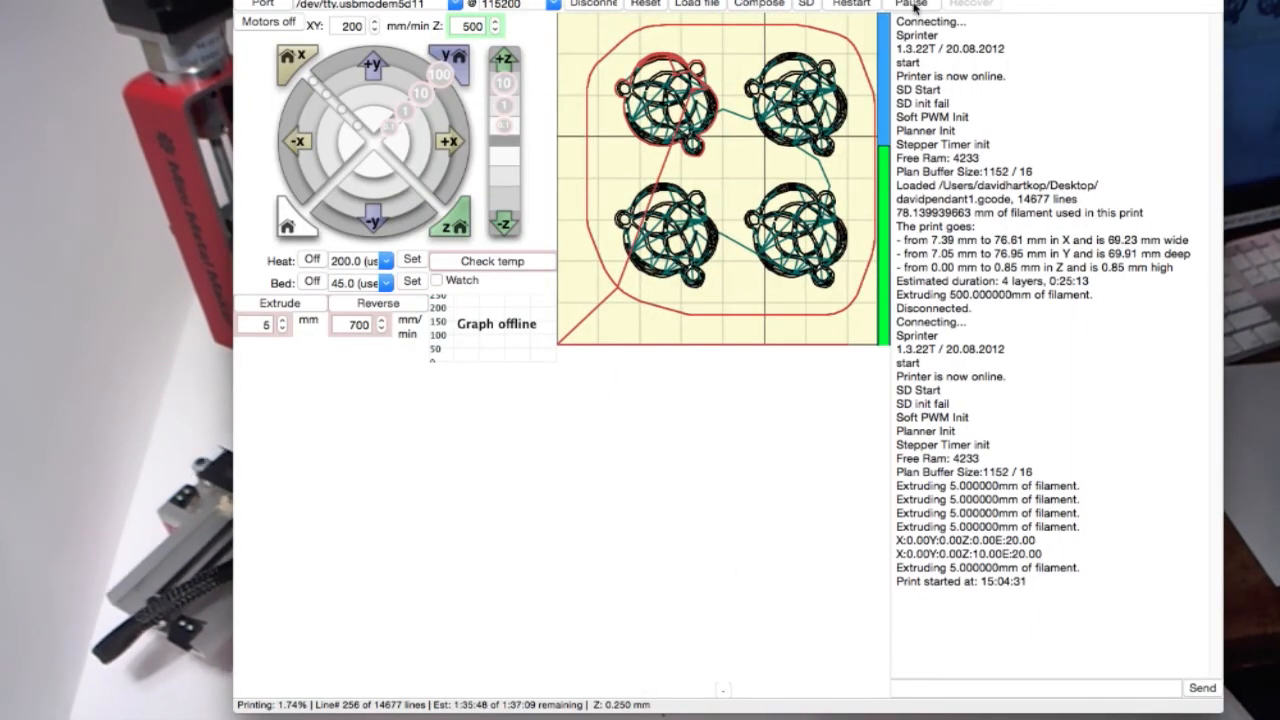
mouse_move(593, 5)
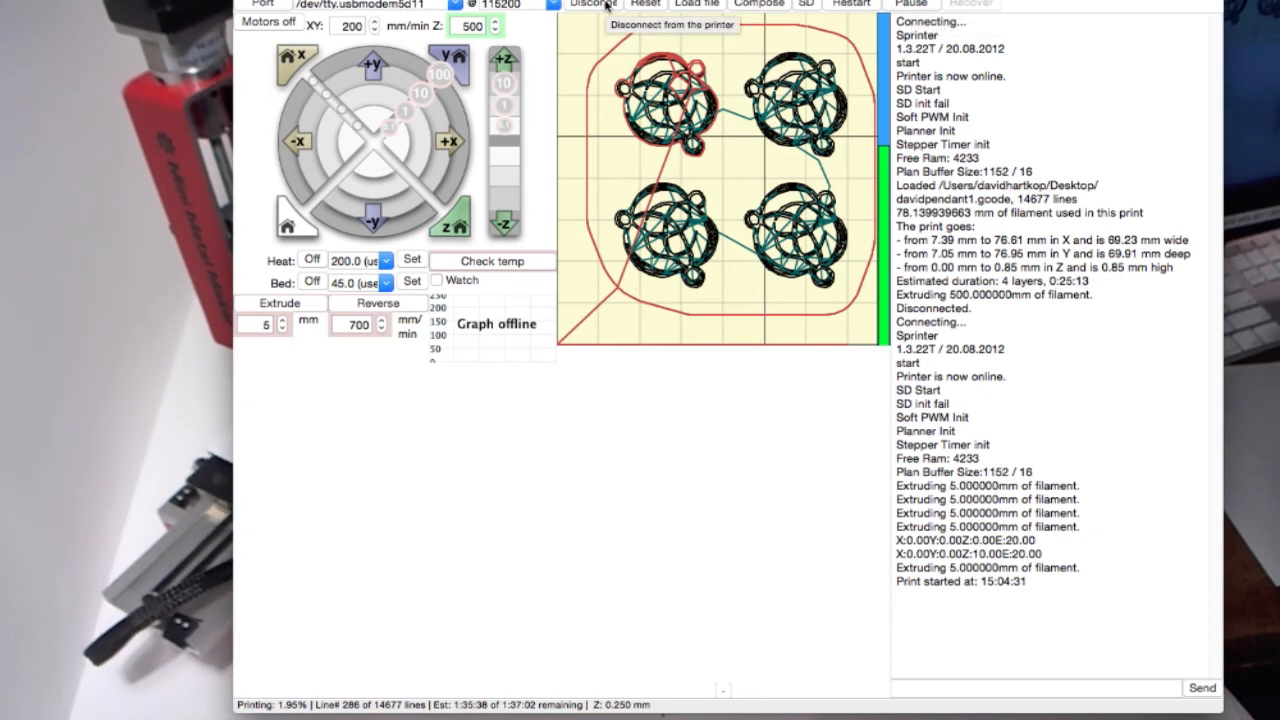